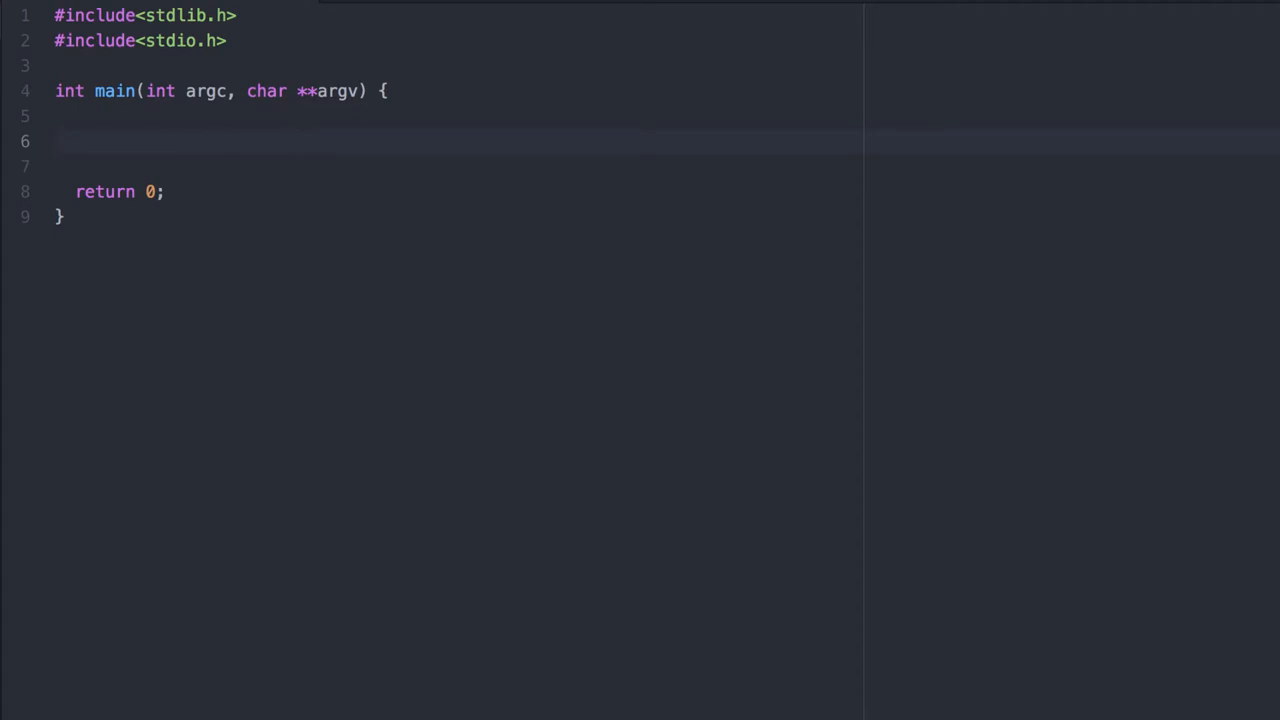
Exit with a 'usage: %s a b c (three values)' message unless argc is 4
text(if(argc != 4) {)
text(printf("Usage: %)
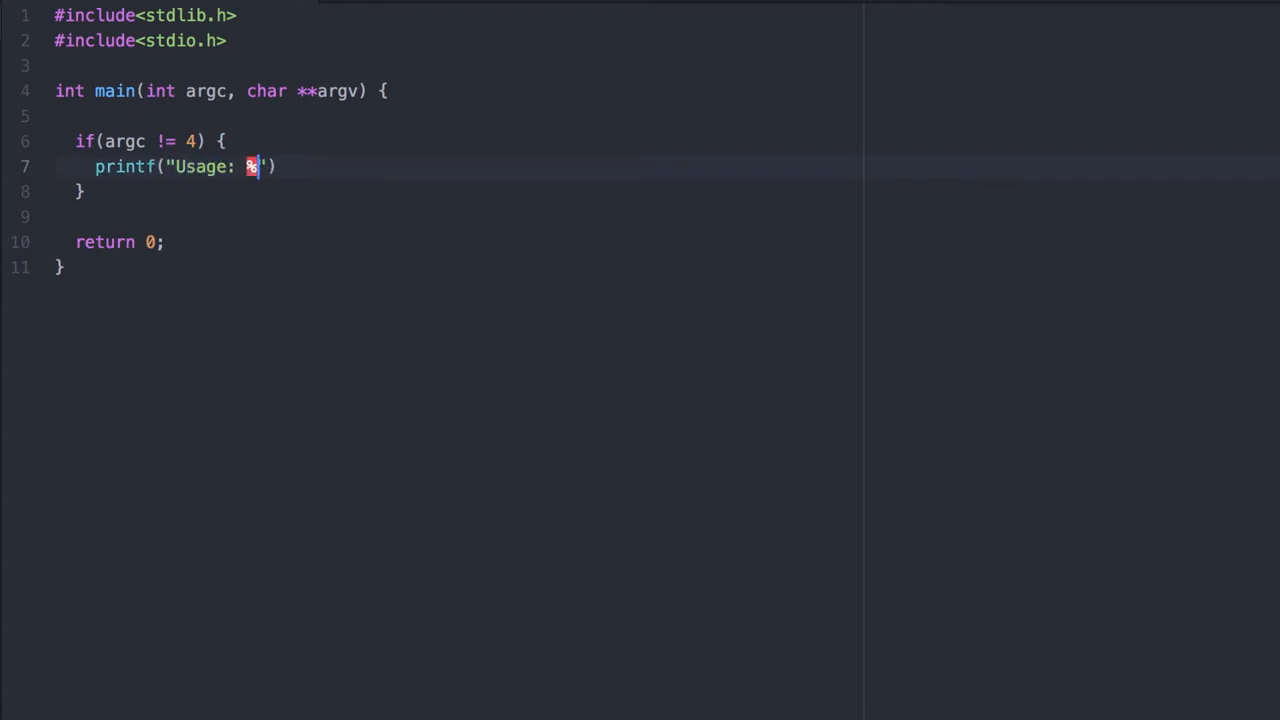
text(s a b c (three values))
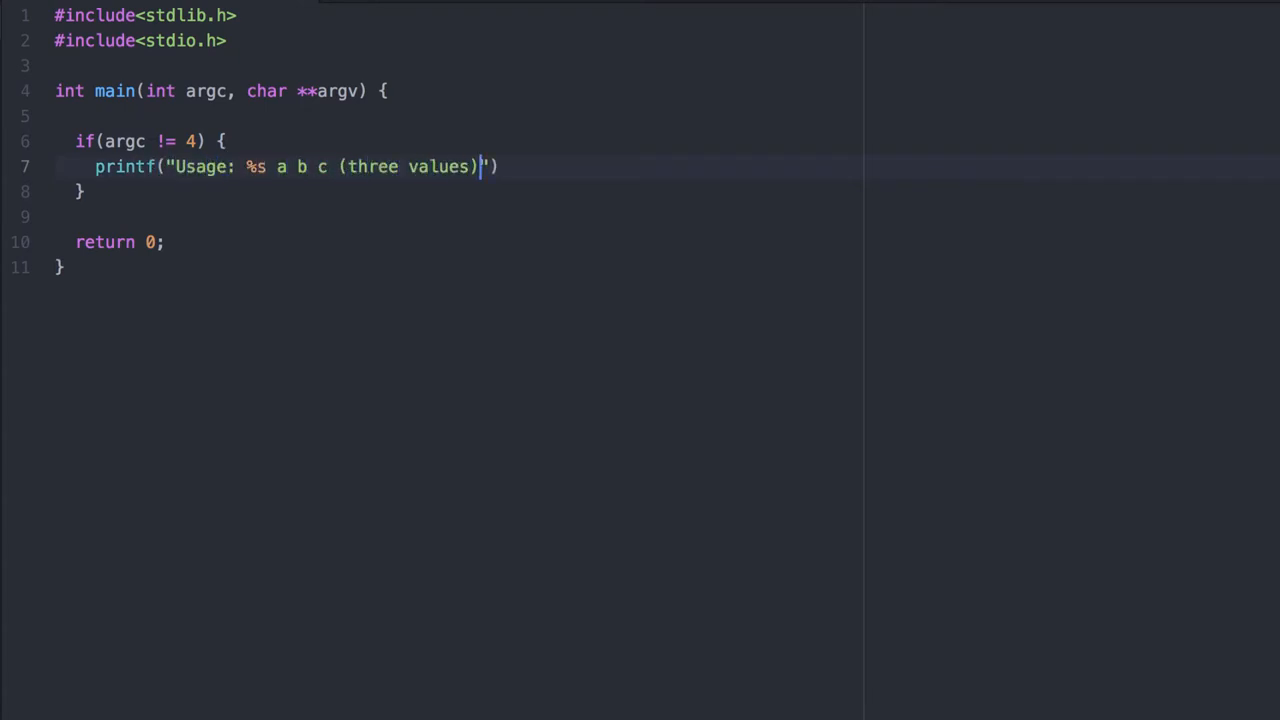
text(\n", argv[0])
text(exit(1)
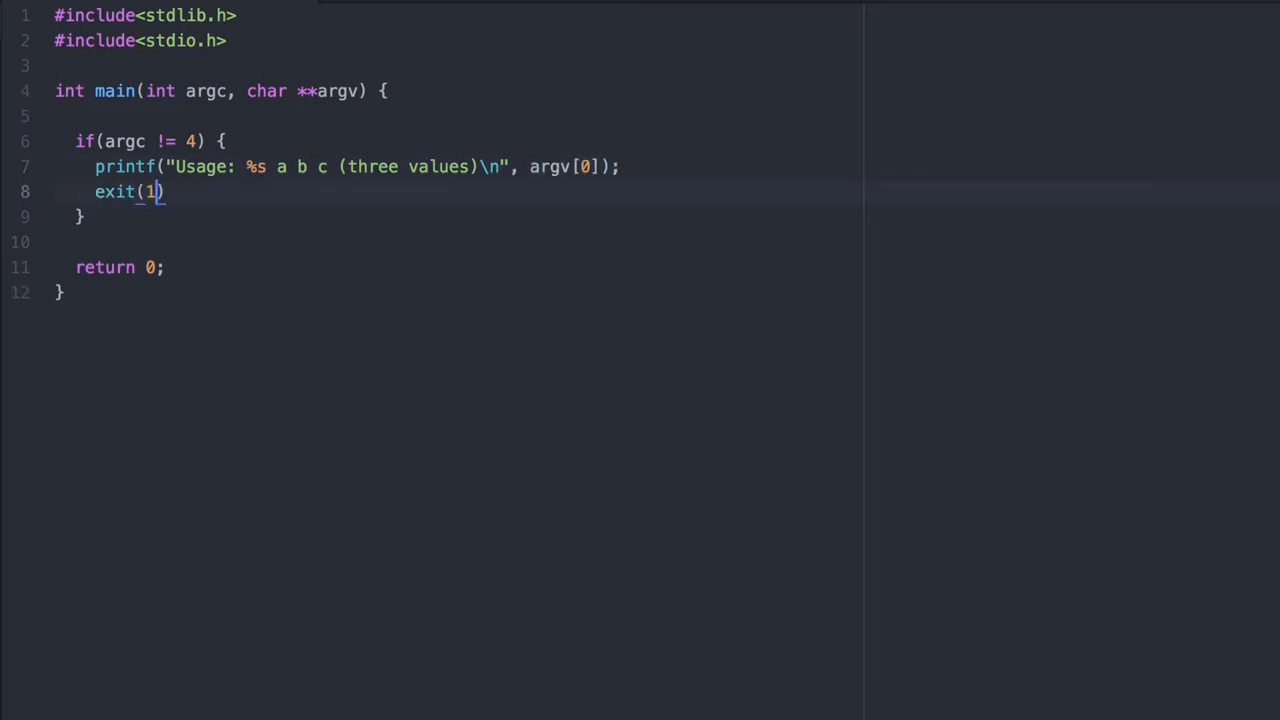
text();)
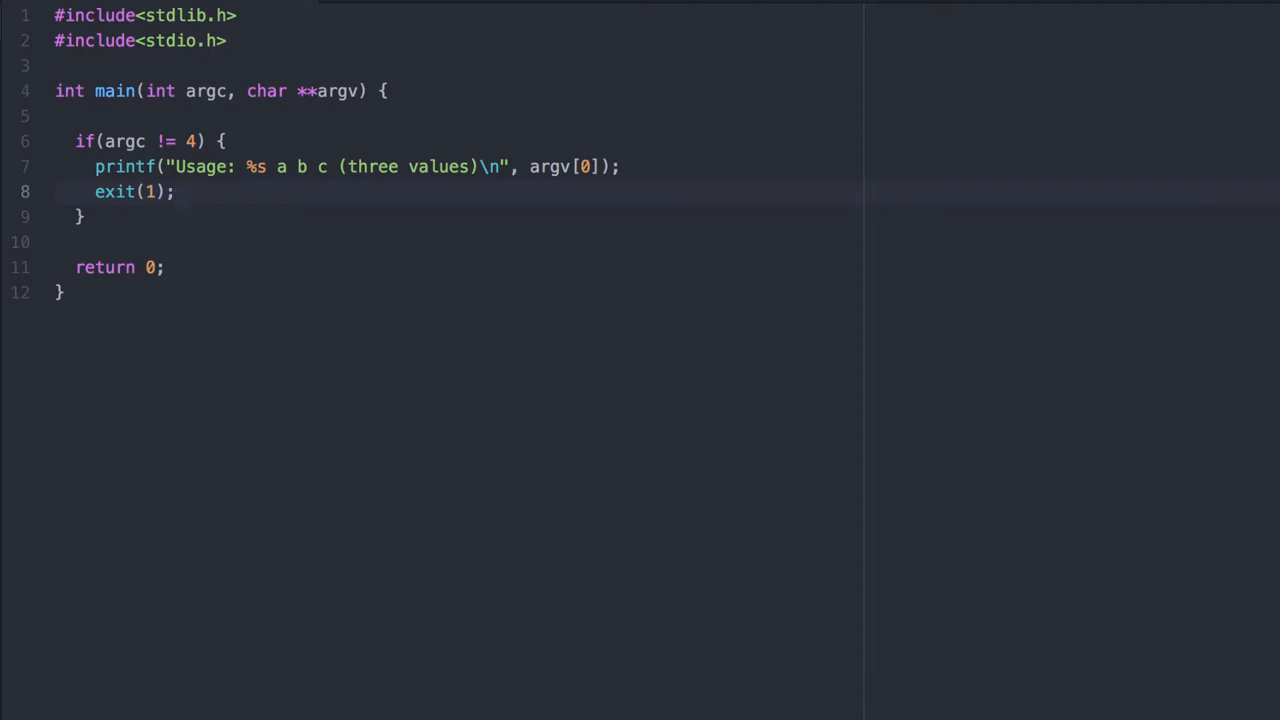
Declare int a, b, c and assign them from atoi of argv[1], argv[2], argv[3]
text(int a, b)
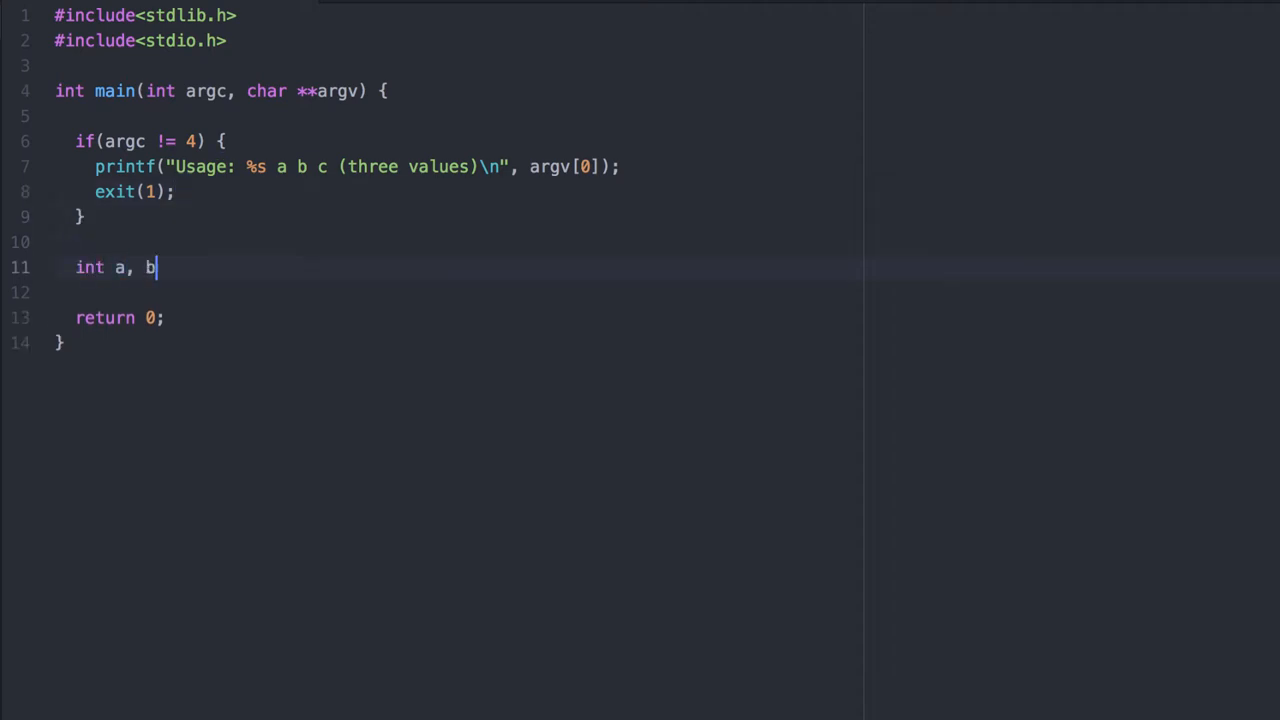
text(, c;)
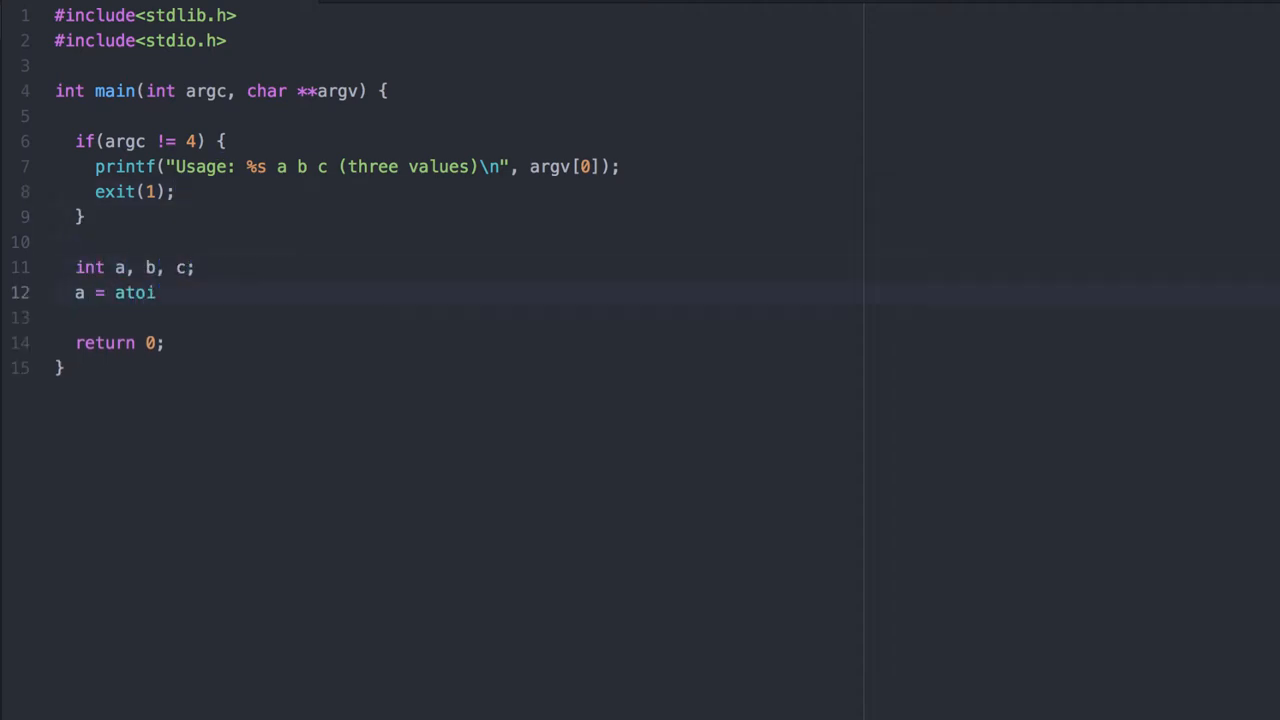
text((argv[1]);)
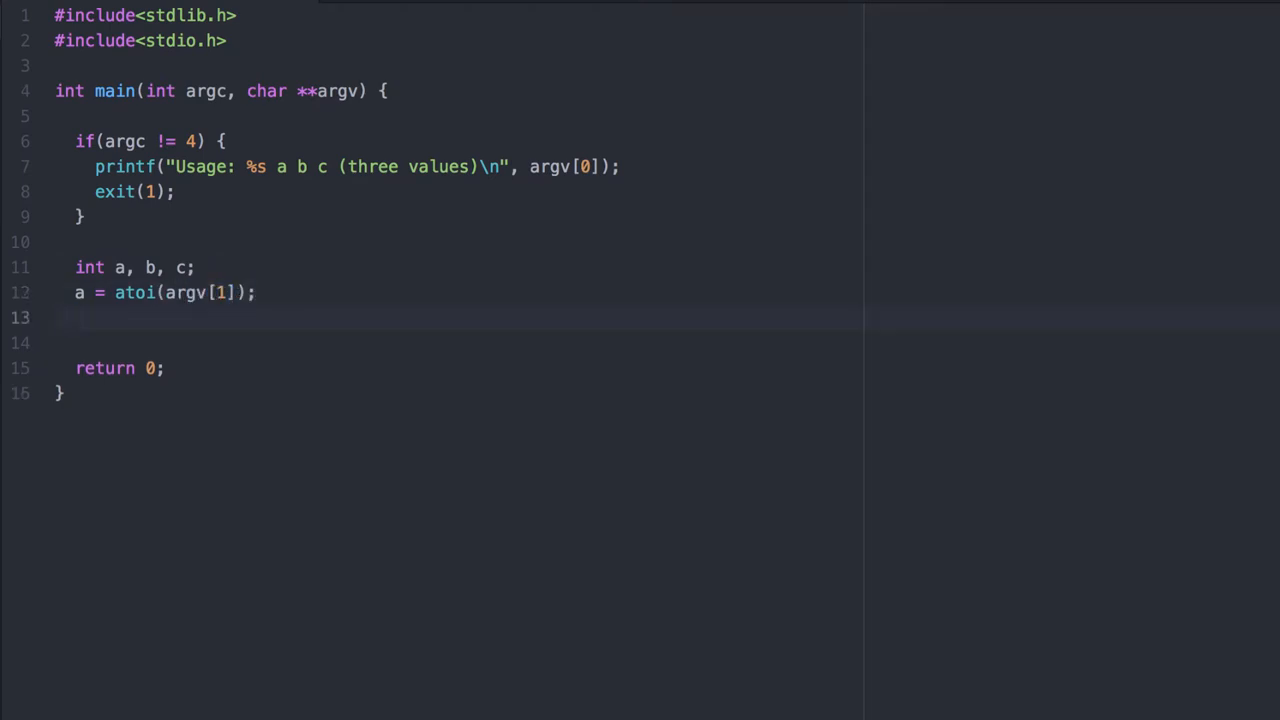
text(b = atoi(argv[2]);)
text(c = atoi)
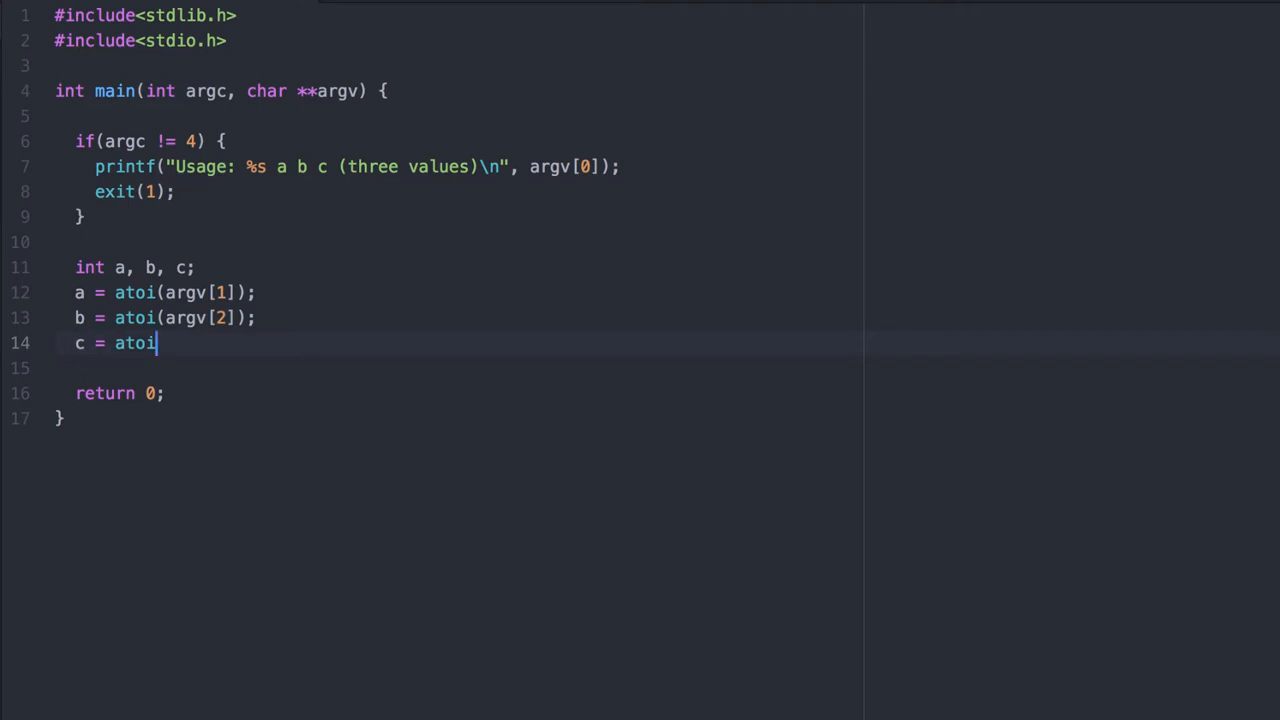
text((argv[3]);)
text(if( )
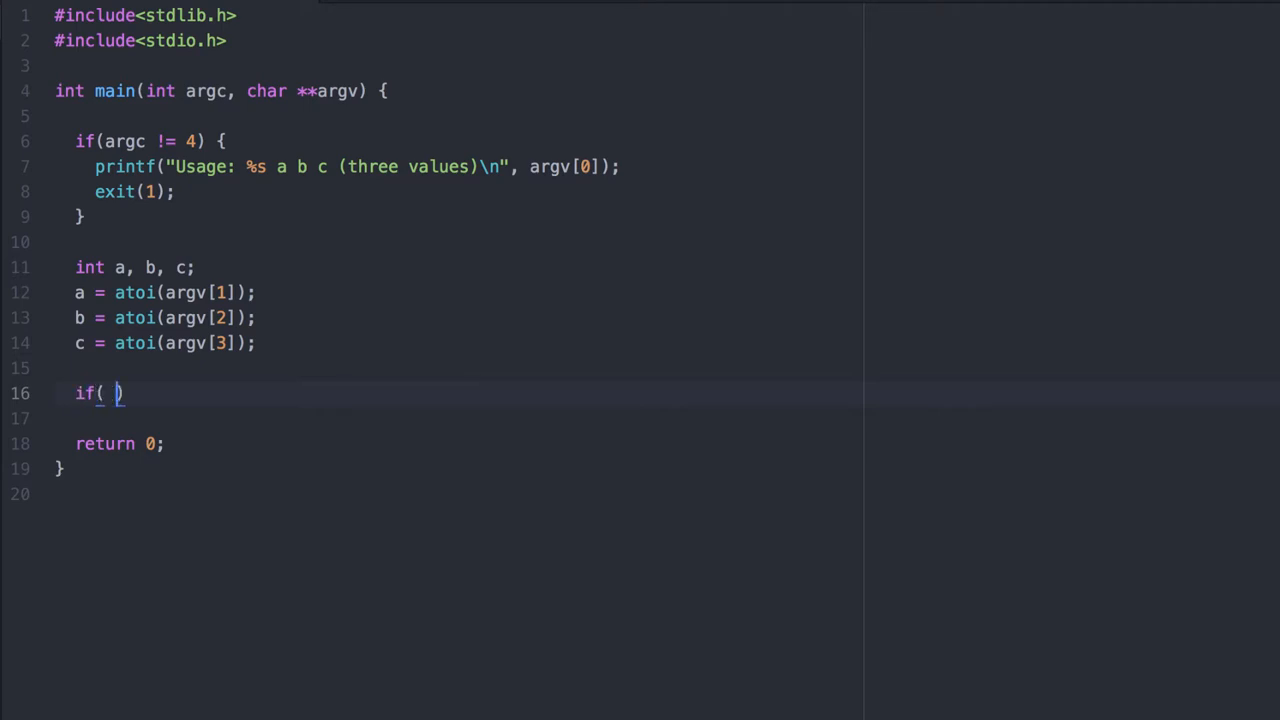
Add an if(a >= b) block with nested a >= c check printing a or else b as the maximum
text(a >= b)
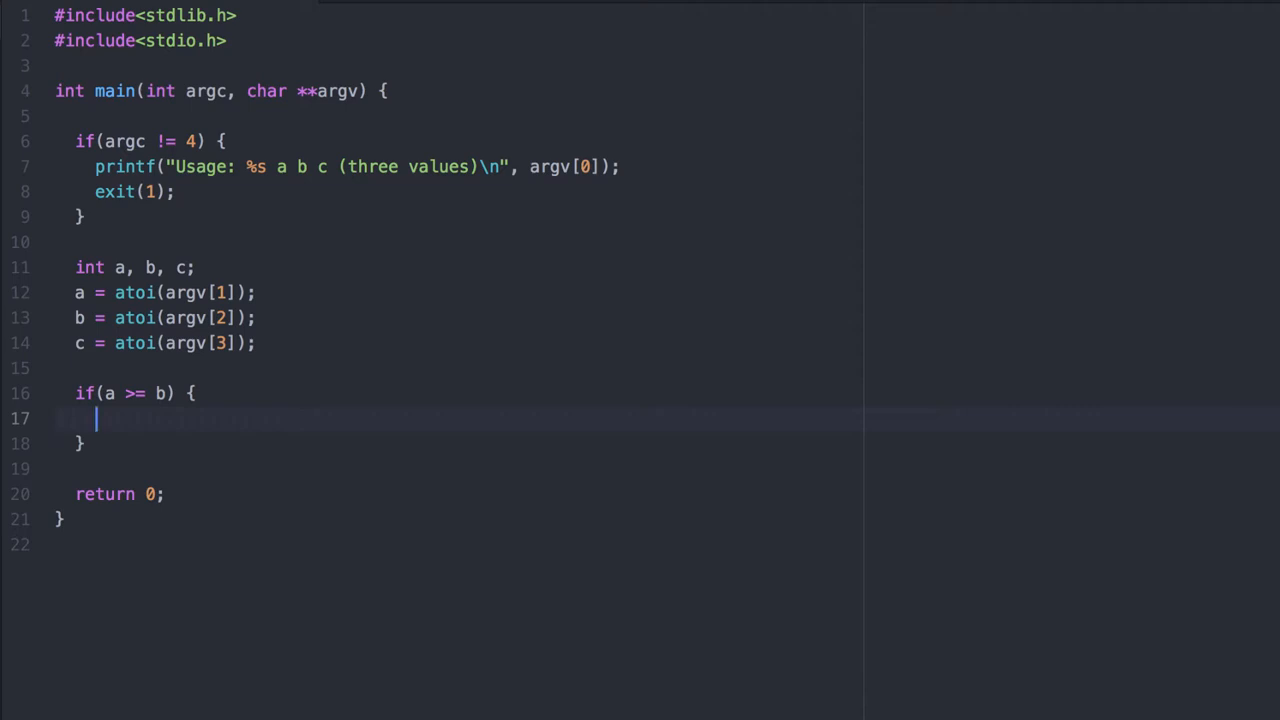
text(if(a >))
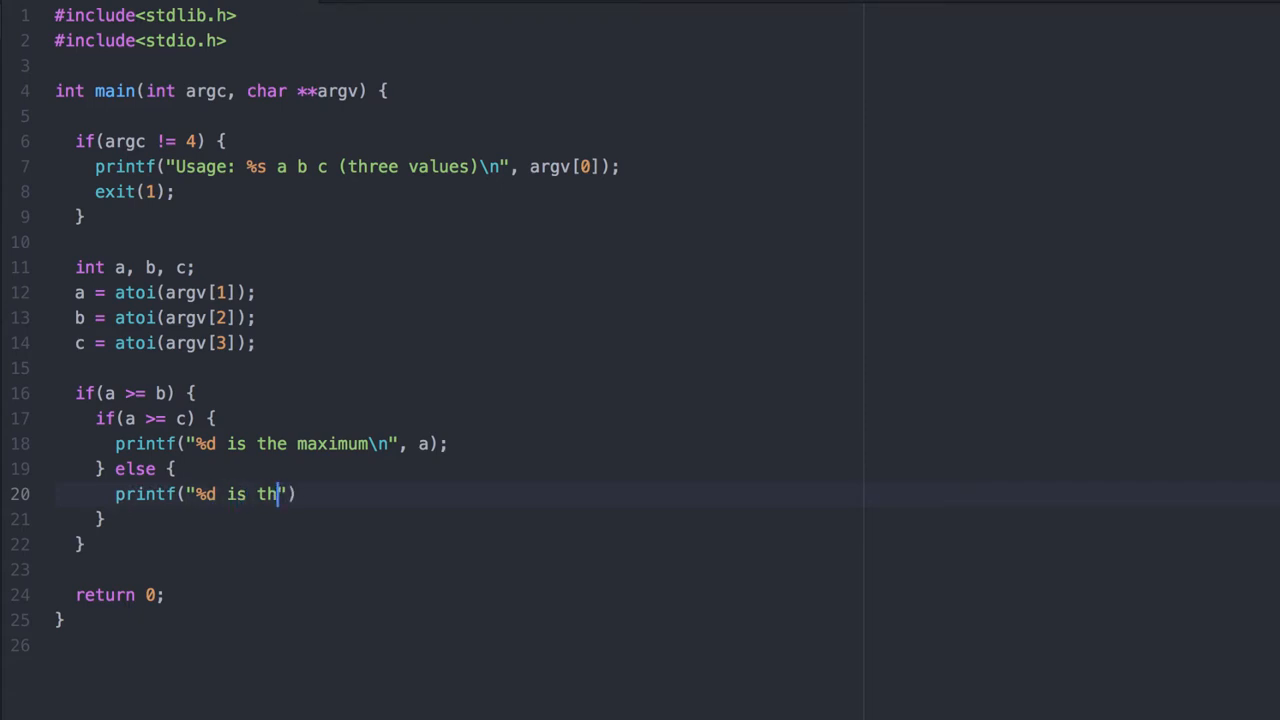
text(e maximum\n", b))
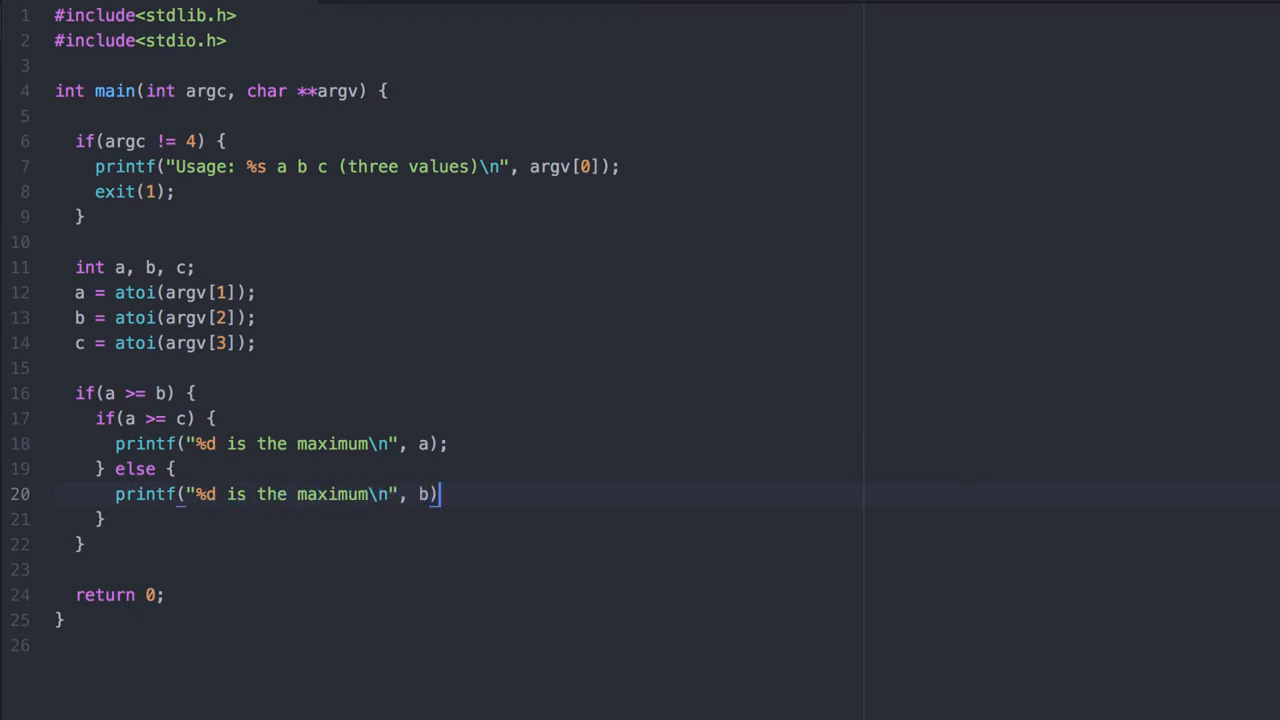
text(;)
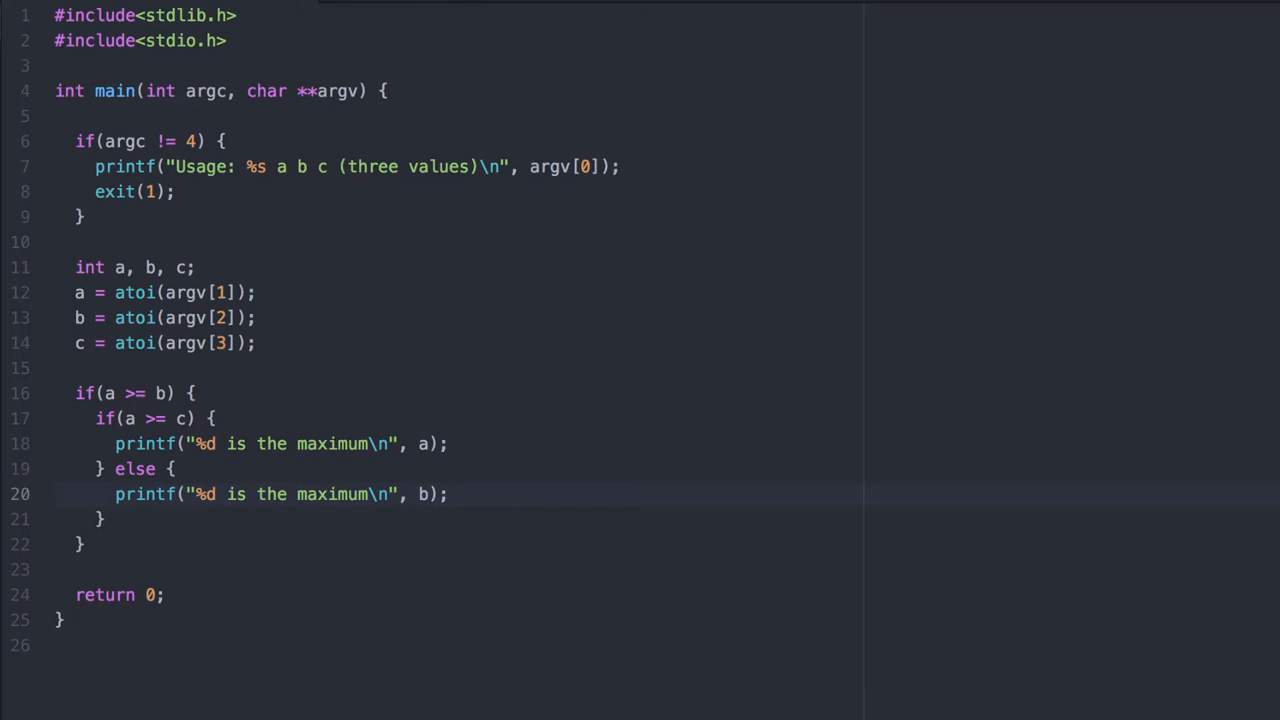
click(450, 494)
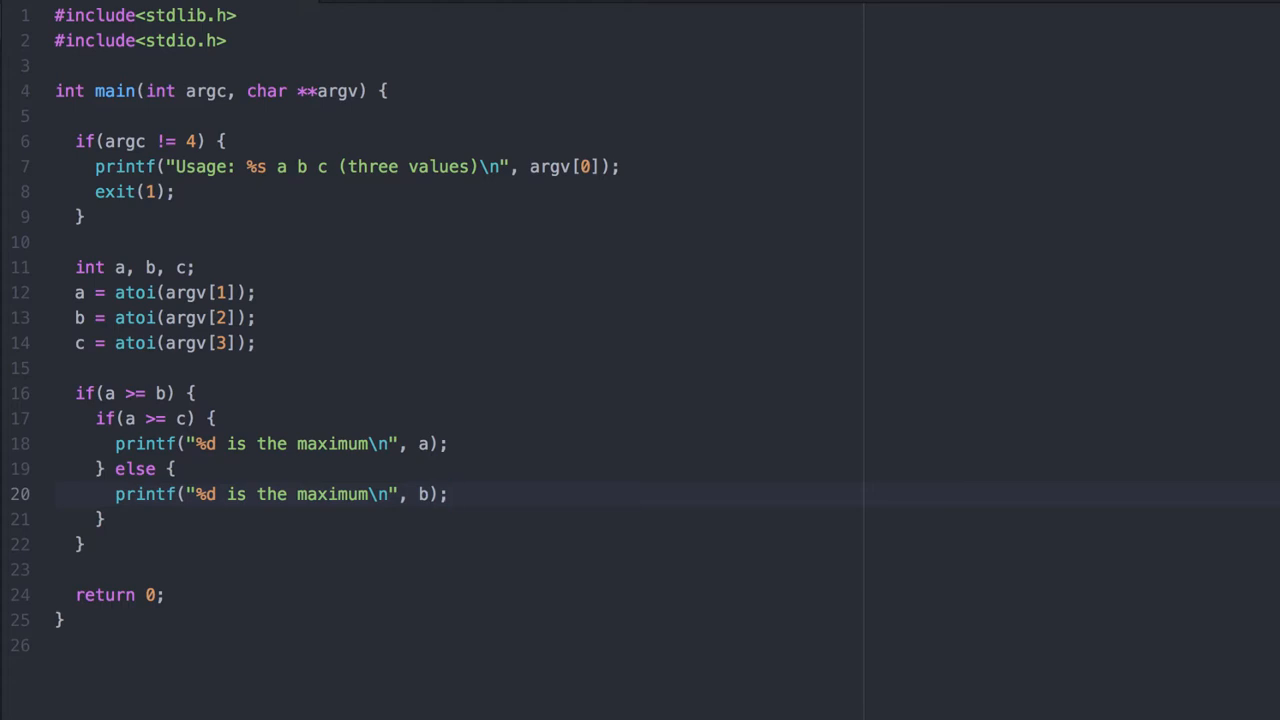
click(450, 494)
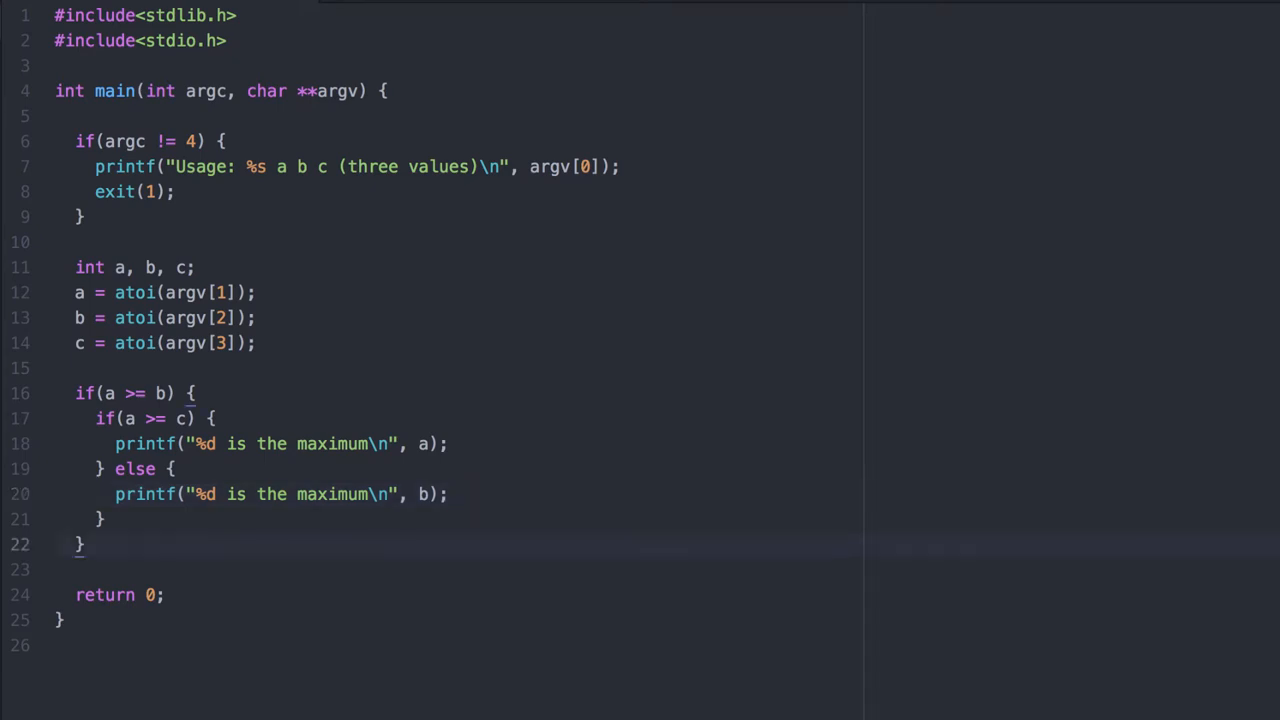
Add an else if(b >= c) branch printing b as the maximum
click(84, 544)
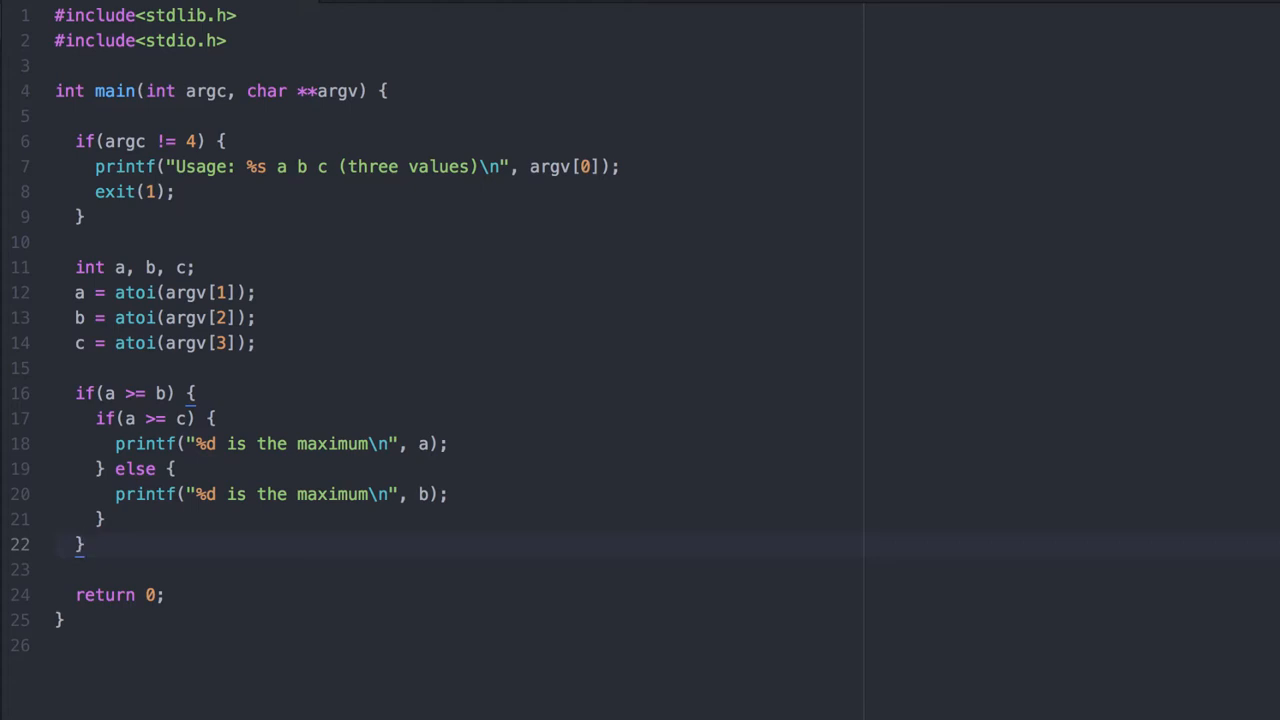
text(else if(b +)
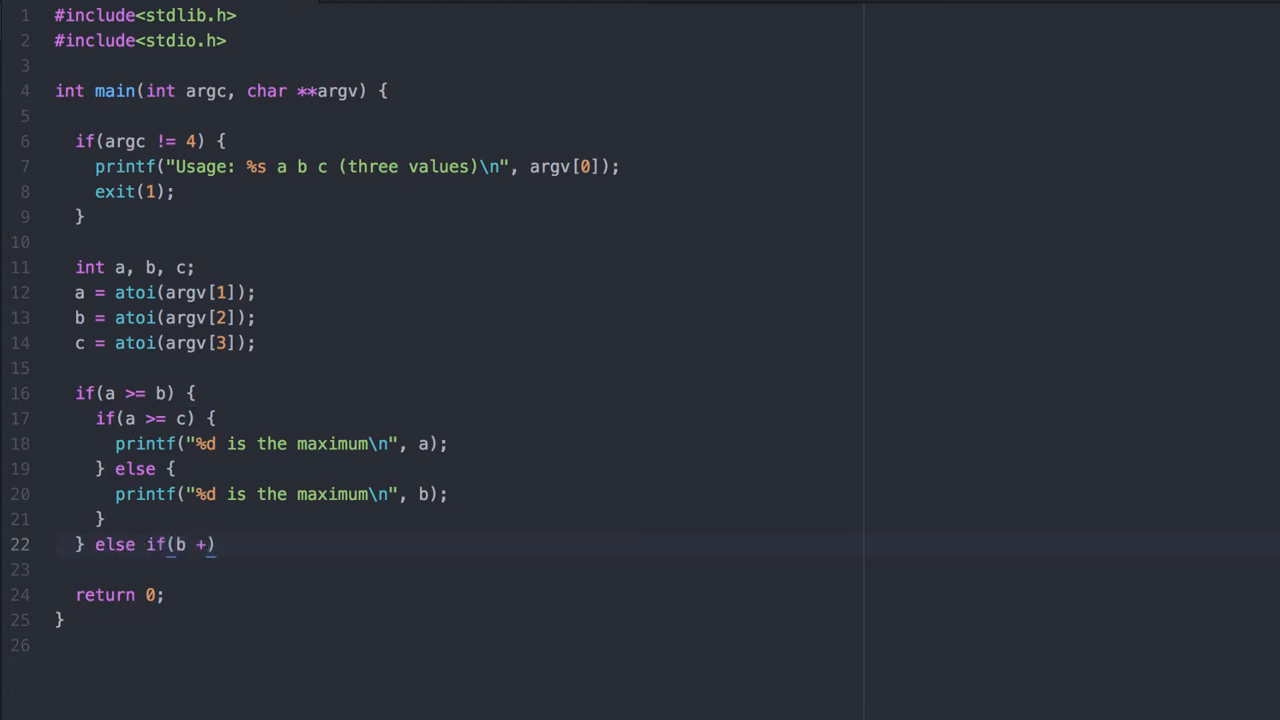
text(= c) {)
click(458, 568)
text(printf("%d is)
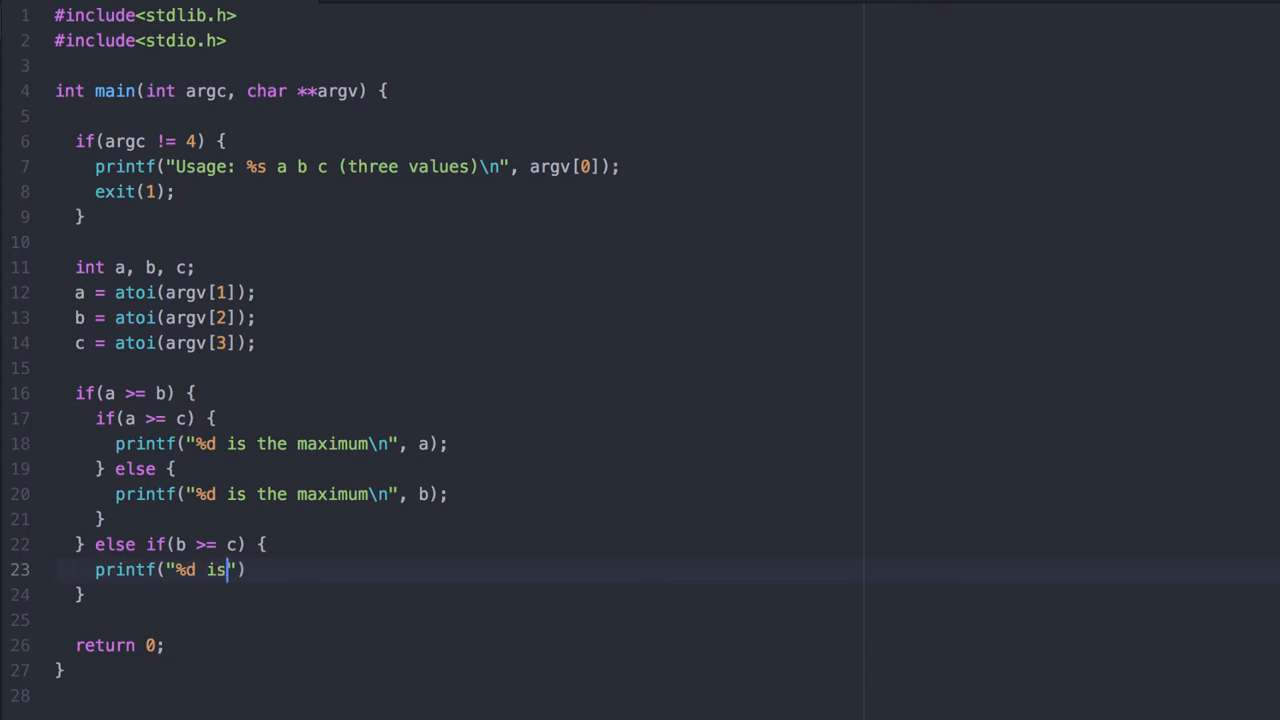
text(the maximum\n",)
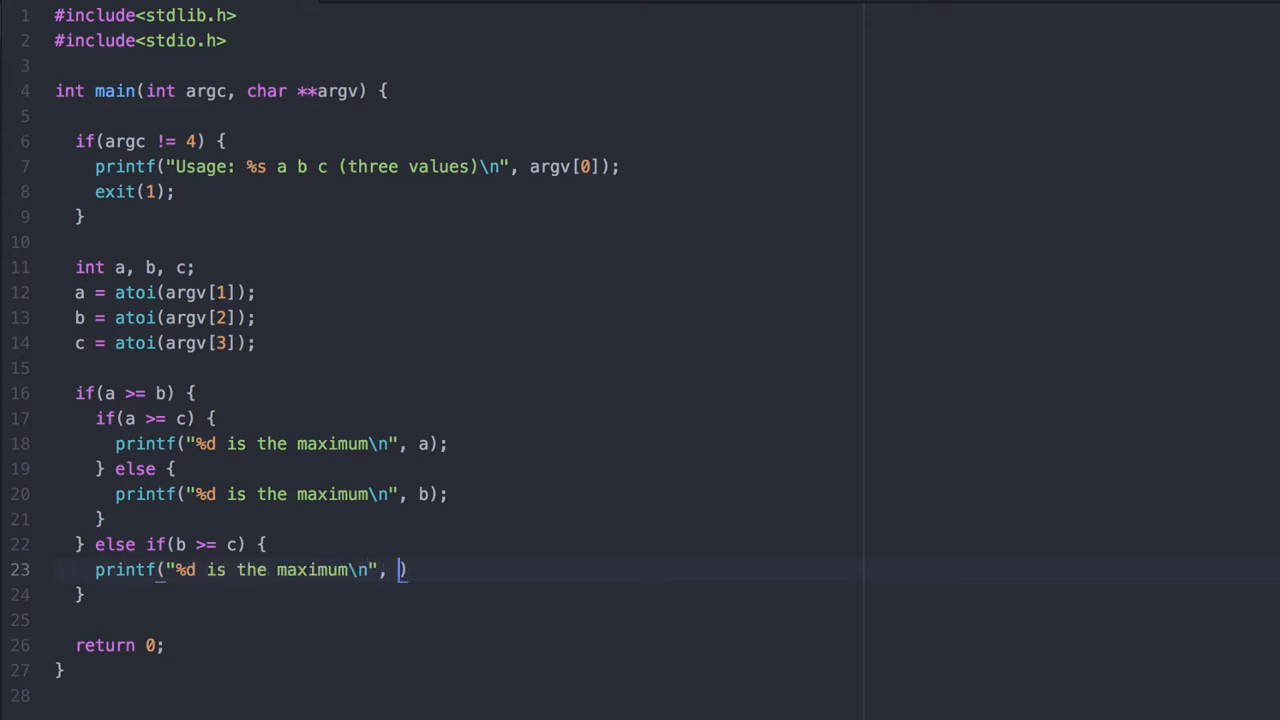
text(b)
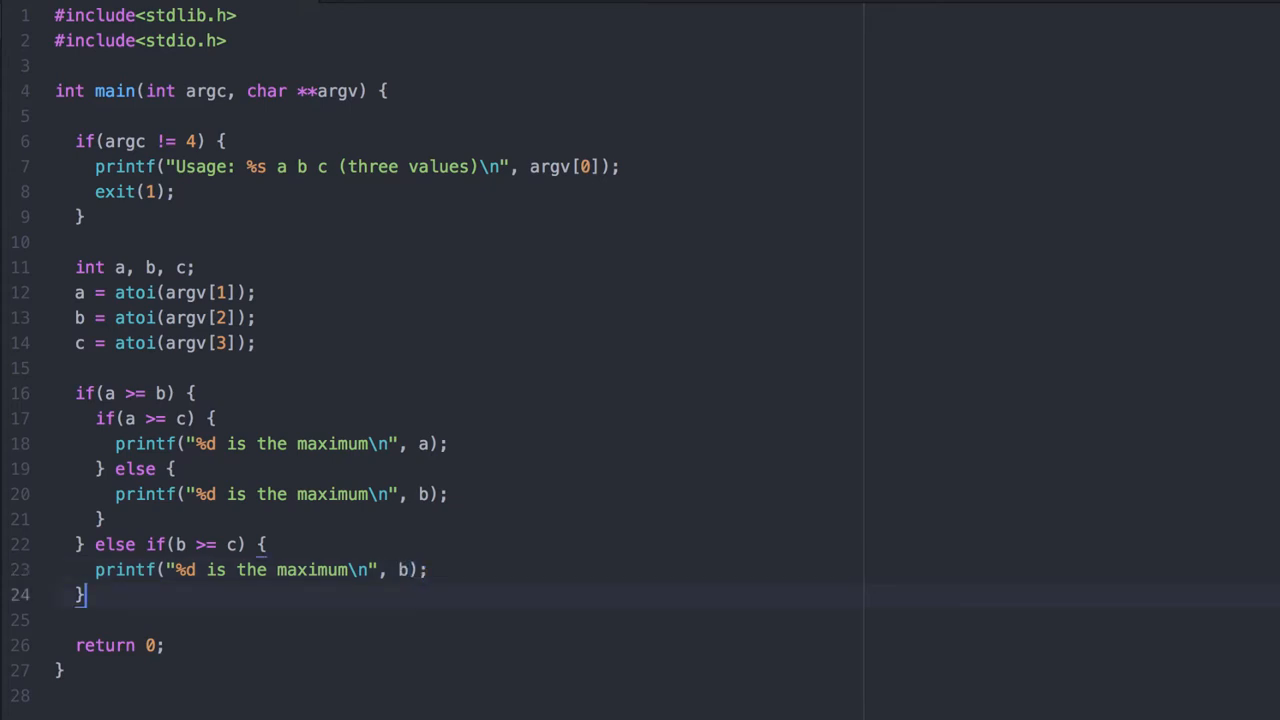
Add a final else branch printing c as the maximum
text(else {)
click(454, 620)
text(printf("%d is the )
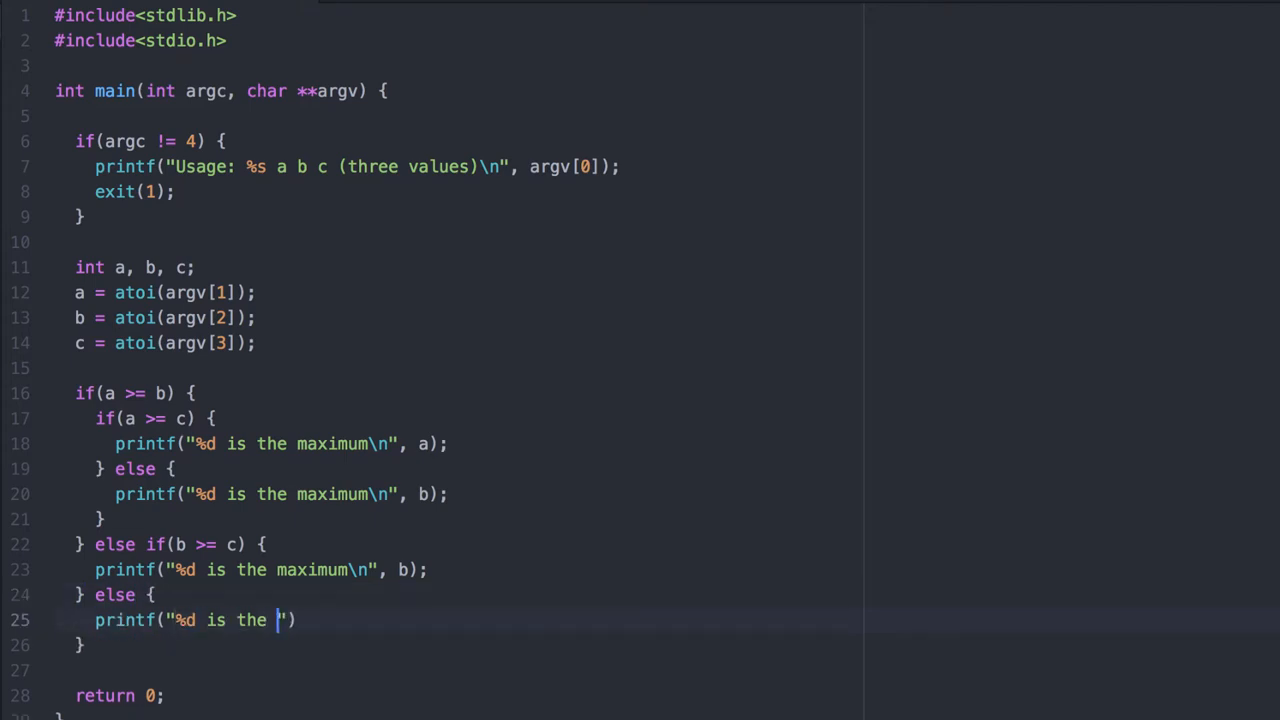
text(maximum\n)
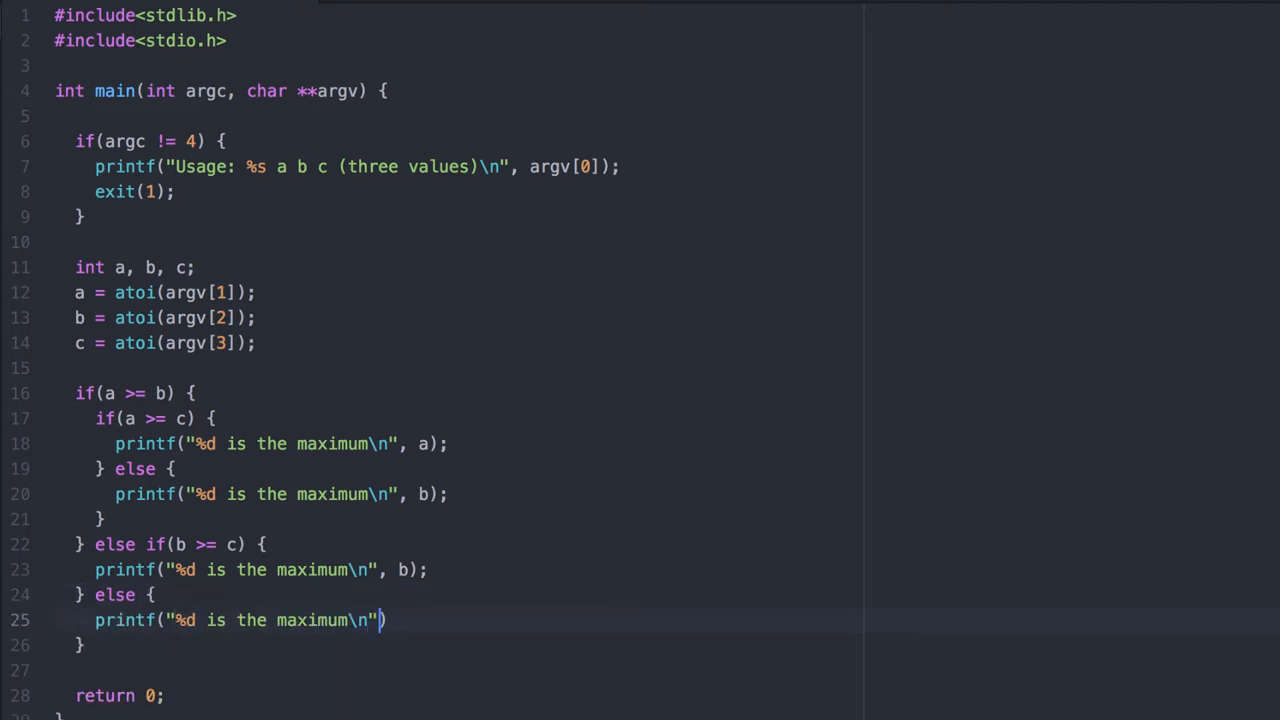
text(, c);)
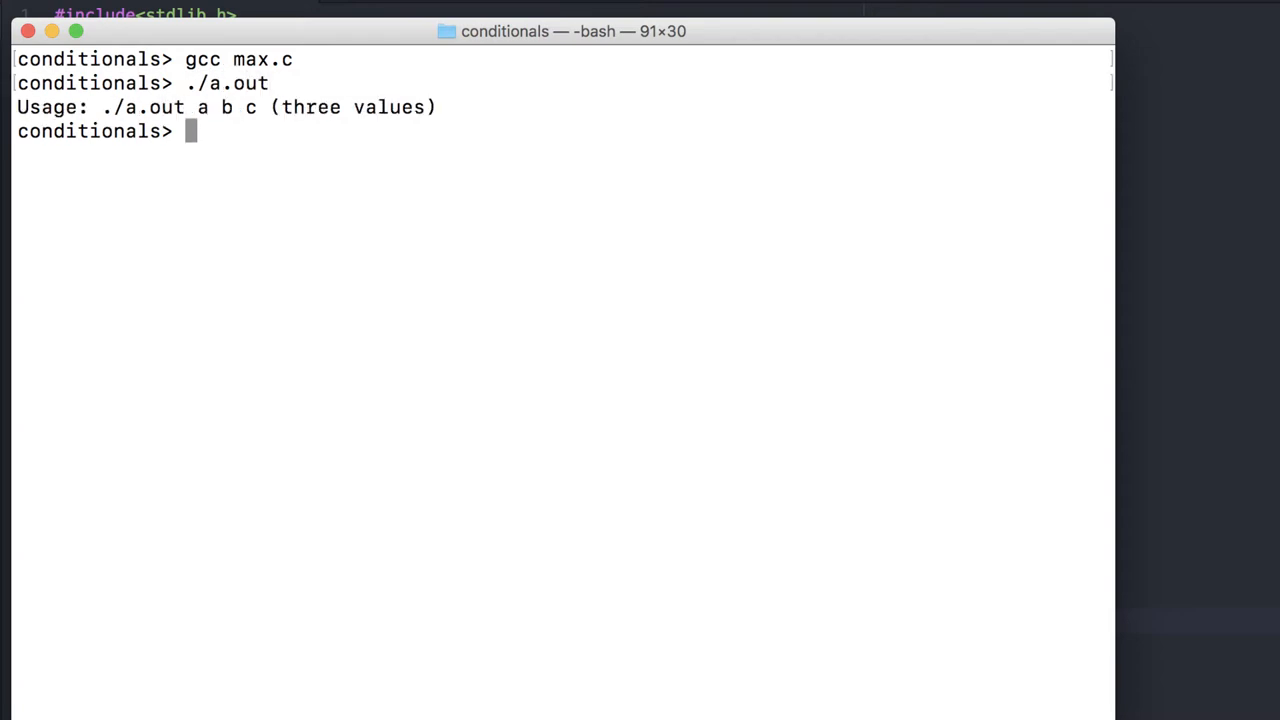
Run ./a.out with 10 20 30 and 10 30 20, both reporting 30, then trace 20 10 30
text(./a.out)
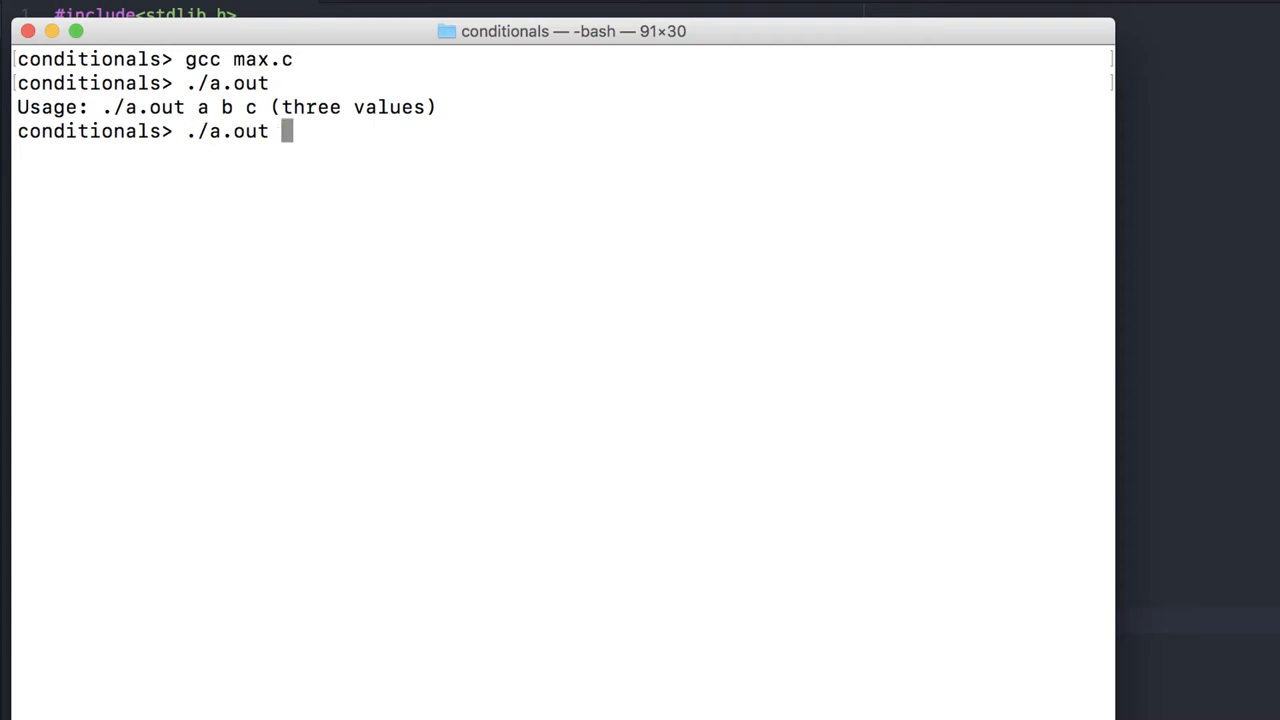
text(10 20 30)
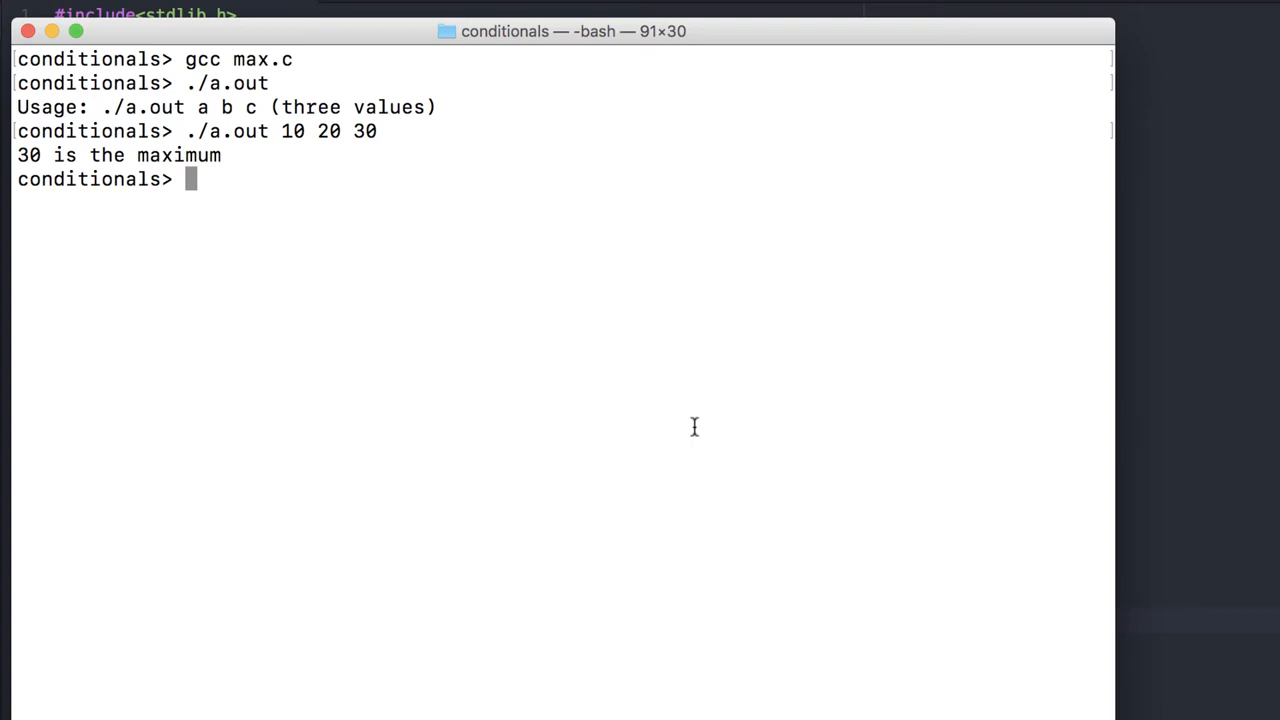
text(./a.o)
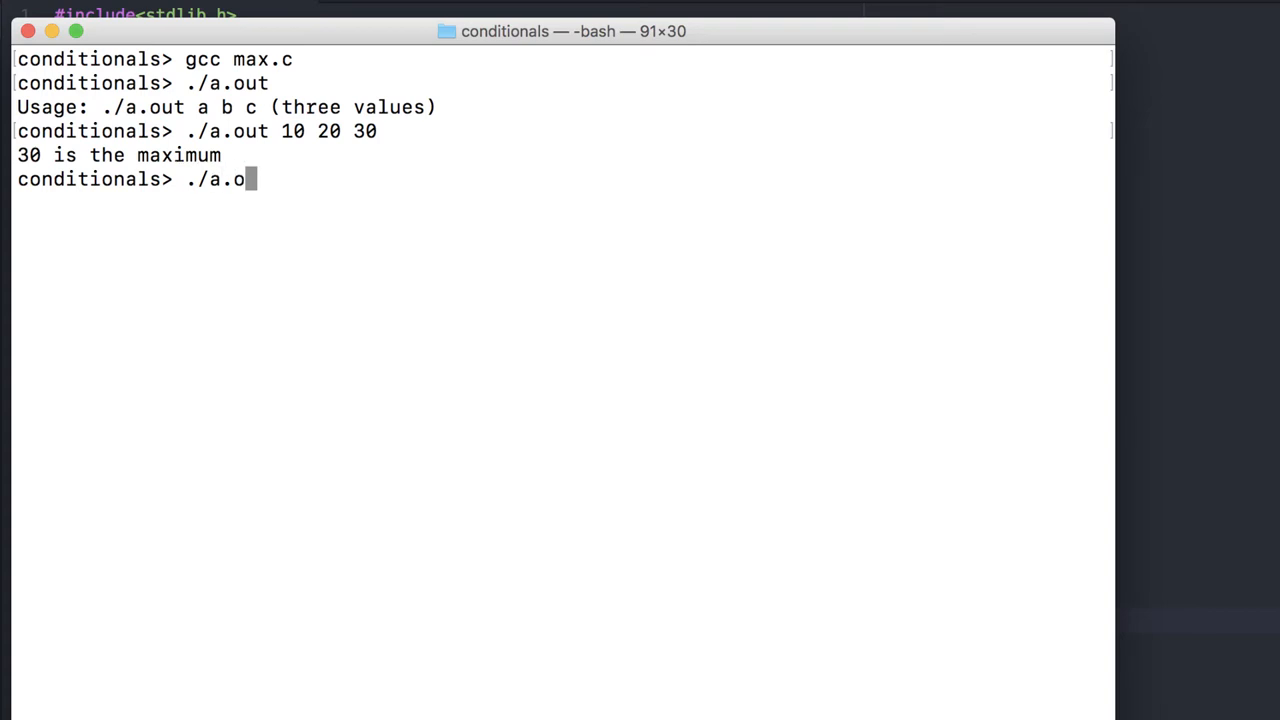
text(ut 10 30 20)
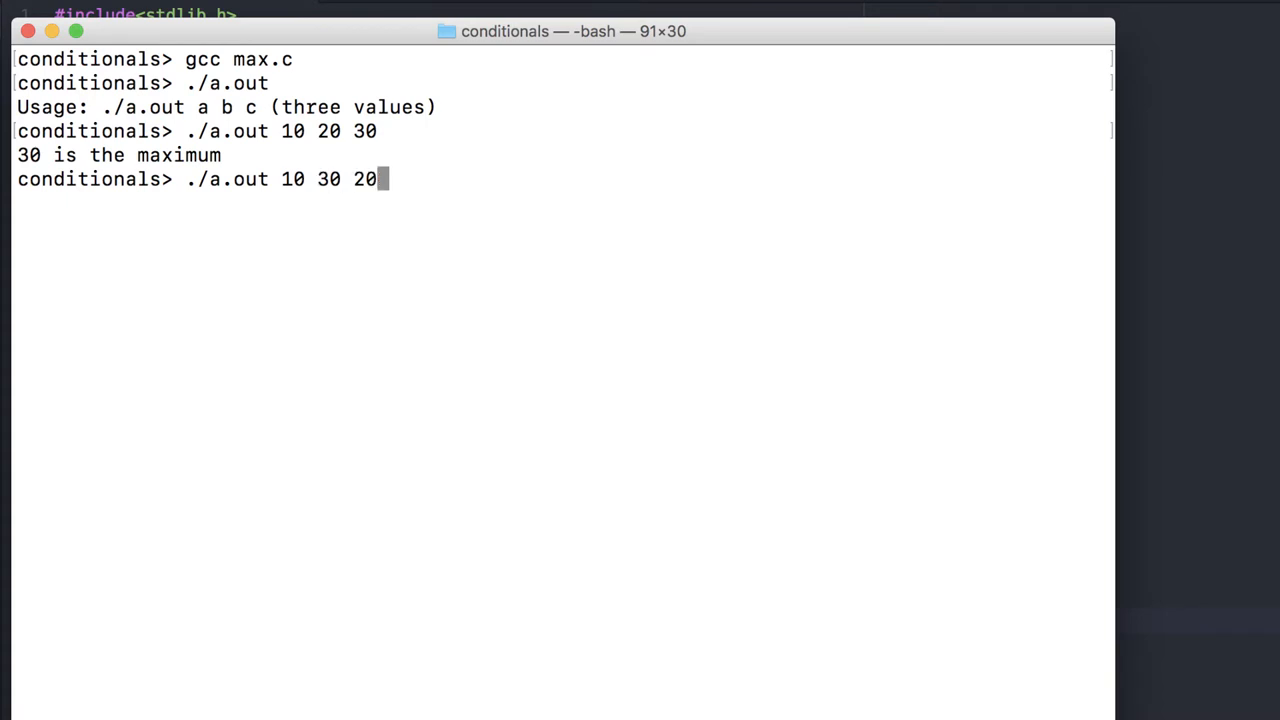
key(Return)
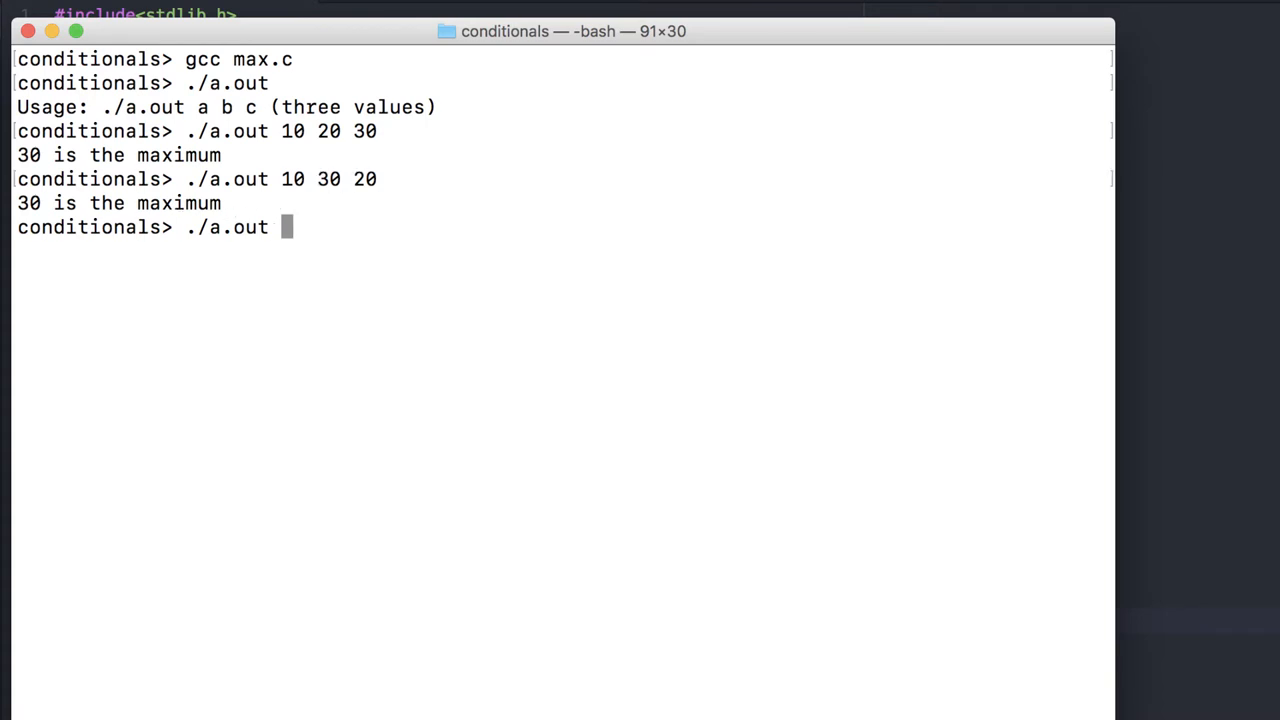
text(20 10)
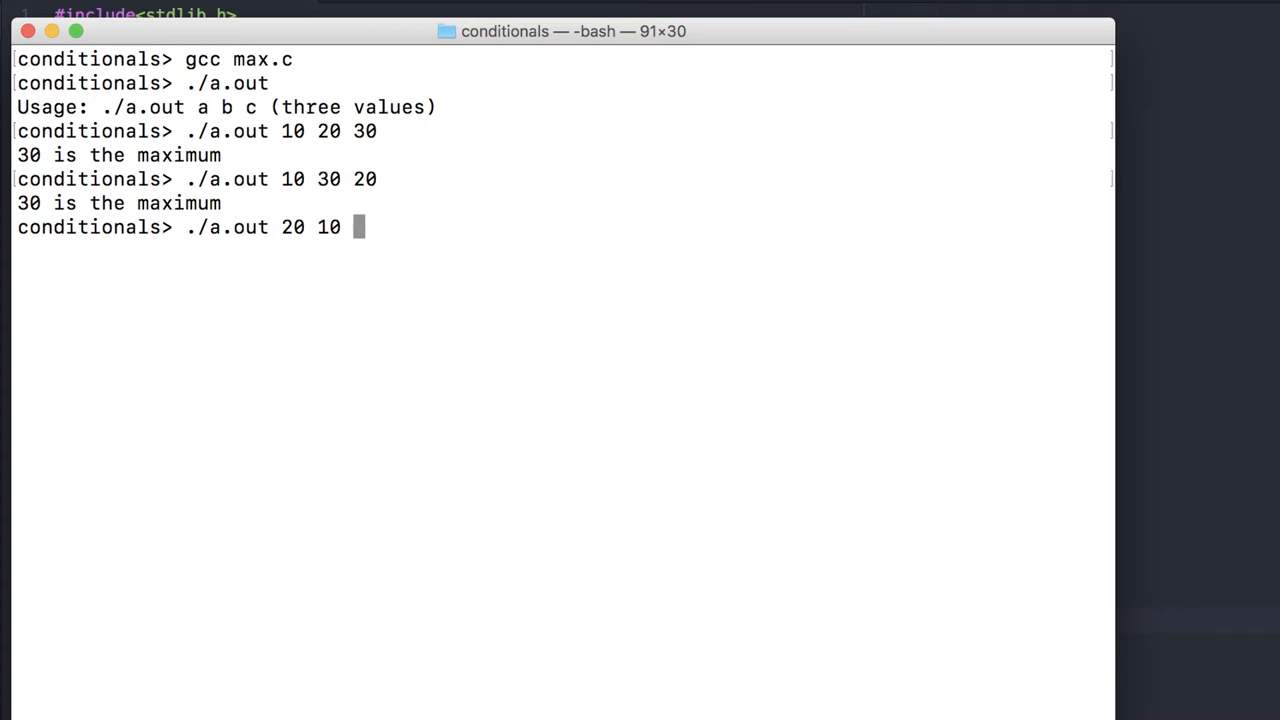
key(Return)
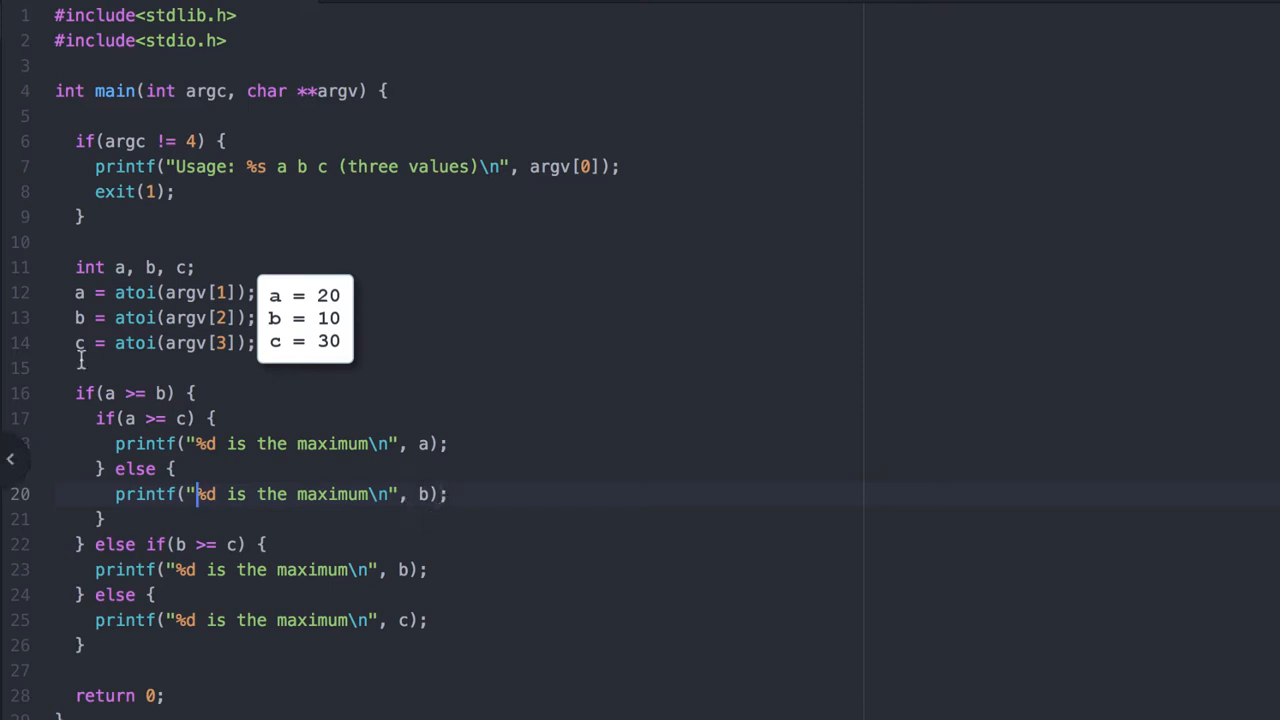
Change the inner else printf to report c instead of b as the maximum
text(c)
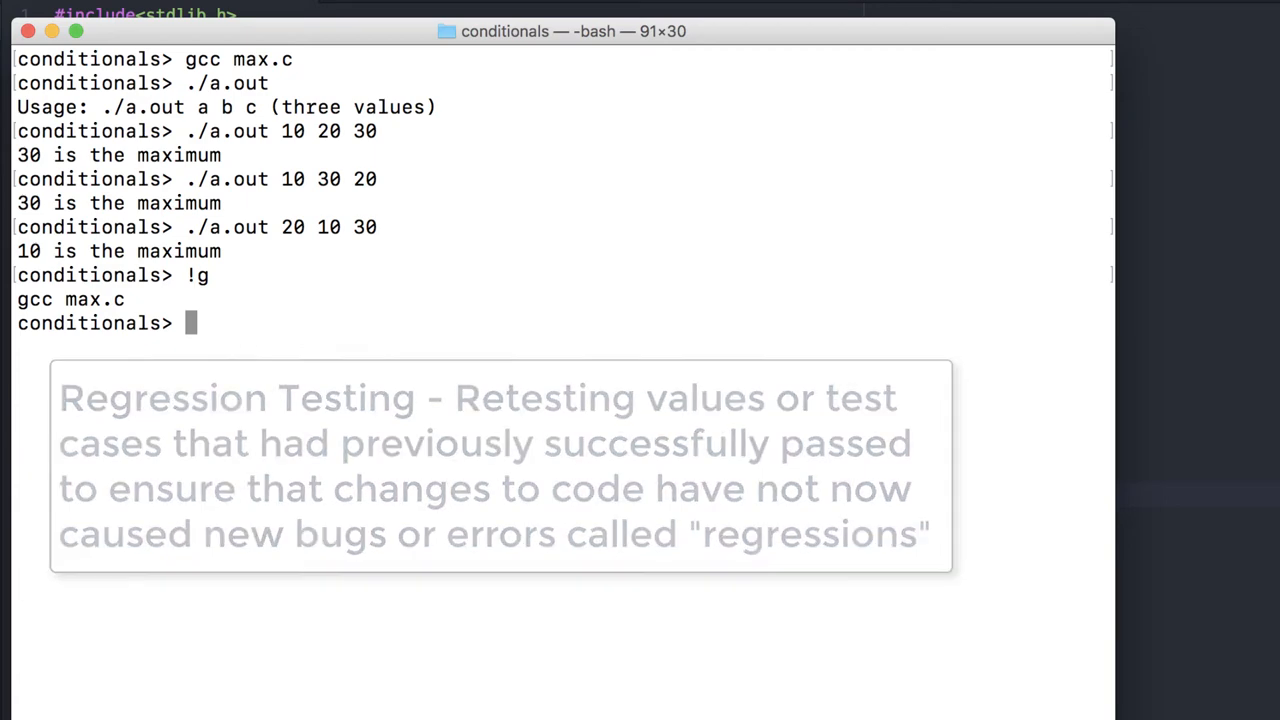
Run ./a.out with 10 20 30, 10 30 20, 20 10 30 and 20 30 10, each giving the correct maximum
text(./a.out 1)
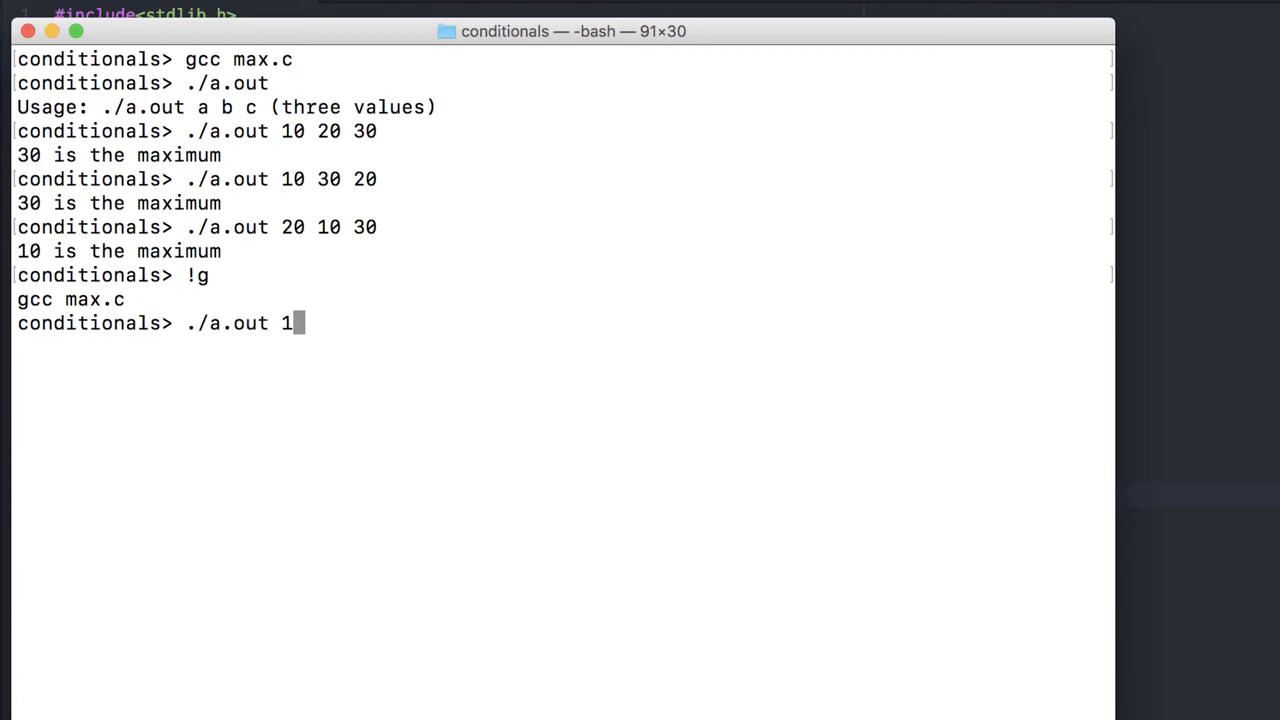
key(Return)
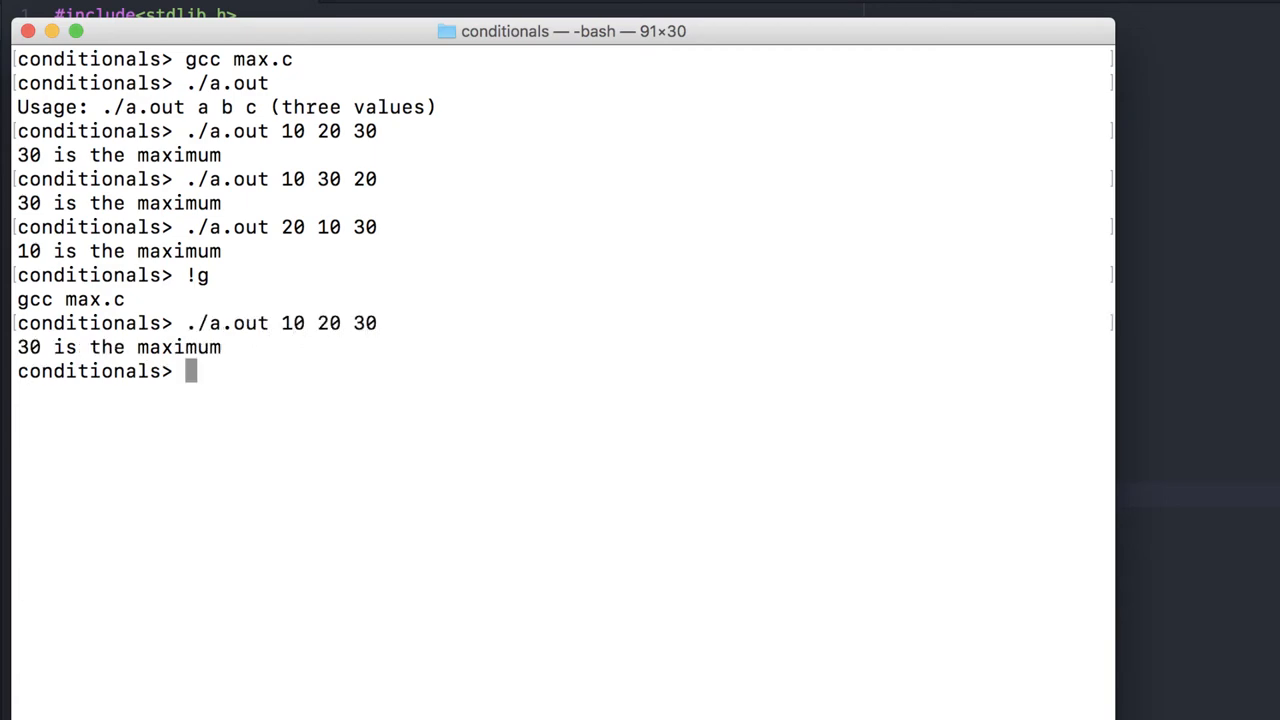
text(./a.out 10 30)
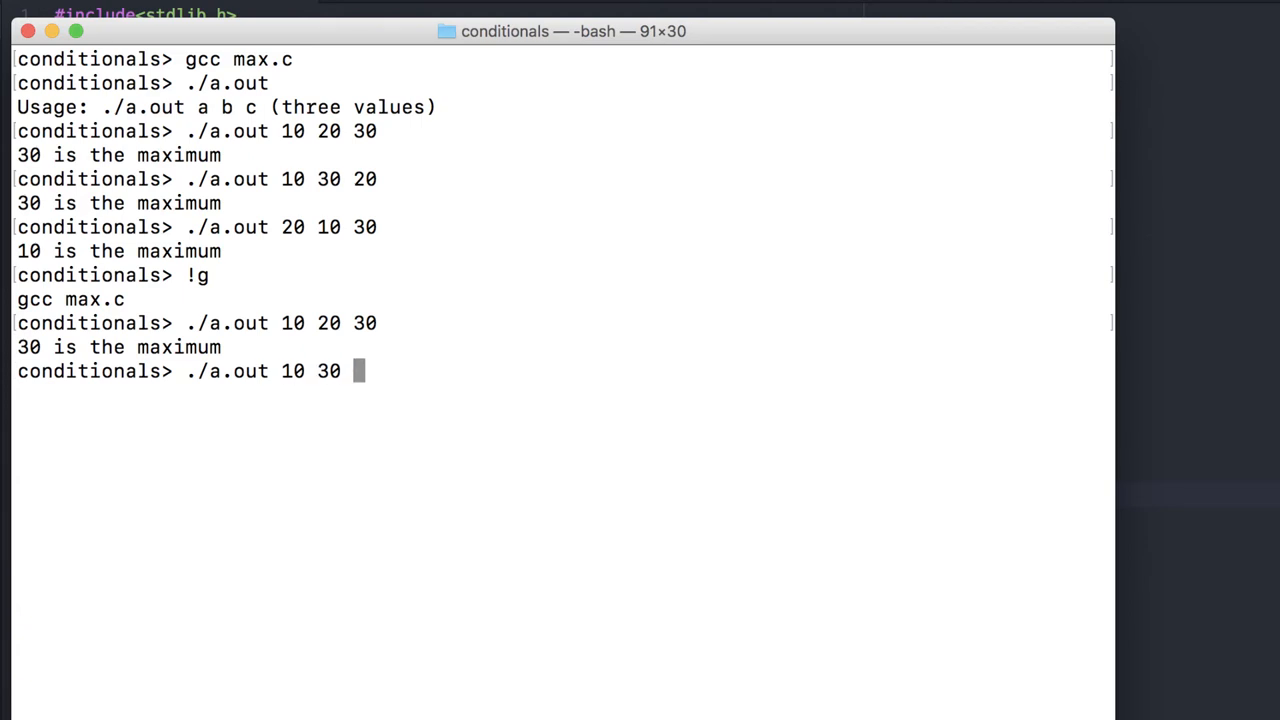
key(Return)
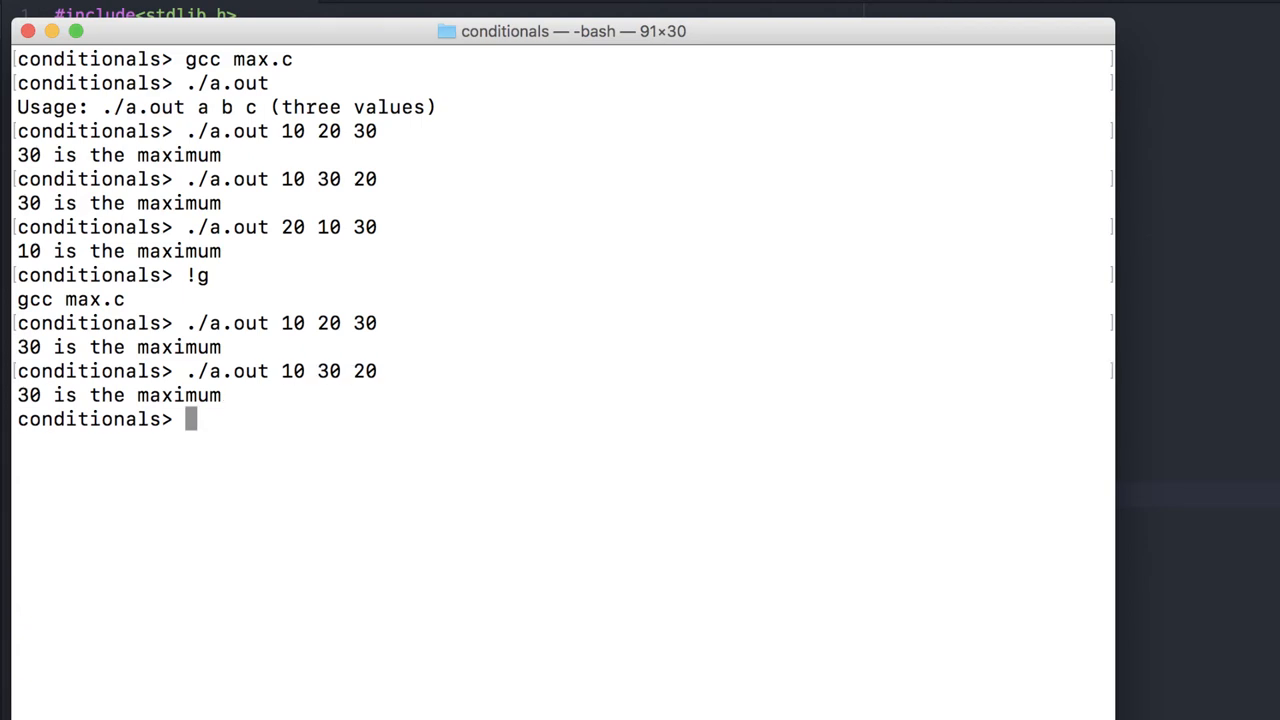
text(./a.out 20 10 30)
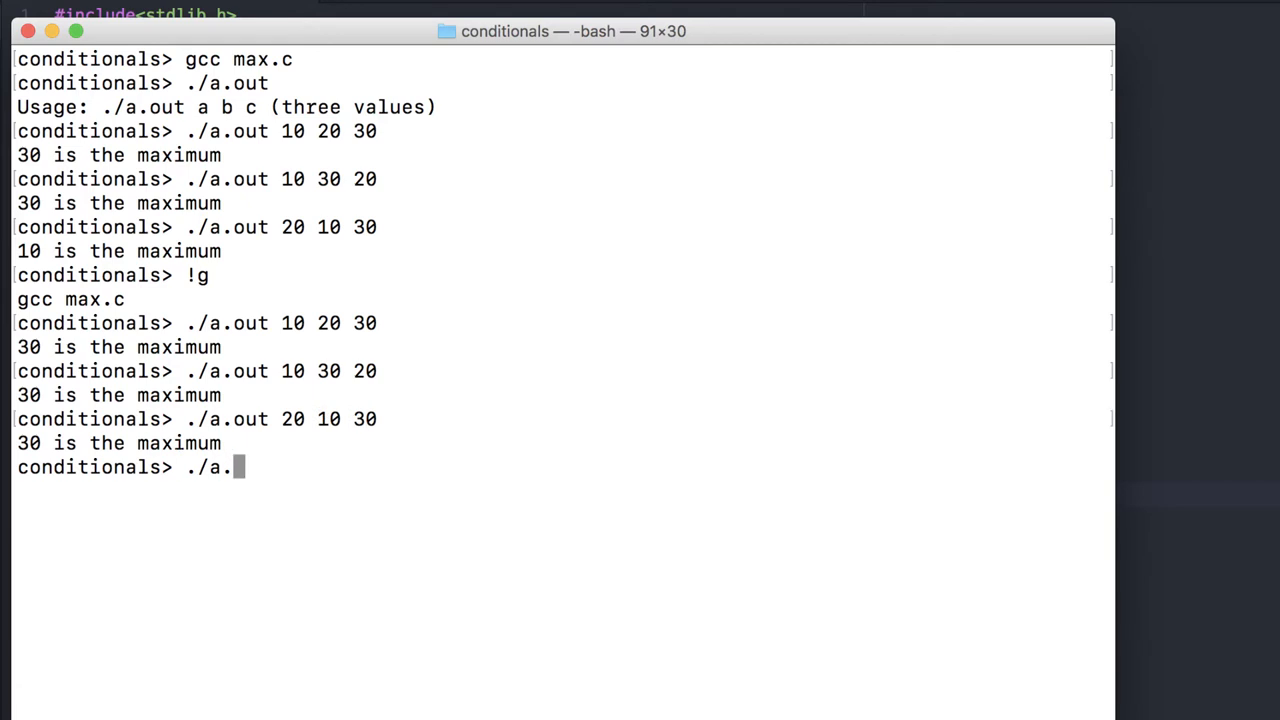
text(out 20 30 10)
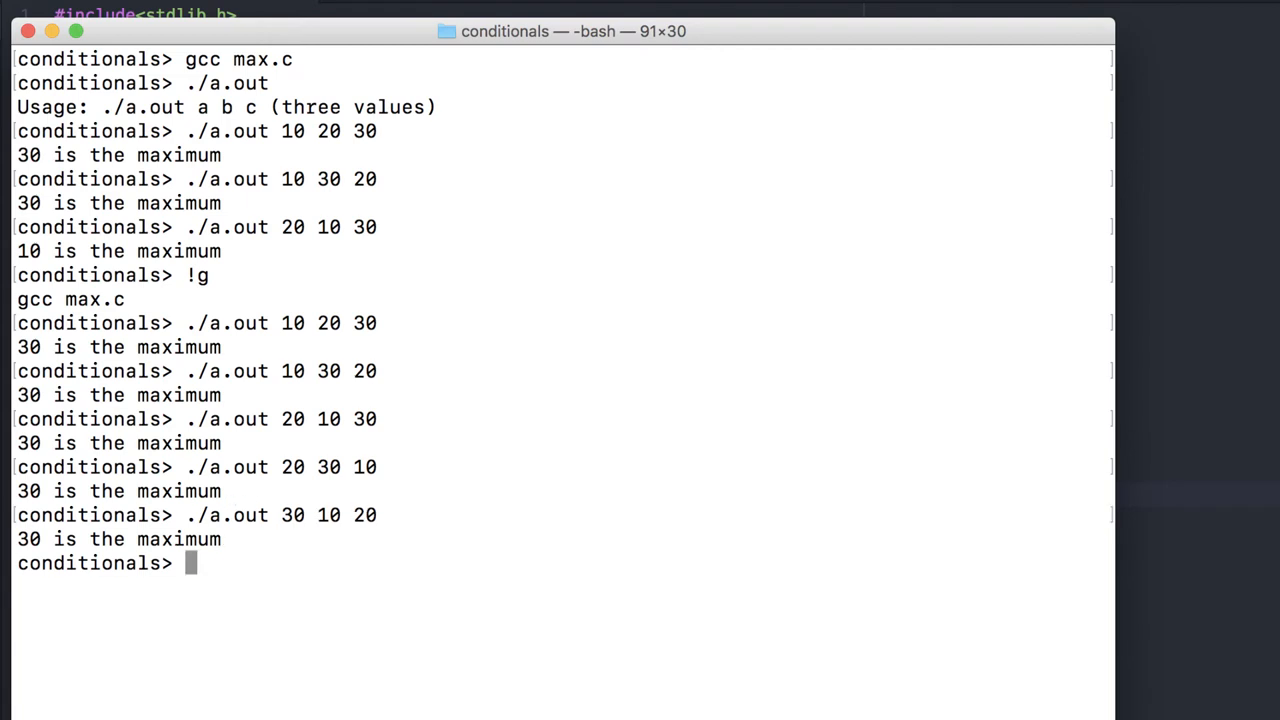
Run ./a.out on further orderings including ties like 10 20 10 and 20 10 10
text(./a.out)
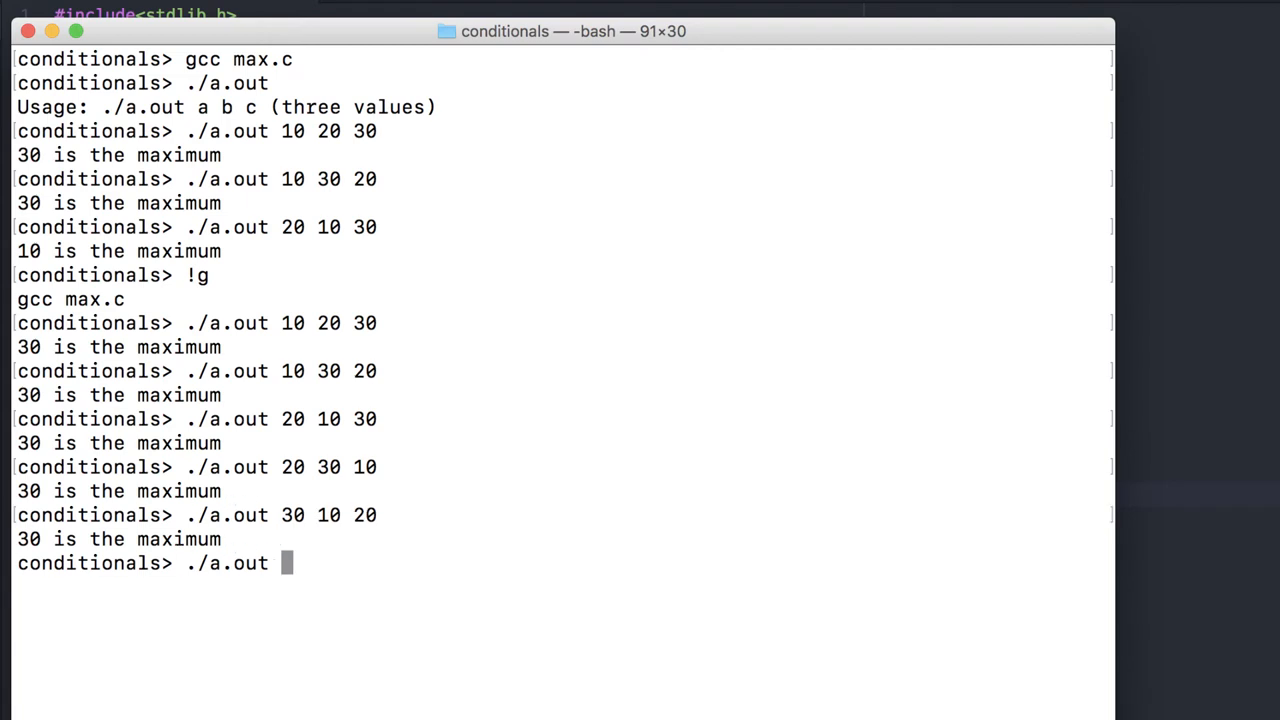
key(Return)
text(./a.)
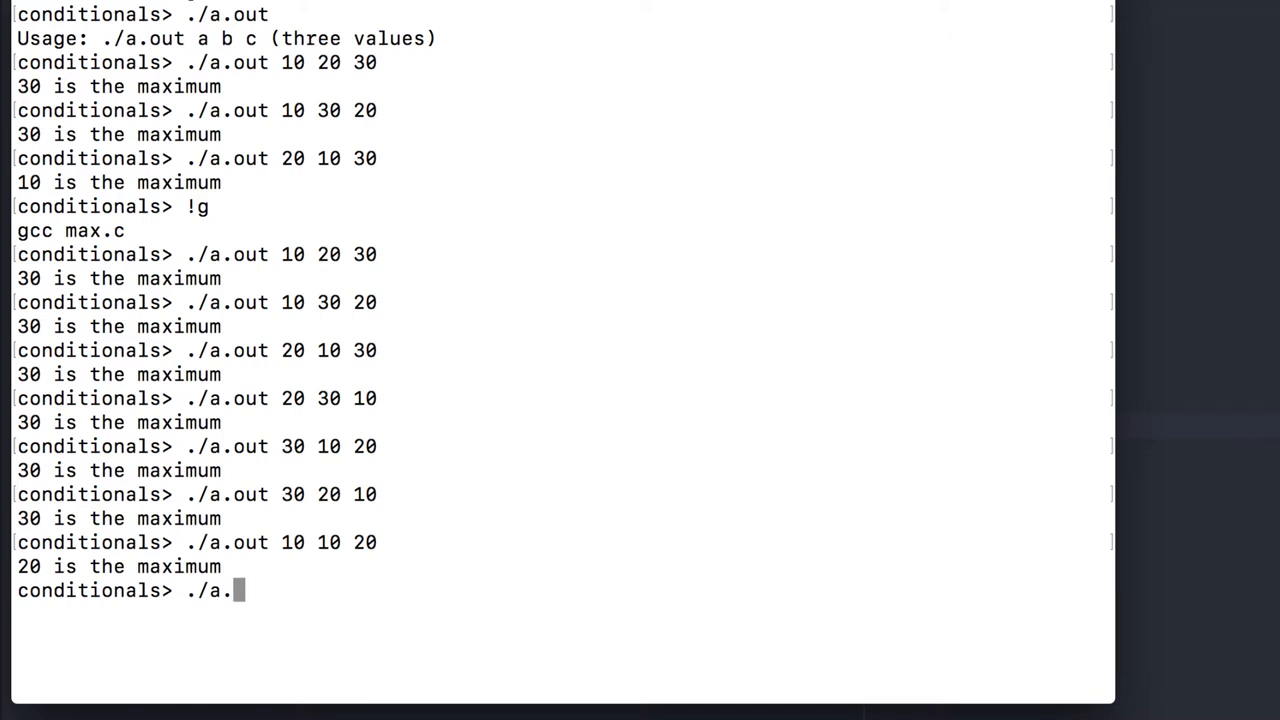
key(Return)
text(./a.out 20)
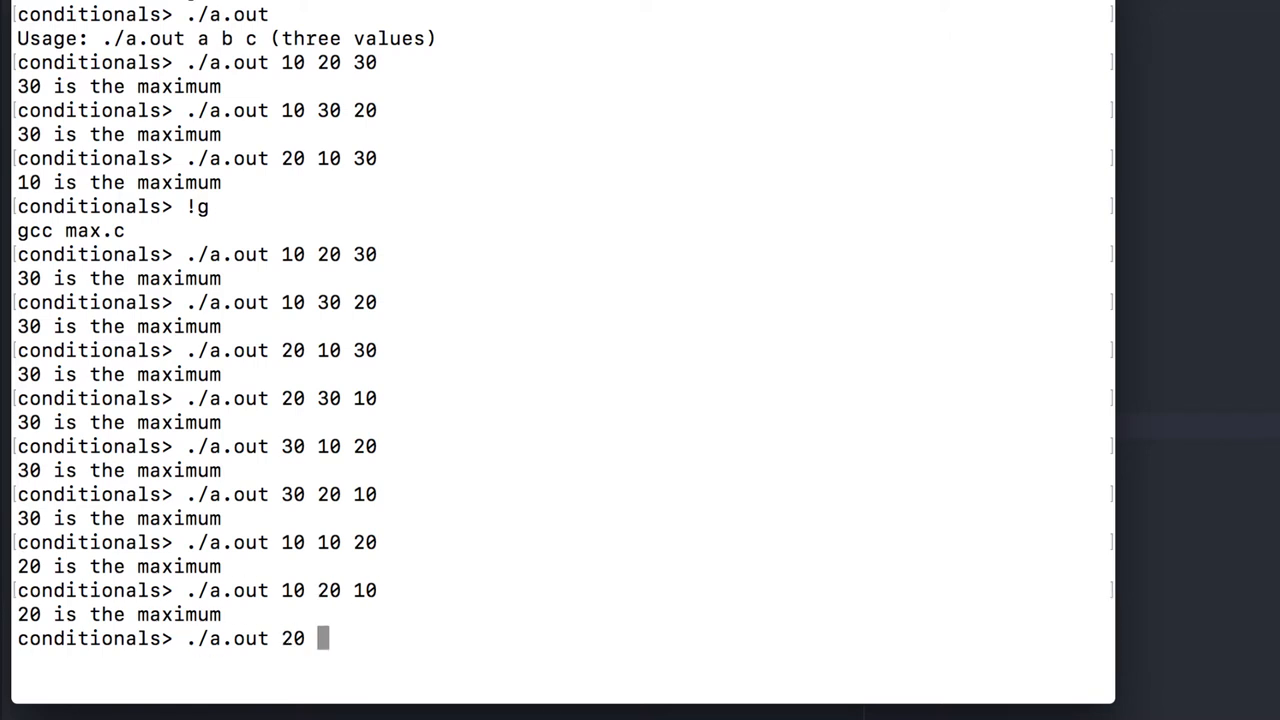
key(Return)
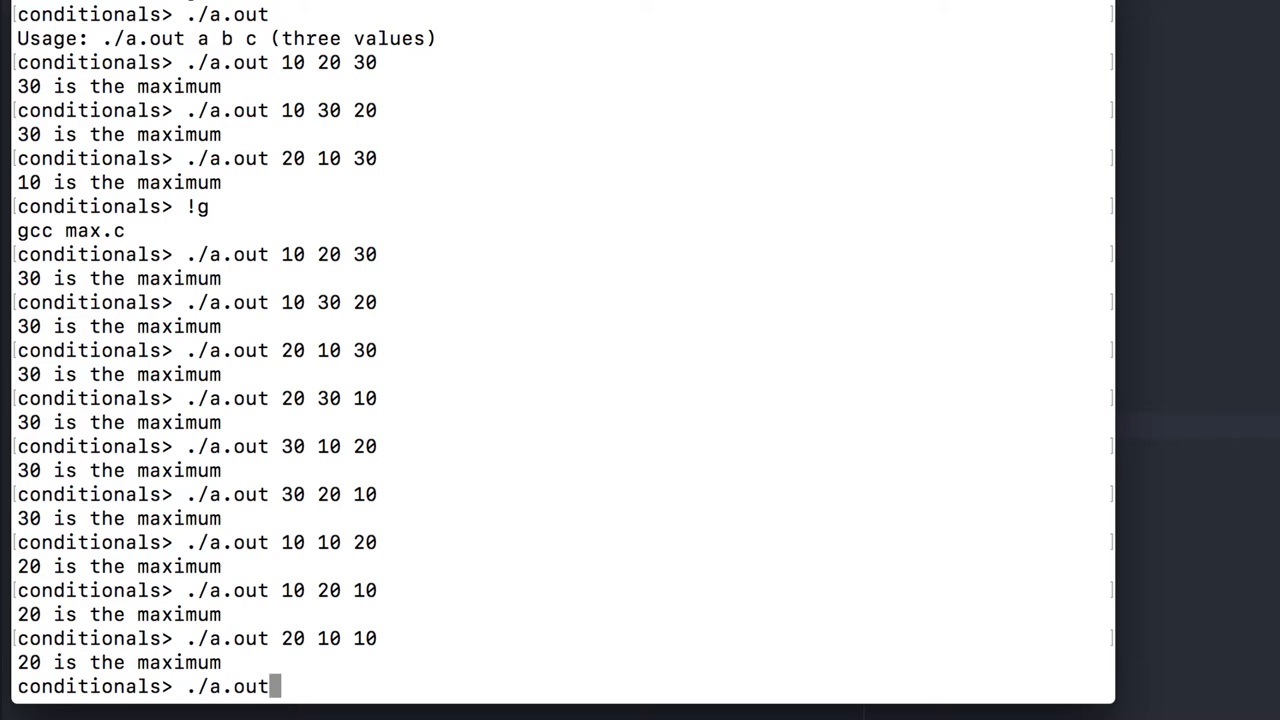
key(Return)
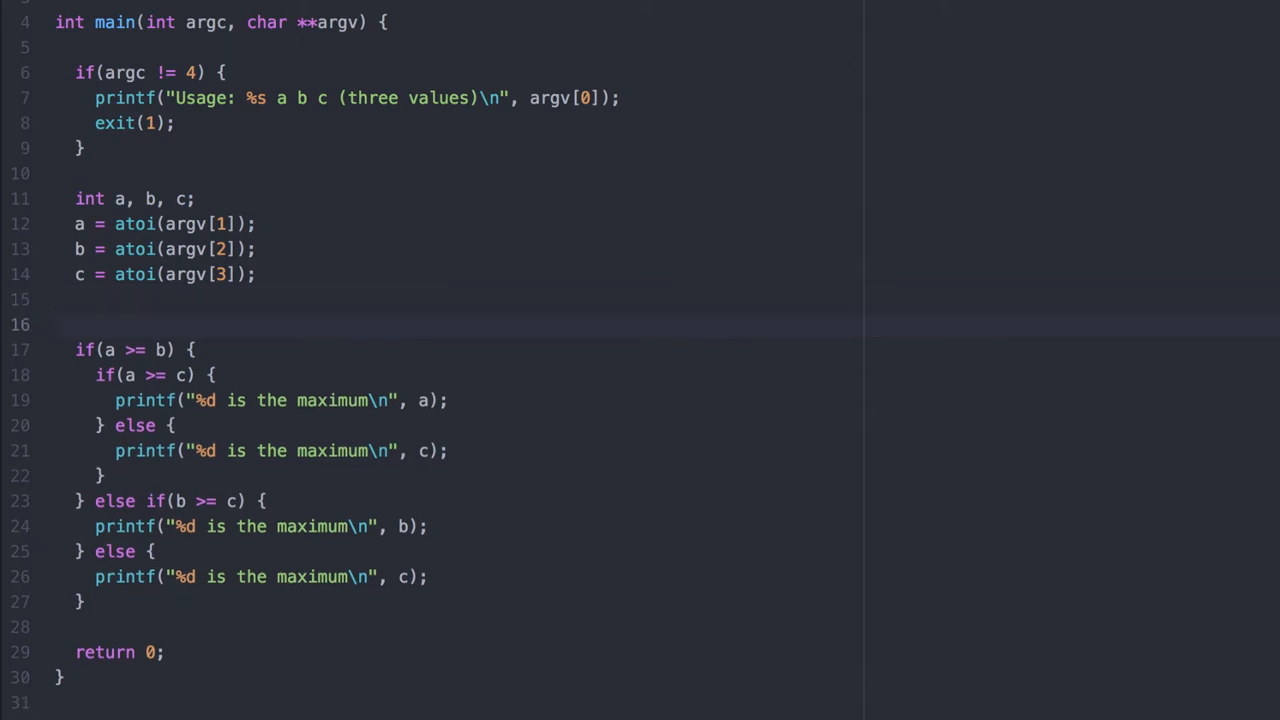
Declare int max = a and set max = b when b >= a && b >= c
text(int max =)
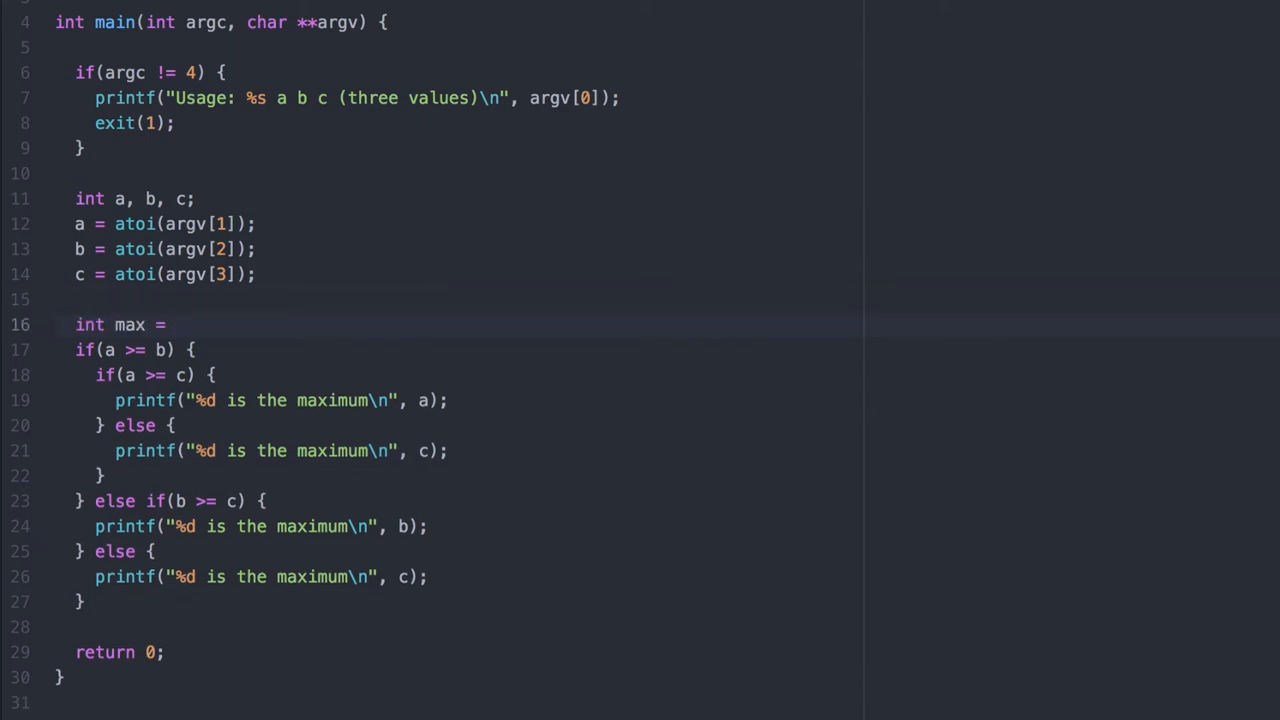
text(a;)
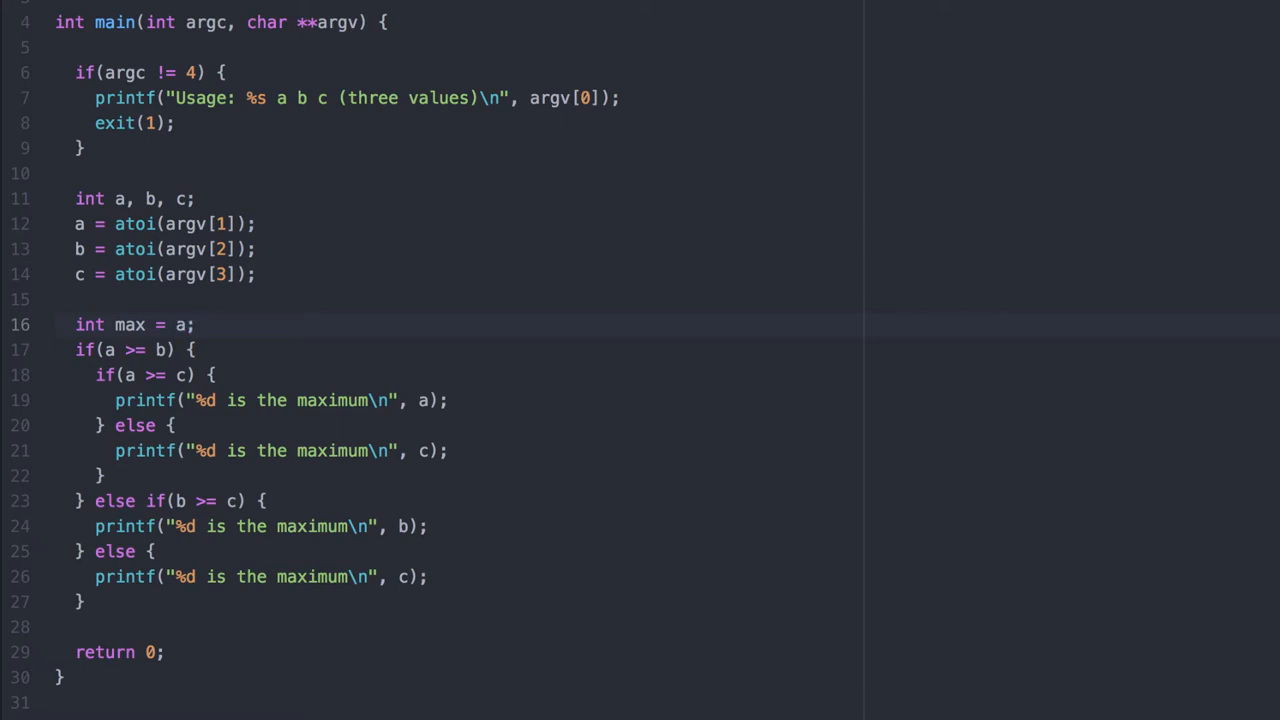
click(196, 324)
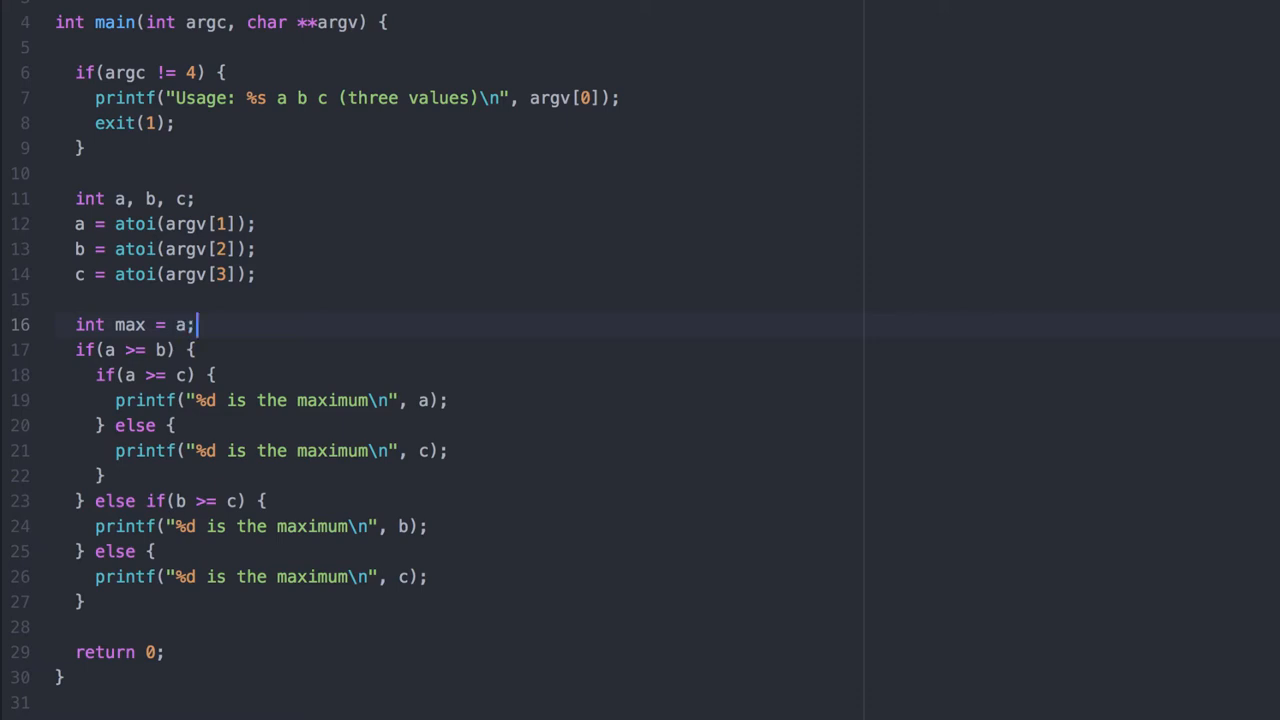
text(b >)
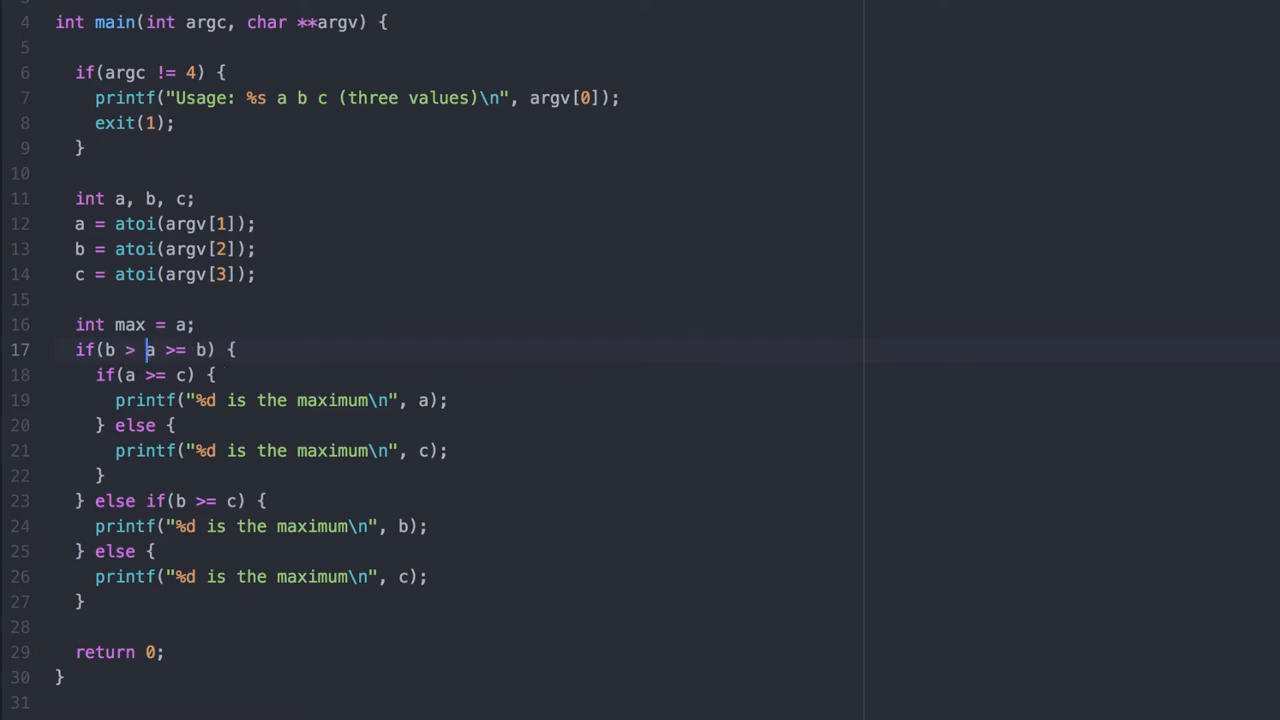
text(>= a && b)
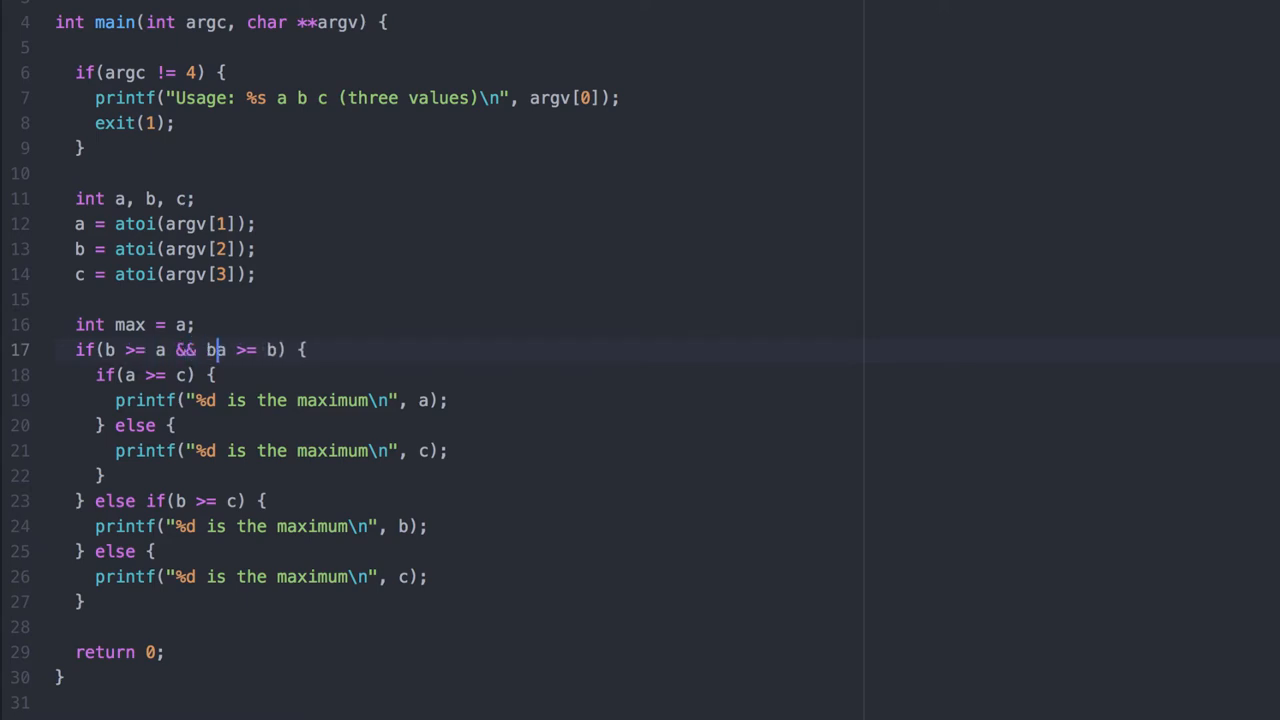
text(>= c))
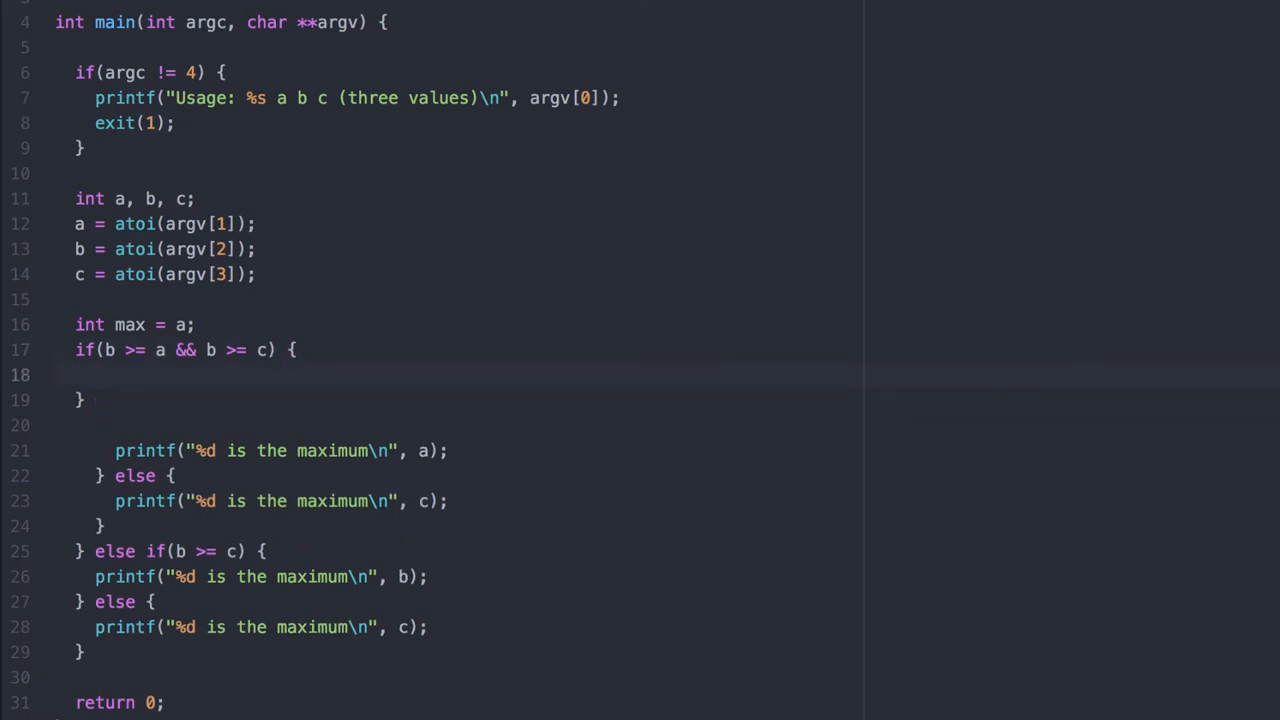
click(96, 374)
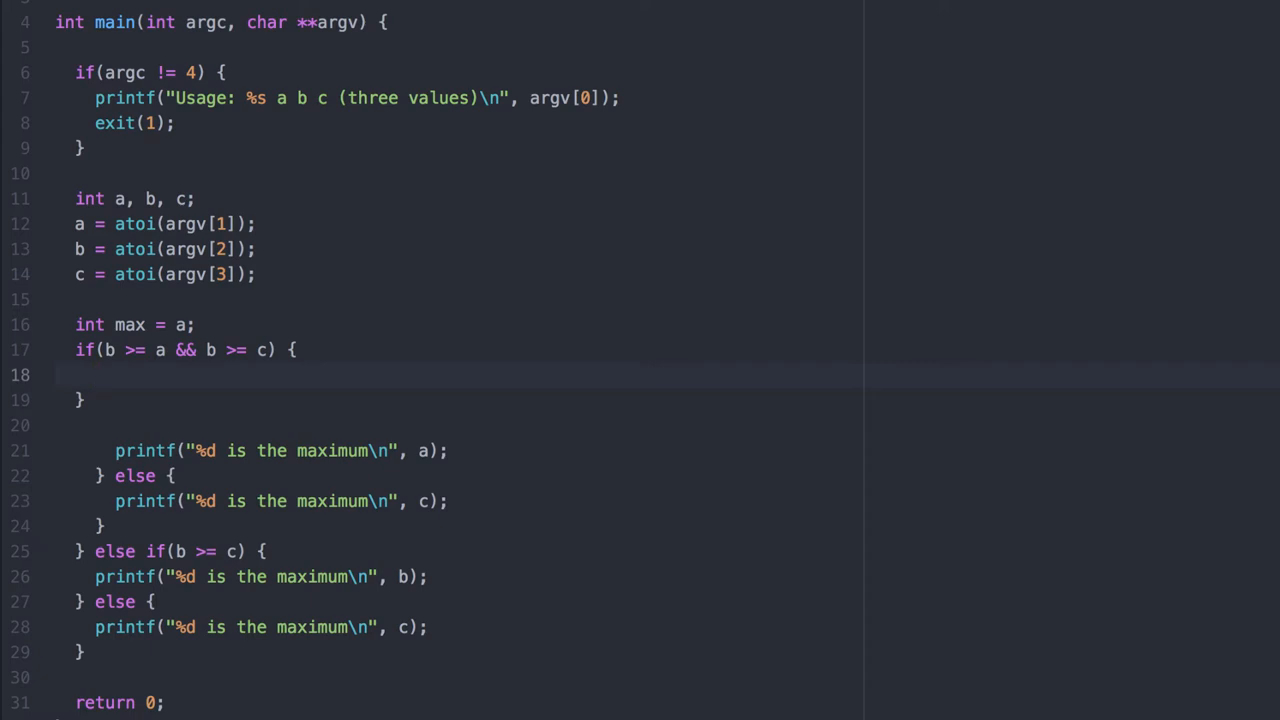
click(96, 376)
text(max)
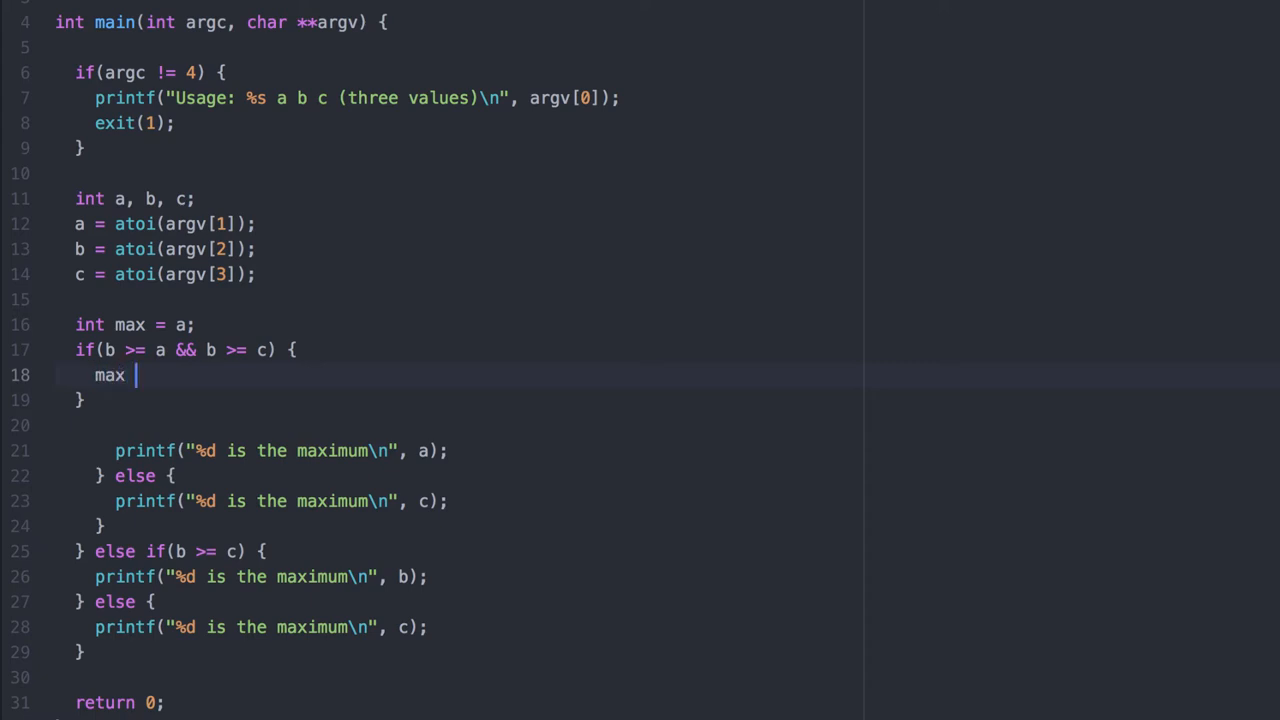
text(= b;)
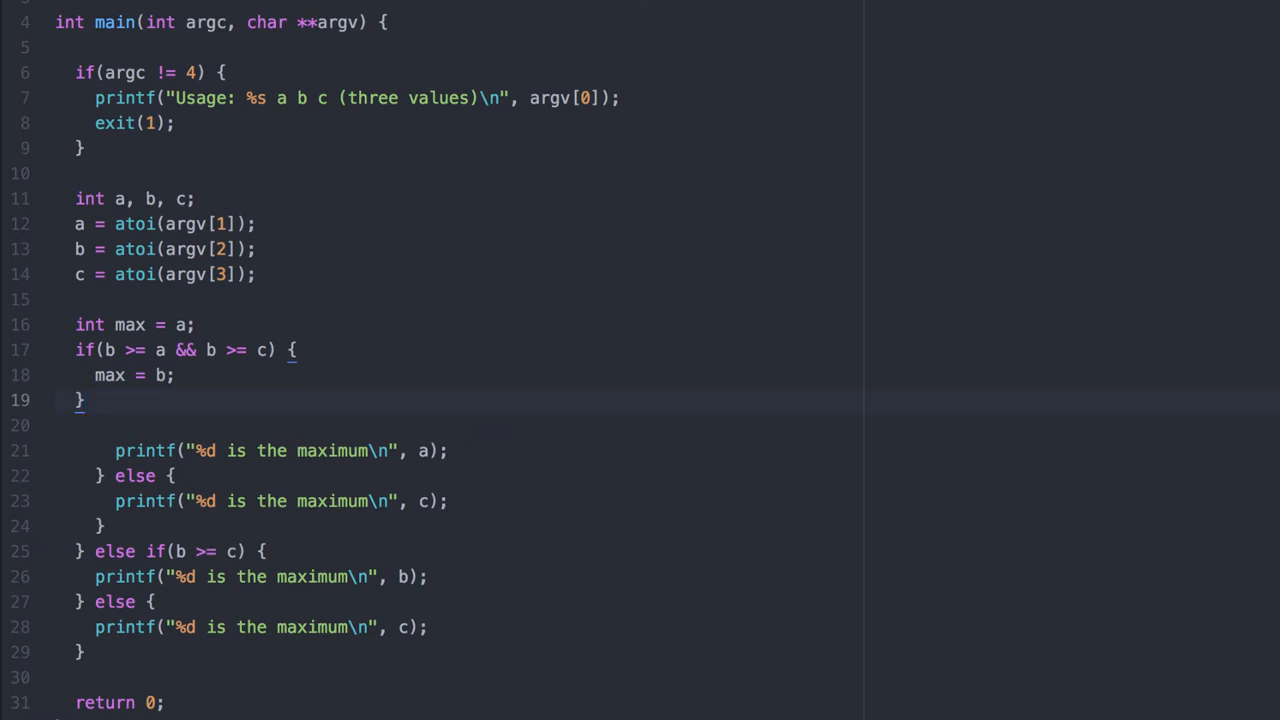
Add else if(c >= a && c >= b) setting max = c
text(else if)
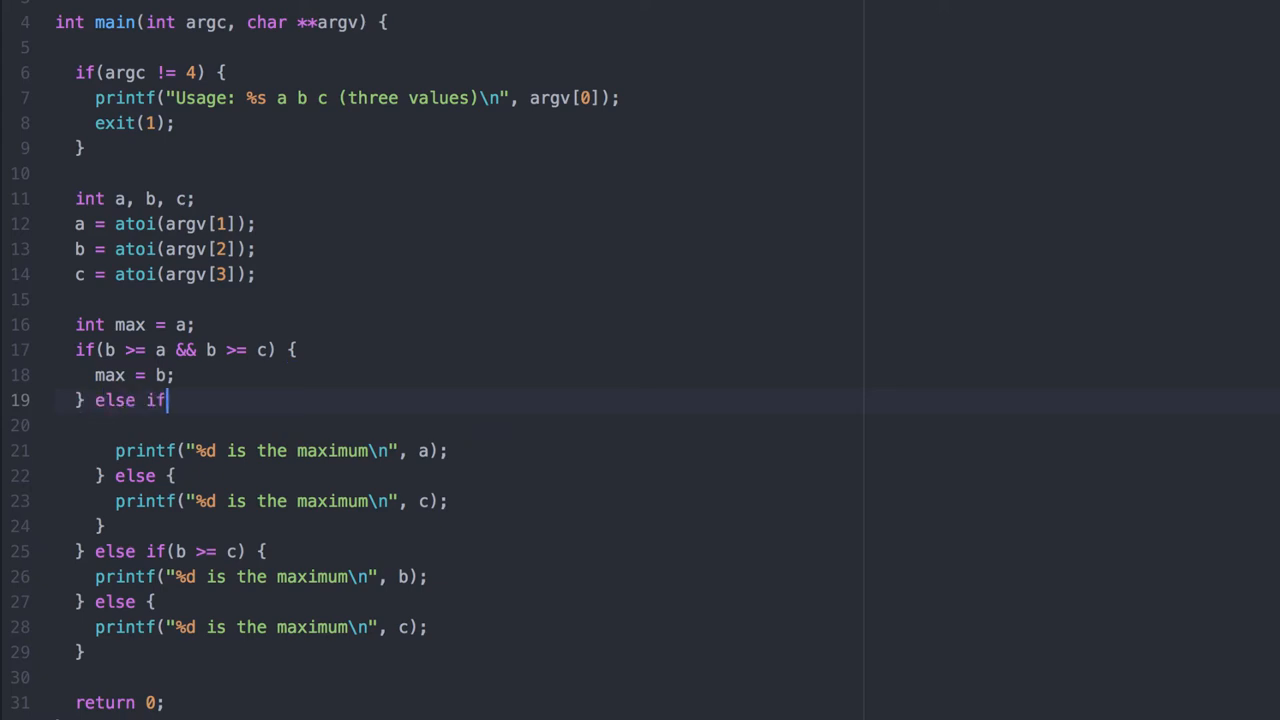
text((c >= a && ))
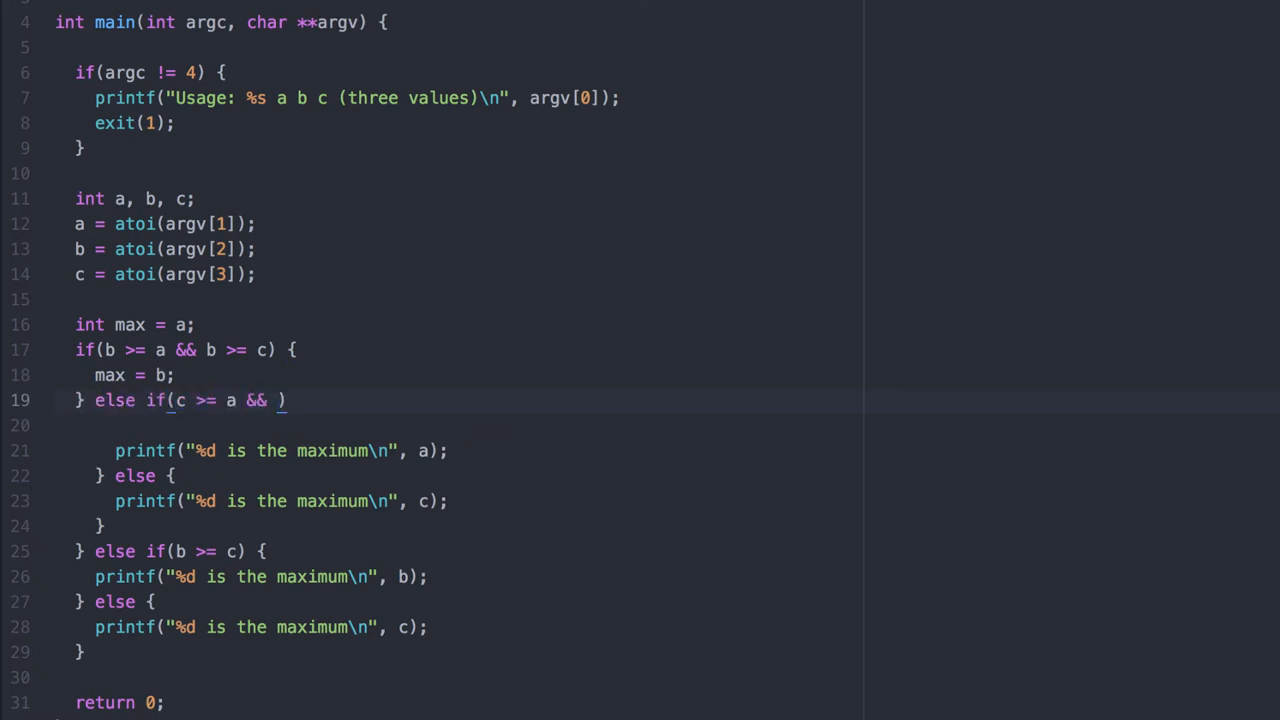
text(c >= b)
text(max)
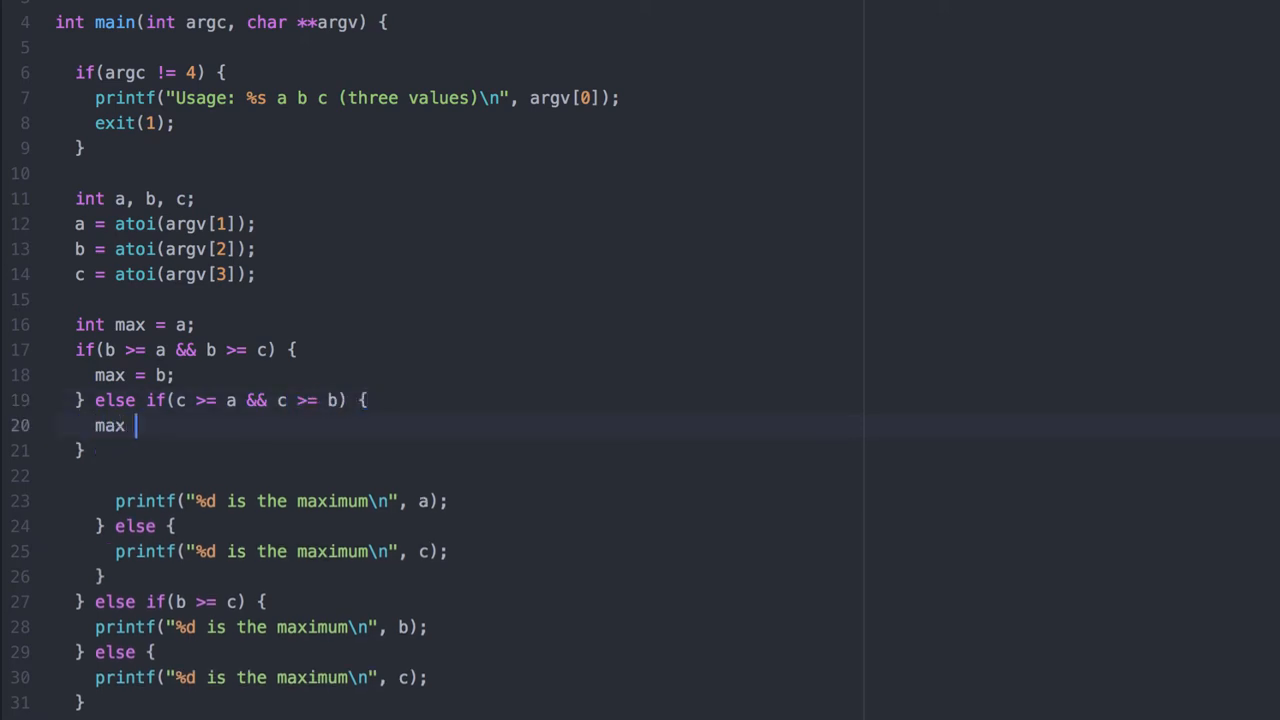
text(= c;)
click(260, 500)
text(max)
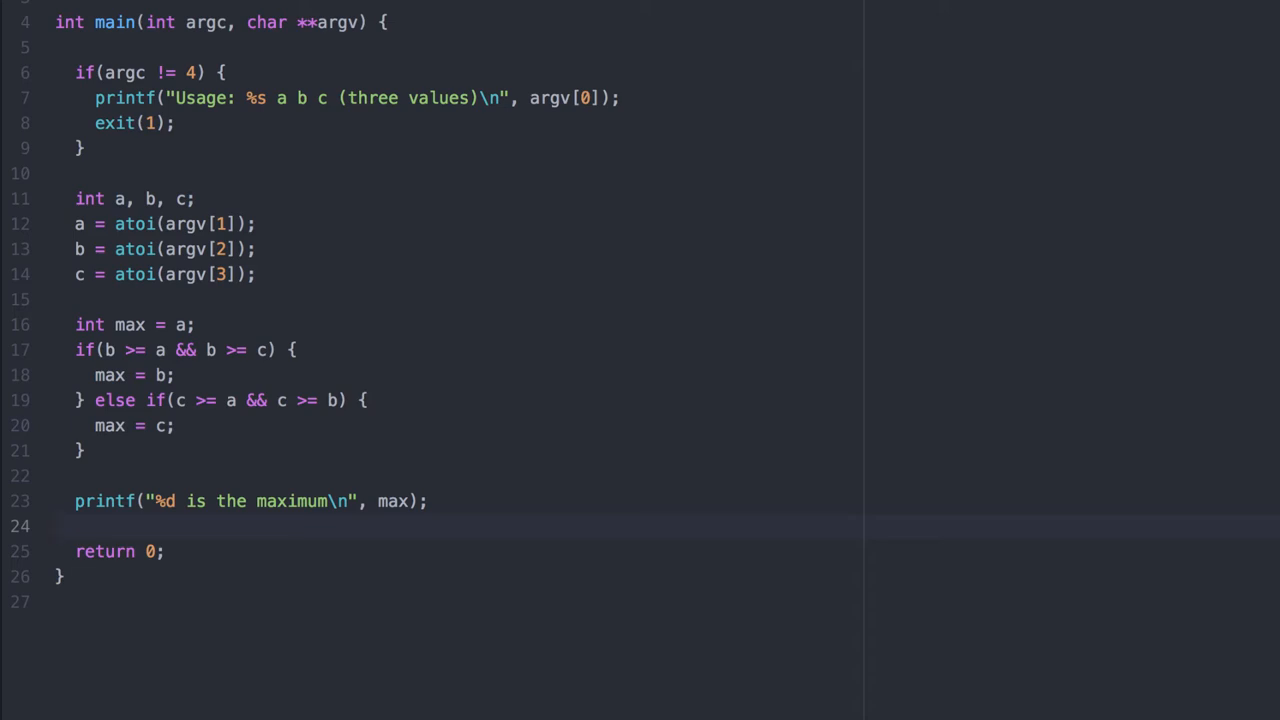
Recompile max.c in Terminal and run ./a.out 10 20 30
click(56, 526)
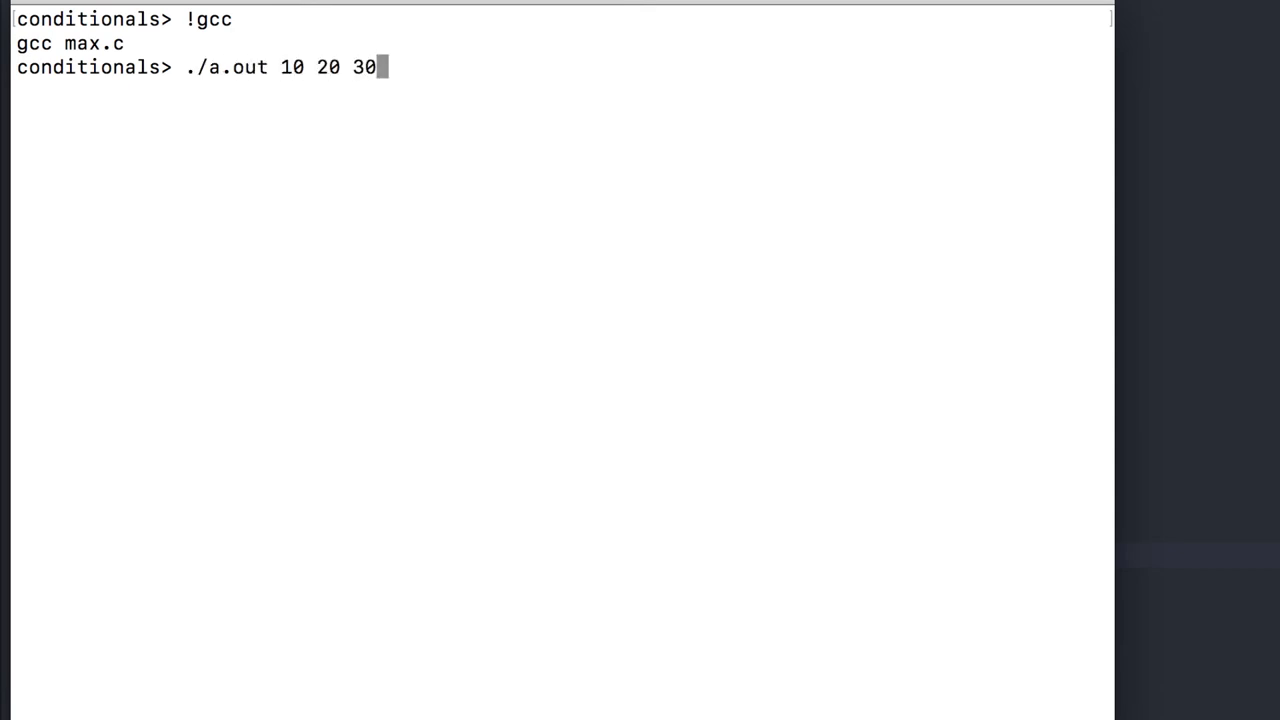
key(Return)
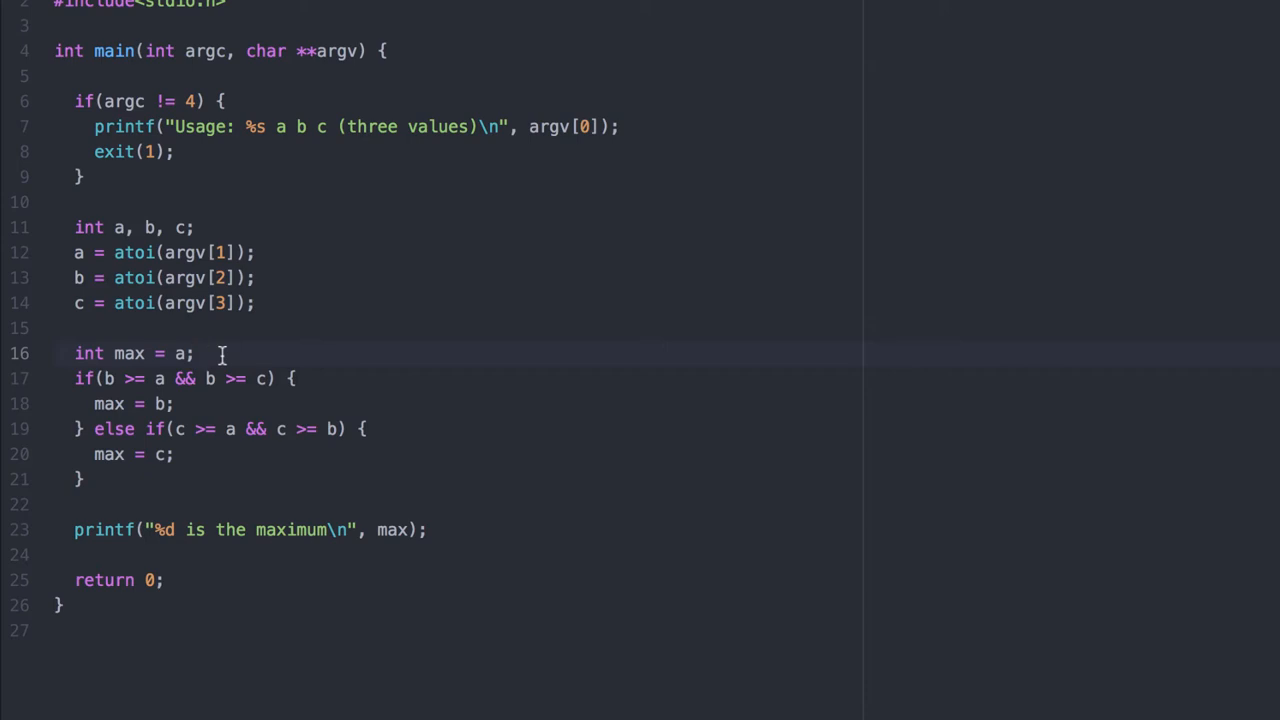
Replace the conditions with two independent checks, if(b > max) and if(c > max), each updating max
click(196, 352)
text(max)
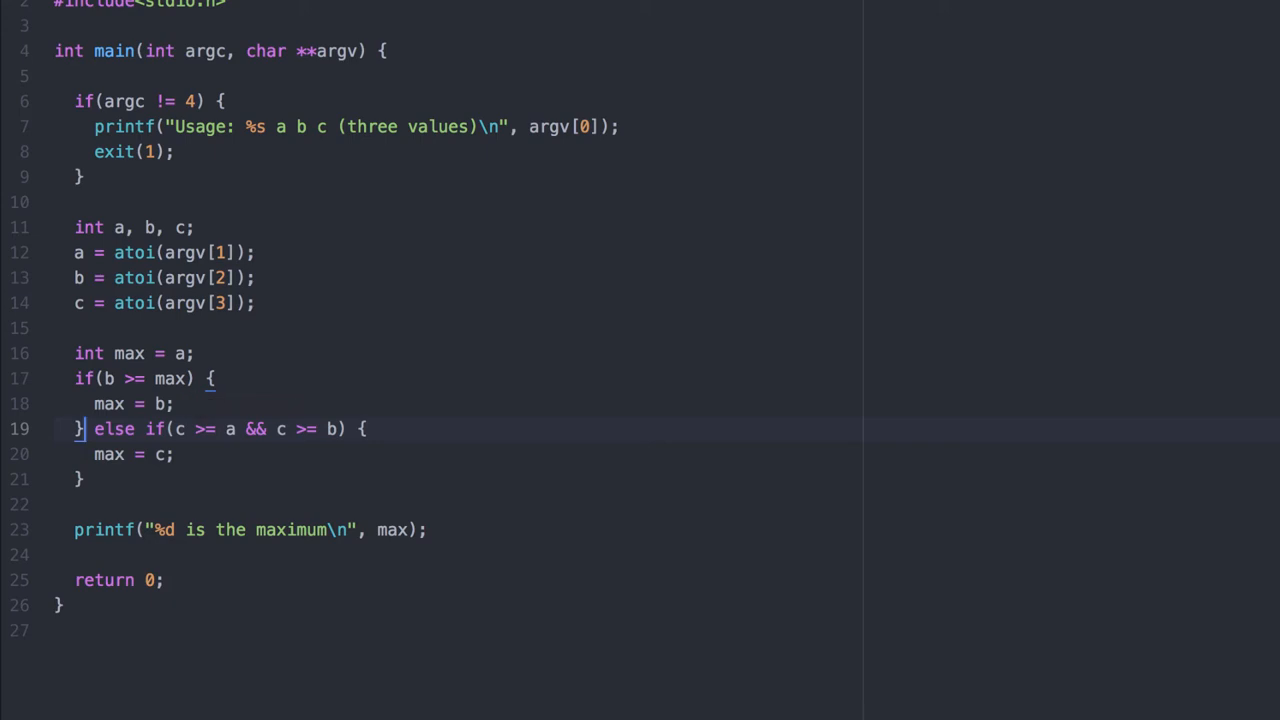
key(Enter)
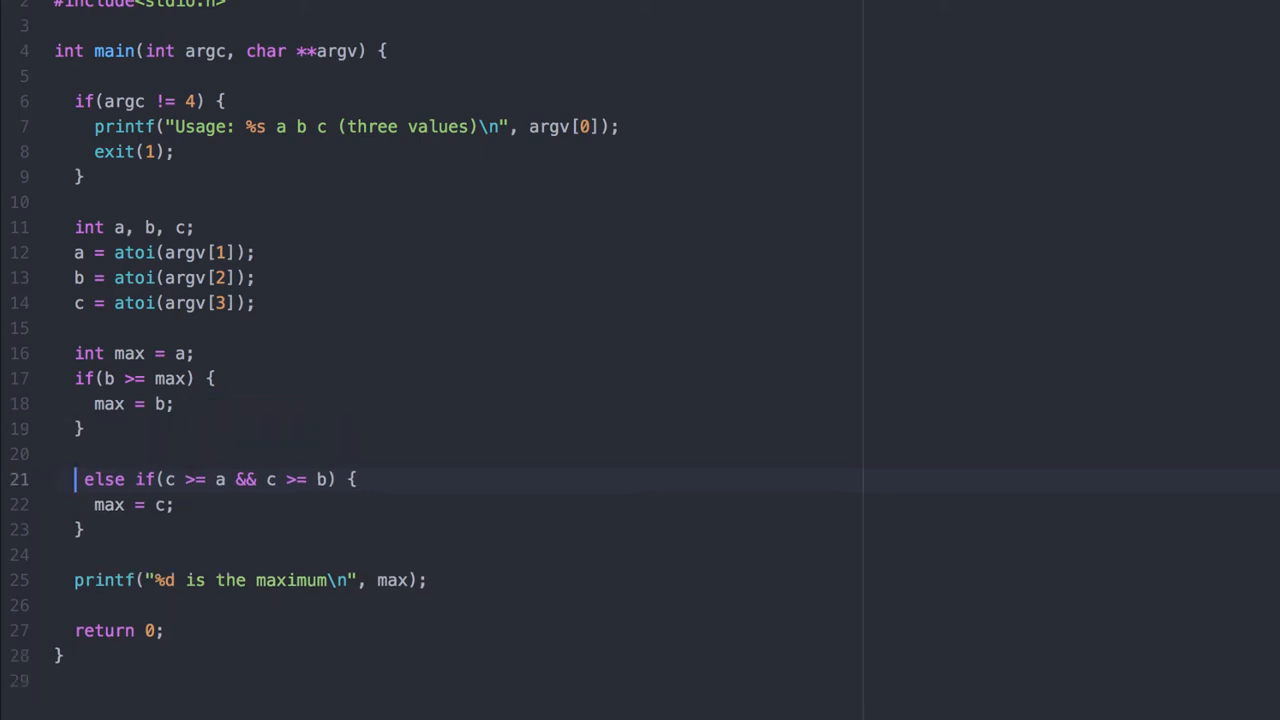
text(if(c > max) {)
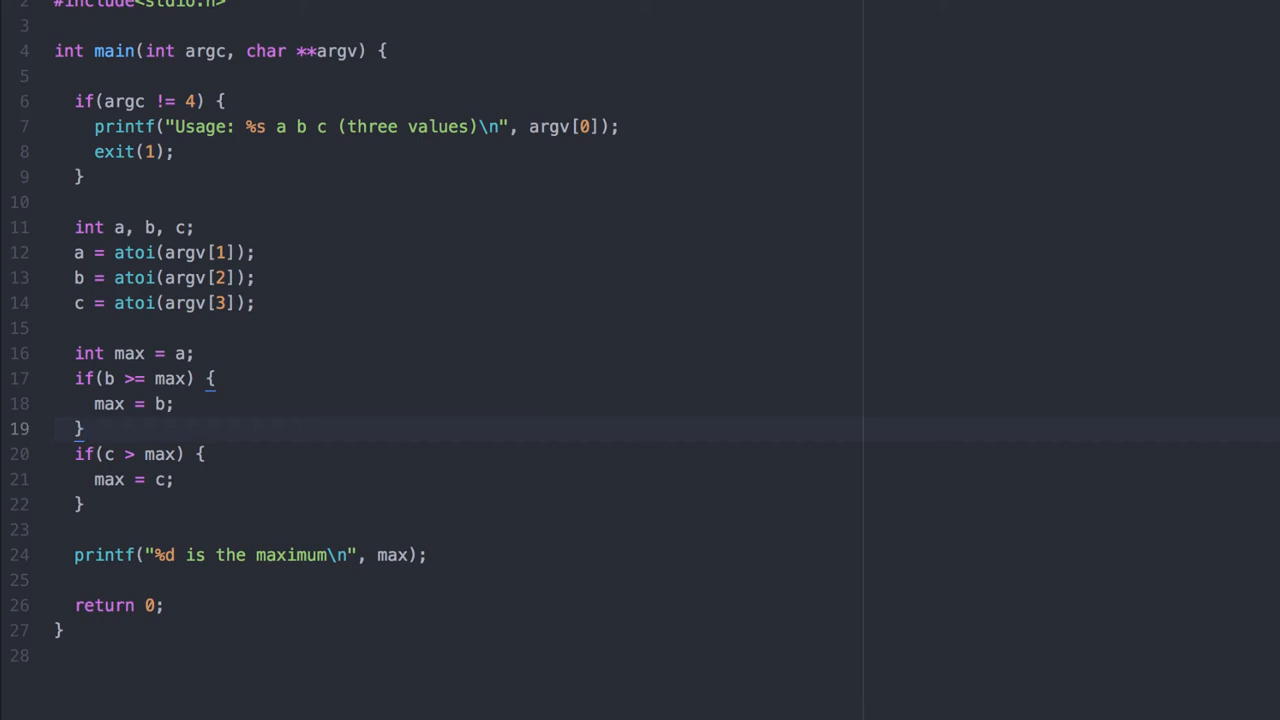
click(84, 428)
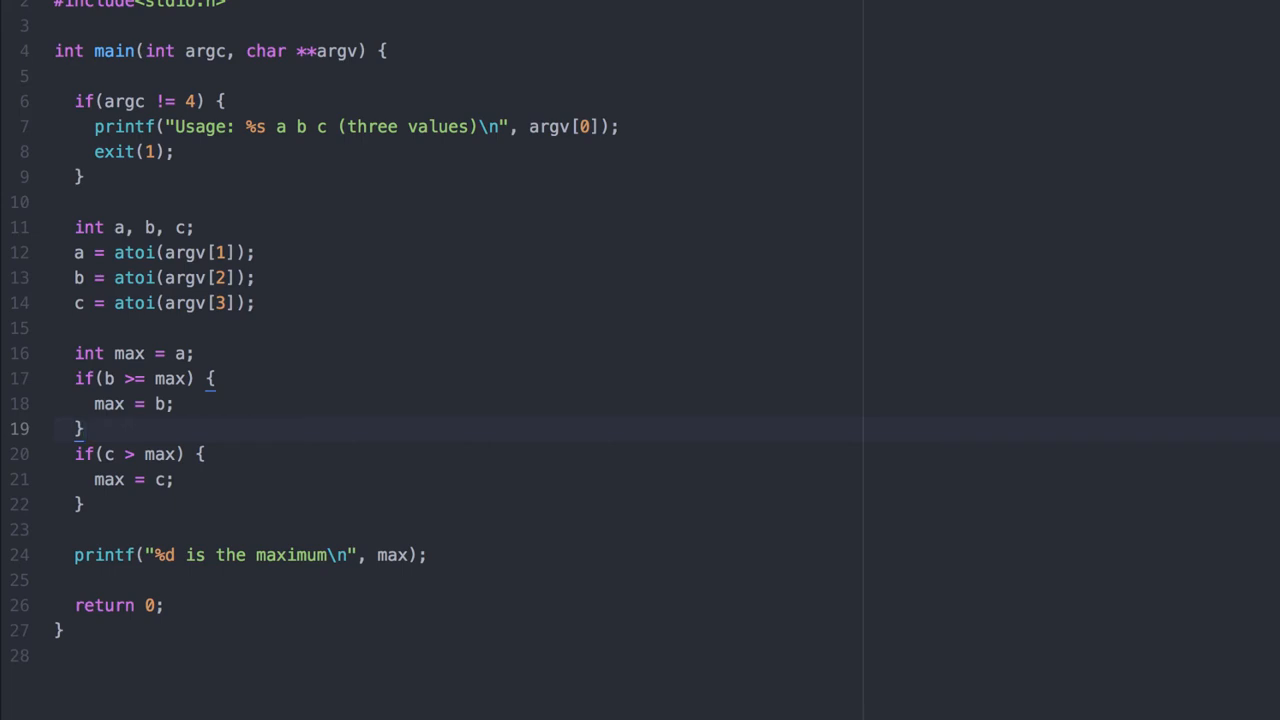
mouse_move(164, 372)
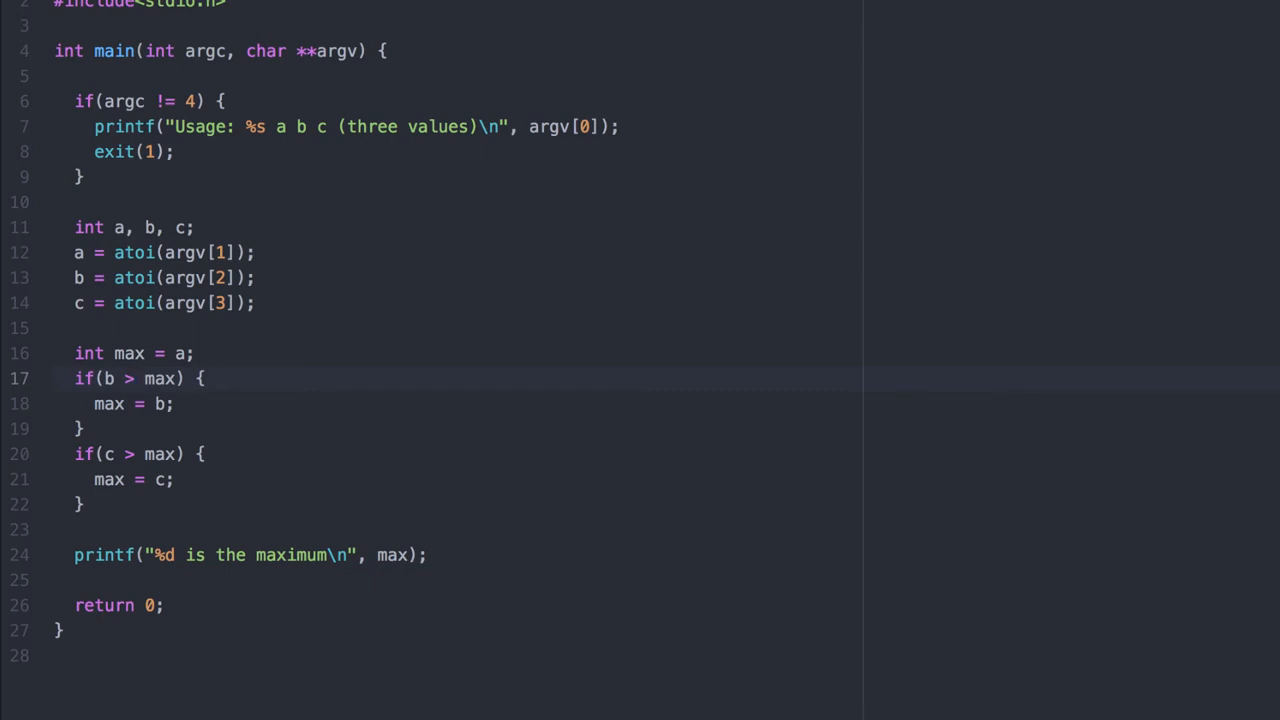
click(136, 378)
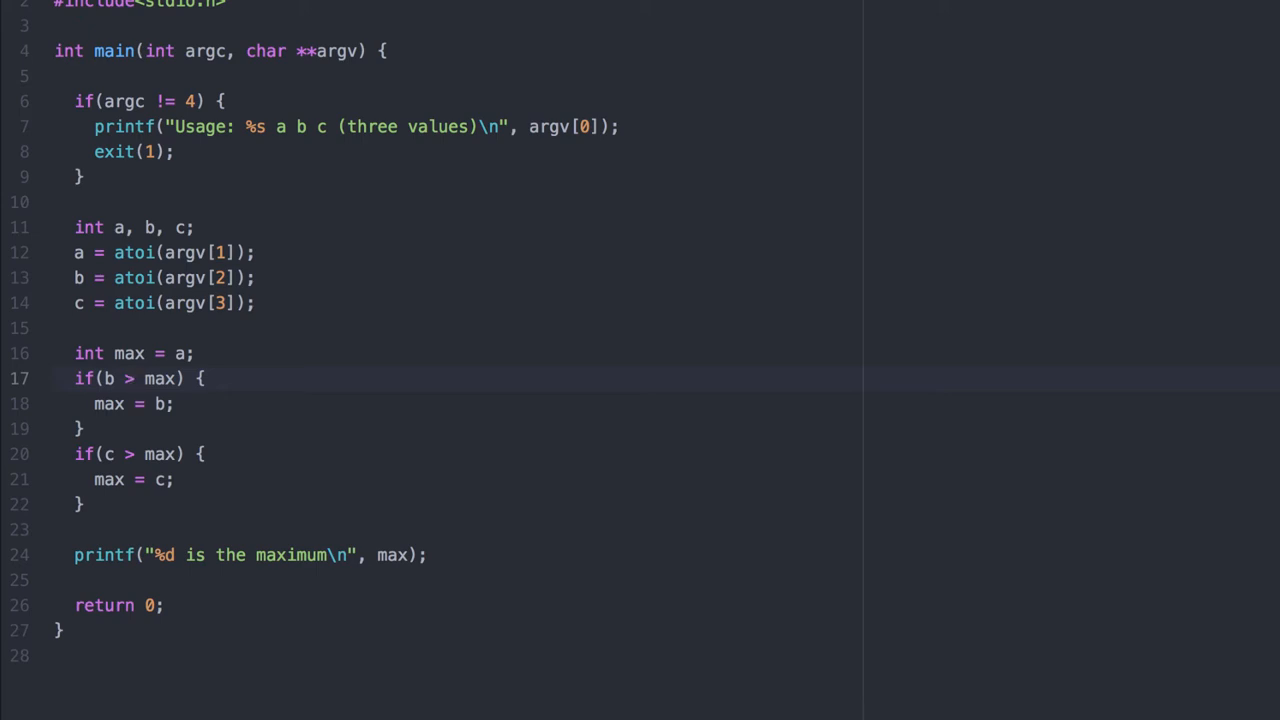
click(136, 378)
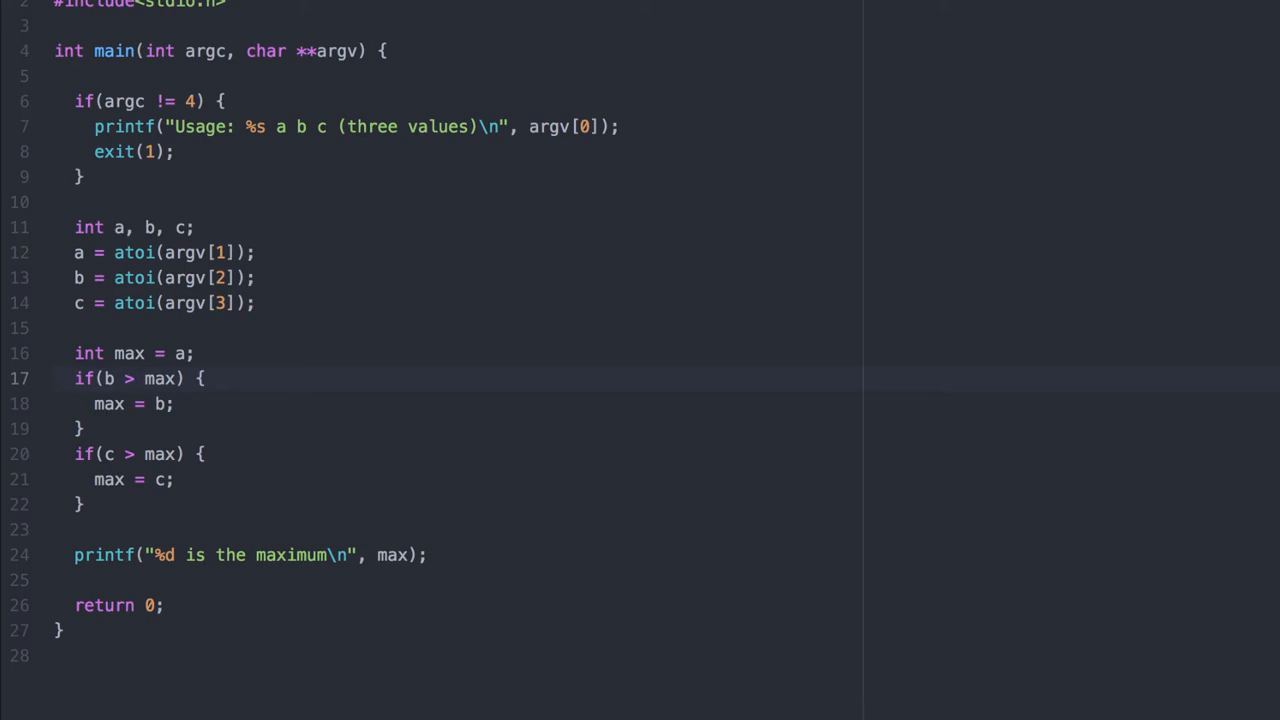
click(136, 378)
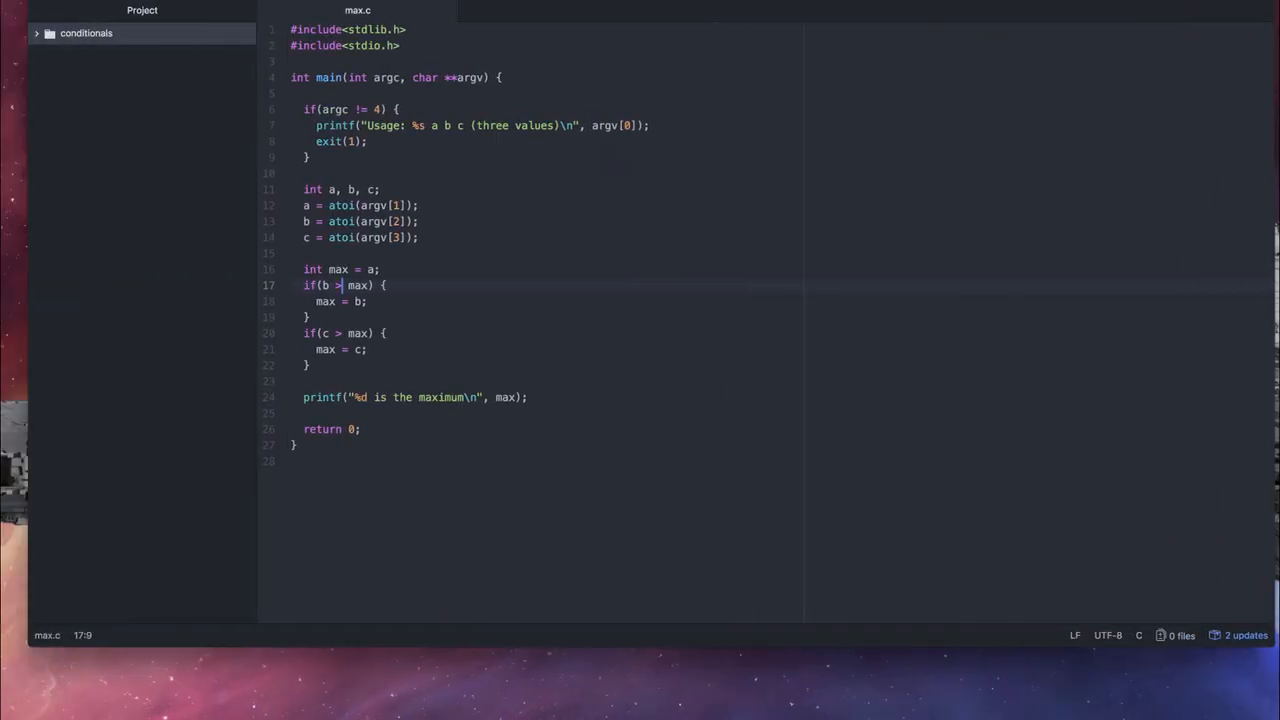
Create a new file sound.c in the conditionals folder and start editing it
click(86, 32)
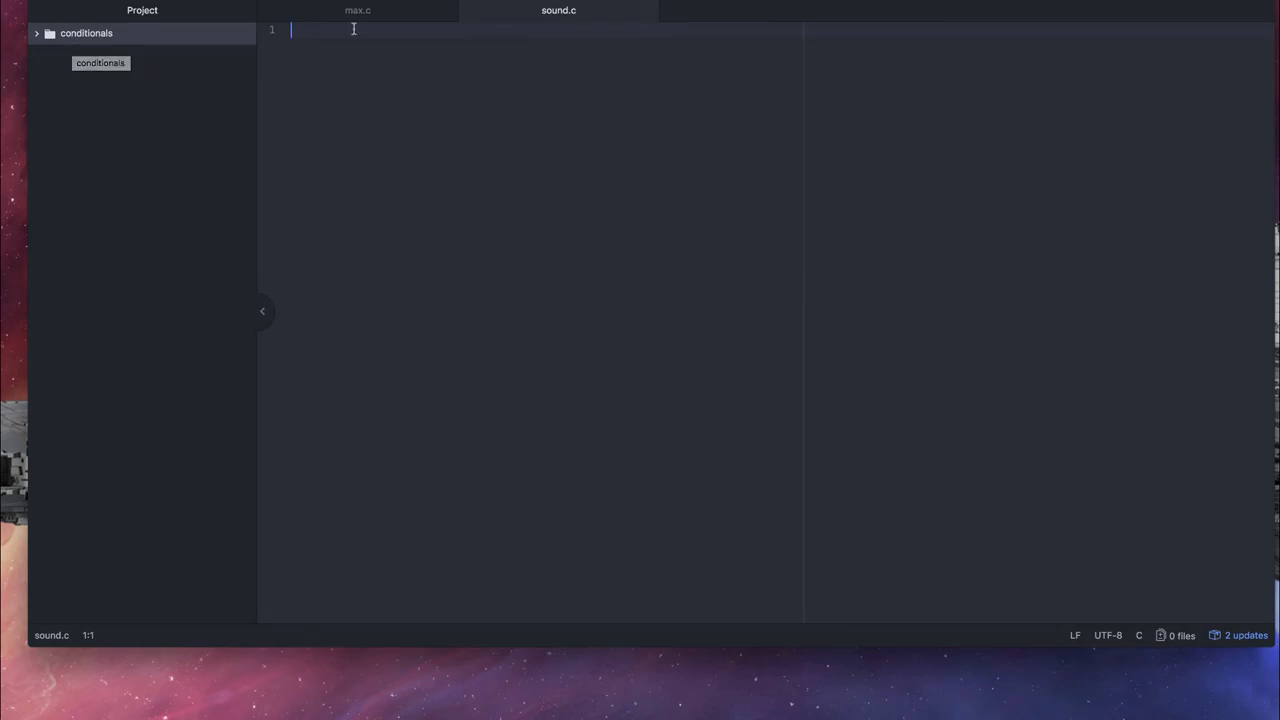
click(356, 10)
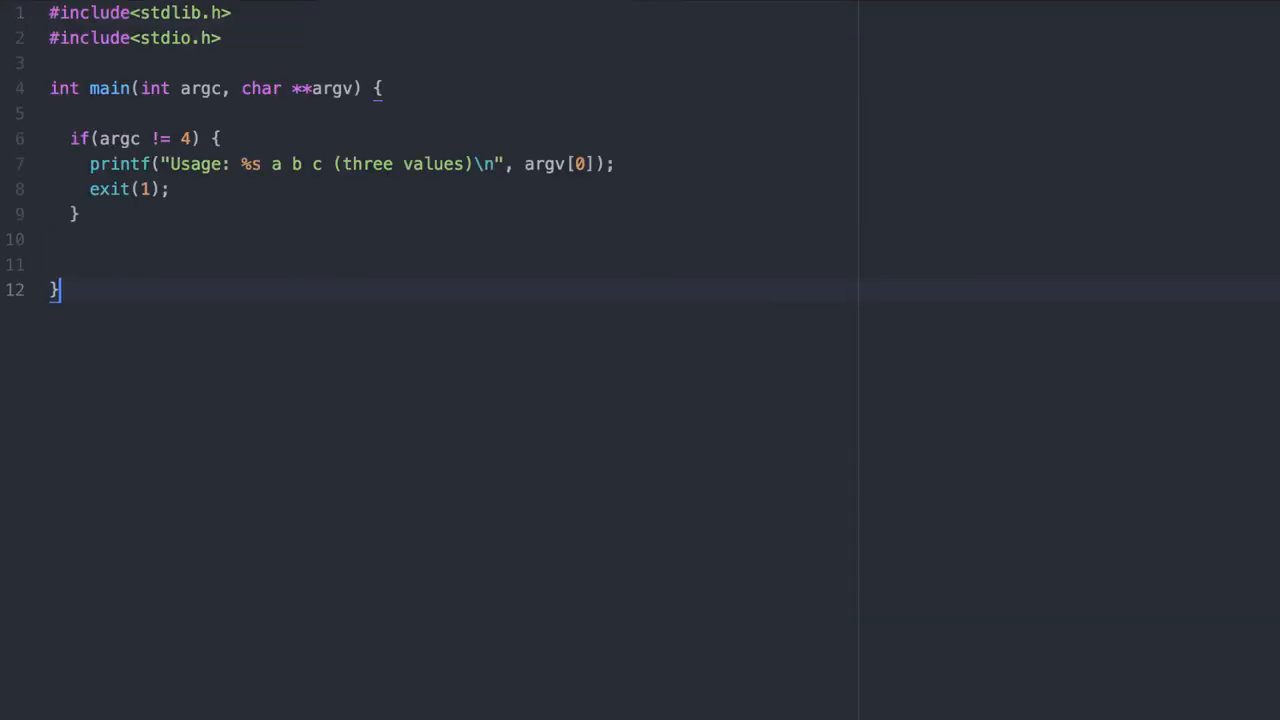
Require argc of 2, add return 0; and double decibel = atof(argv[1]); in sound.c
text(return 0;)
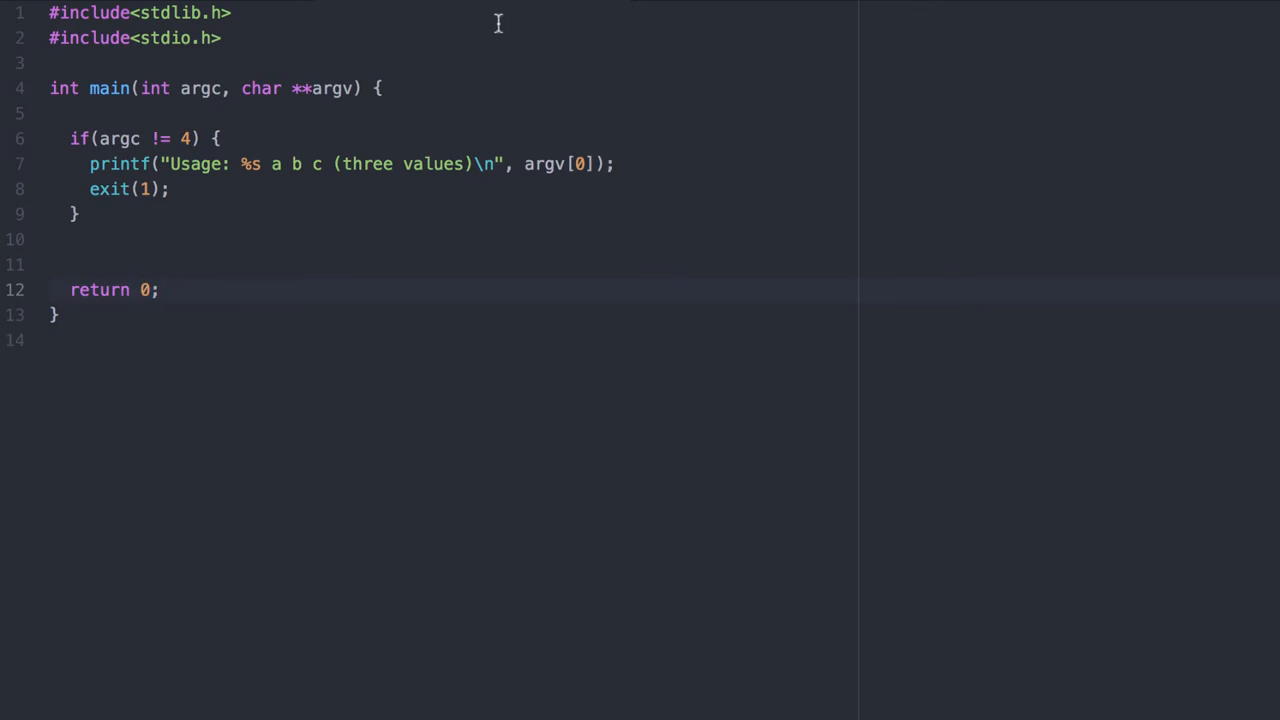
text(2)
click(448, 264)
text(double decibel = atof(ar)
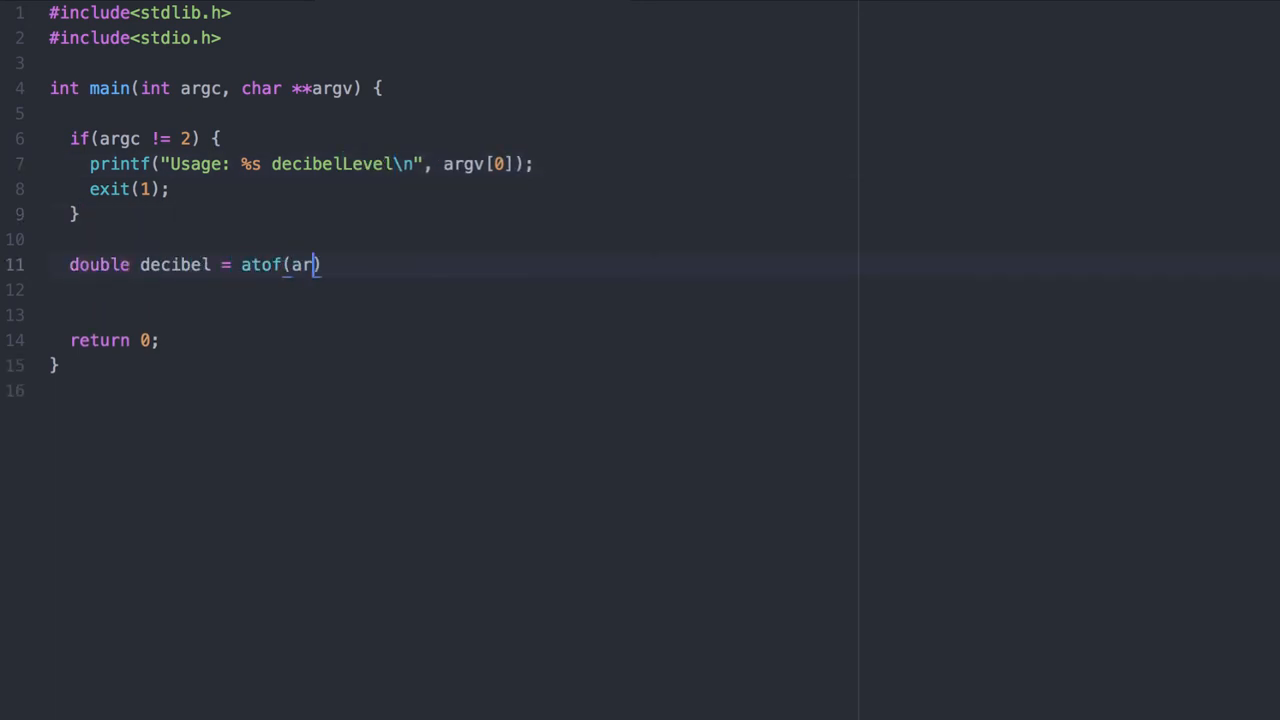
text(gv[1]);)
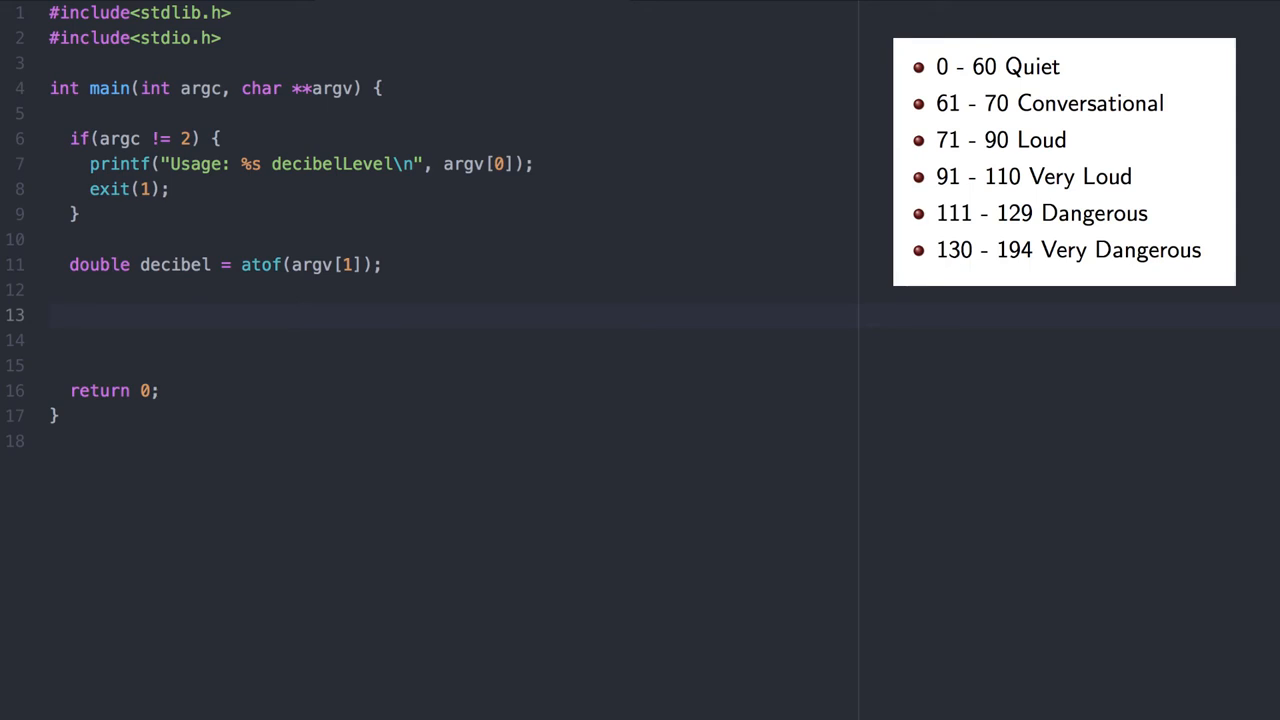
Add the first branch: if decibel is between 0 and 60, printf Quiet
text(if(decibel ))
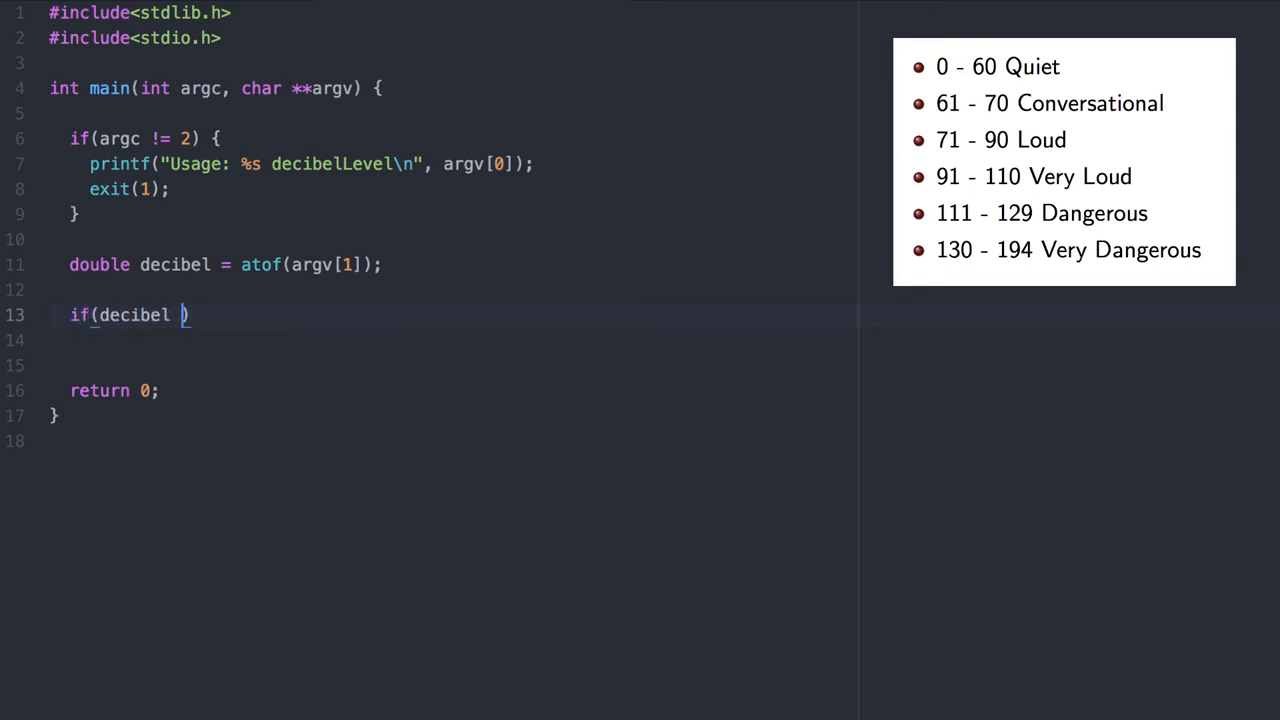
text(>= 0)
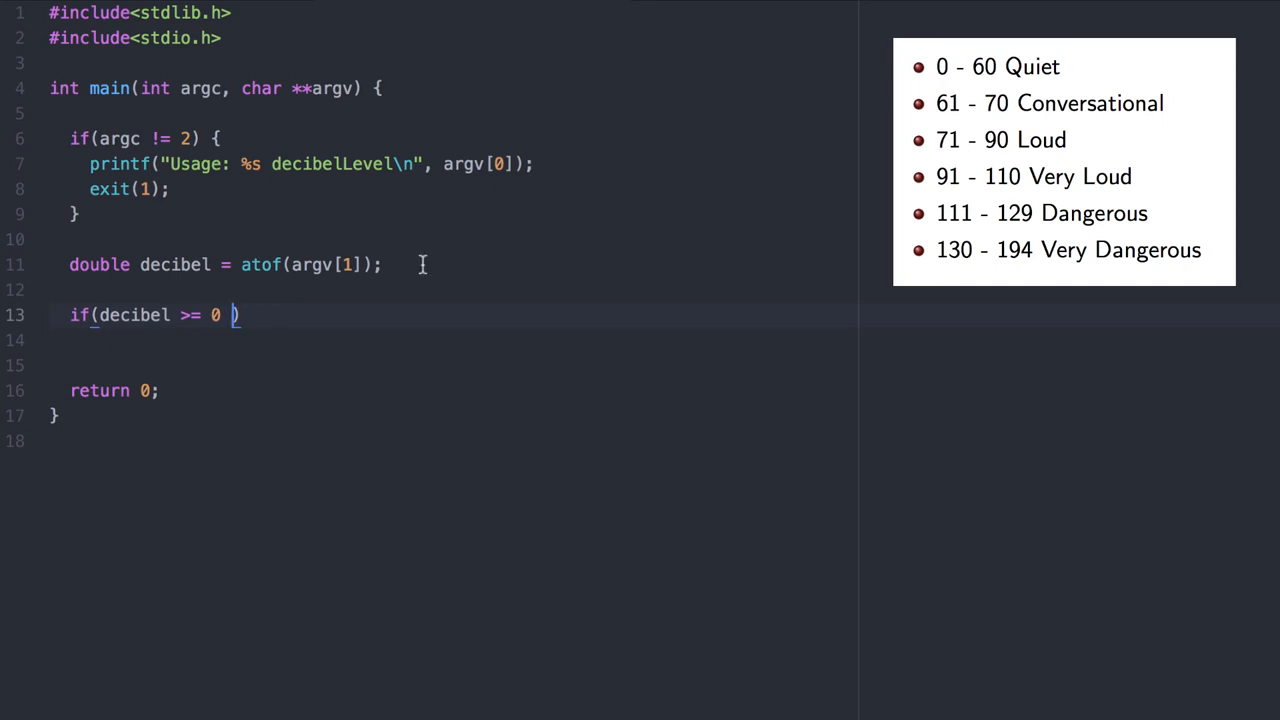
text(&&)
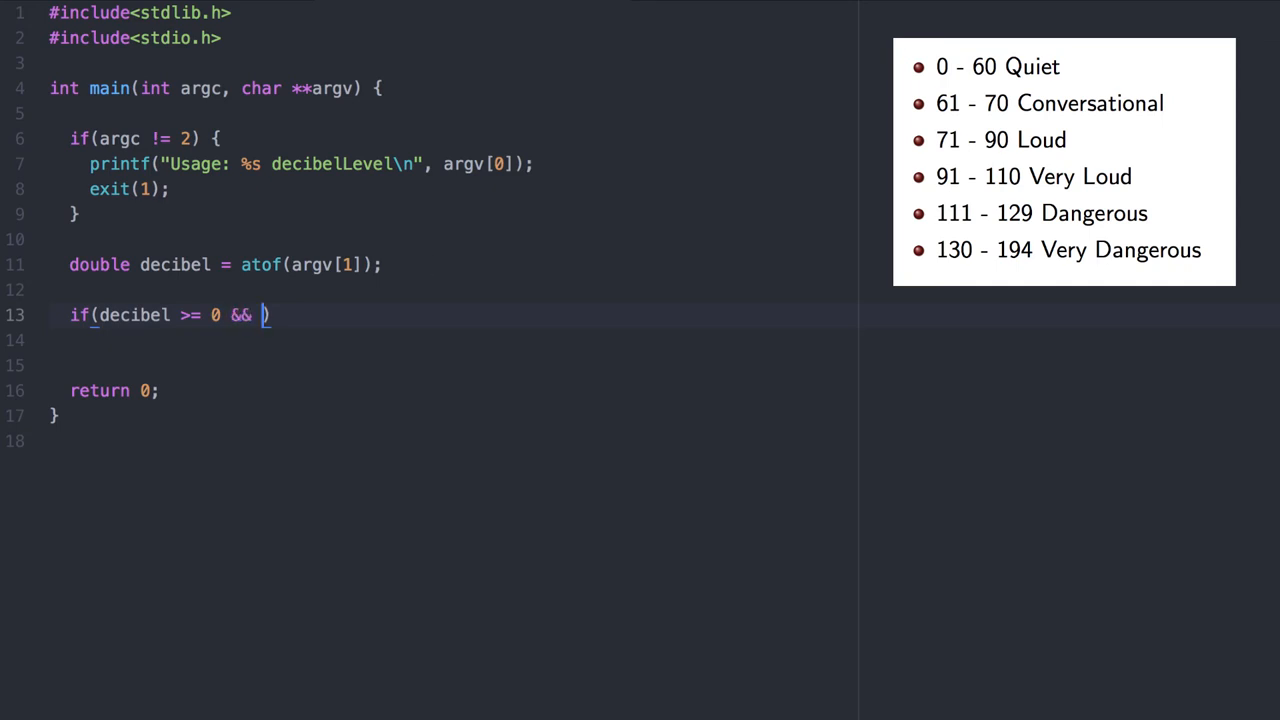
text(decibel)
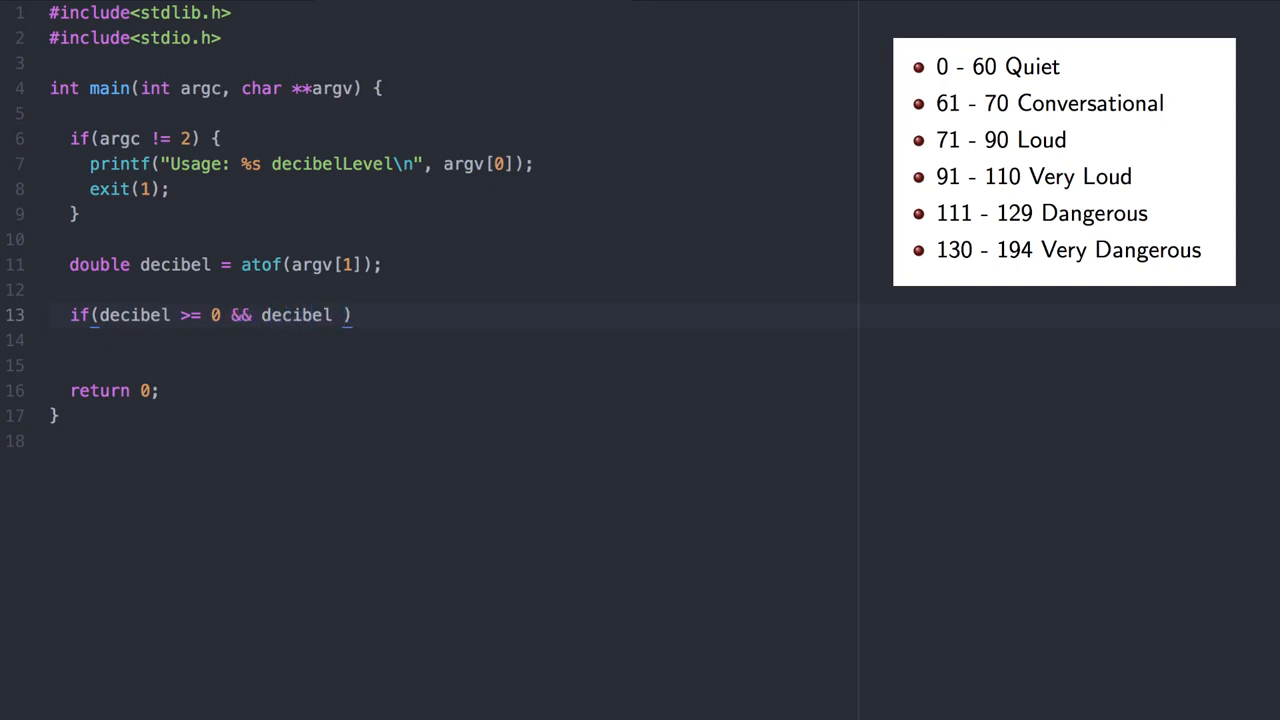
text(<=)
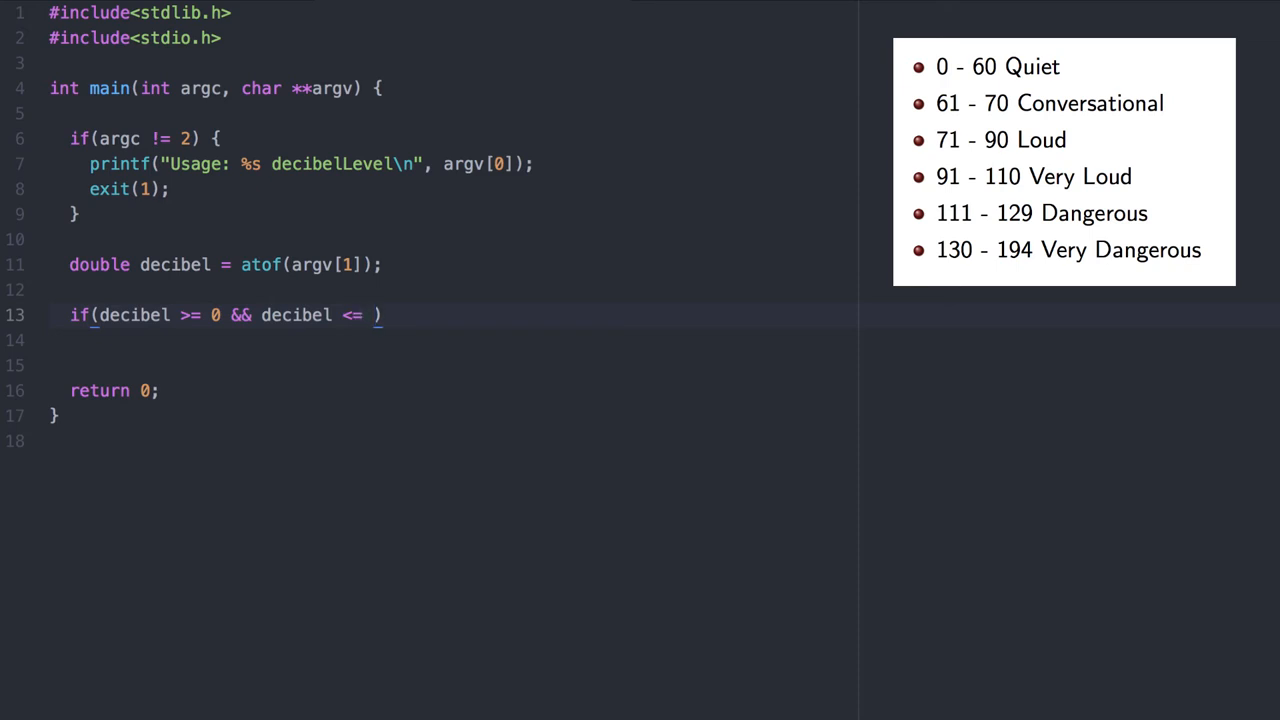
text(60) {)
click(454, 340)
text(printf(")
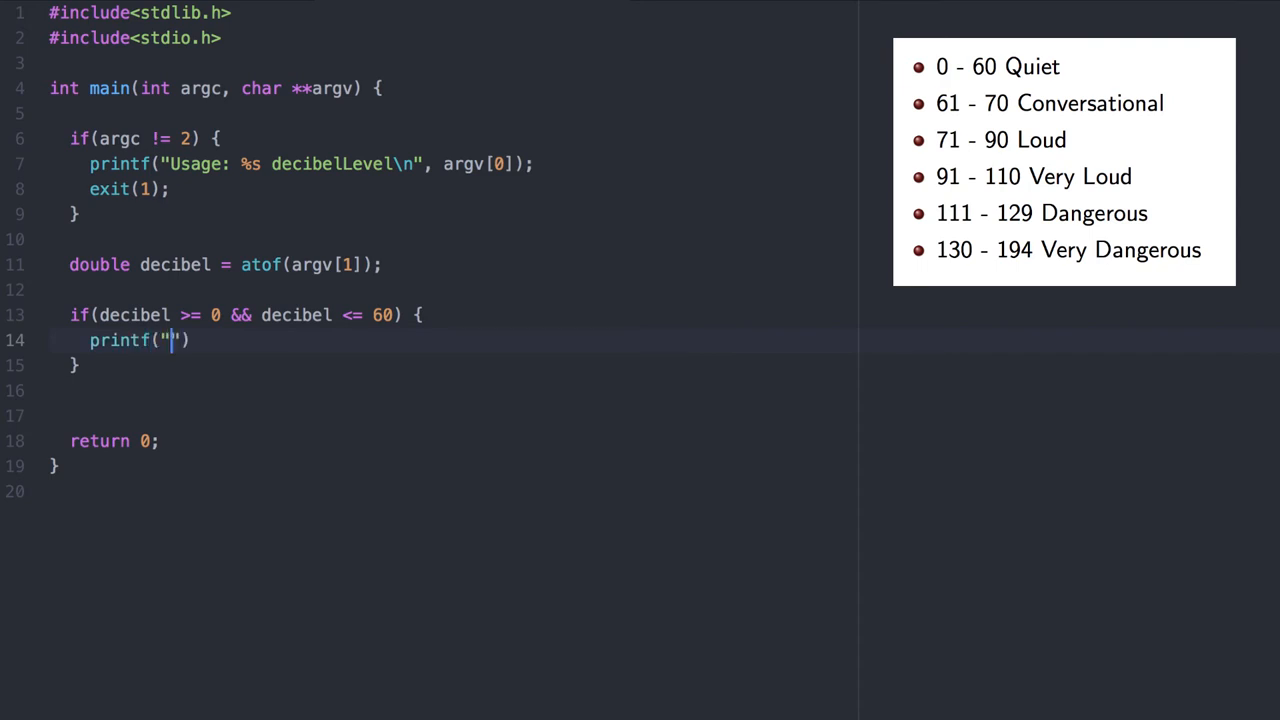
text(Quiet\n");)
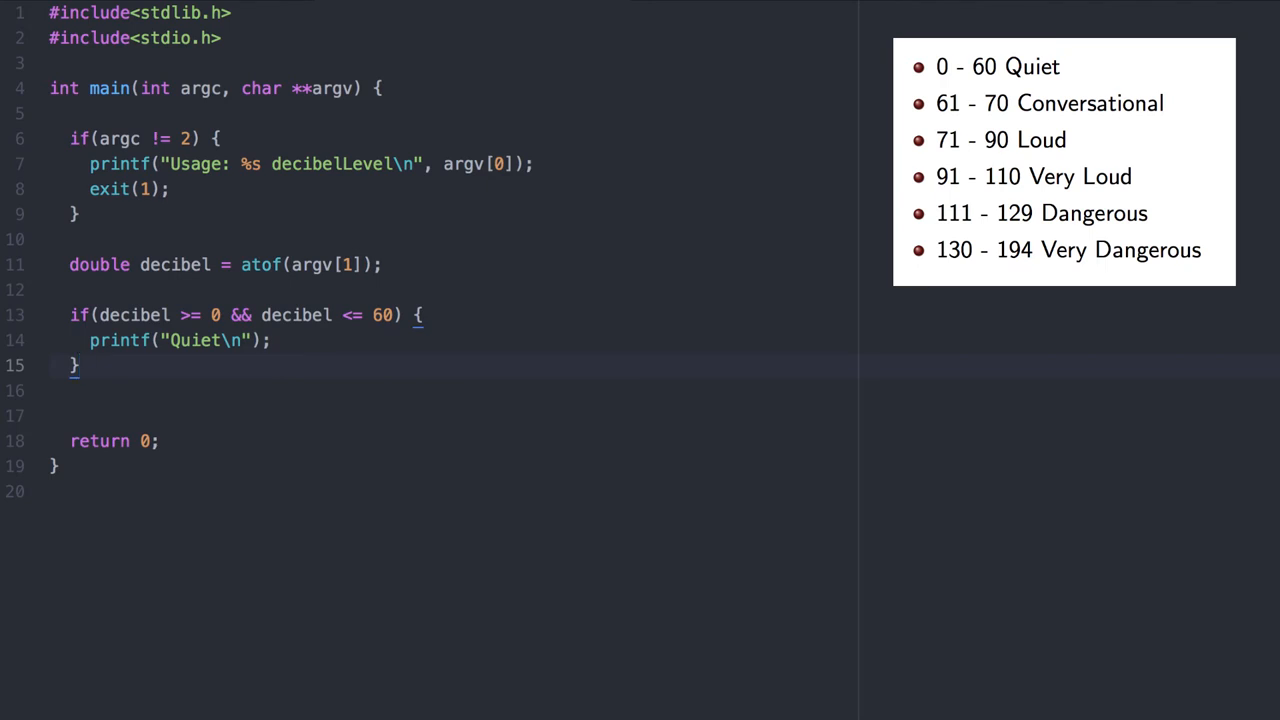
Add else-if branches printing Conversational for 60–70 and starting Loud for above 70
text(else)
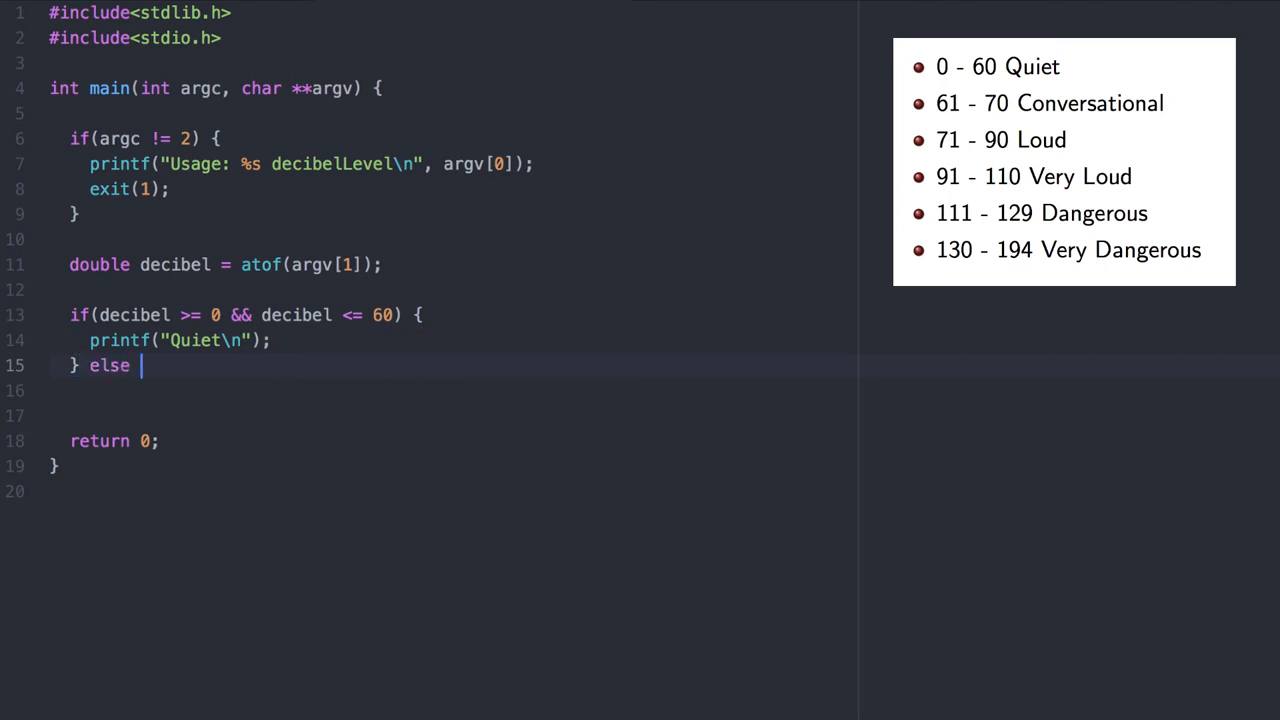
text(if(decibel >))
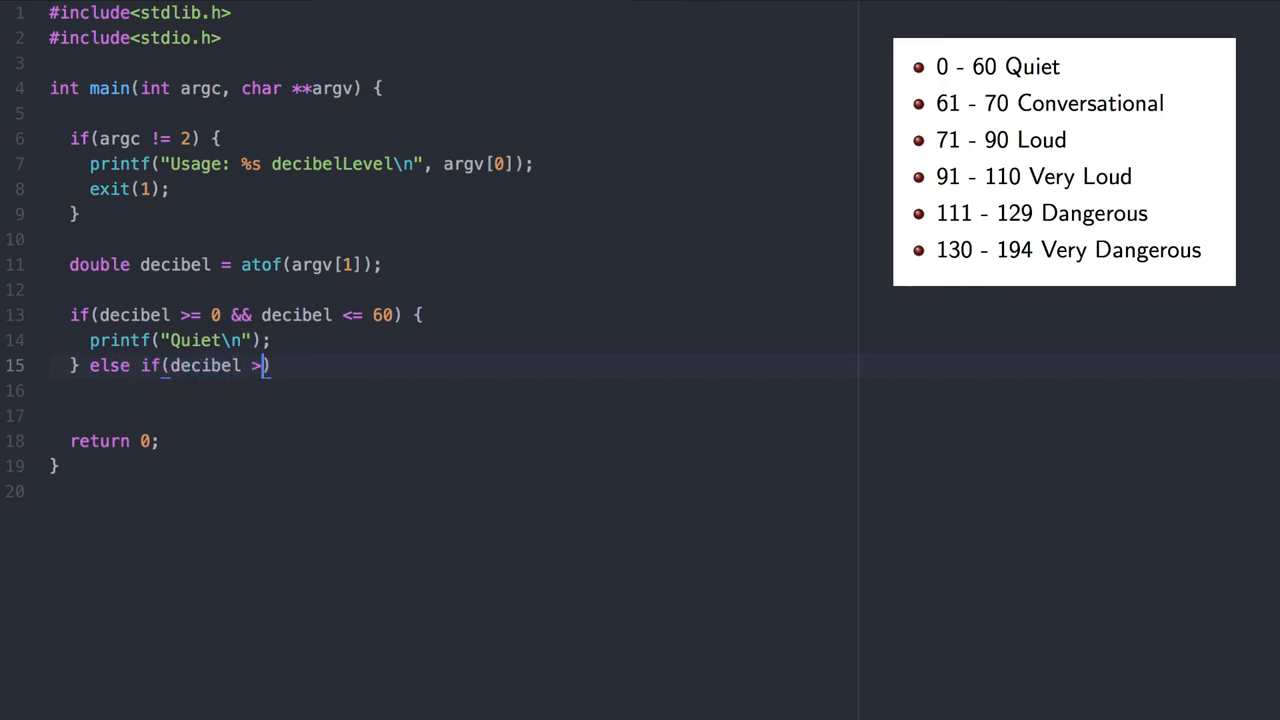
text(60 && decibel <= 70)
click(454, 390)
text(printf("Conv)
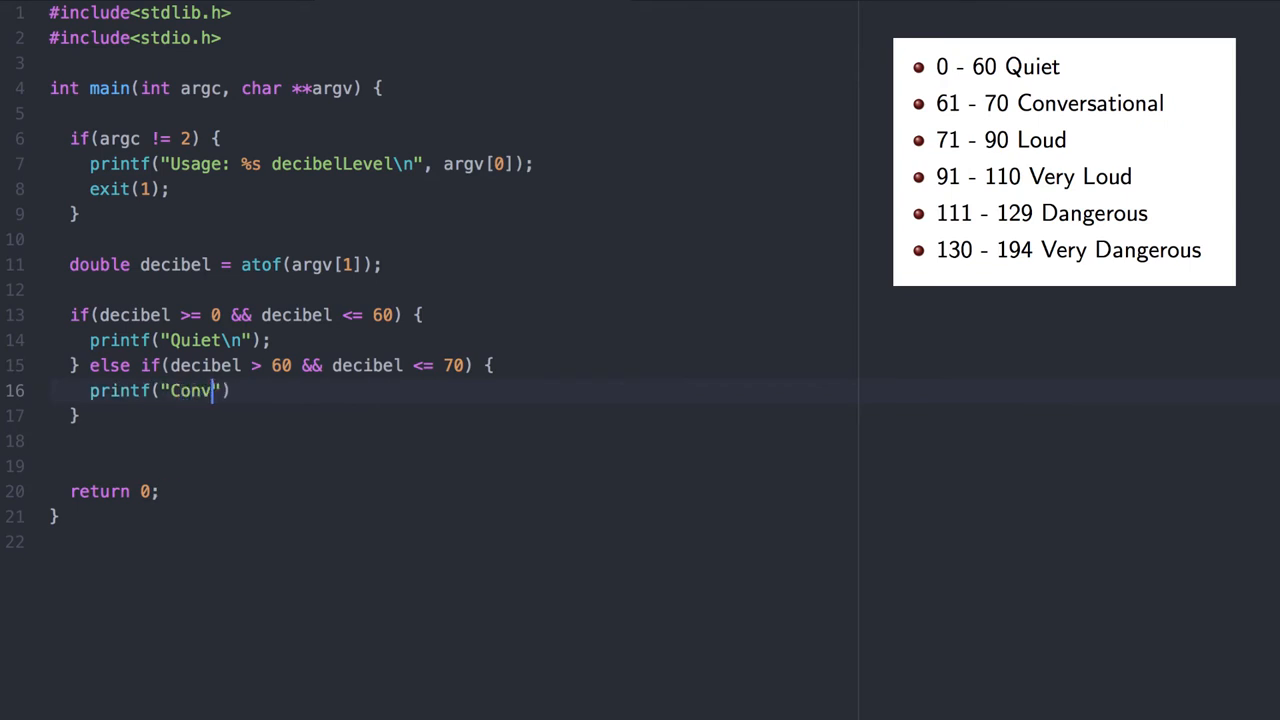
text(ersational\n");)
click(448, 416)
text( else if(decibel >)
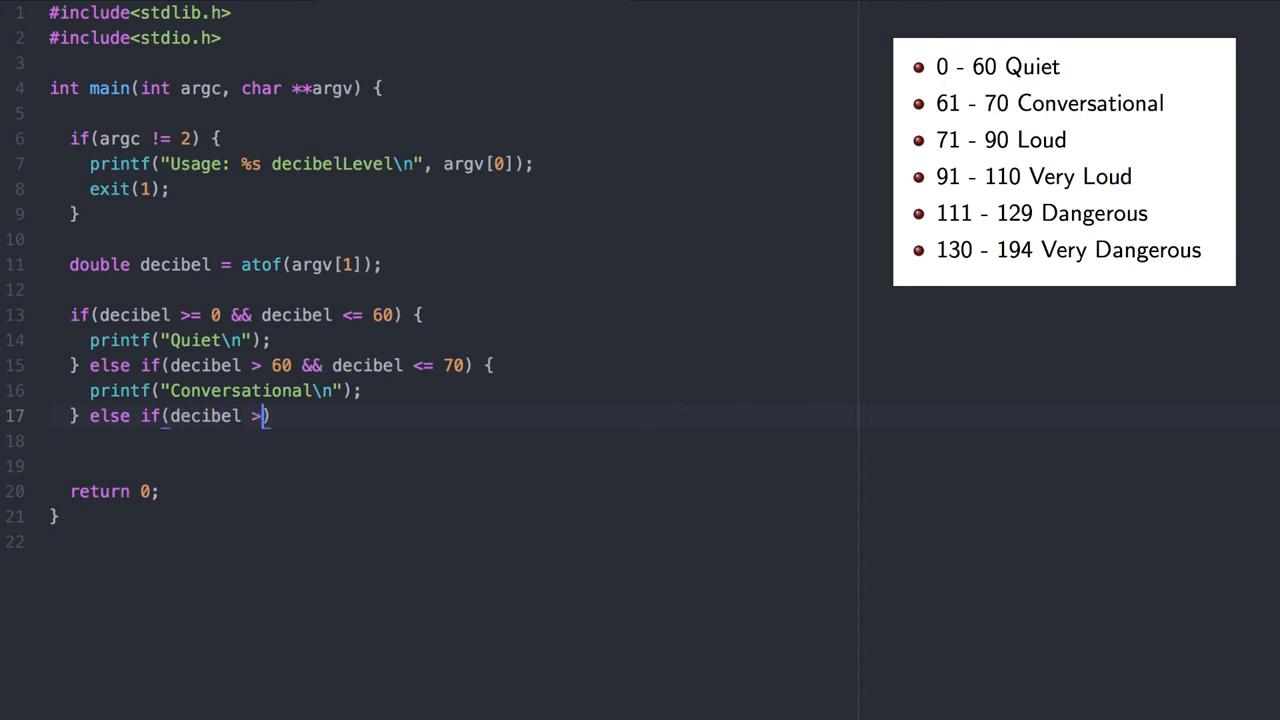
text(70 && decibel <= 90)
click(450, 440)
text(printf("Loud\n");)
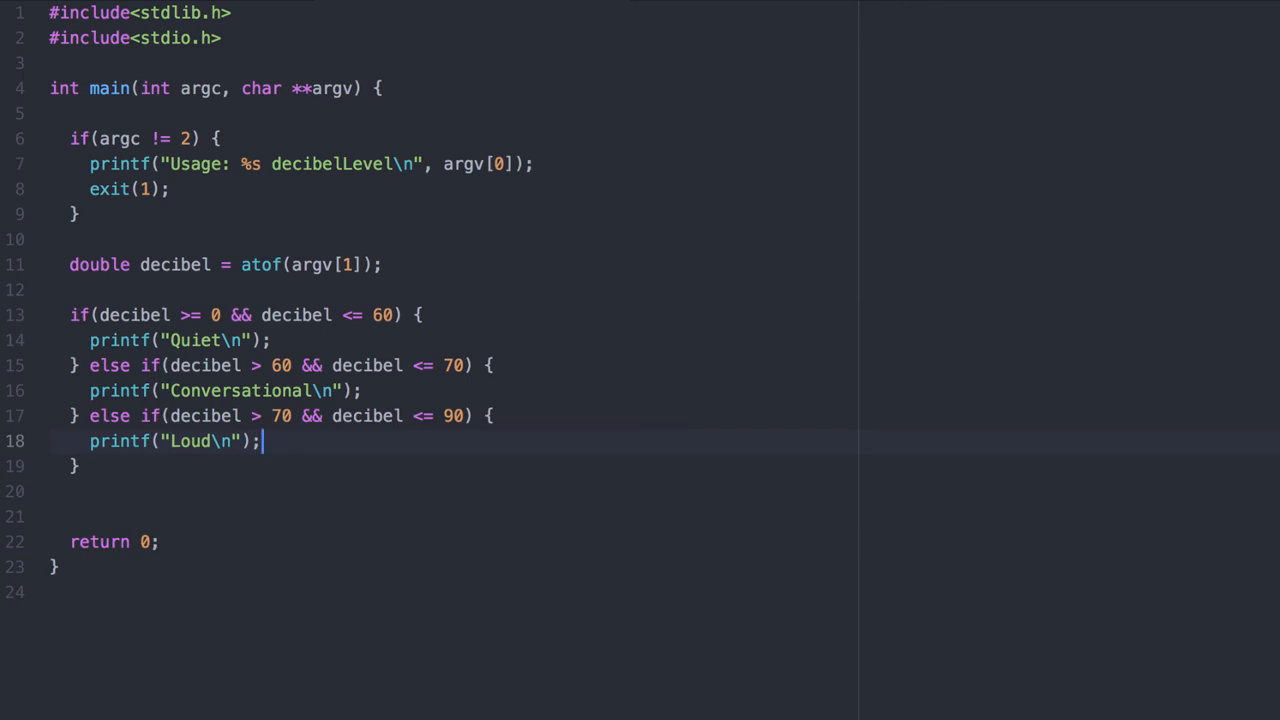
Begin removing the redundant 'decibel > 60 &&' lower bound from the Conversational condition
click(540, 364)
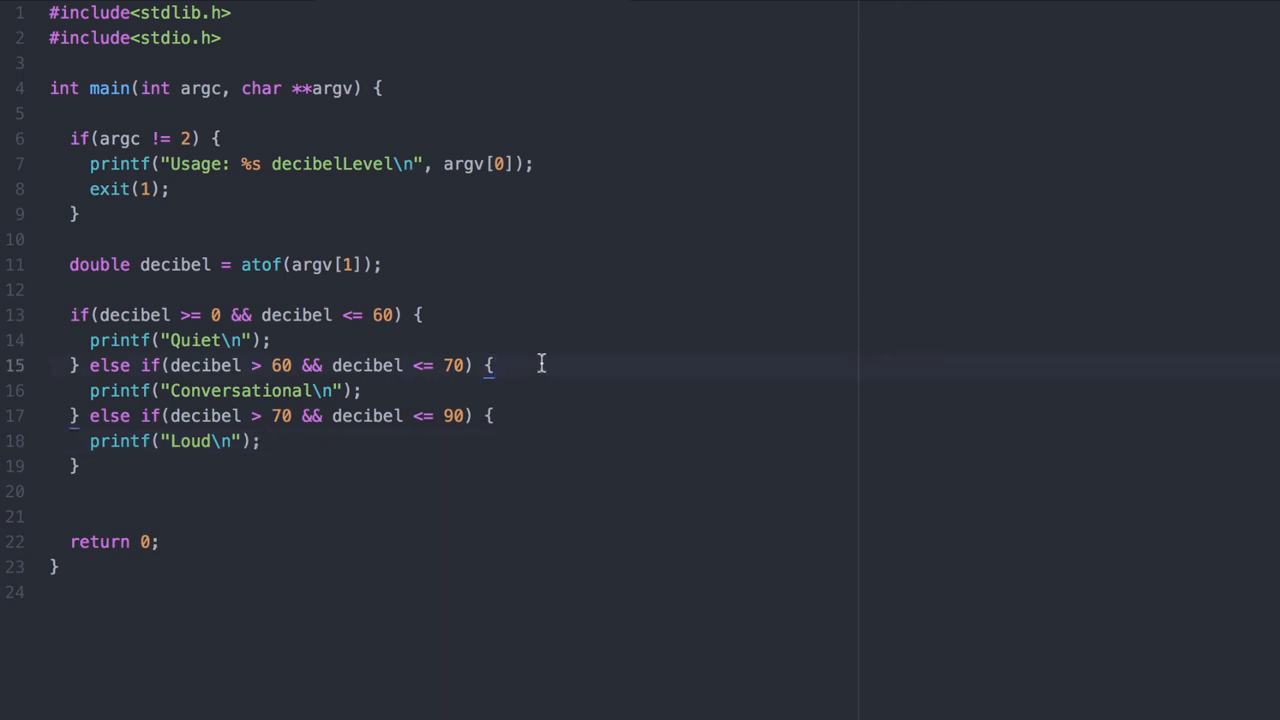
click(488, 364)
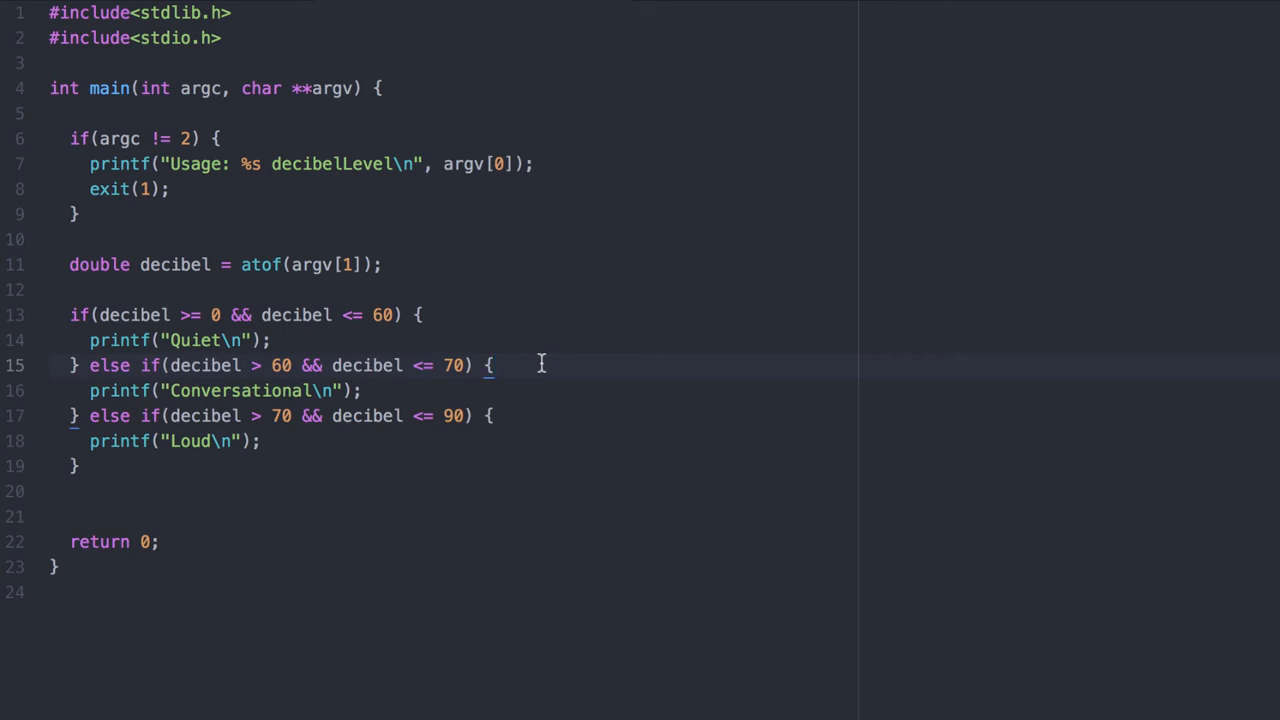
click(490, 364)
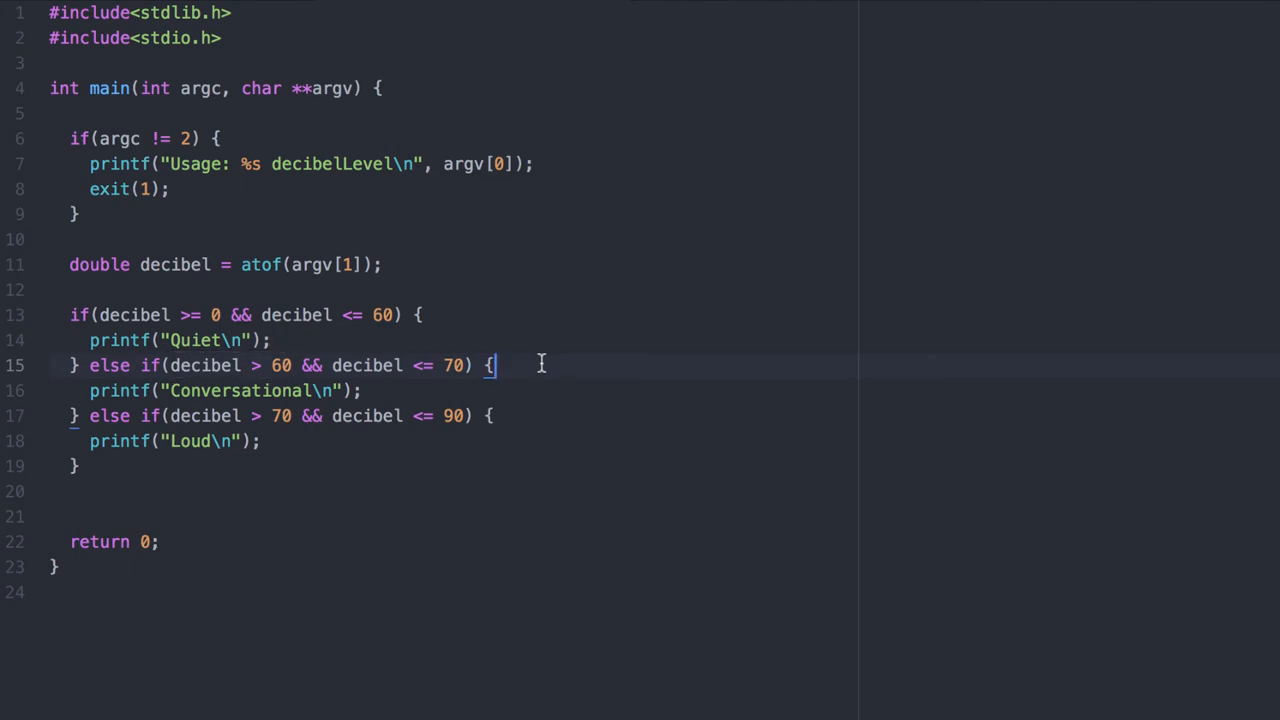
mouse_move(172, 364)
text( else if(decibel <= 110) {)
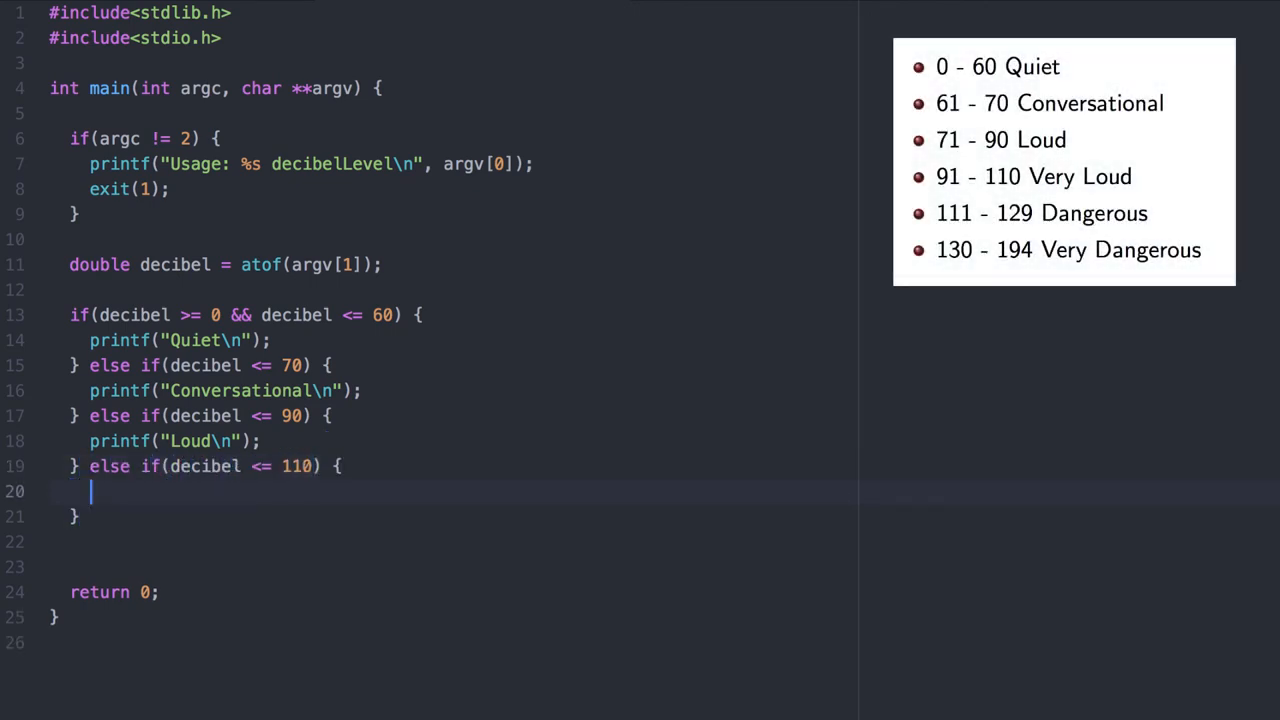
Add printf Very Loud, then else-if branches for <= 129 (Dangrous) and <= 194
text(printf("Very Loud\n");)
click(454, 516)
text( else if(decib)
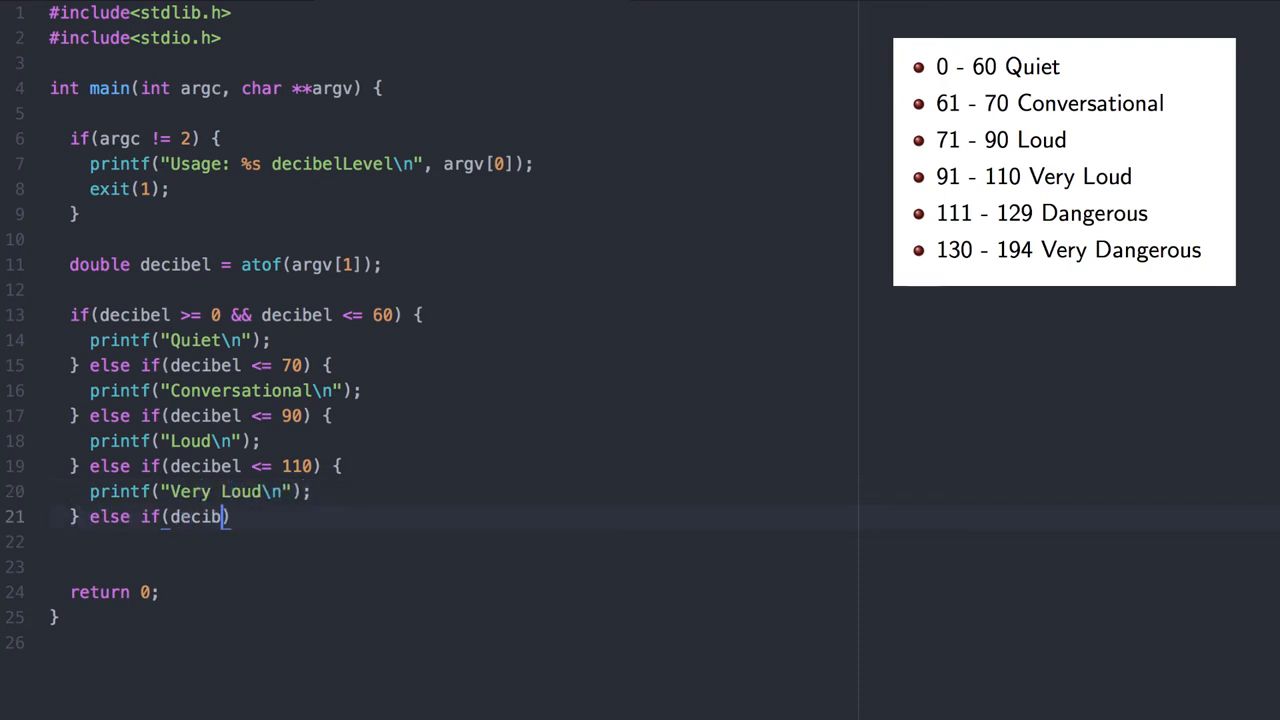
text(el <= 129)
click(450, 540)
text(printf(")
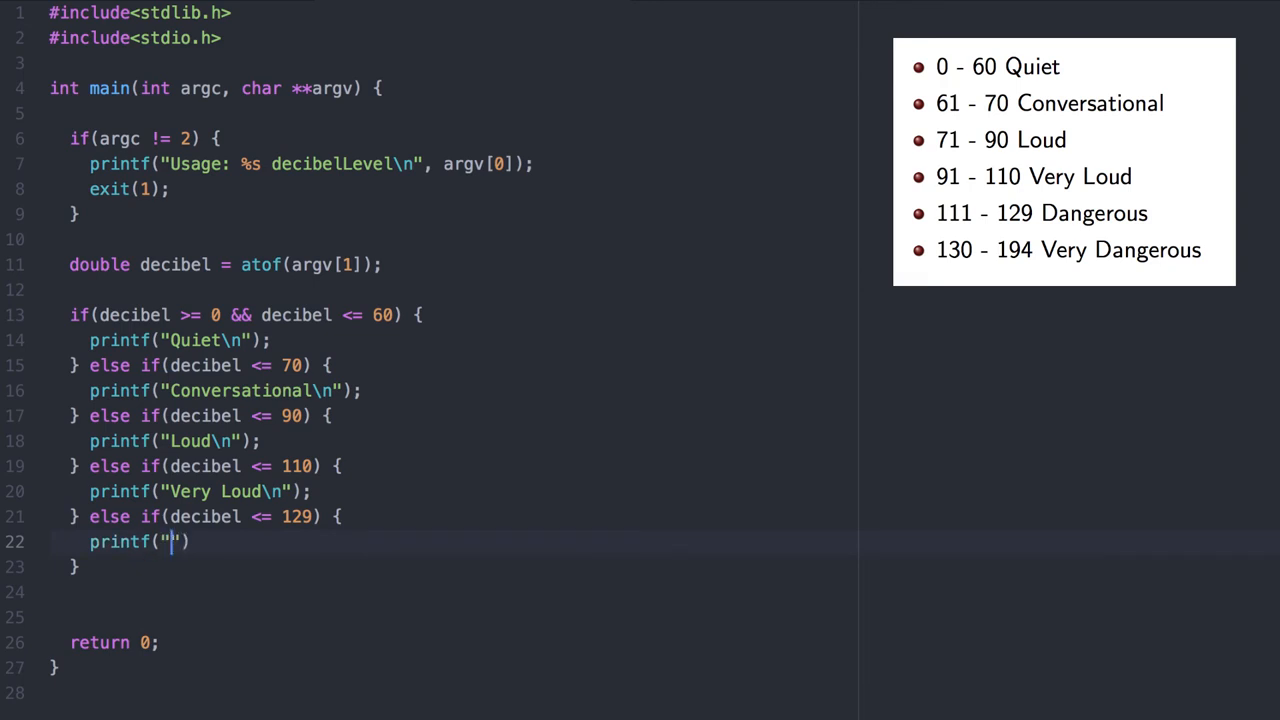
text(Dangrous\n)
click(460, 568)
text( else if(decibel )
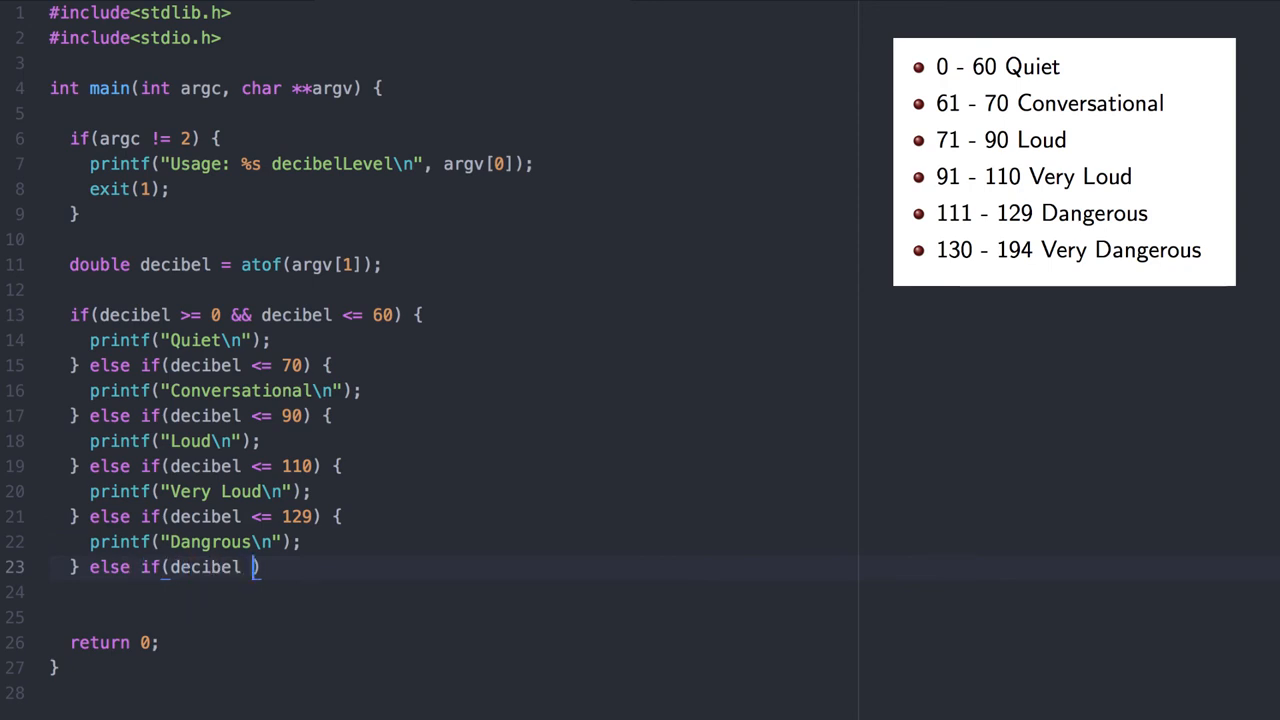
text(<= 19)
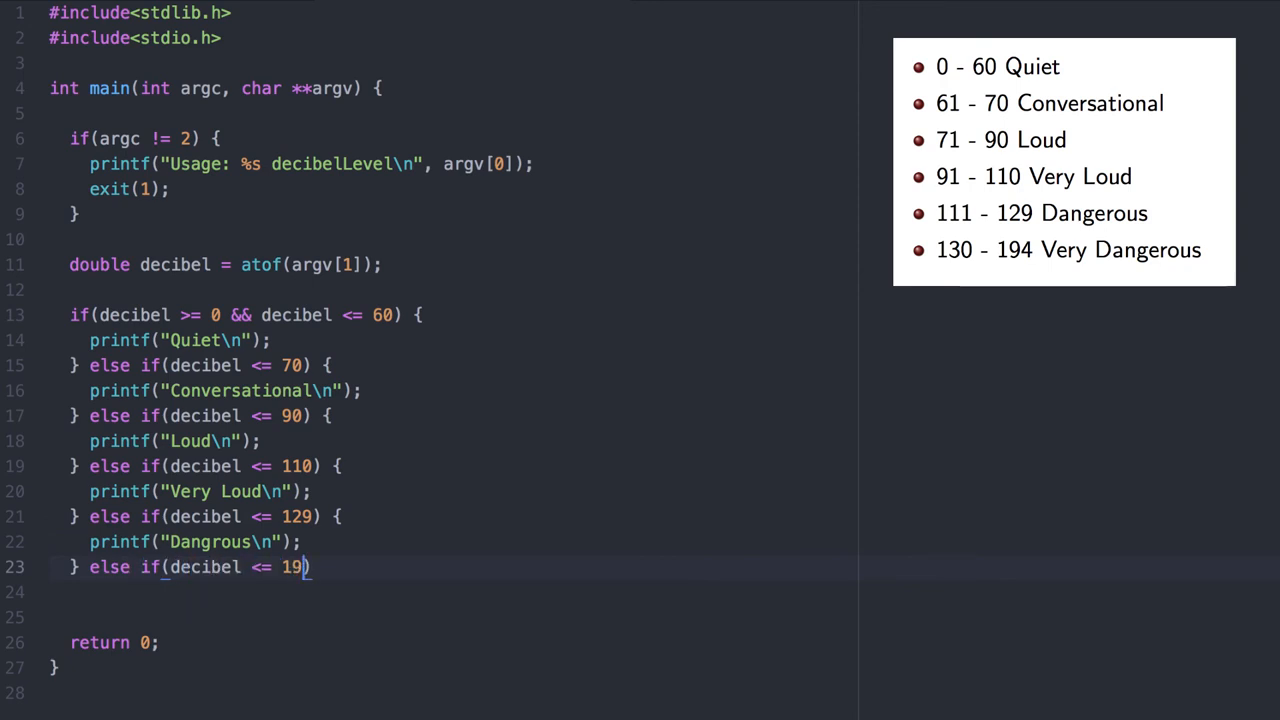
text(94) {)
click(450, 592)
text(printf("Very Dangrous");)
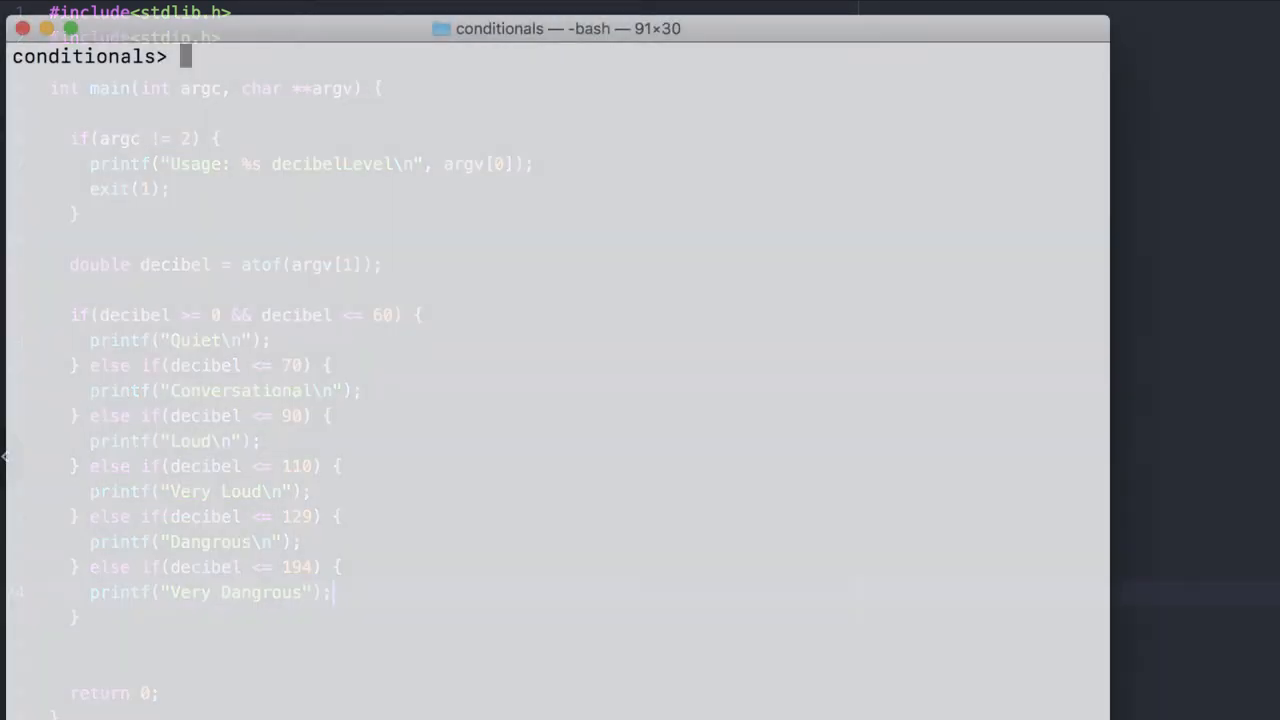
Compile sound.c and run ./a.out 35 and another value in the terminal
key(Return)
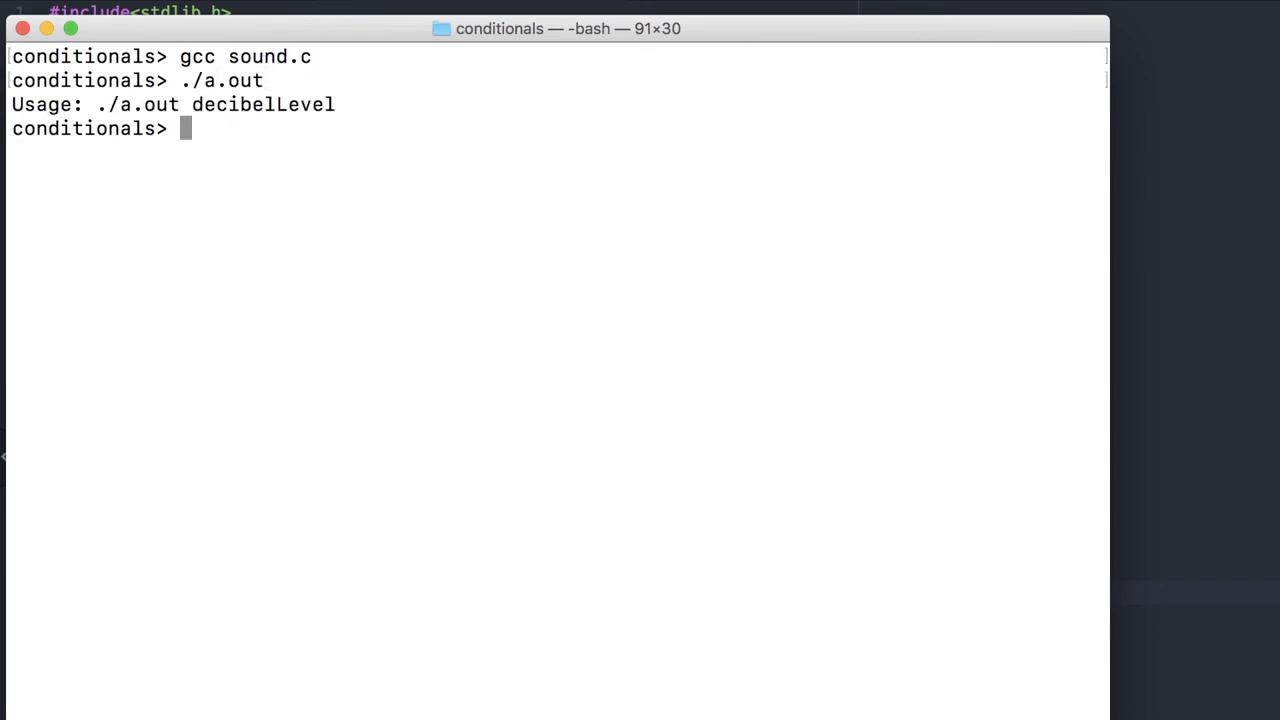
text(./a.out 35)
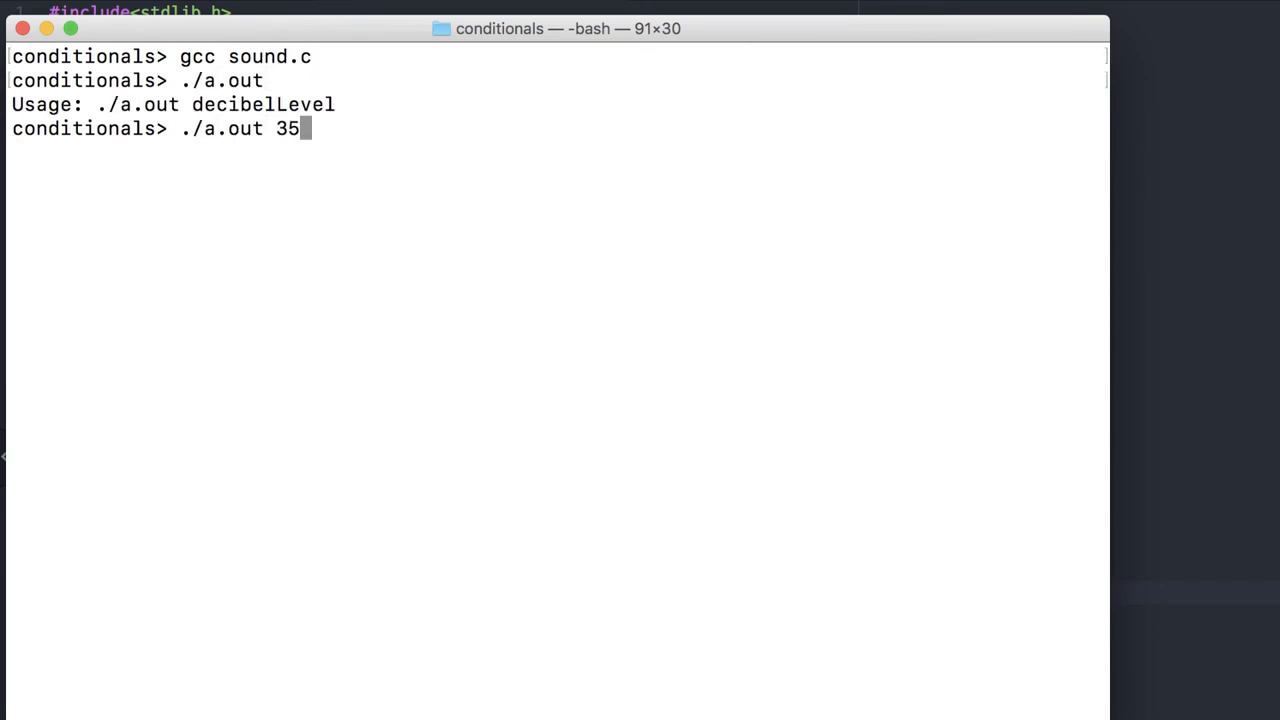
key(Return)
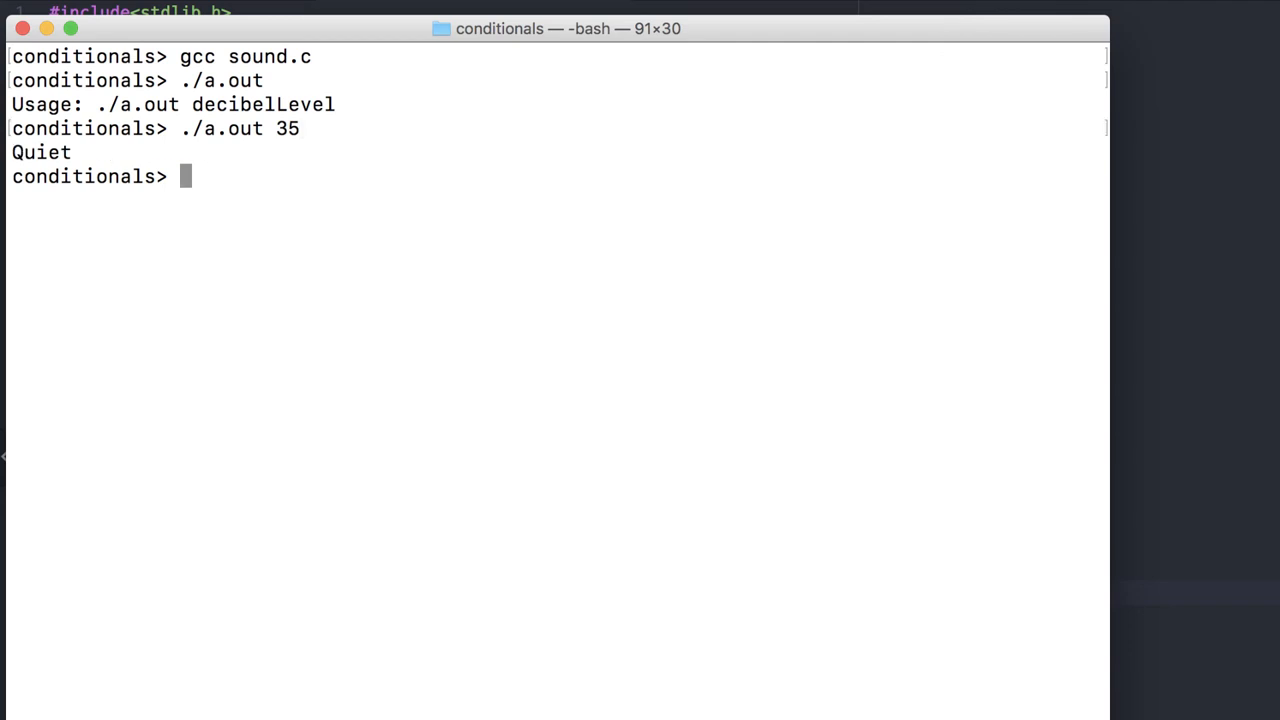
text(./)
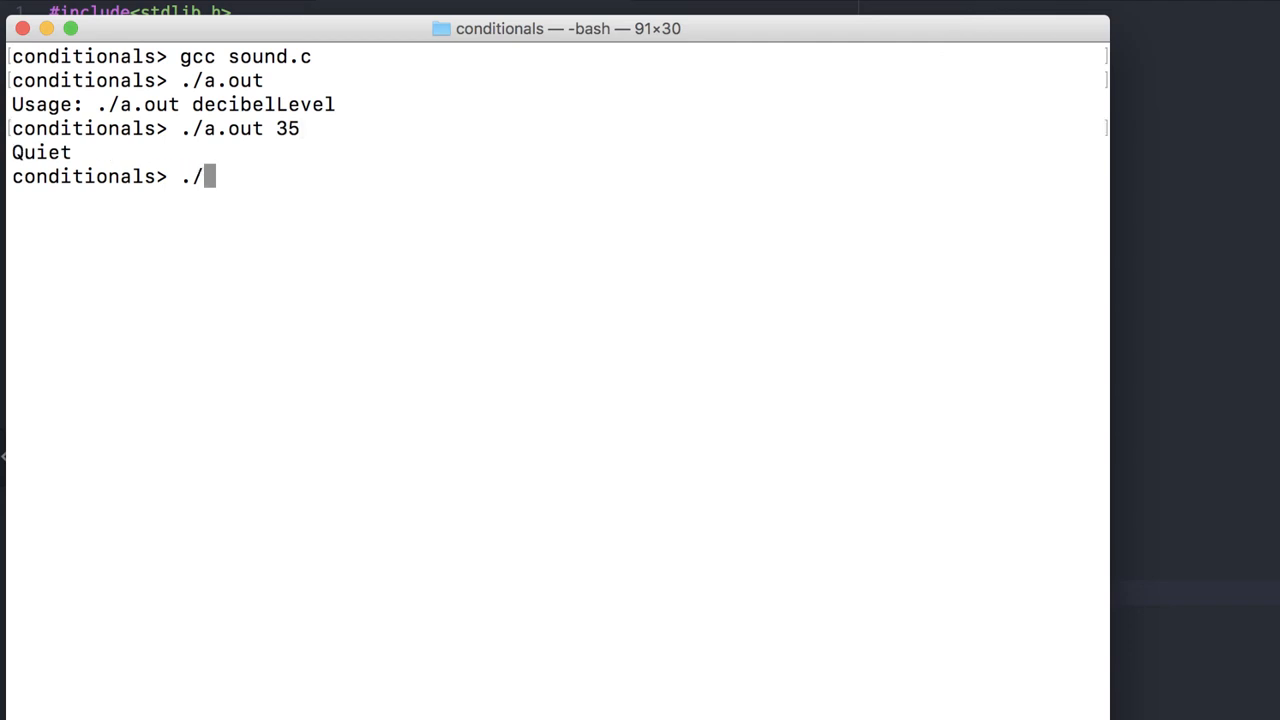
key(Return)
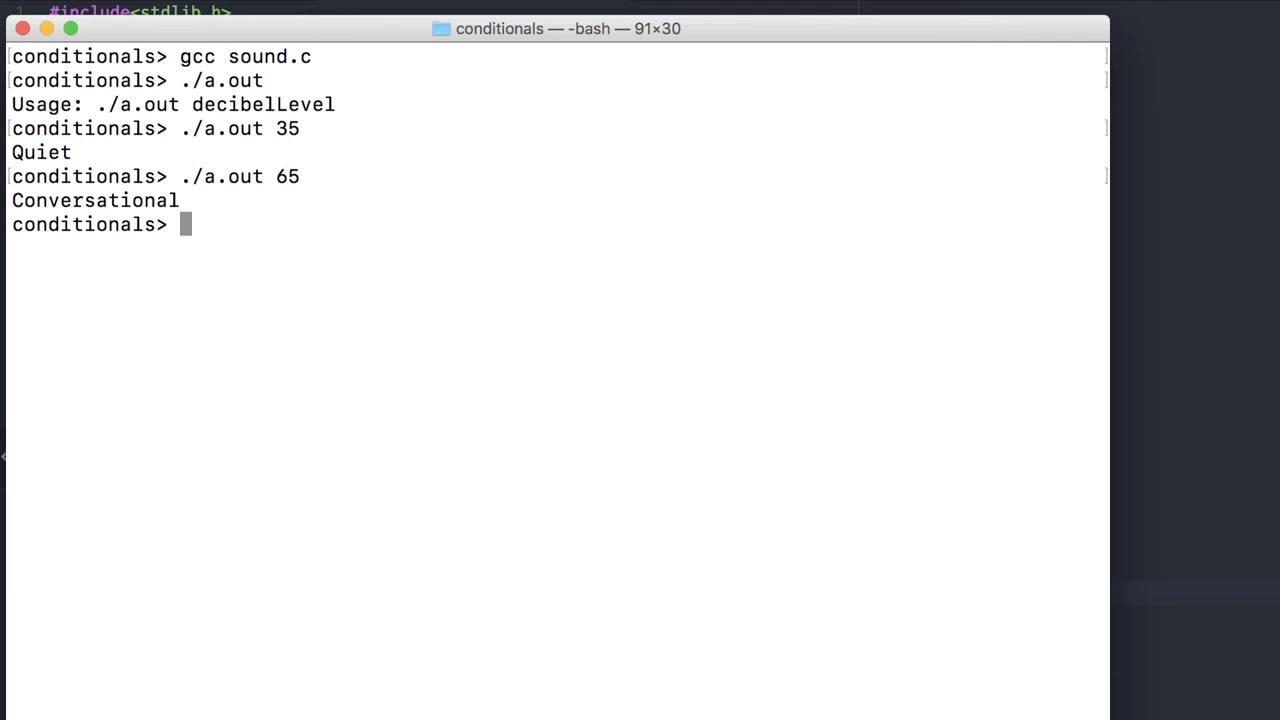
Run ./a.out with 85 and further levels including 0 to check each category
text(./a.out 85)
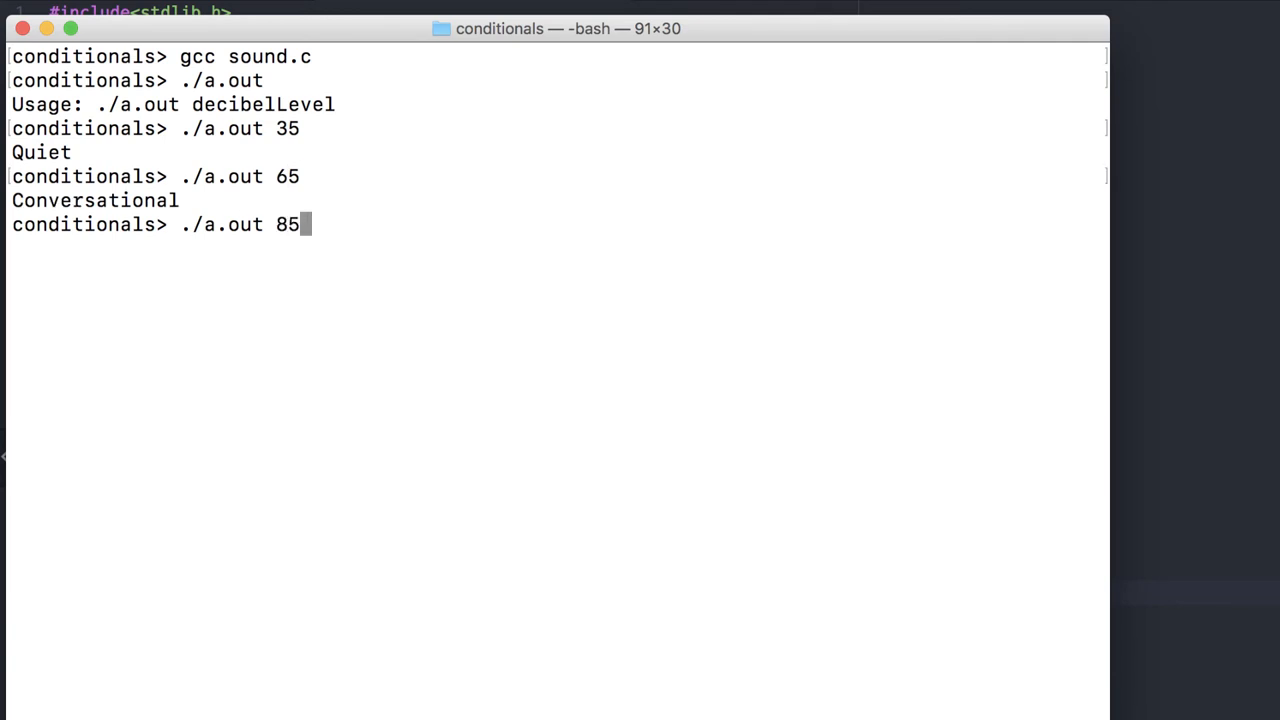
key(Return)
text(./a.)
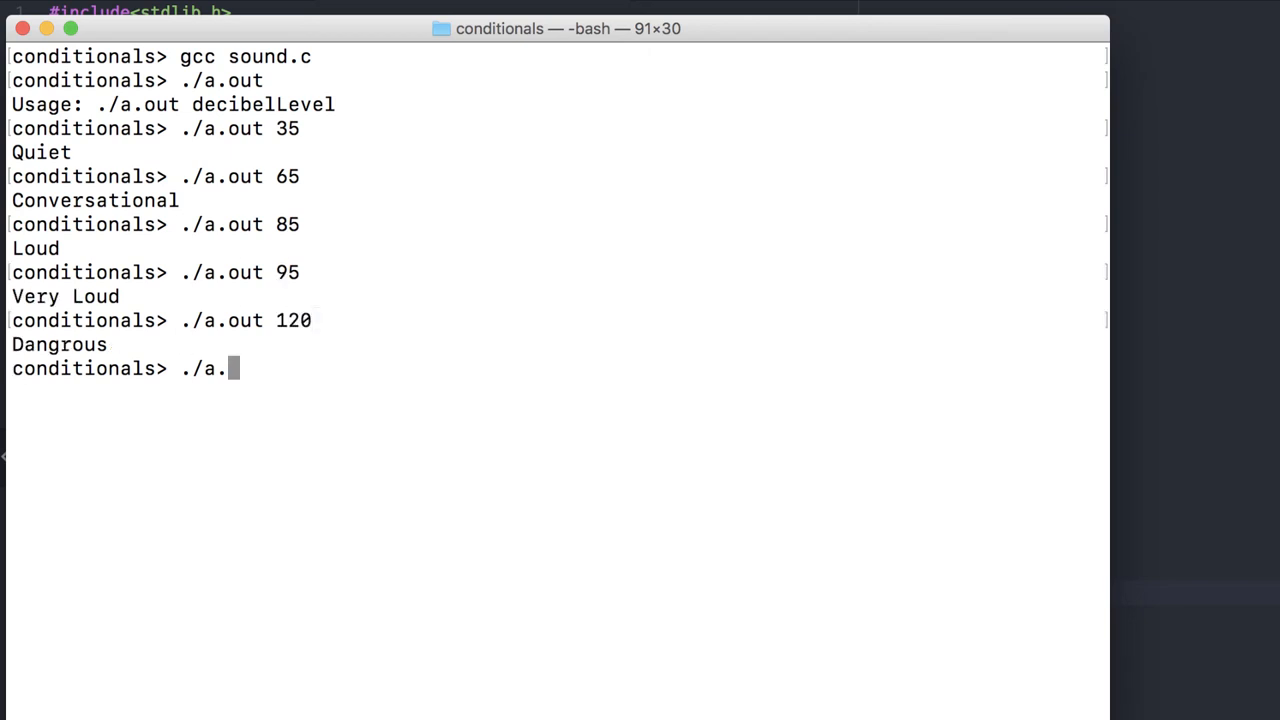
text(out)
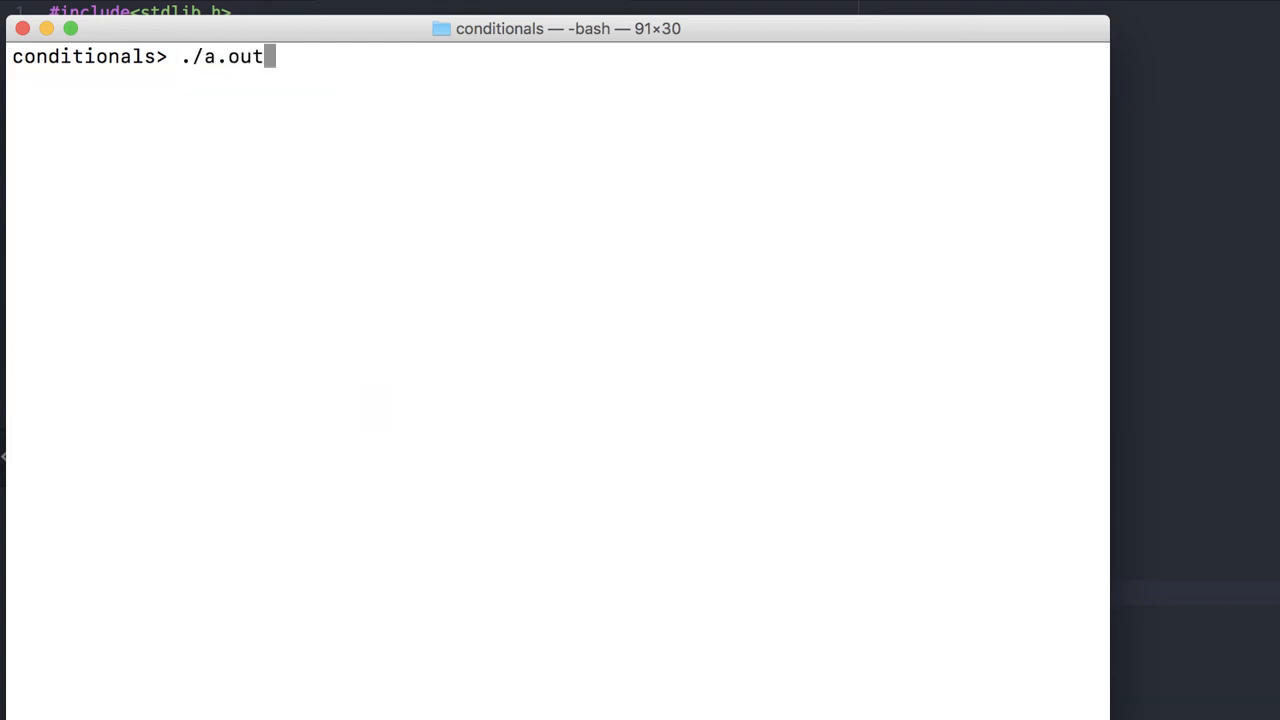
text(0)
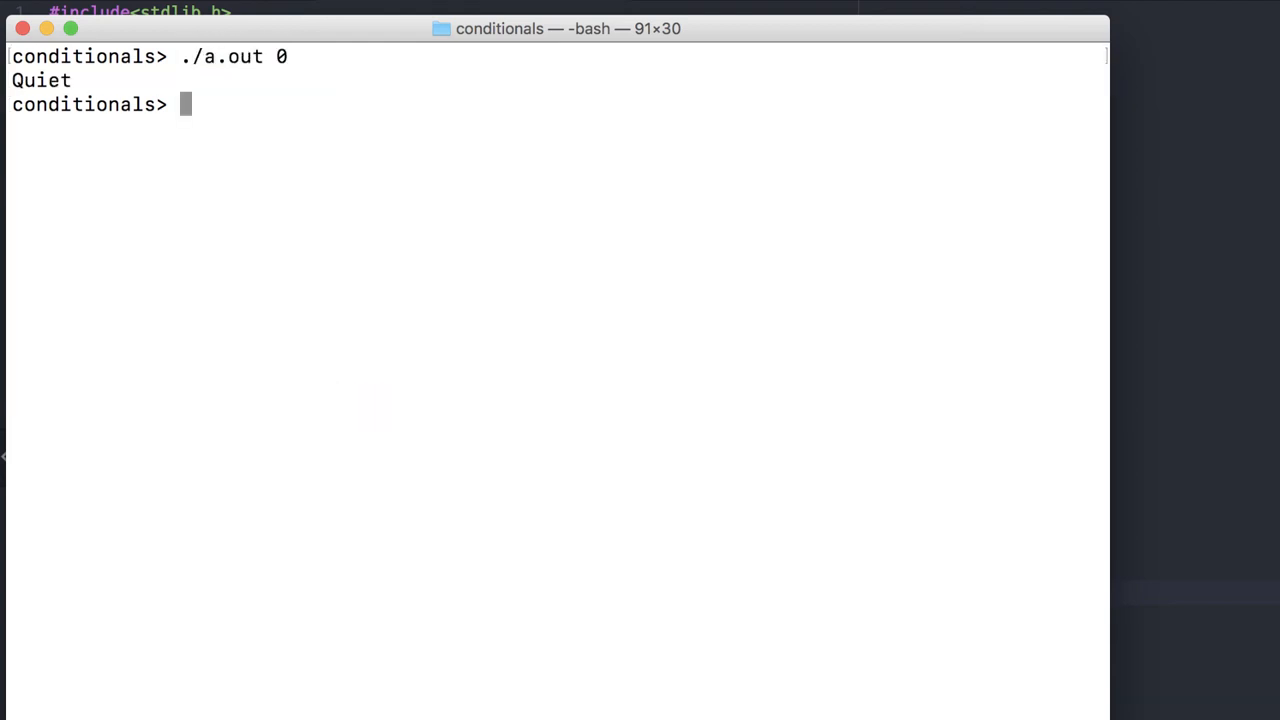
text(./a.out)
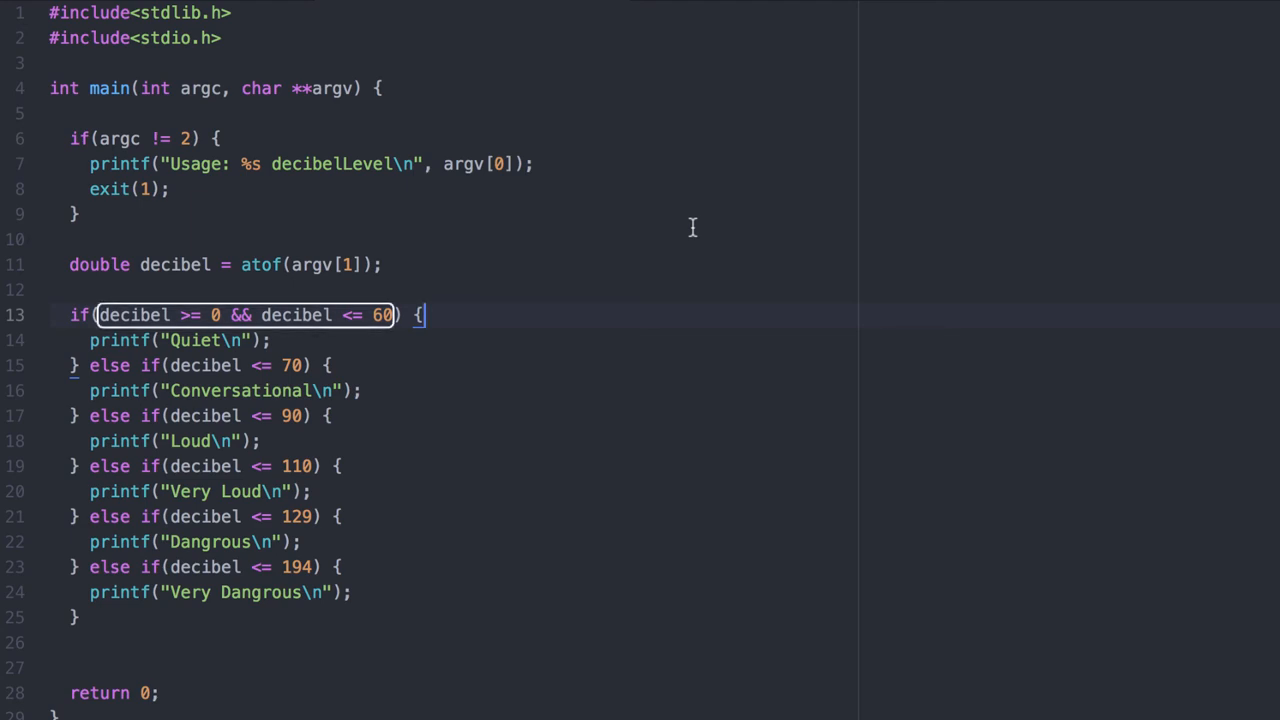
mouse_move(420, 316)
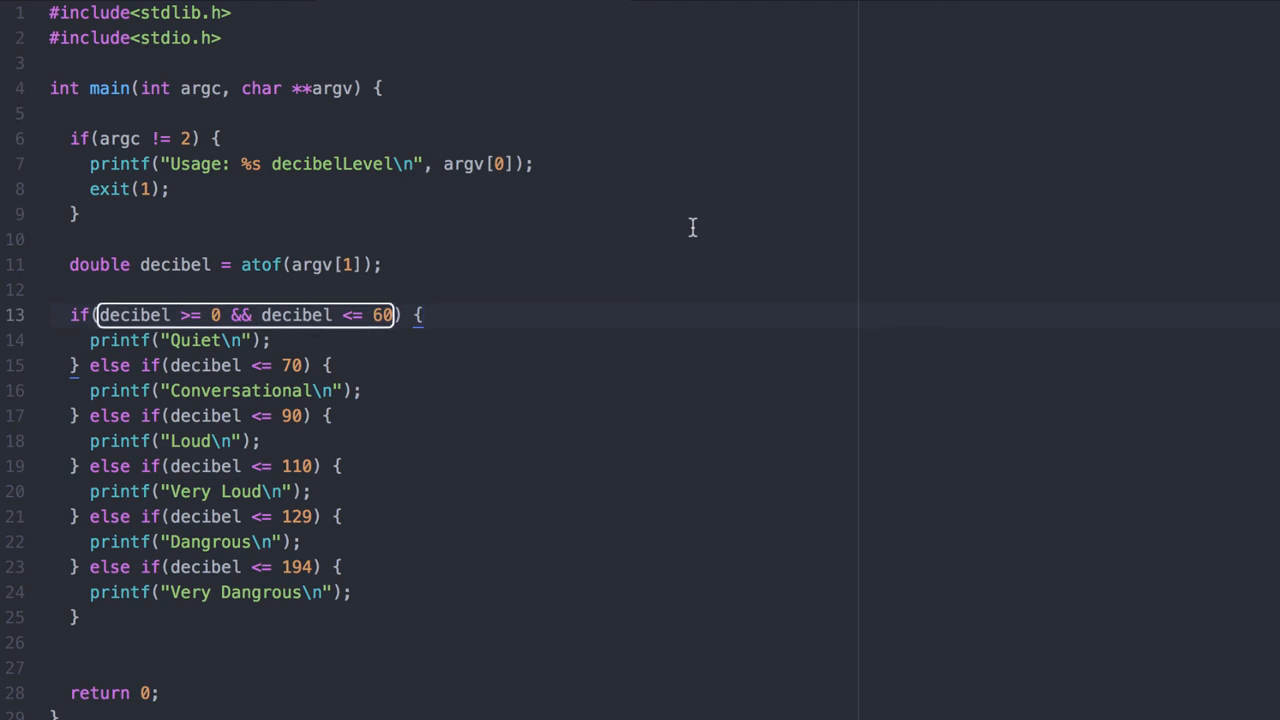
Place the cursor on the line just before the Quiet range check to start a new if
click(420, 316)
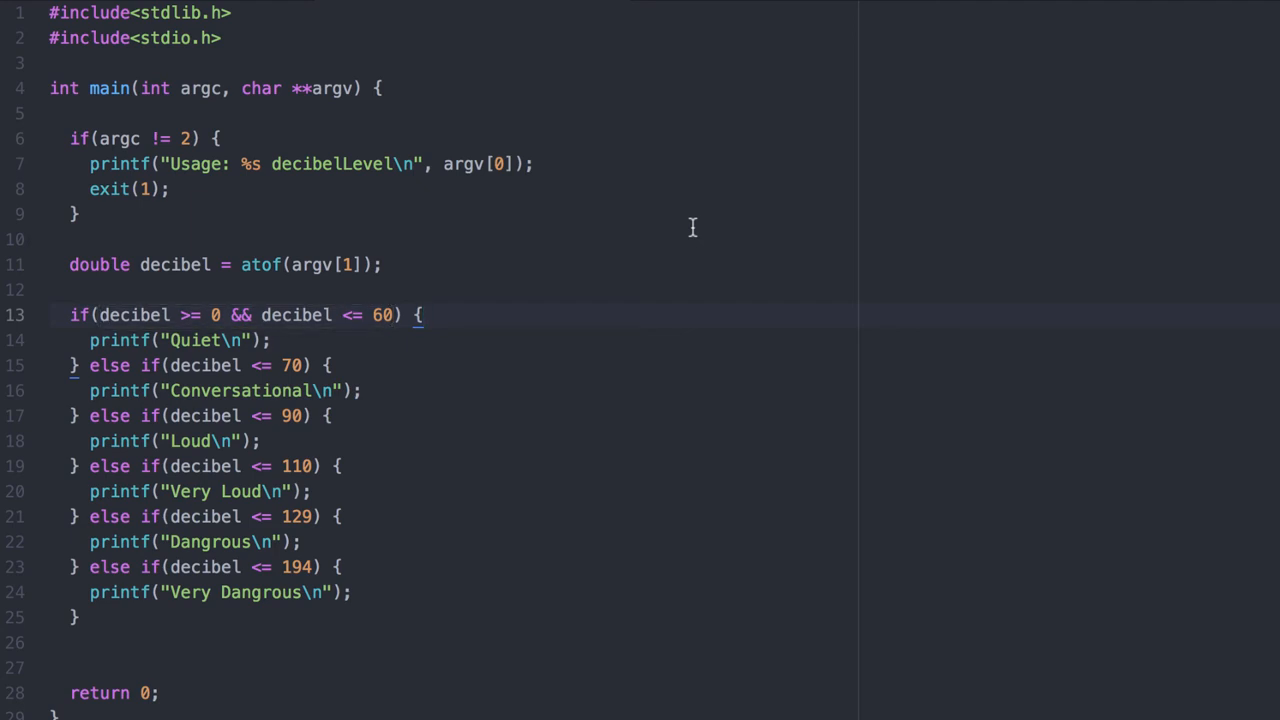
double_click(236, 364)
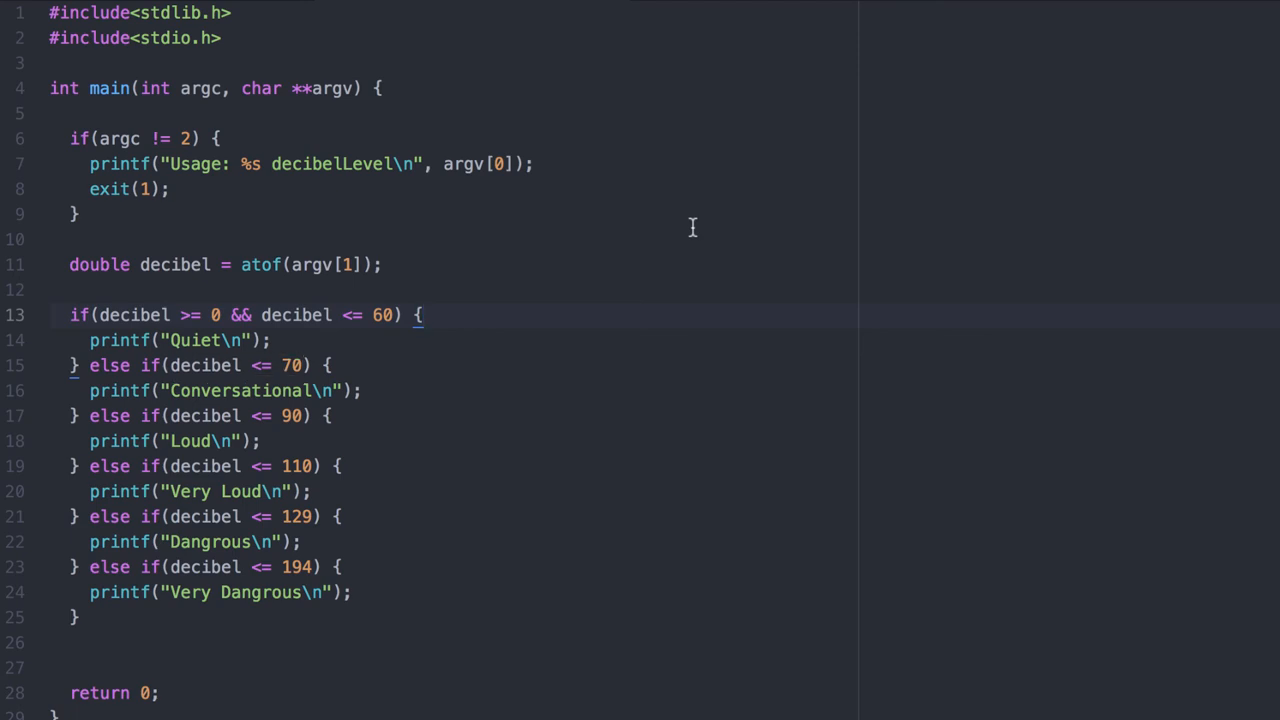
click(420, 316)
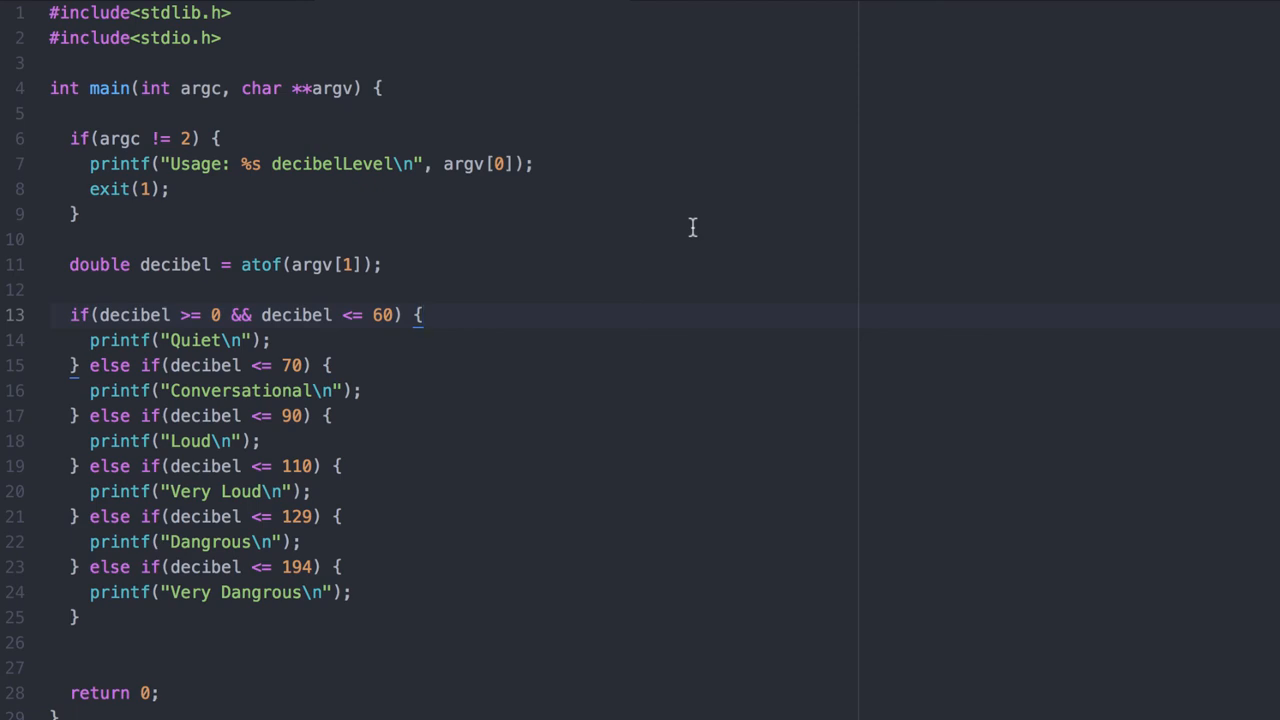
click(418, 316)
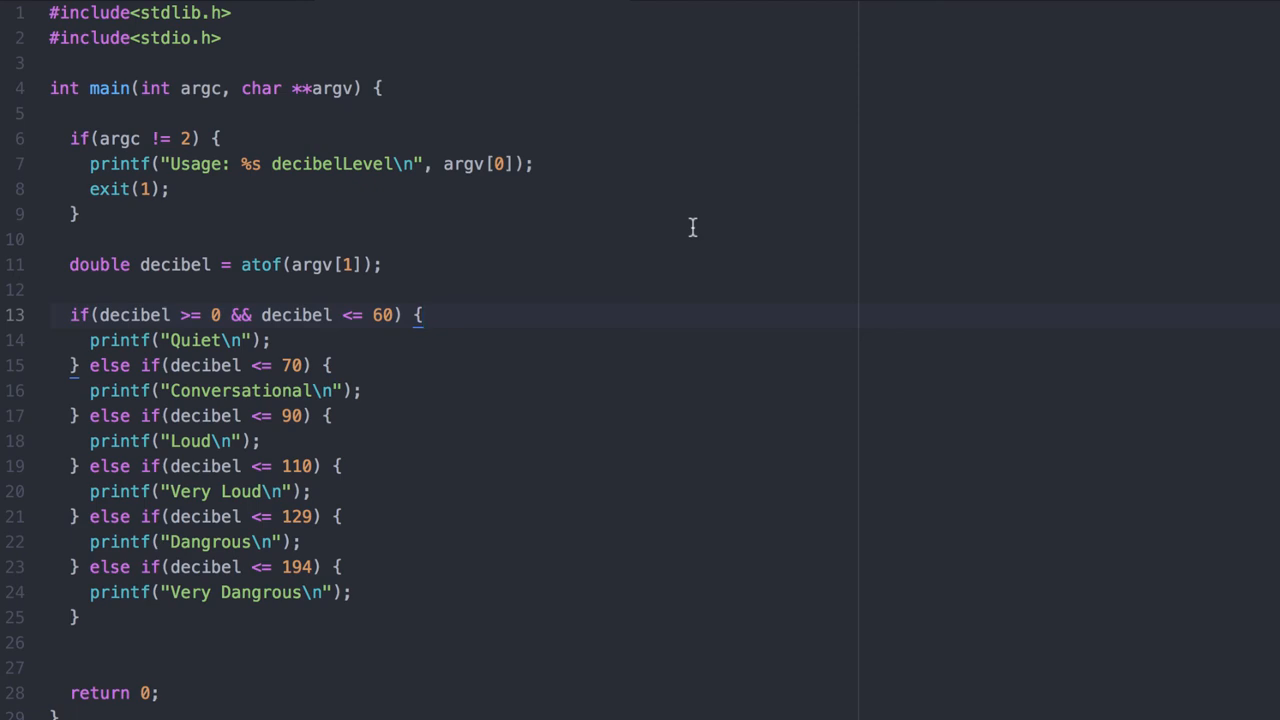
click(420, 314)
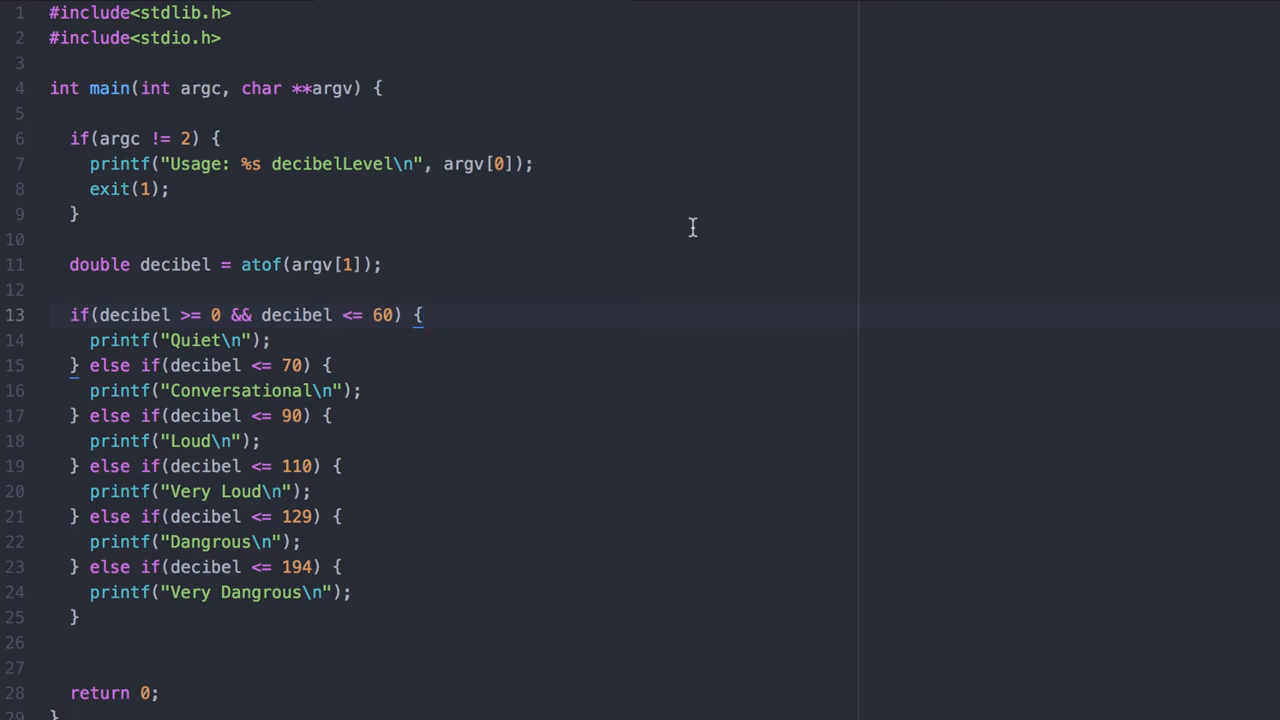
click(418, 316)
text(if)
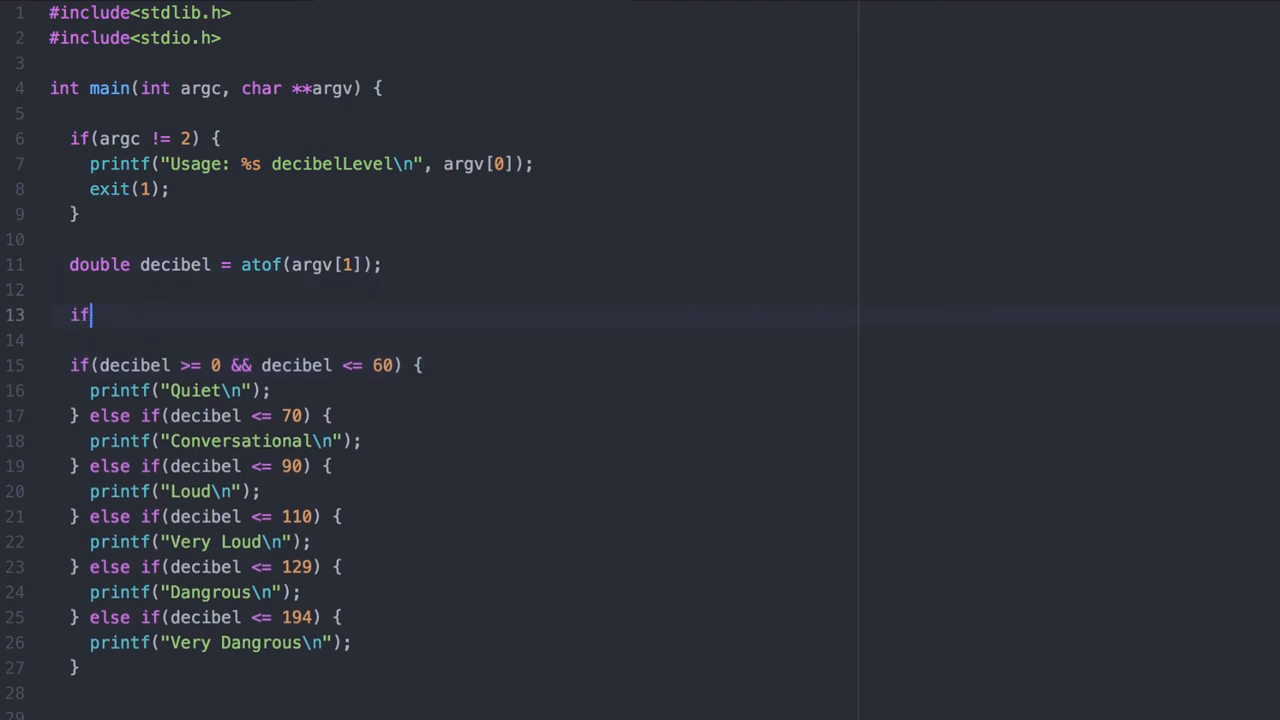
Add if(decibel < 0) printing 'ERROR: decibel levels cannot be negative'
text((decibel < 0) {)
text(printf("ERROR: d)
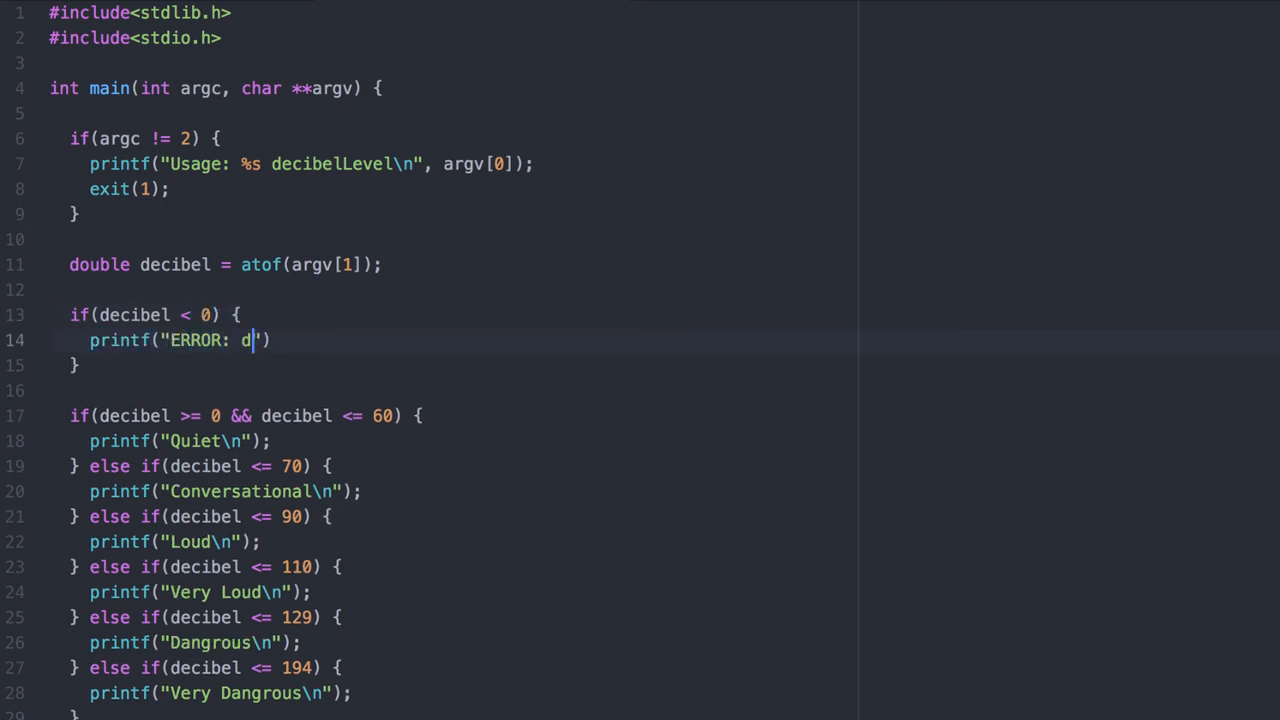
text(ecibel levels cannot be)
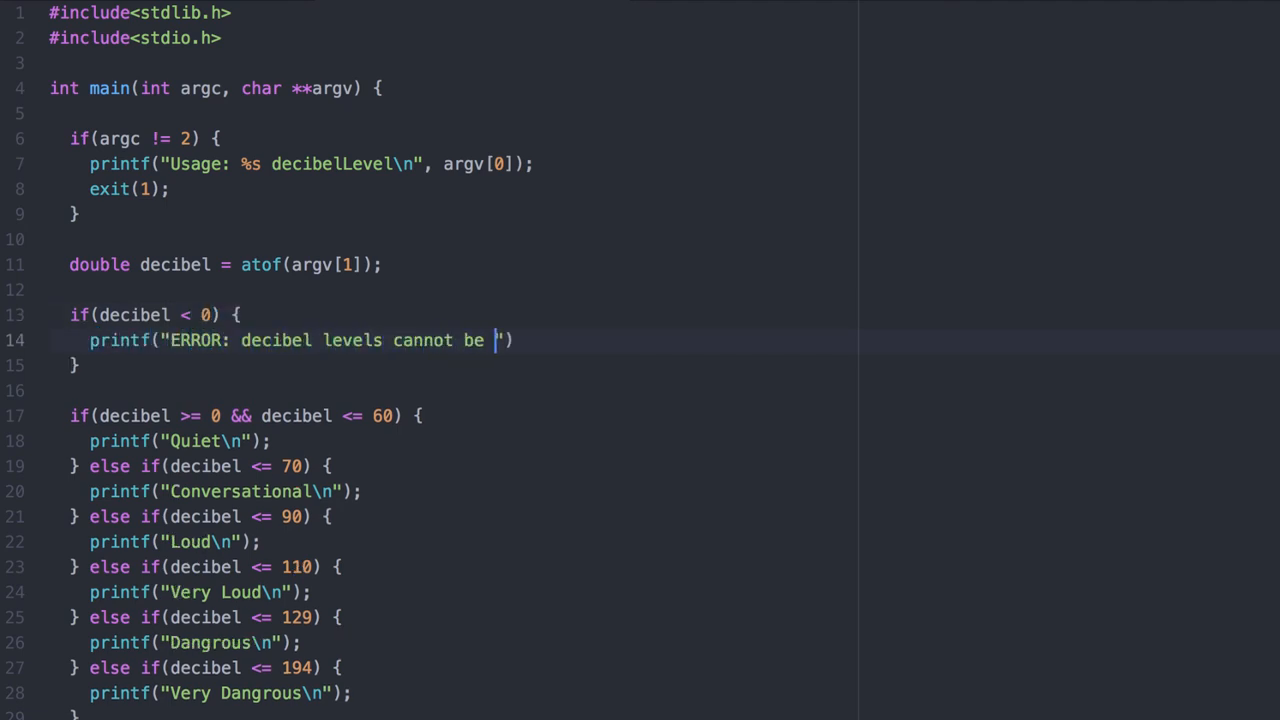
text(negative\n");)
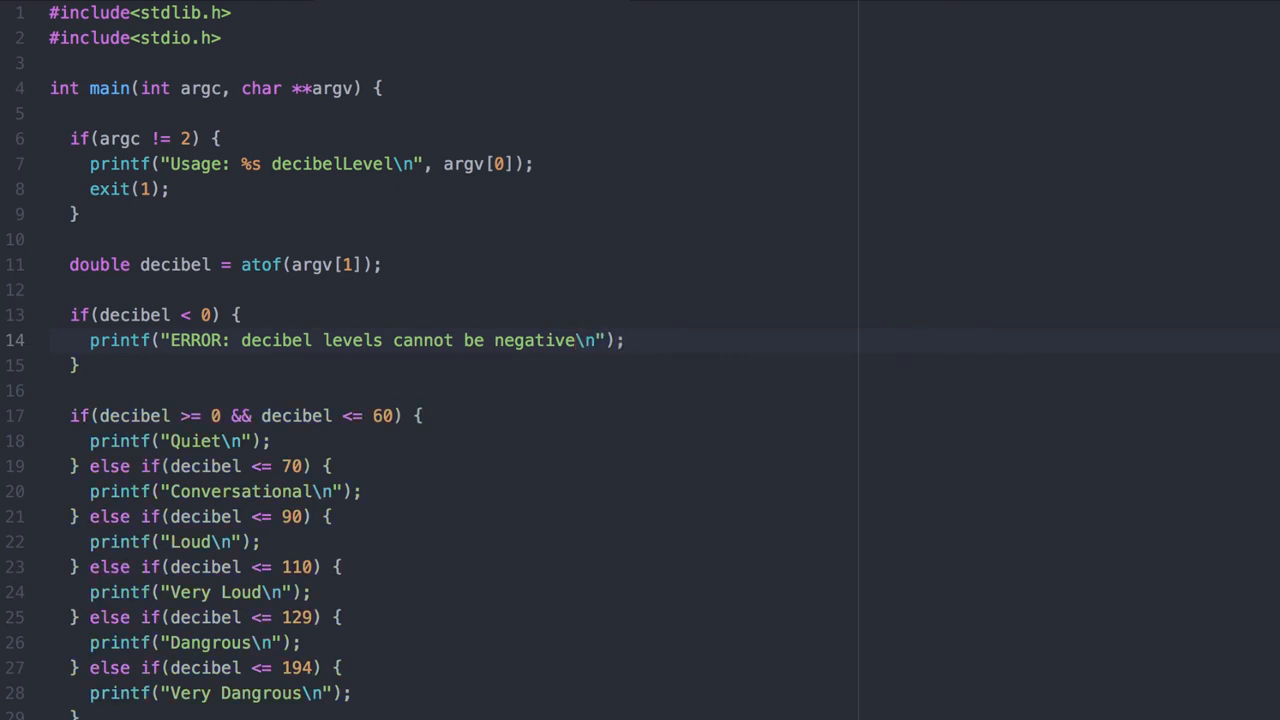
Start an exit( call on the line after the error message
click(624, 340)
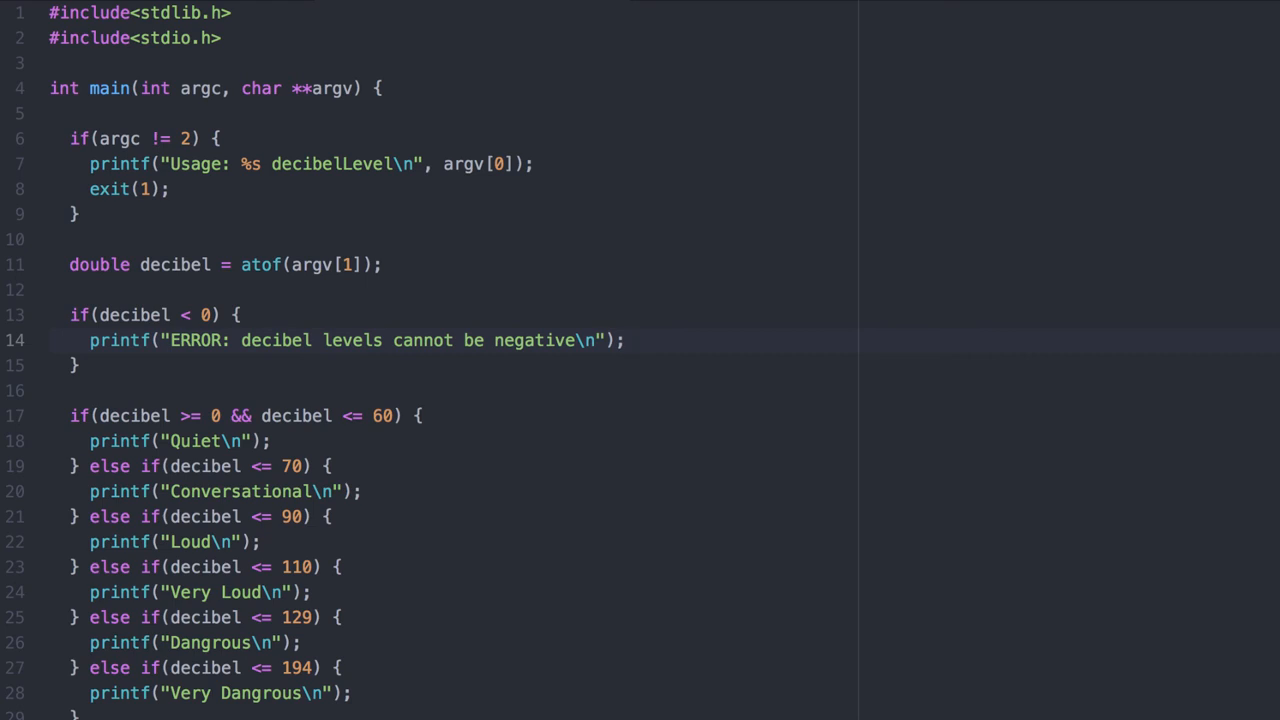
click(624, 340)
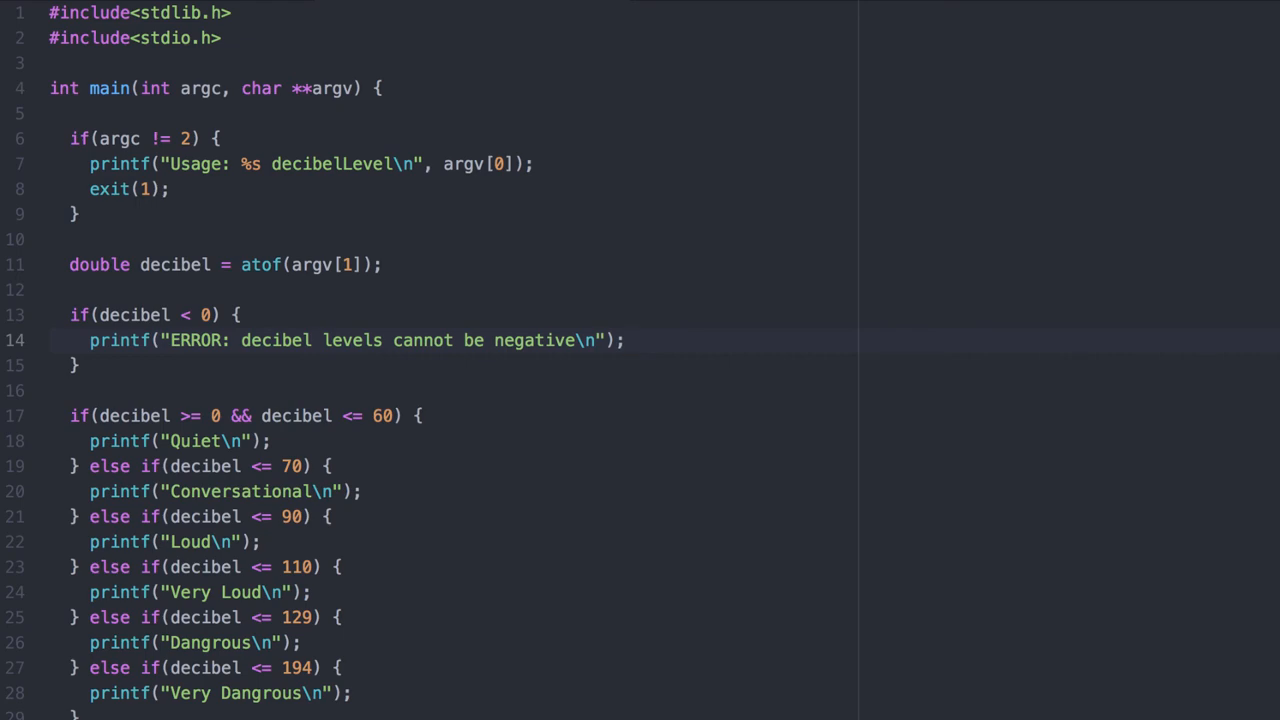
text(exit()
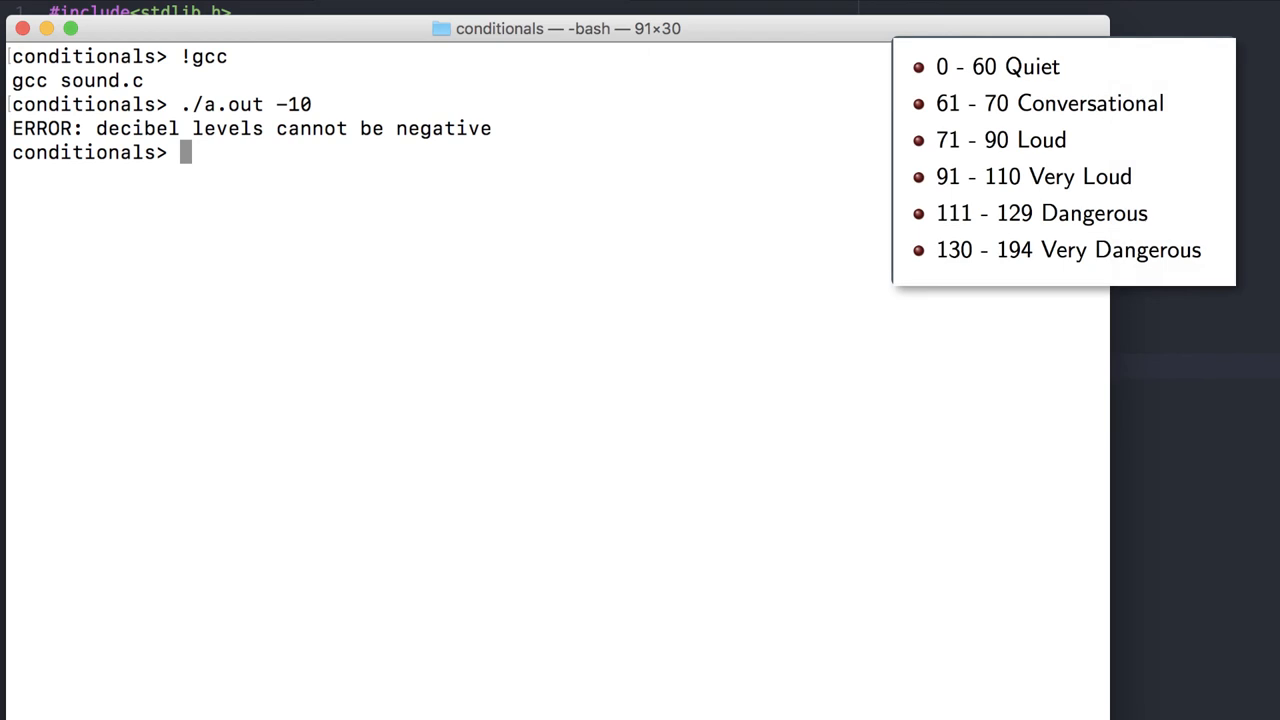
Run the recompiled ./a.out with -10 to see the negative-level error
text(./a)
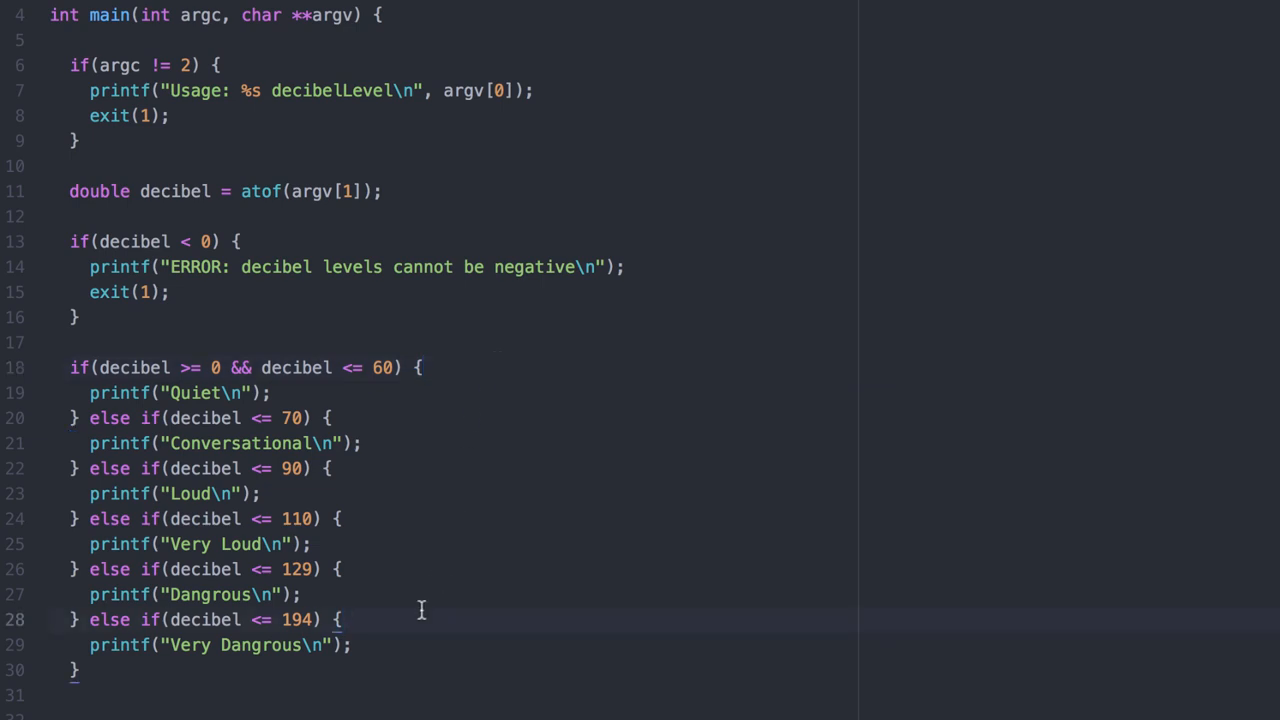
Add a final else branch printing 'Decibel level is off the charts!' after the last else if
click(342, 620)
text(printf("Decibel )
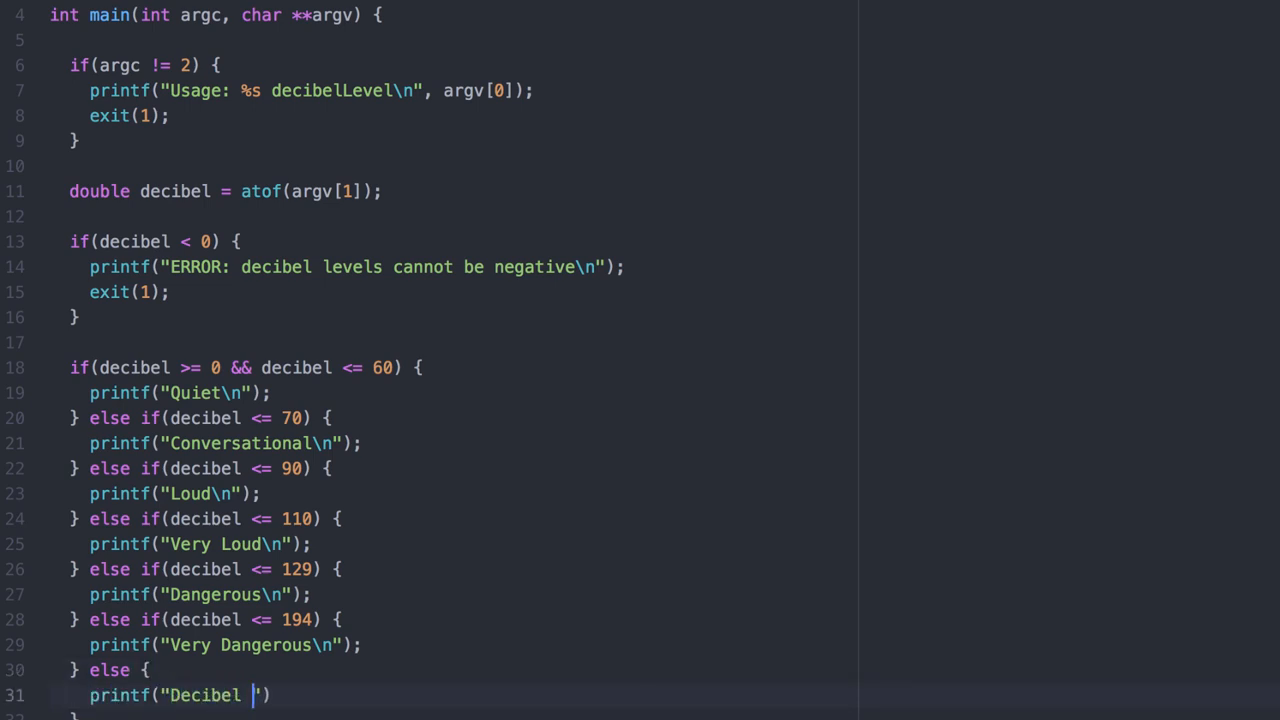
text(level is off the charts)
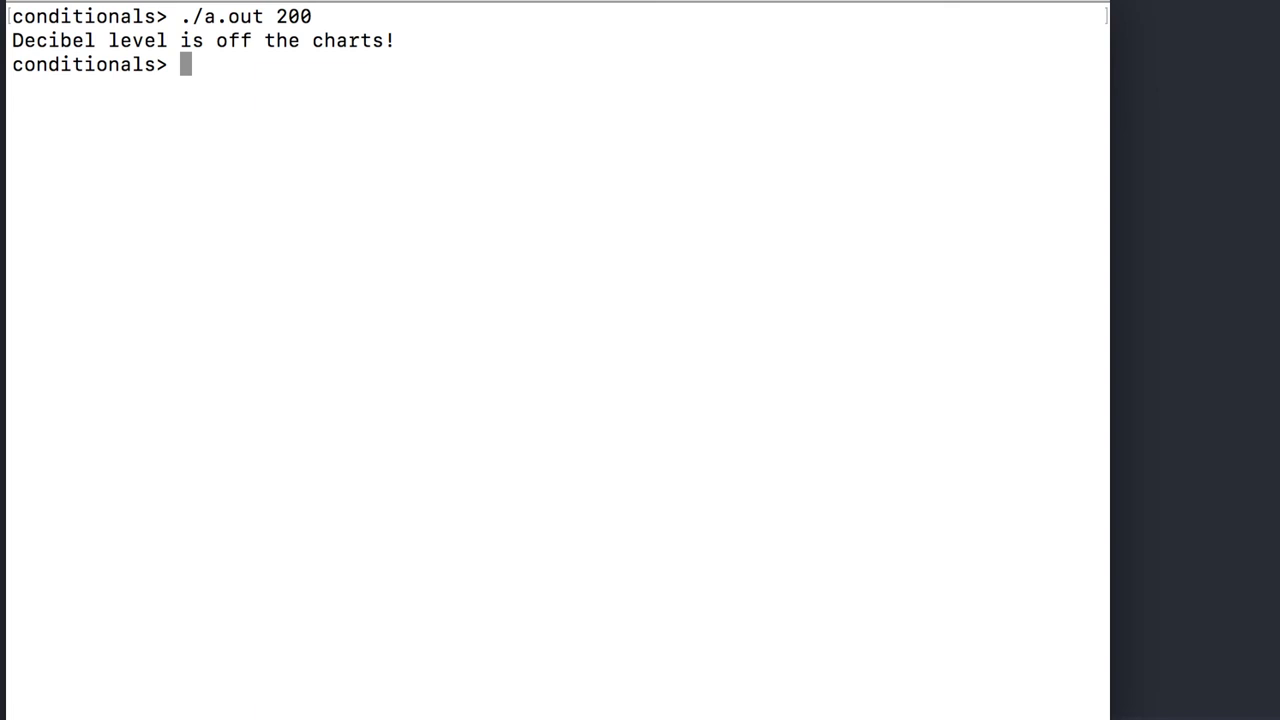
Run ./a.out 5000 and ./a.out 65, getting off the charts and Conversational
text(./a.out -10)
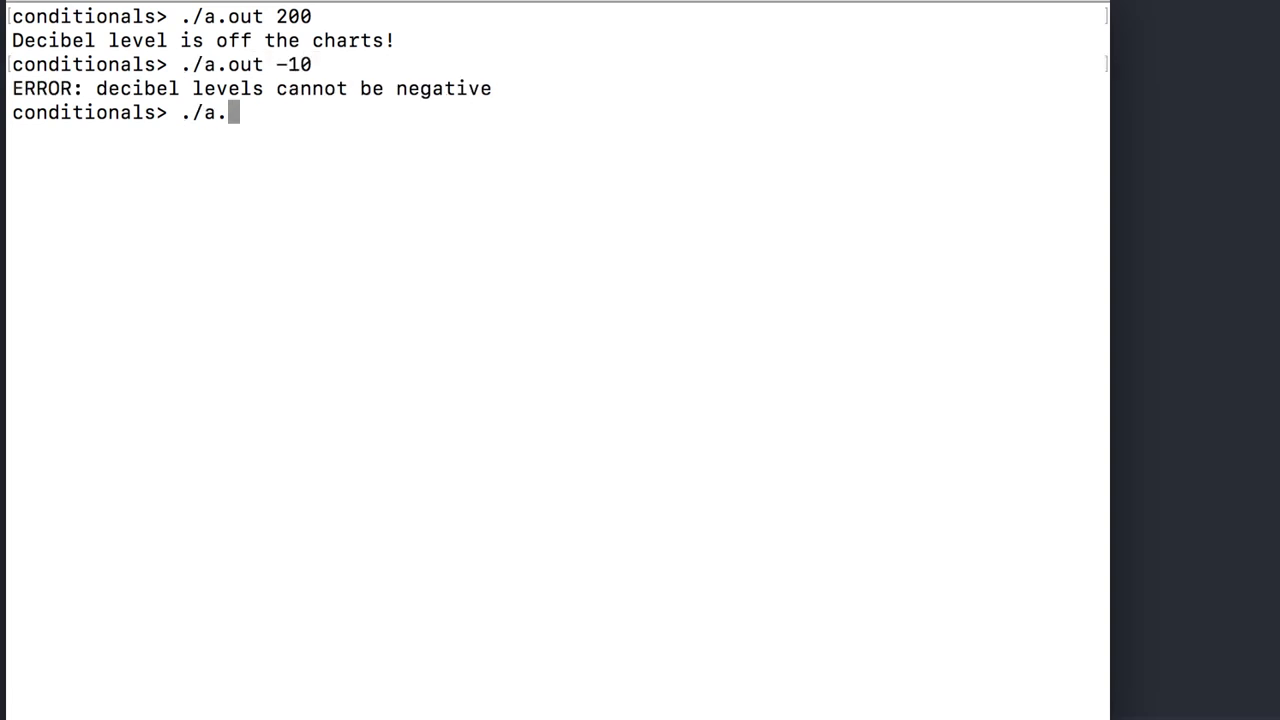
text(out 5000)
key(Return)
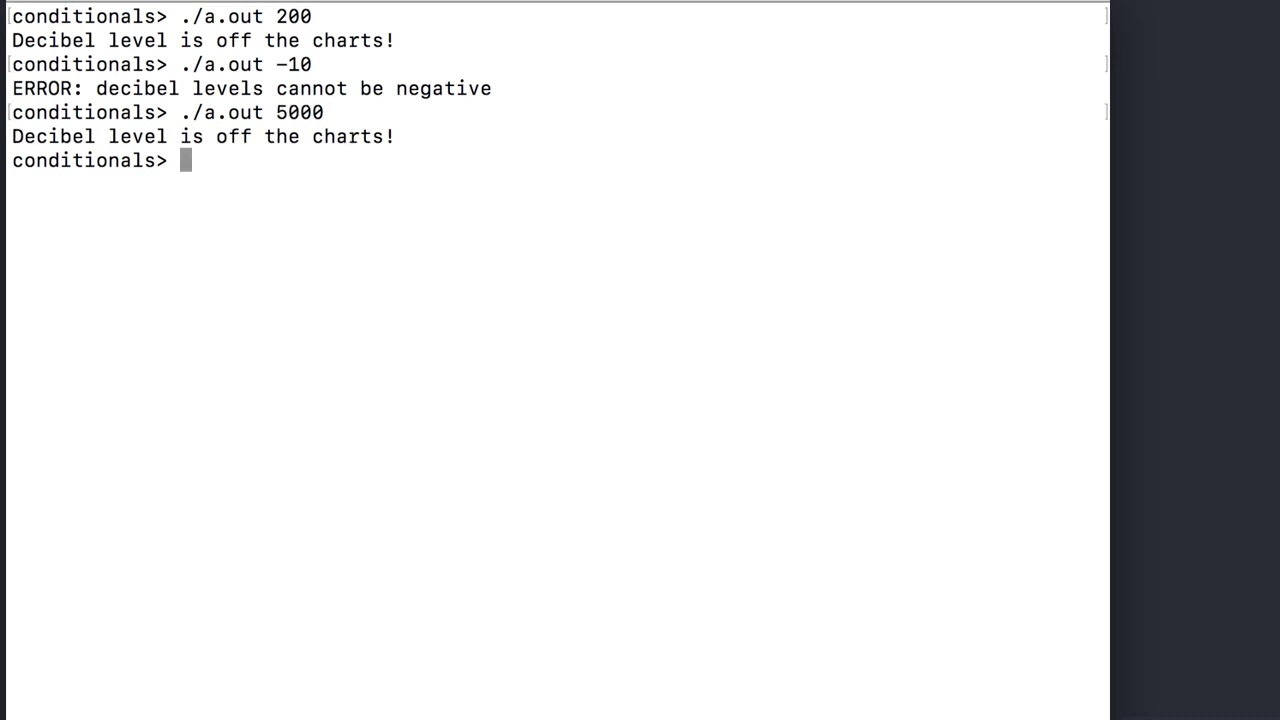
text(./a.out 65)
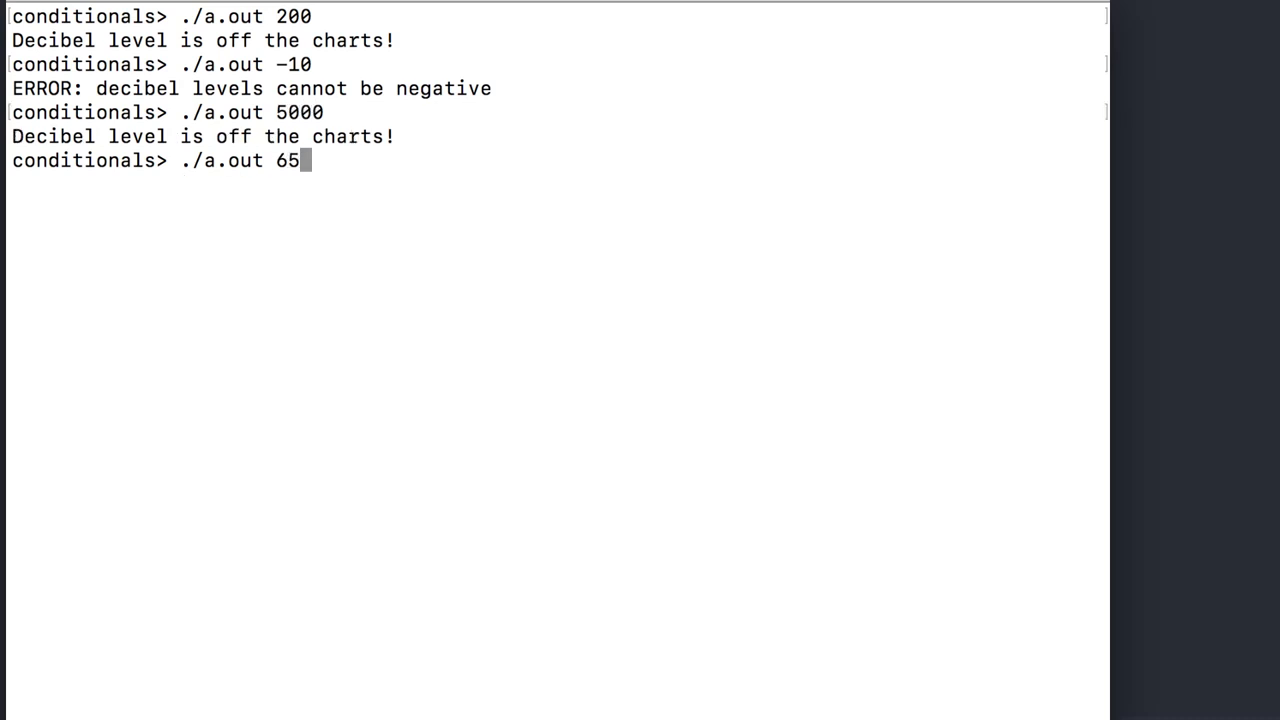
key(Return)
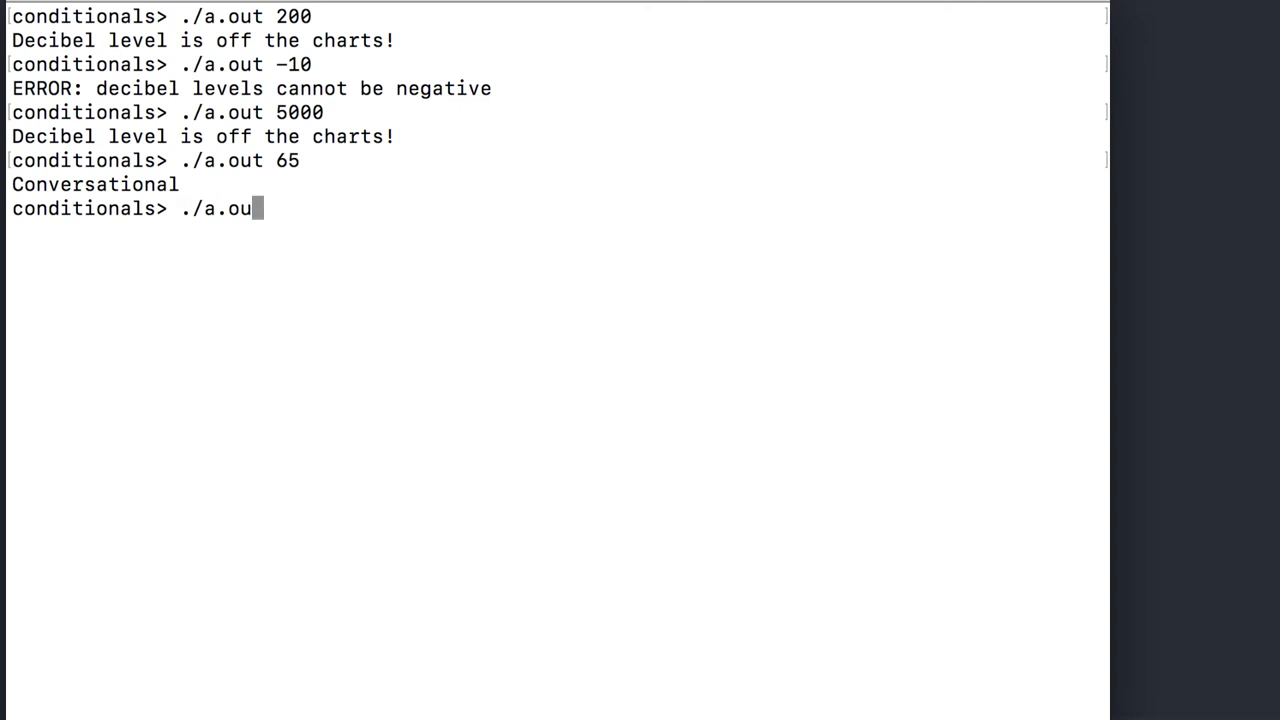
key(Return)
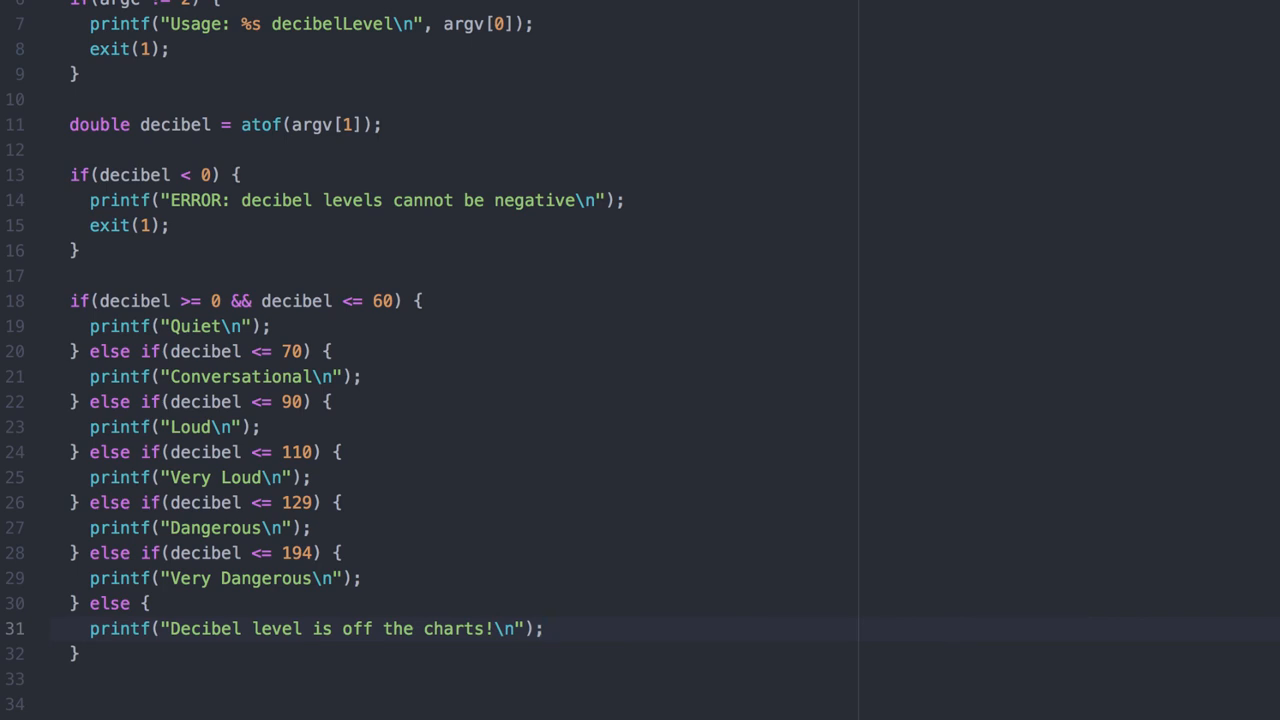
Start the new triangle C file with main requiring three side-length arguments and parsing a, b, c
click(544, 628)
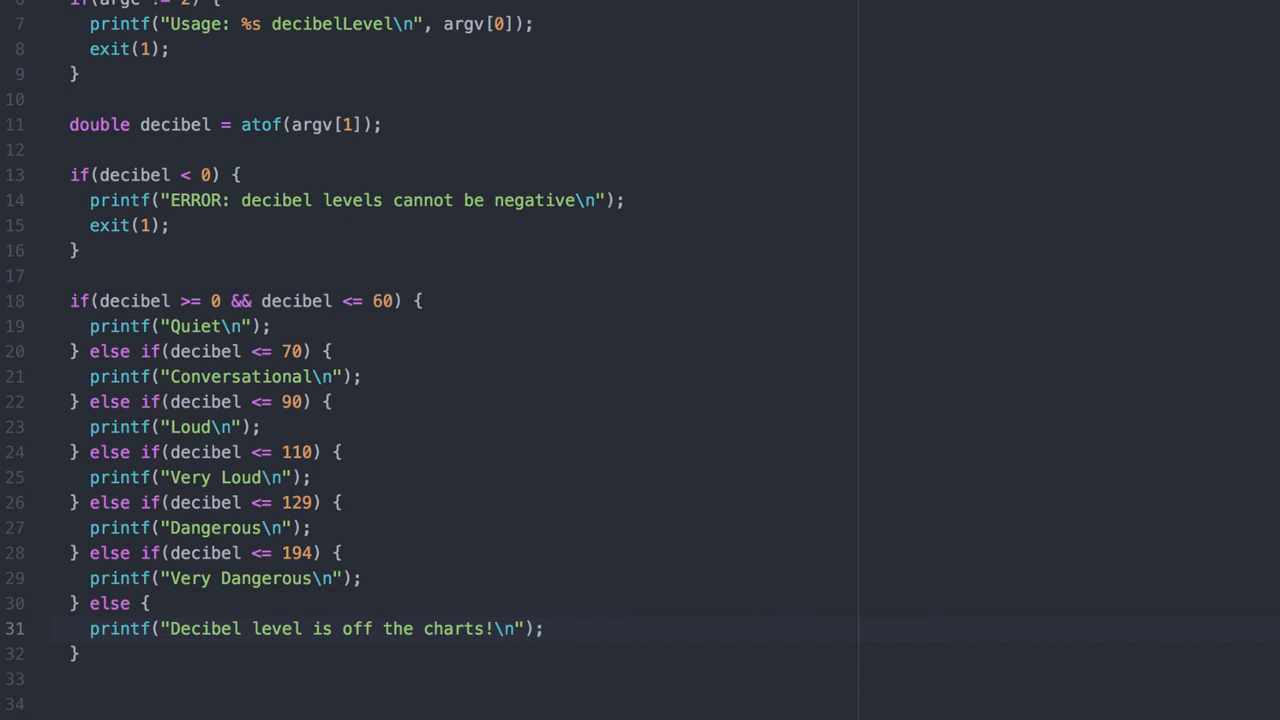
click(544, 628)
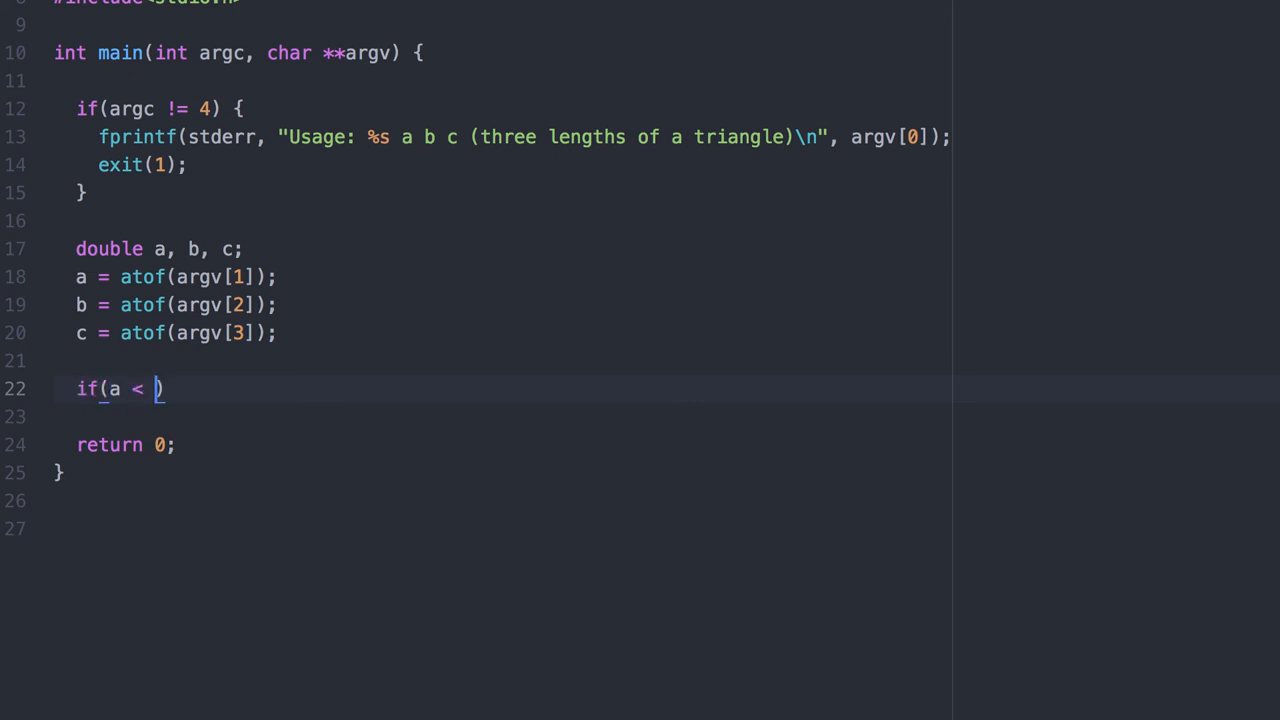
Check a <= 0 || b <= 0 || c <= 0, printing an invalid input error and calling exit(1)
text(= 0 || b <)
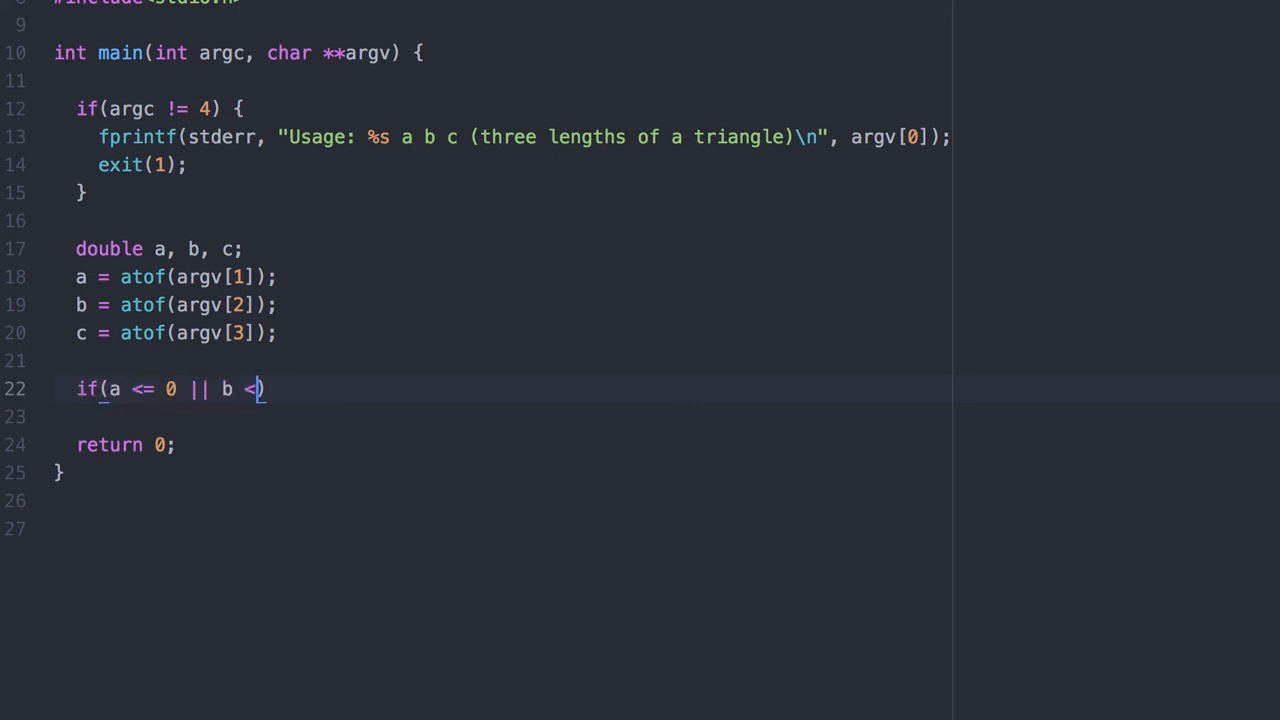
text(= 0 ||)
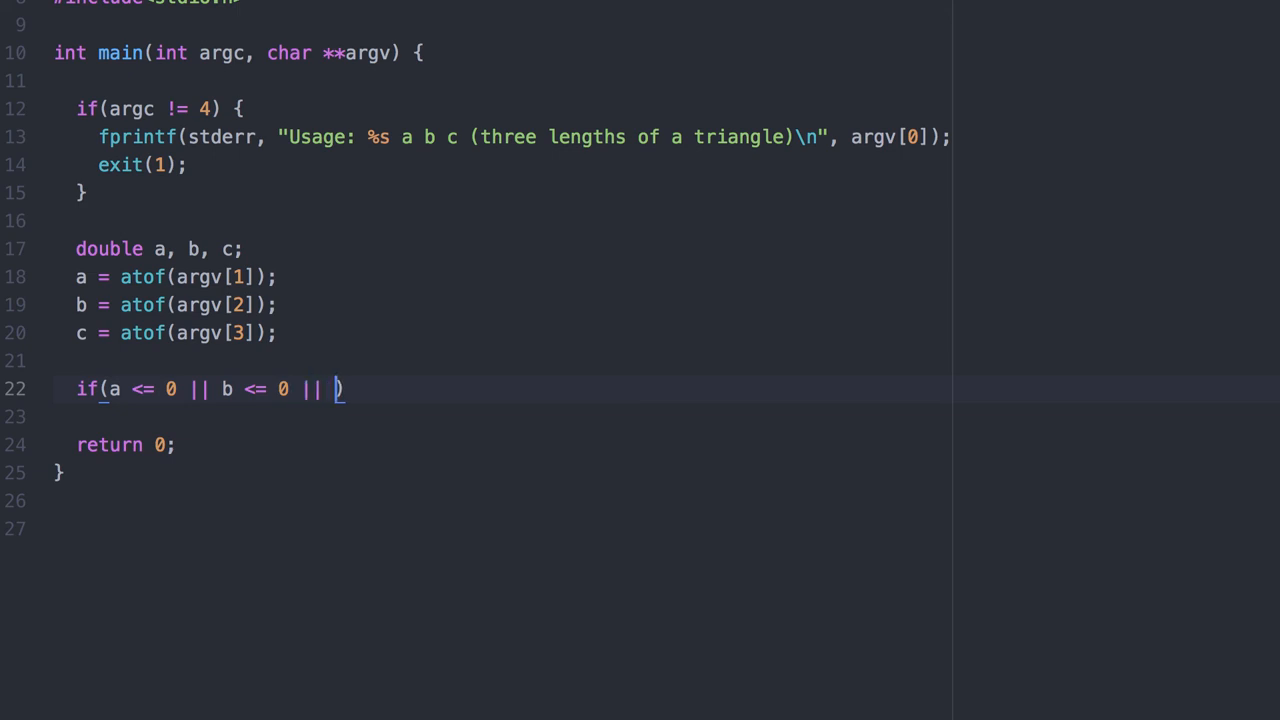
text(c <= 0) {)
text(printf("ERROR: invalid )
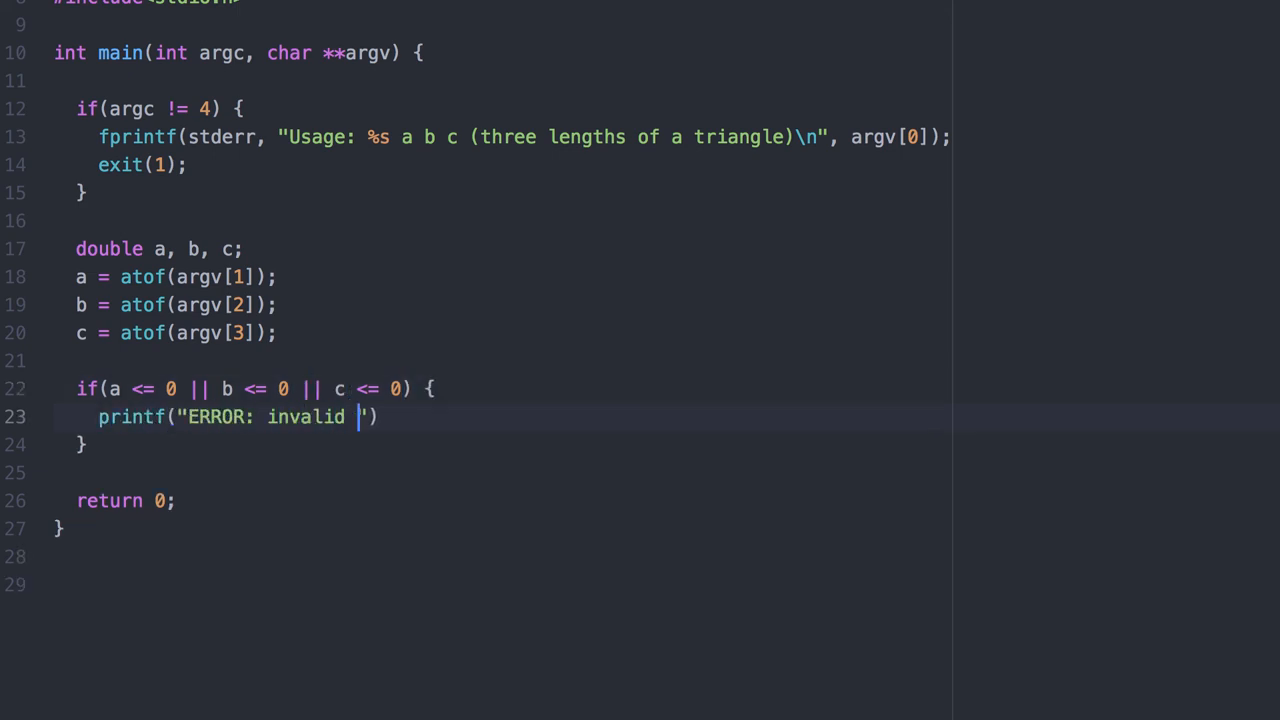
text(input\n");)
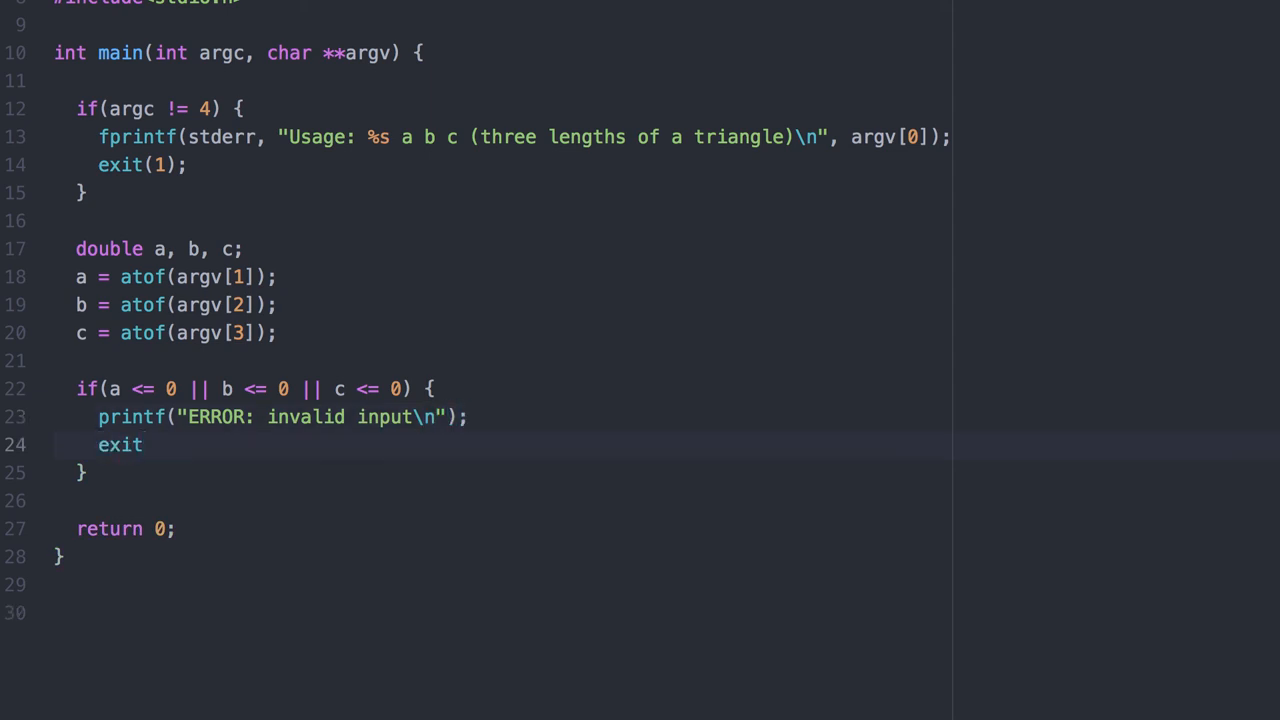
text((1);)
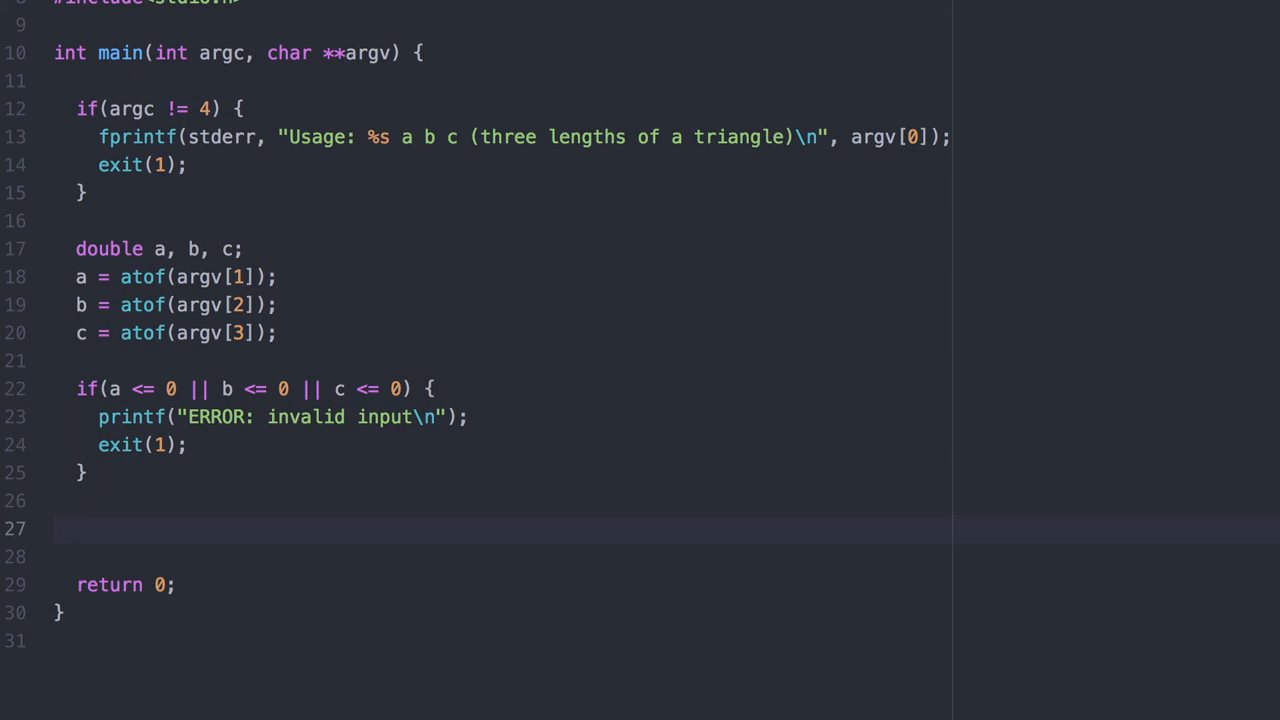
Add if(a + b > c && a + c > b && b + c > a) with a valid-triangle comment inside
click(76, 528)
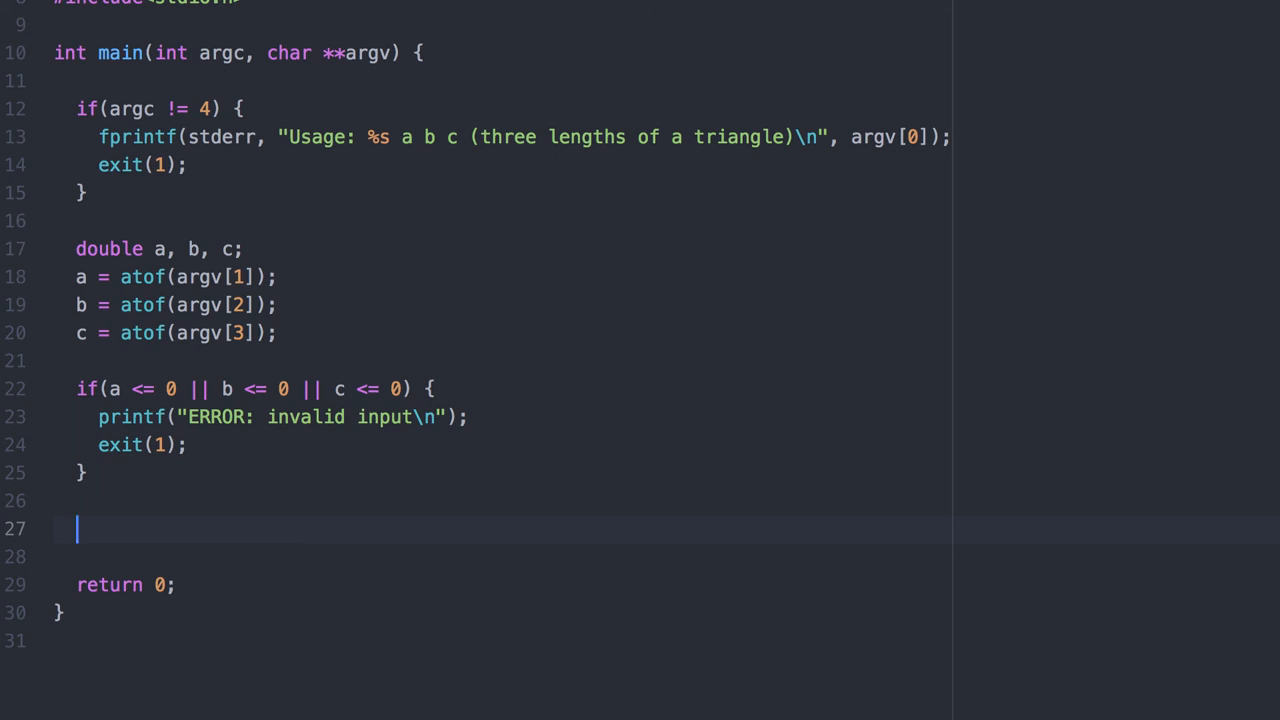
text(if()
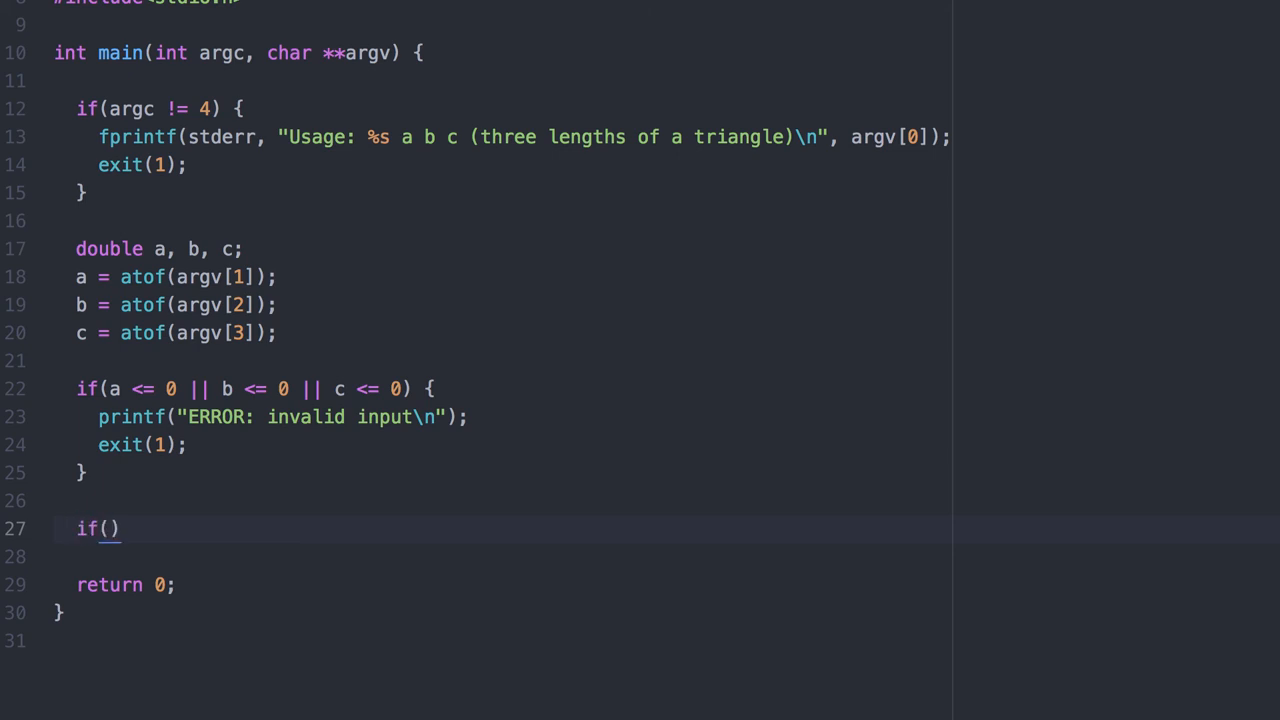
text(a + b > c)
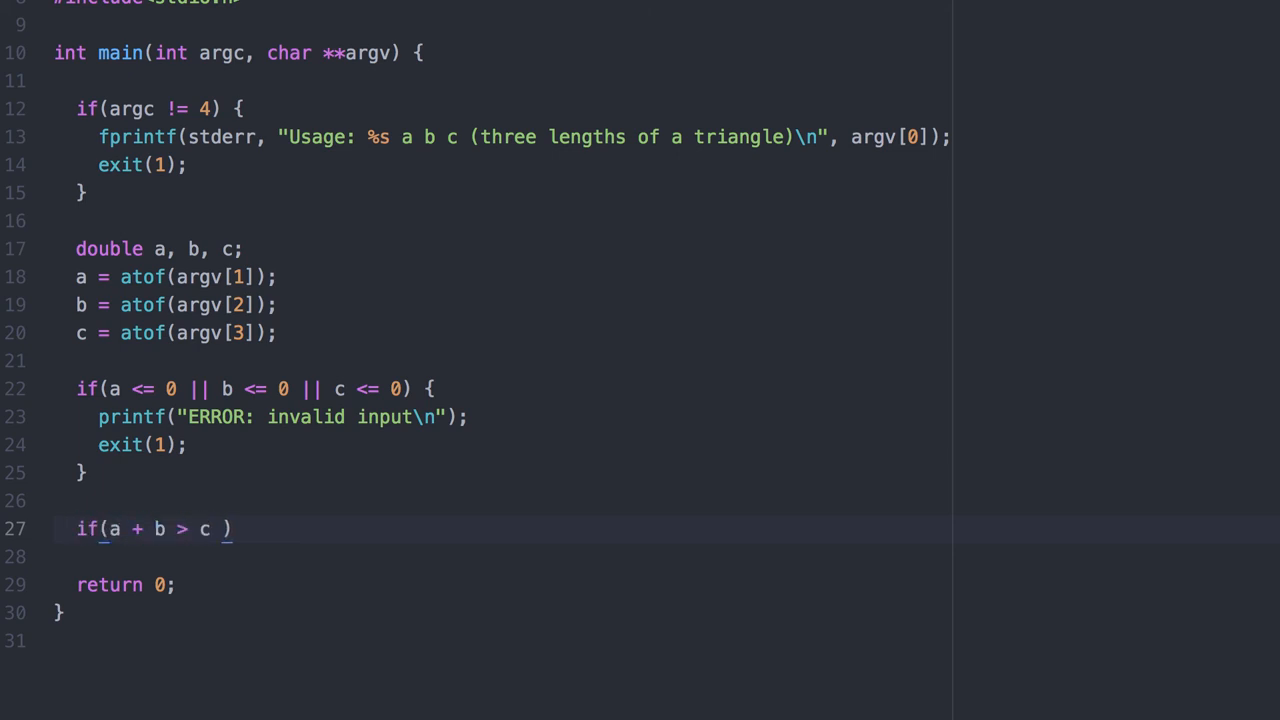
text(&&)
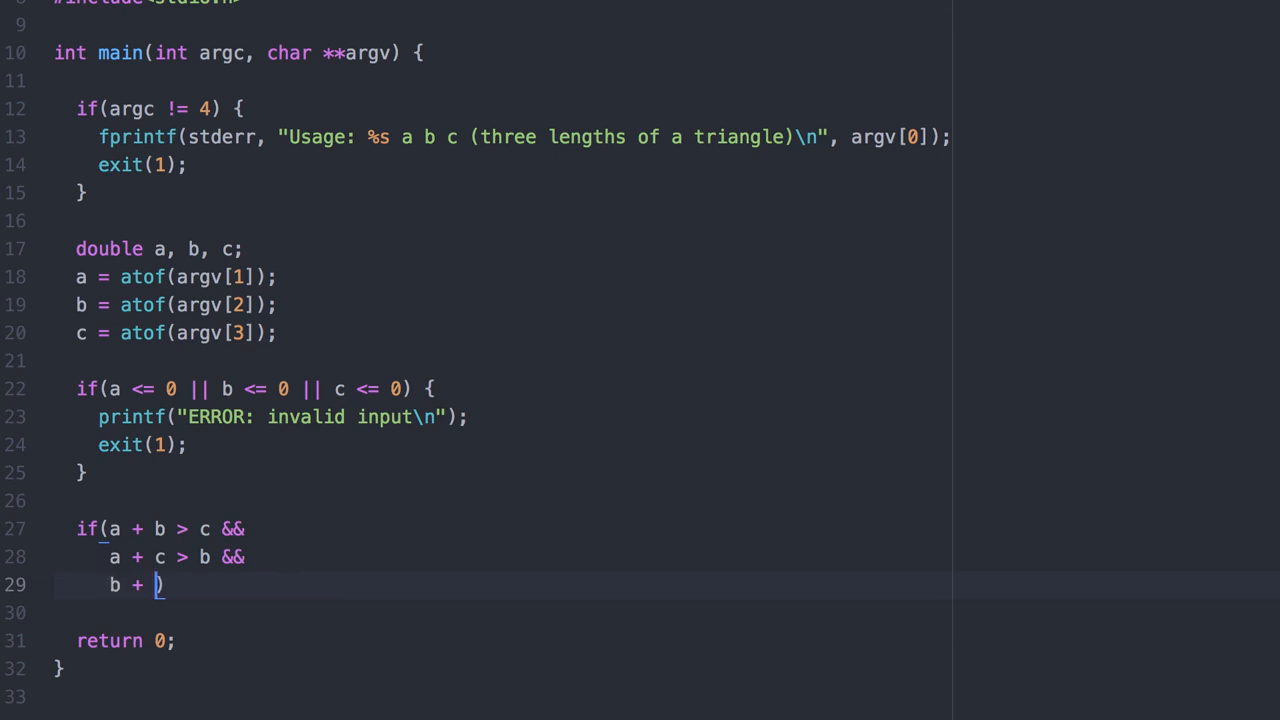
text(c > a) {)
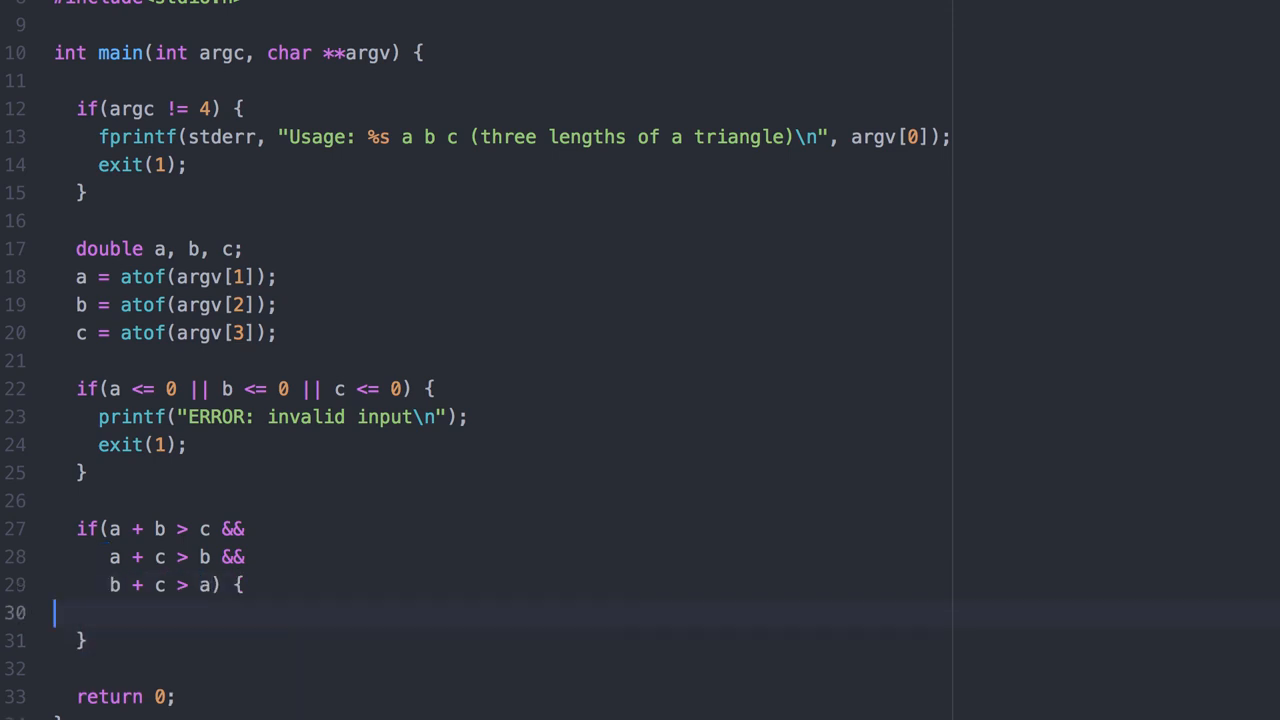
text(//it is a va)
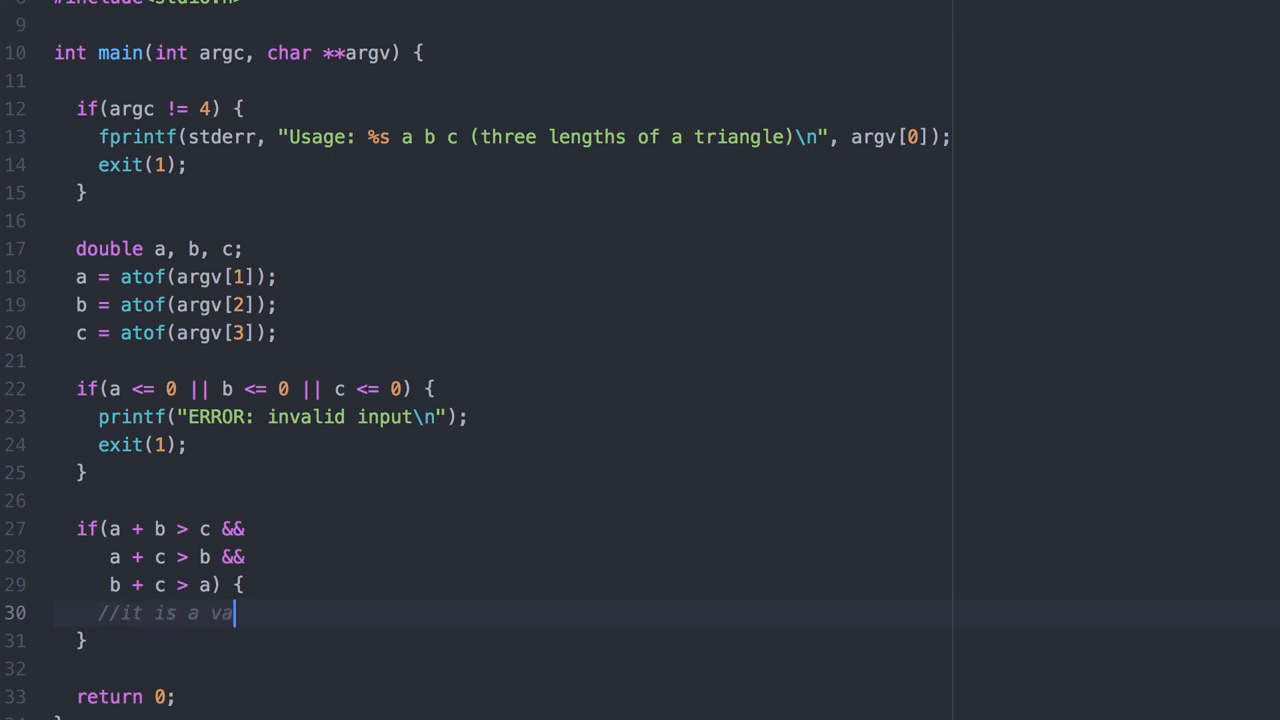
text(lid triangle)
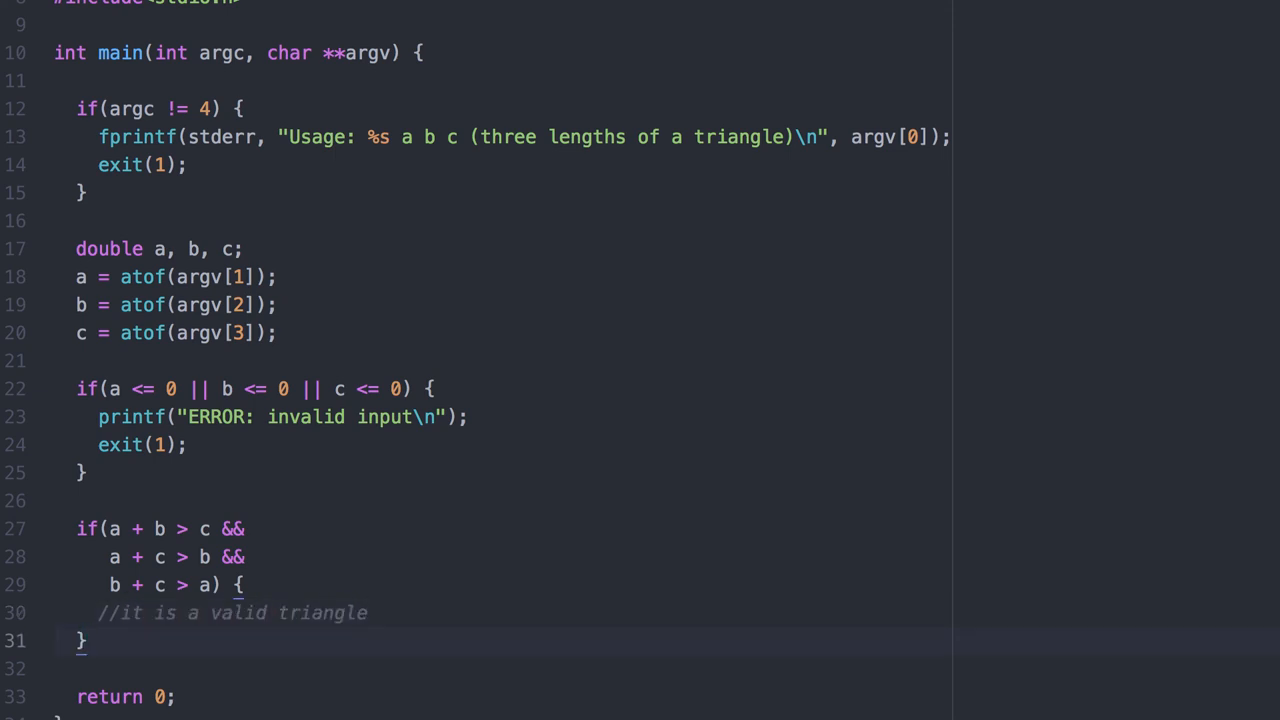
Add the else branch printing "invalid triangle!\n"
text(else)
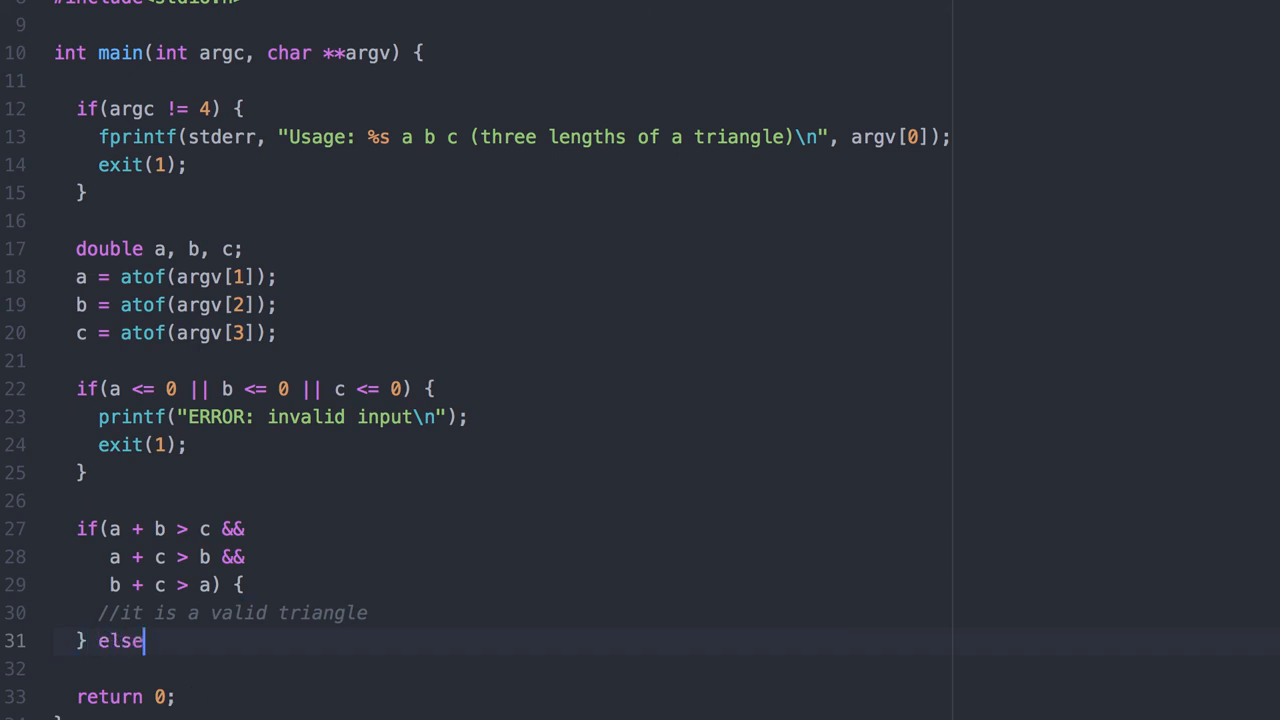
text({)
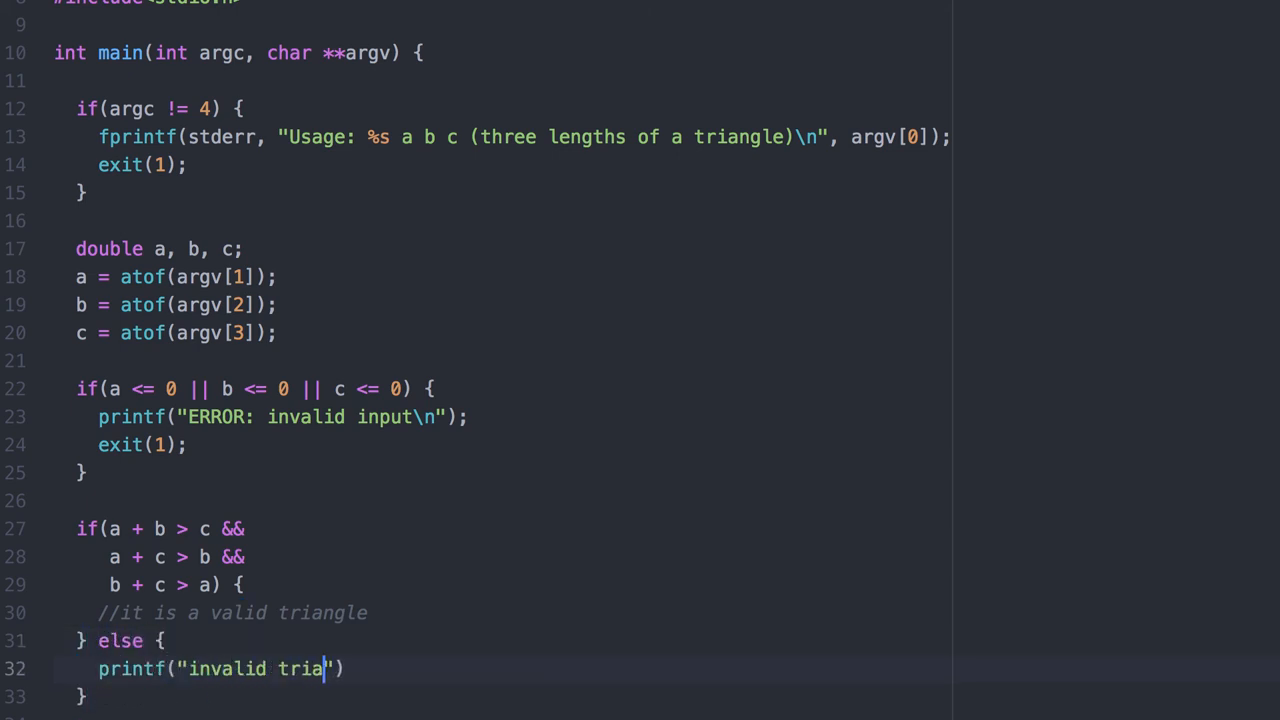
text(ngle!\n");)
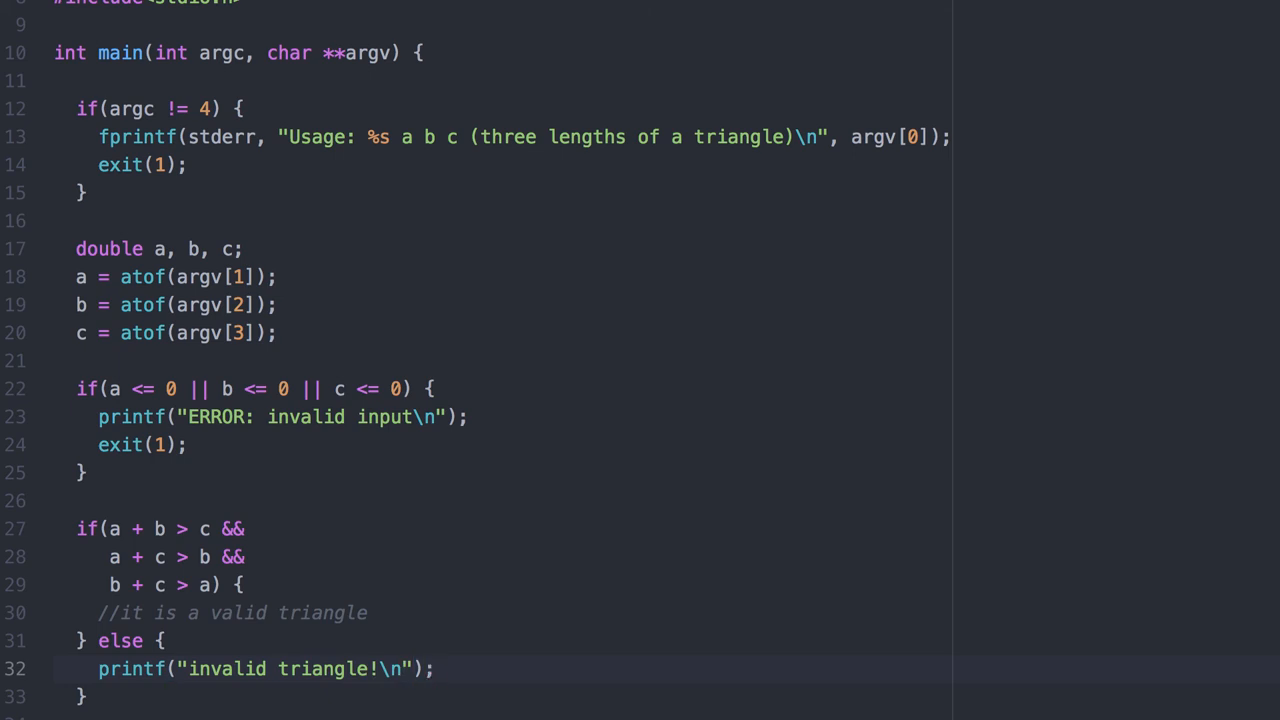
Inside the valid branch, add if(a == b && b == c) printing "Equilateral\n"
click(416, 612)
text(if(a )
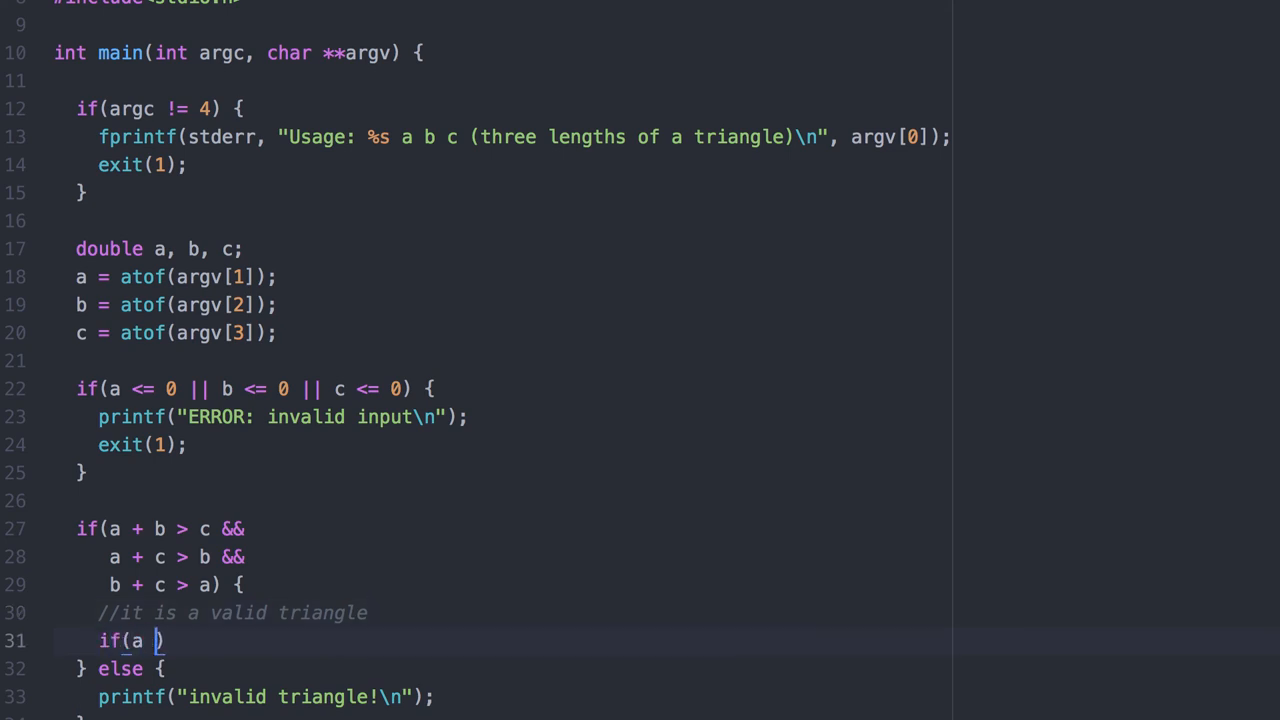
text(== b && b == c)
text(printf("Equilateral\n");)
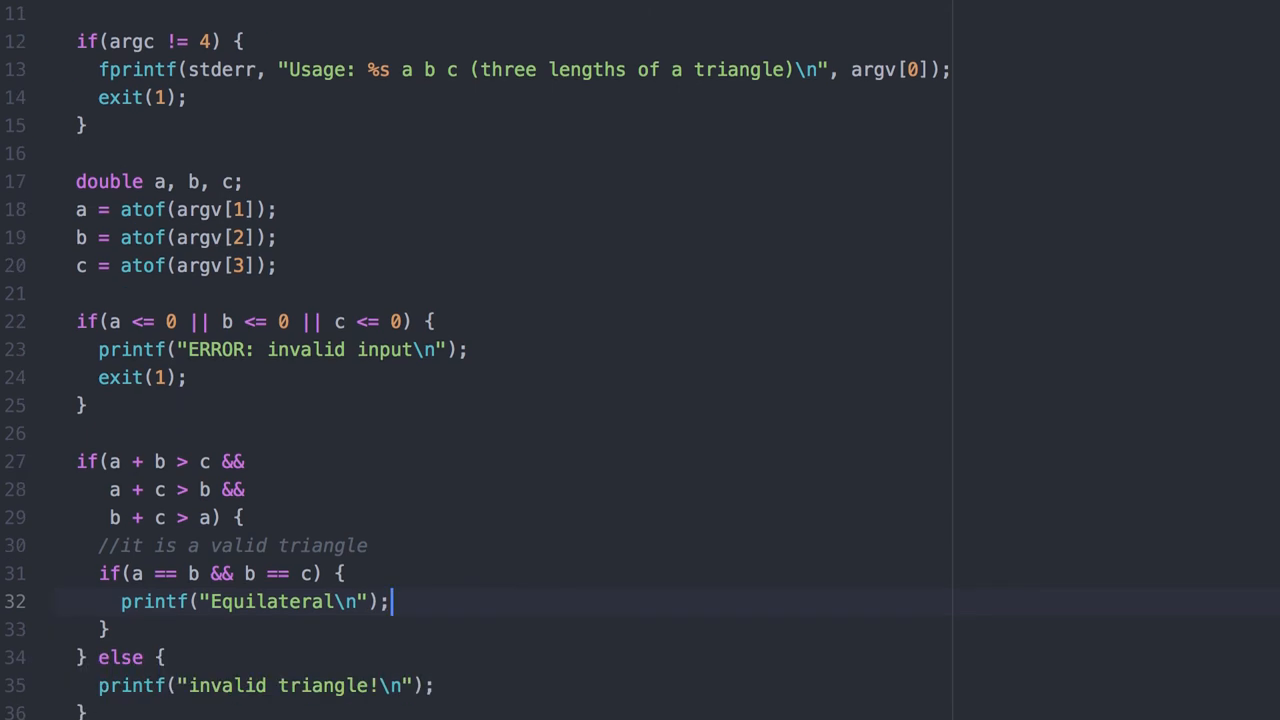
scroll(down, 3)
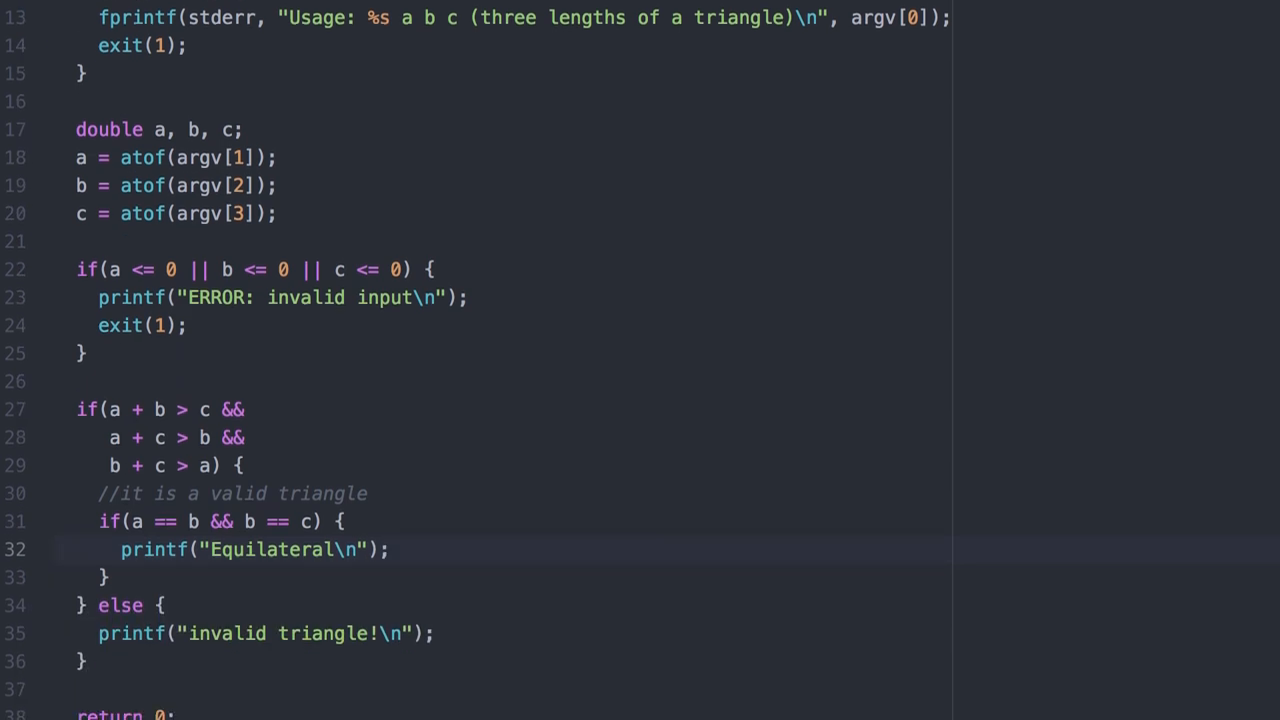
click(392, 548)
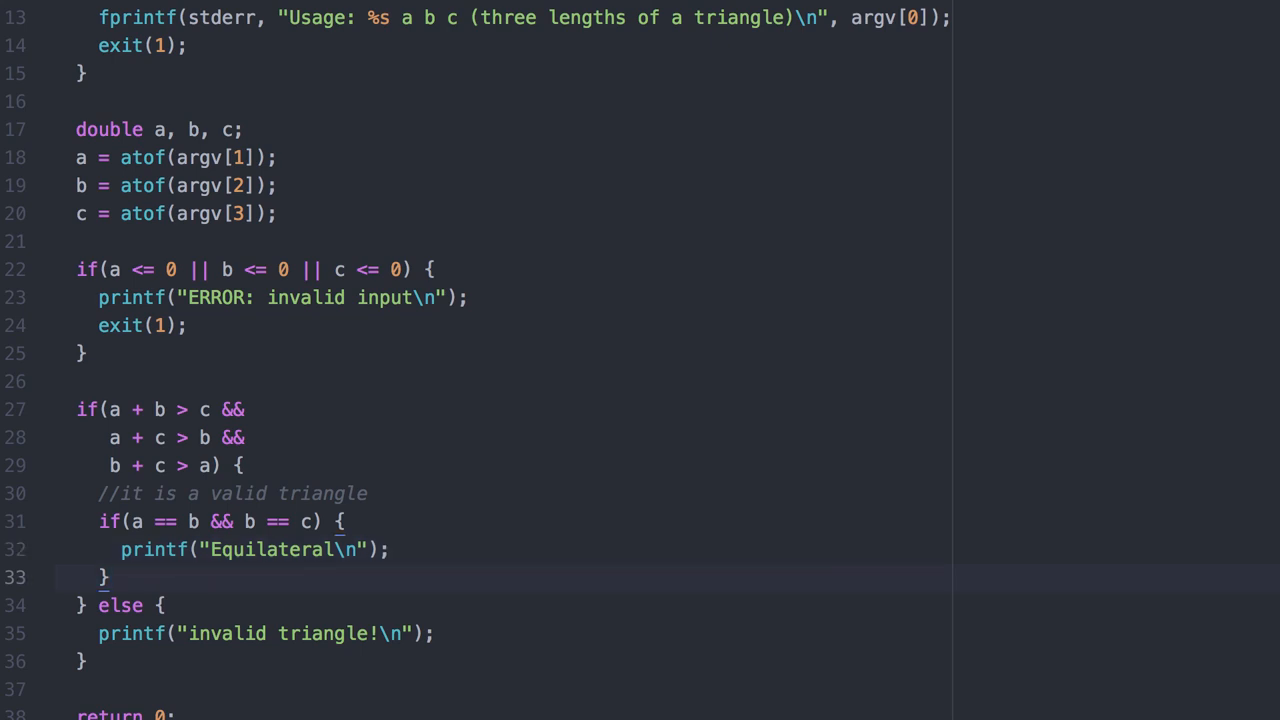
Add else if(a == b || a == c || b == c) printing "Isosceles\n"
text(else if()
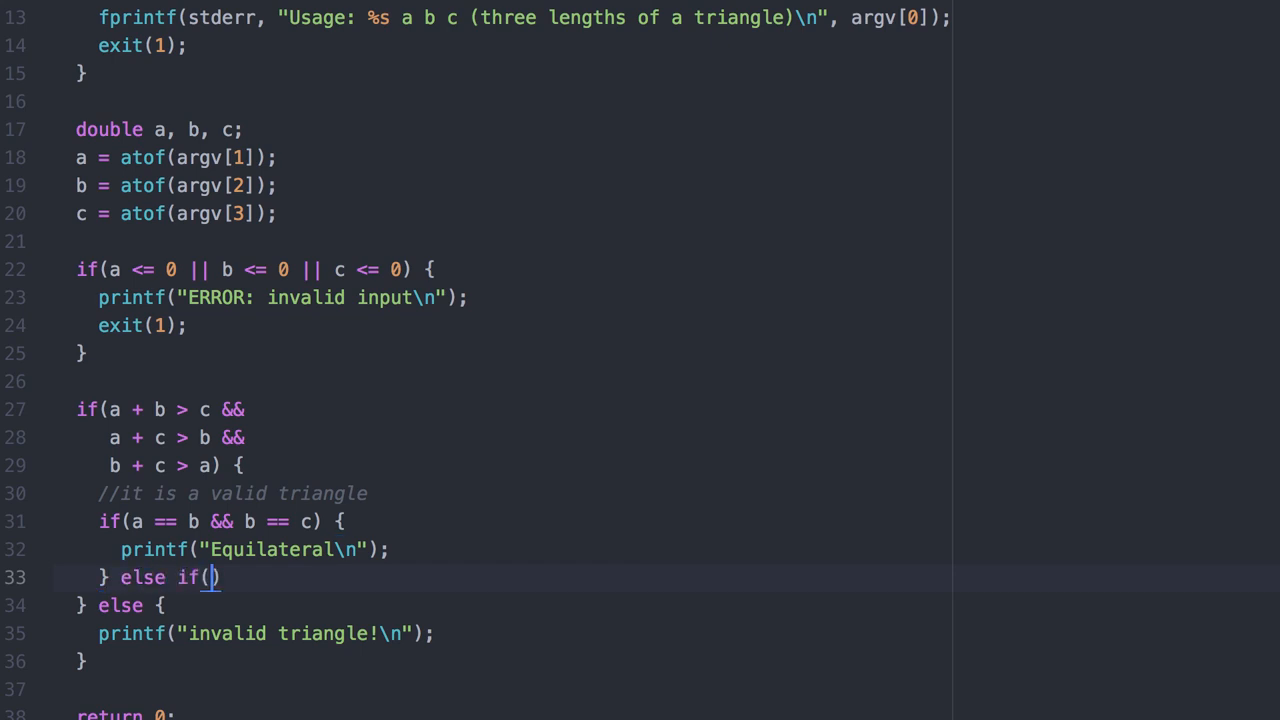
text(a == b ||)
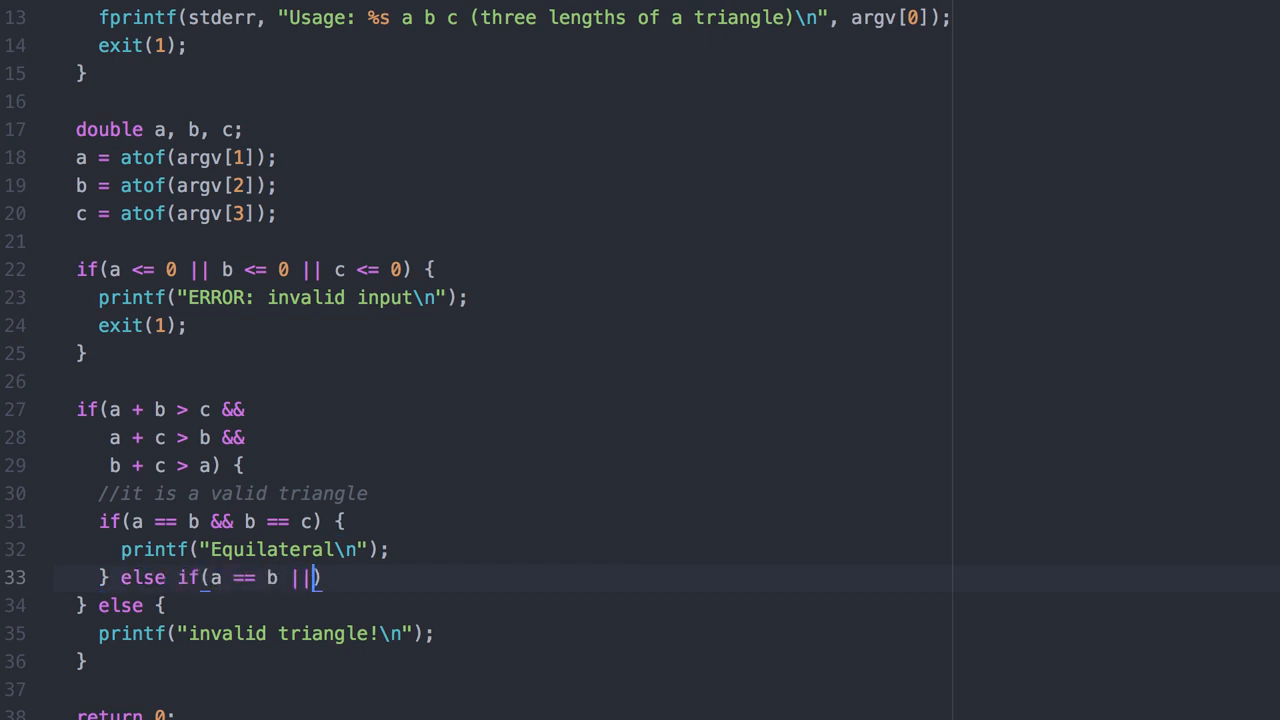
text(a == c ||)
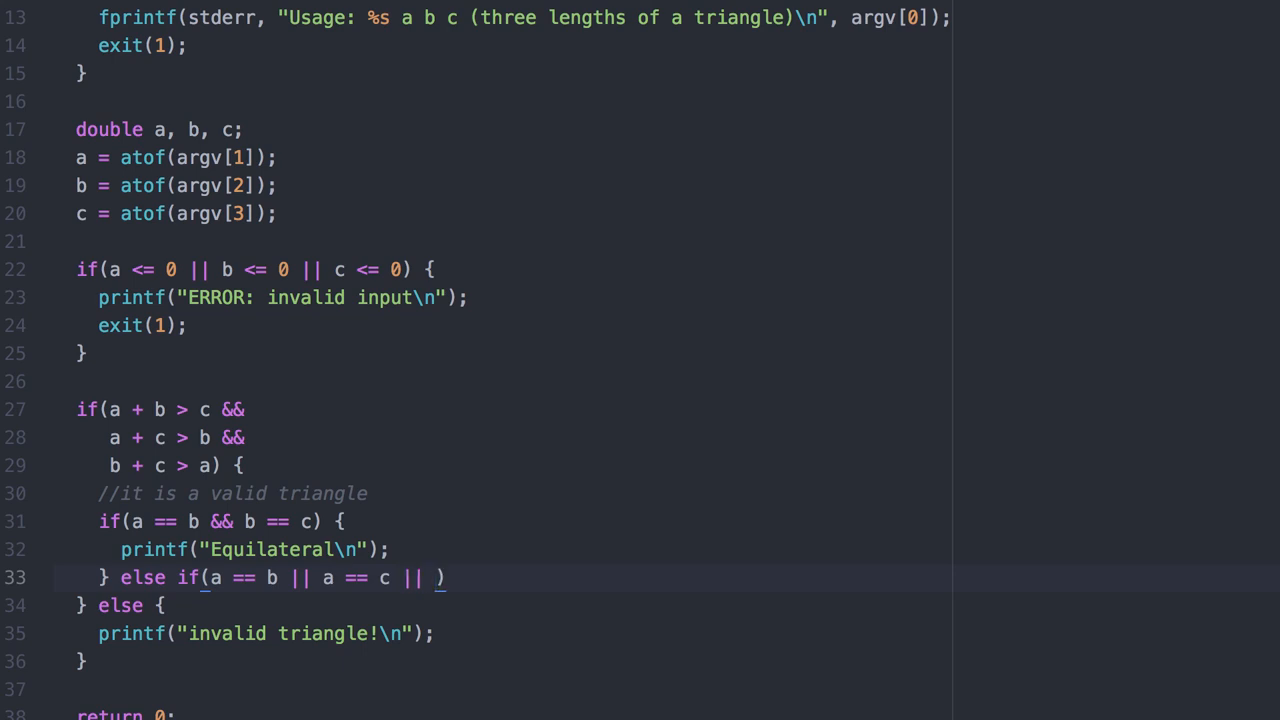
text(b == c) {)
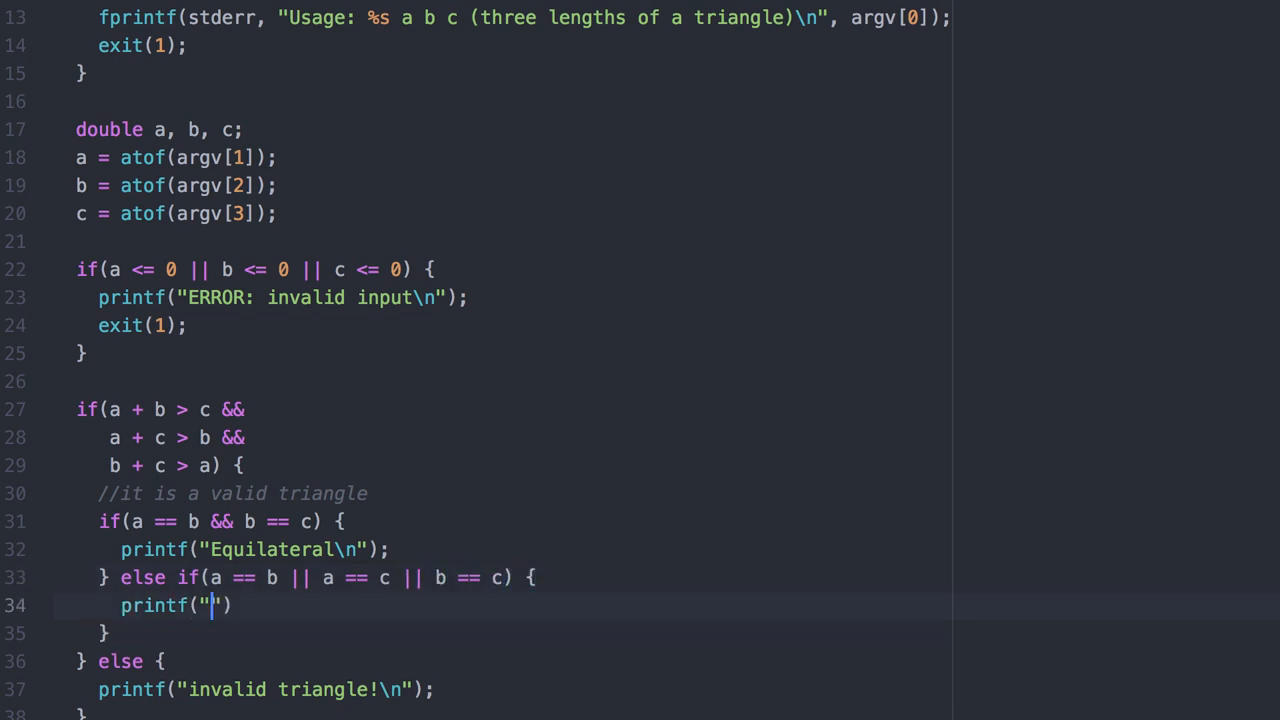
text(Isosceles\n)
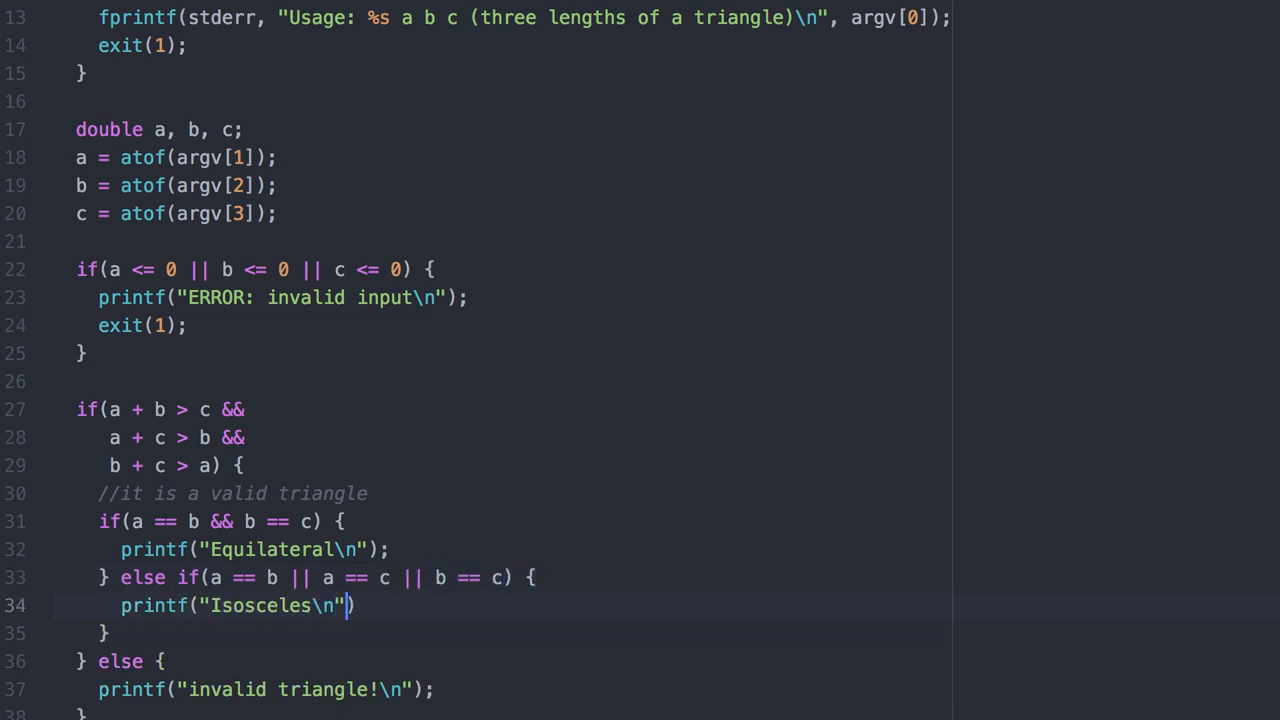
text(;)
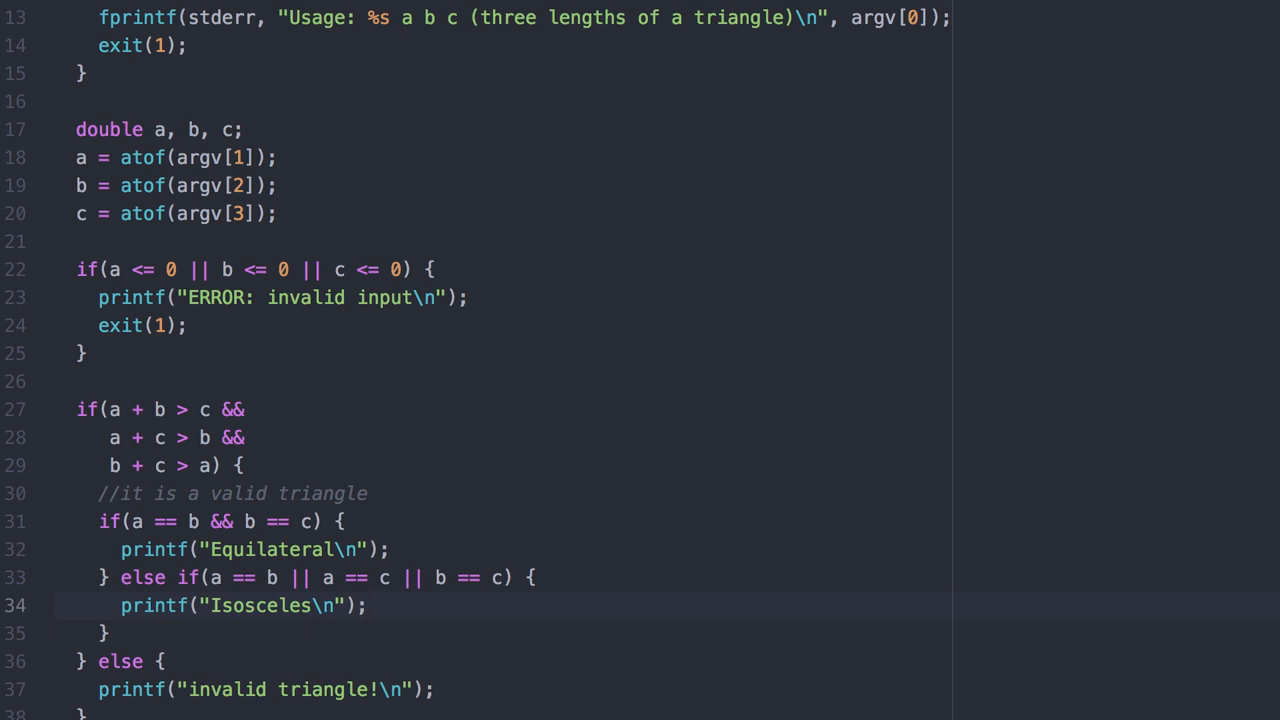
Add the final else branch printing "Scalene\n"
click(368, 606)
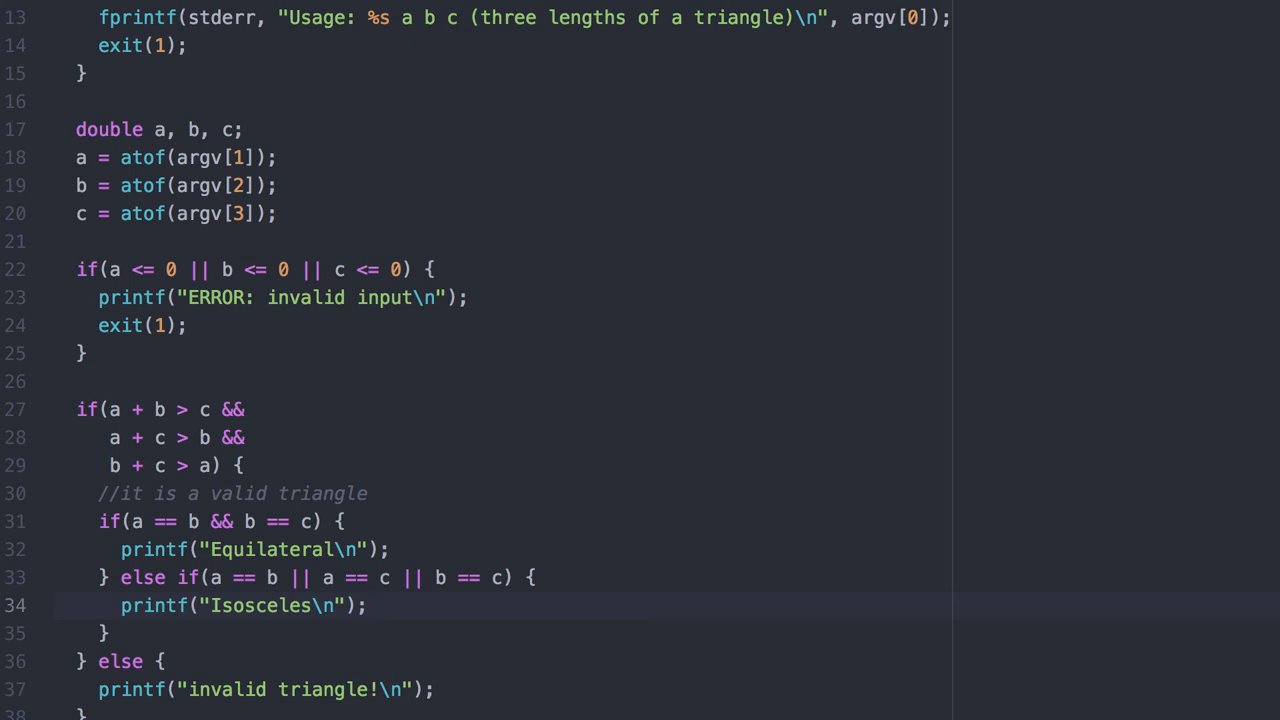
click(368, 606)
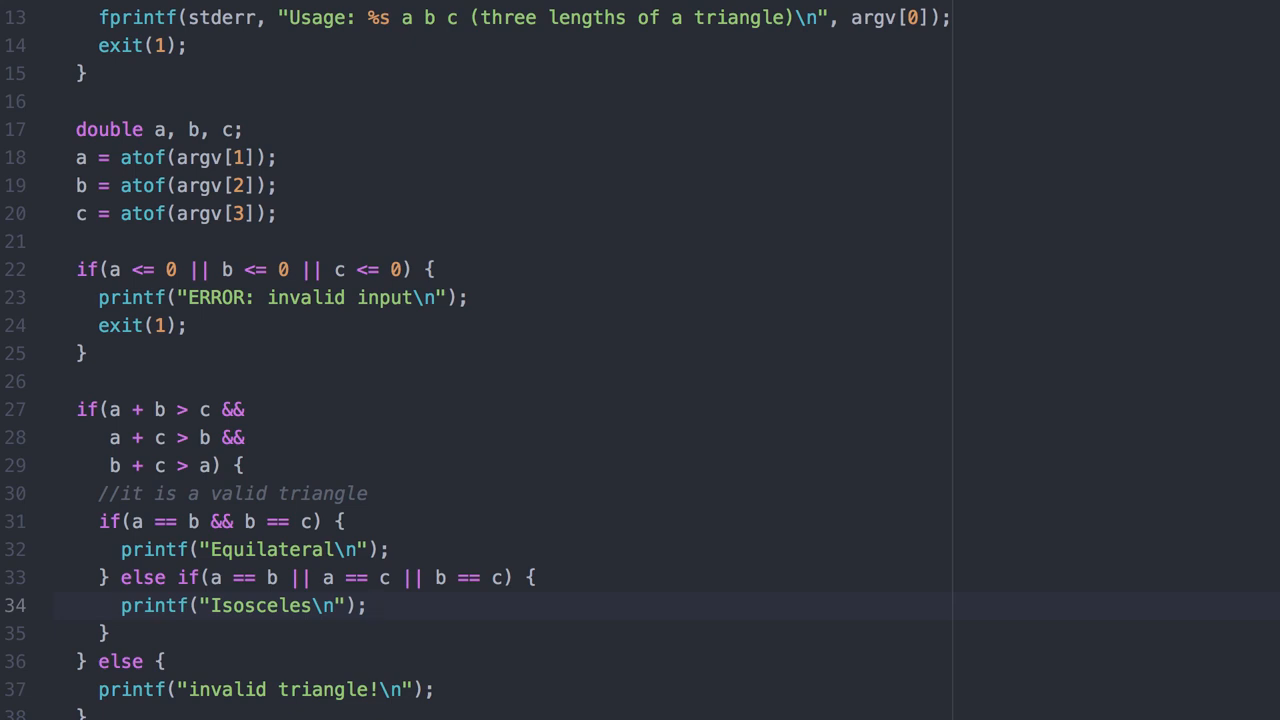
click(370, 604)
text(printf("Scal)
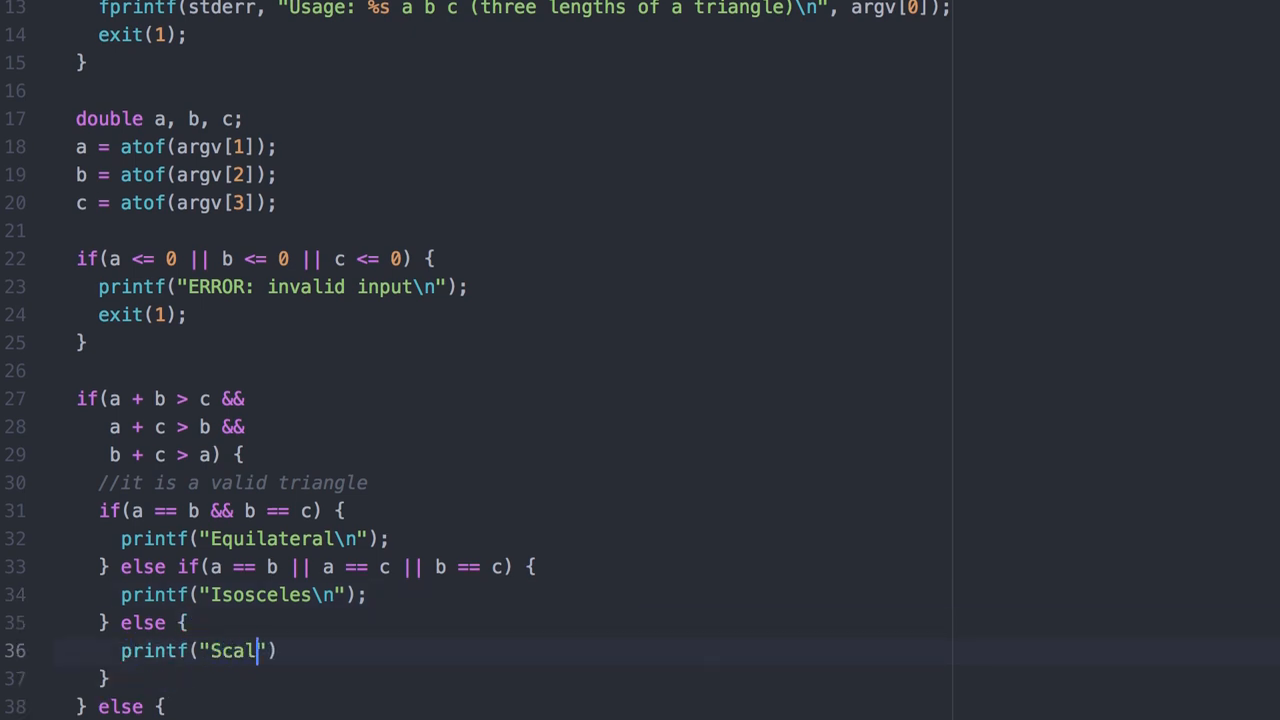
text(ene\n");)
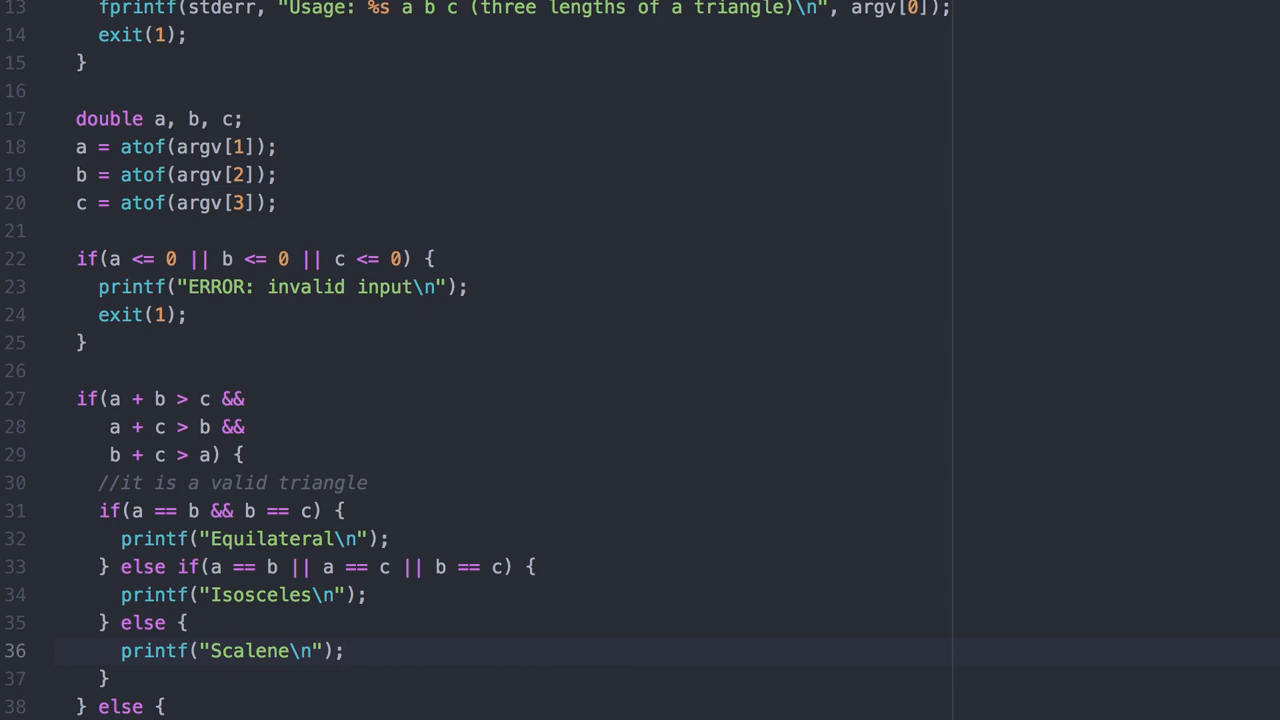
click(344, 650)
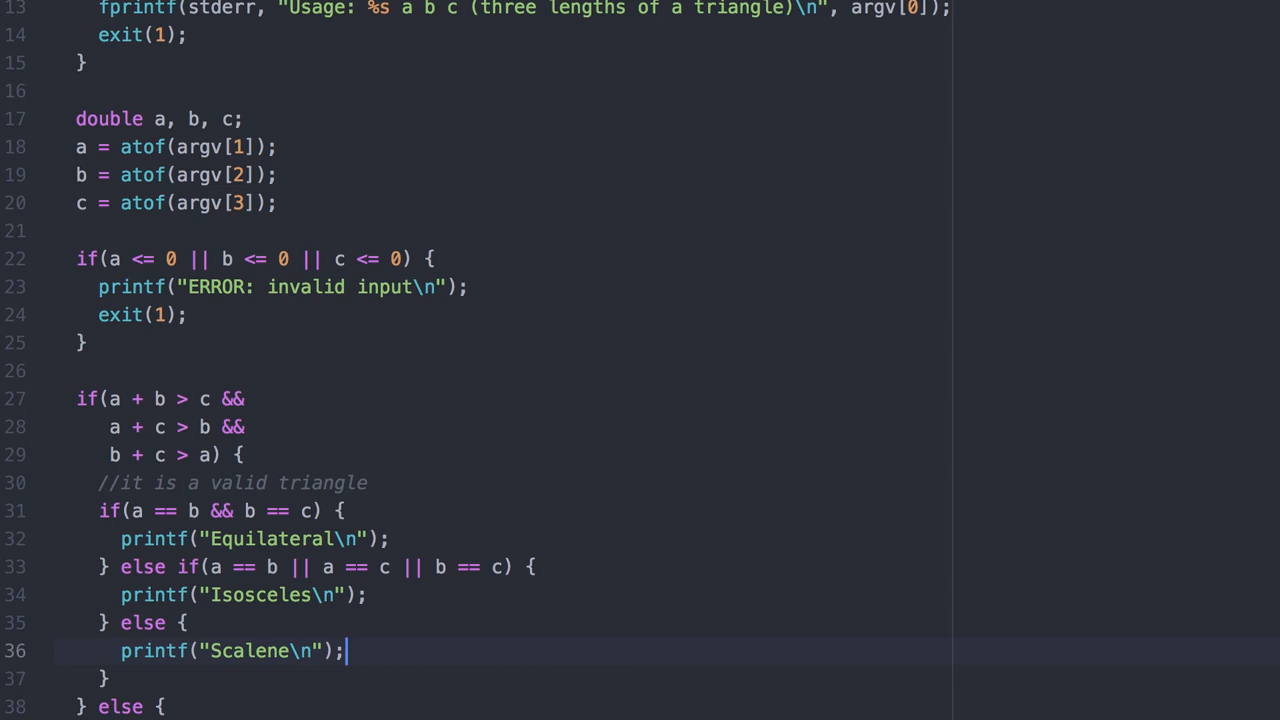
mouse_move(504, 448)
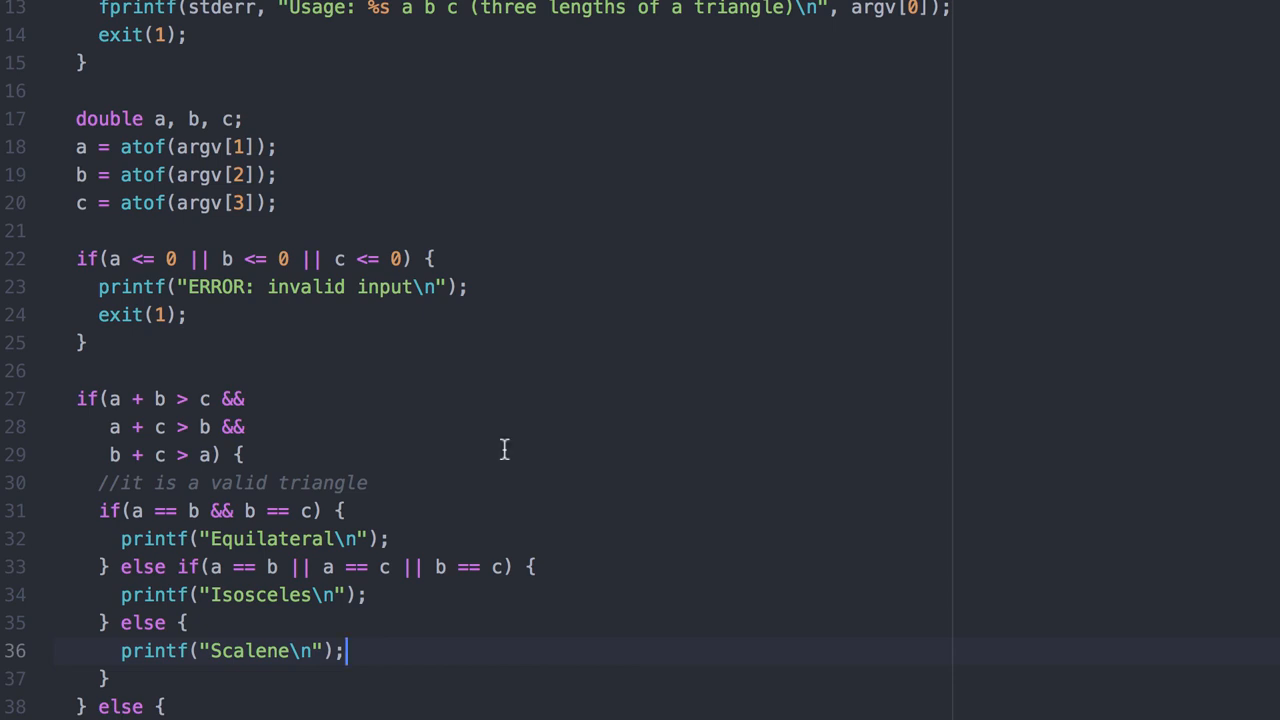